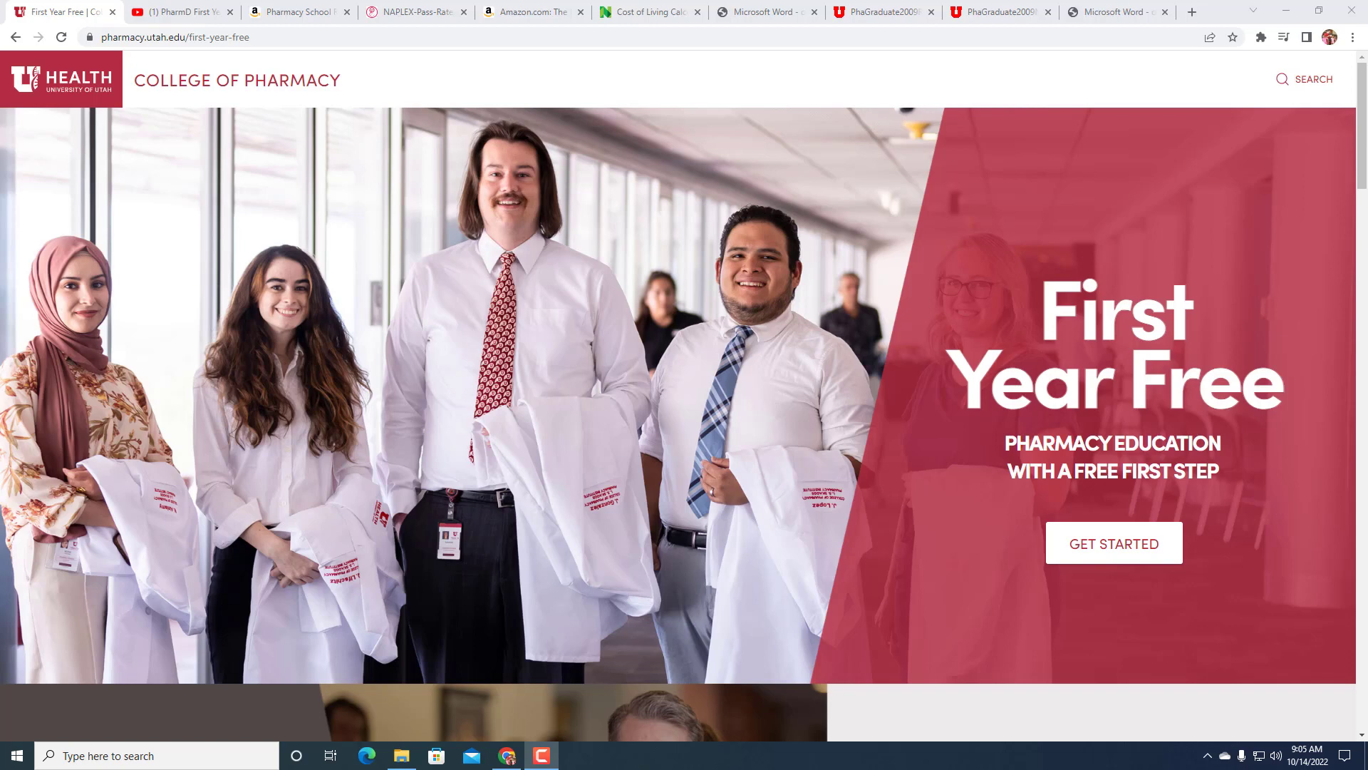
pyautogui.moveTo(1313, 196)
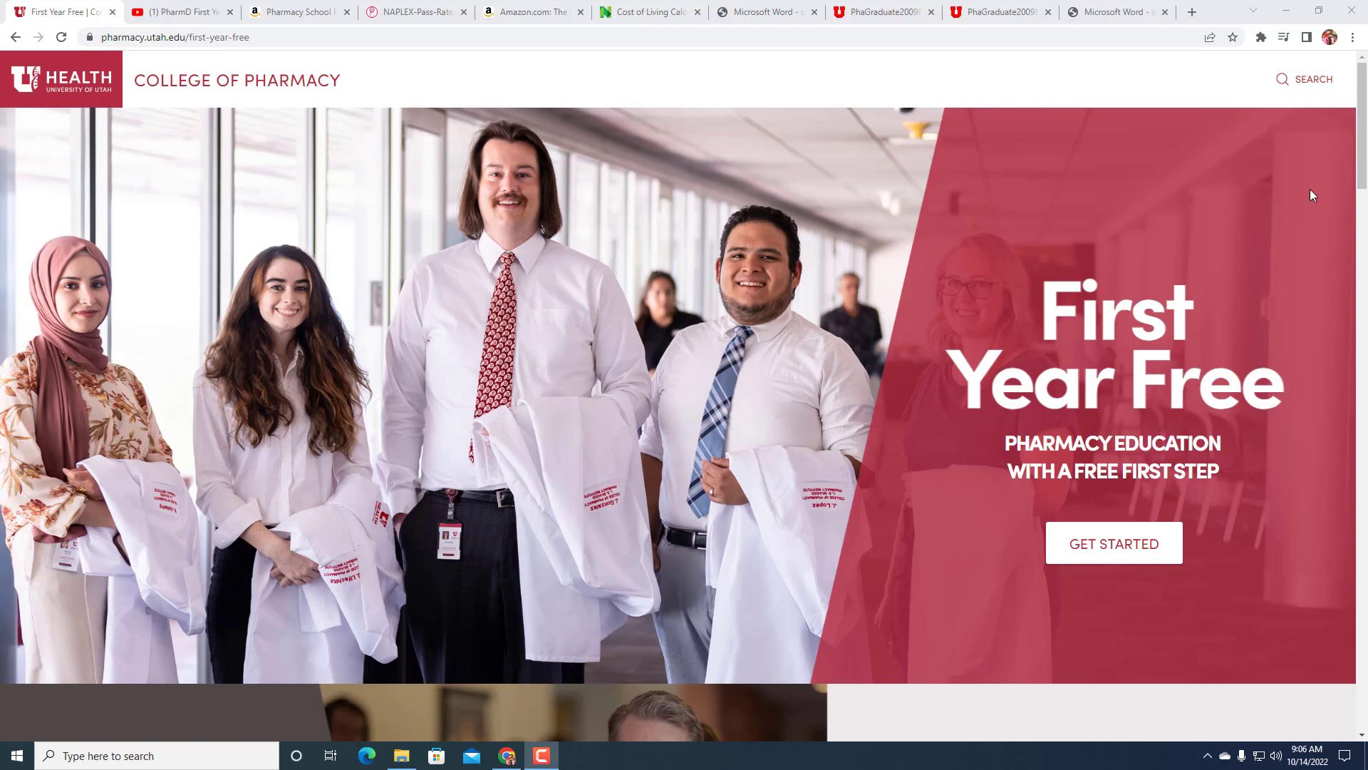
# - Switch from the Pharmacy School Rankings book to the Debt-Free Pharmacy Student audiobook page
pyautogui.click(299, 11)
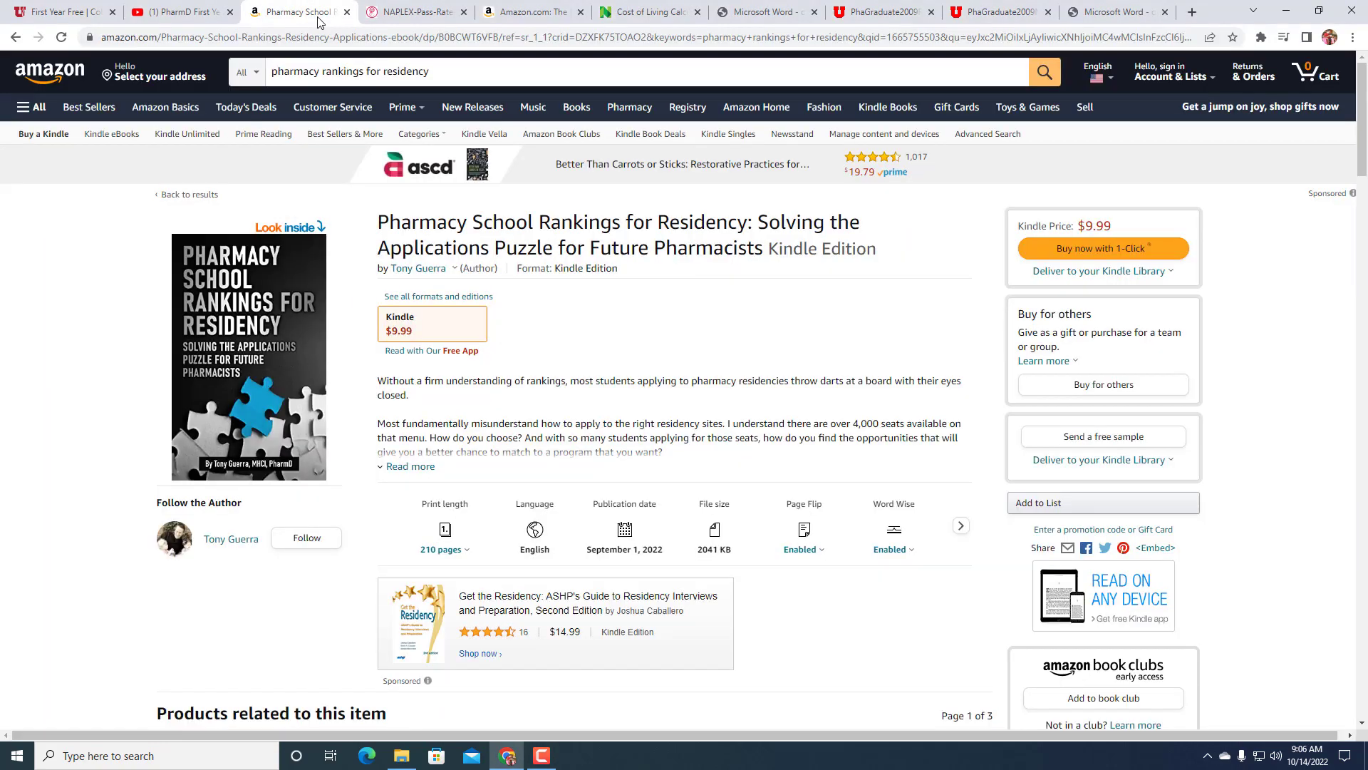
pyautogui.click(530, 12)
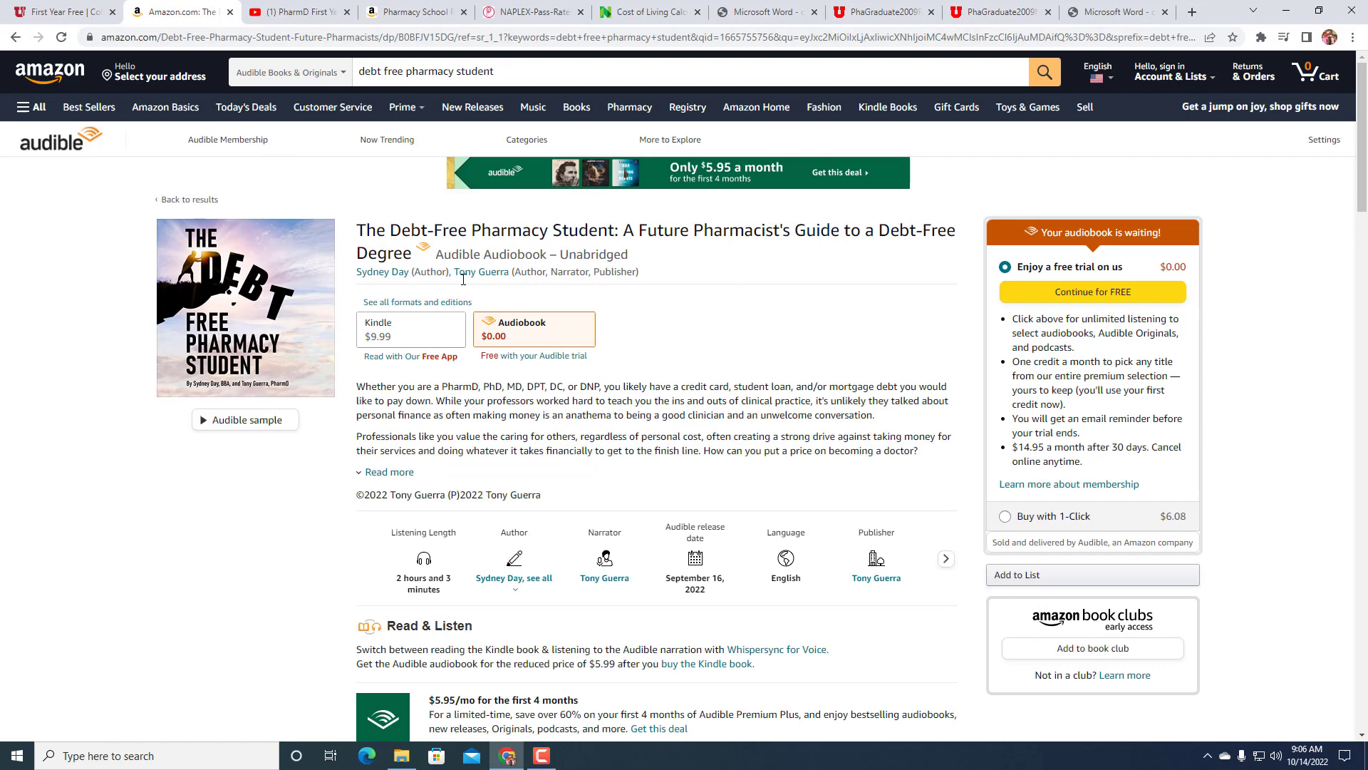
pyautogui.moveTo(741, 325)
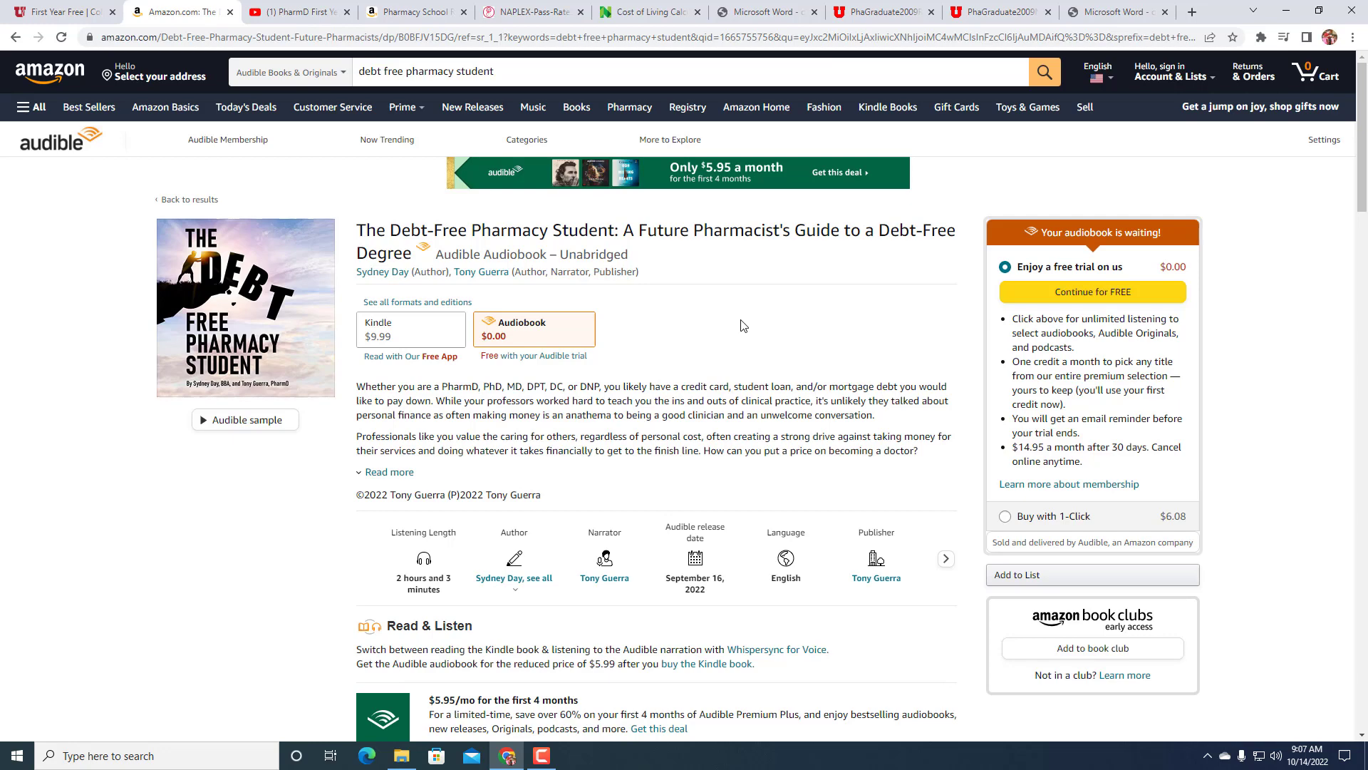
pyautogui.moveTo(468, 217)
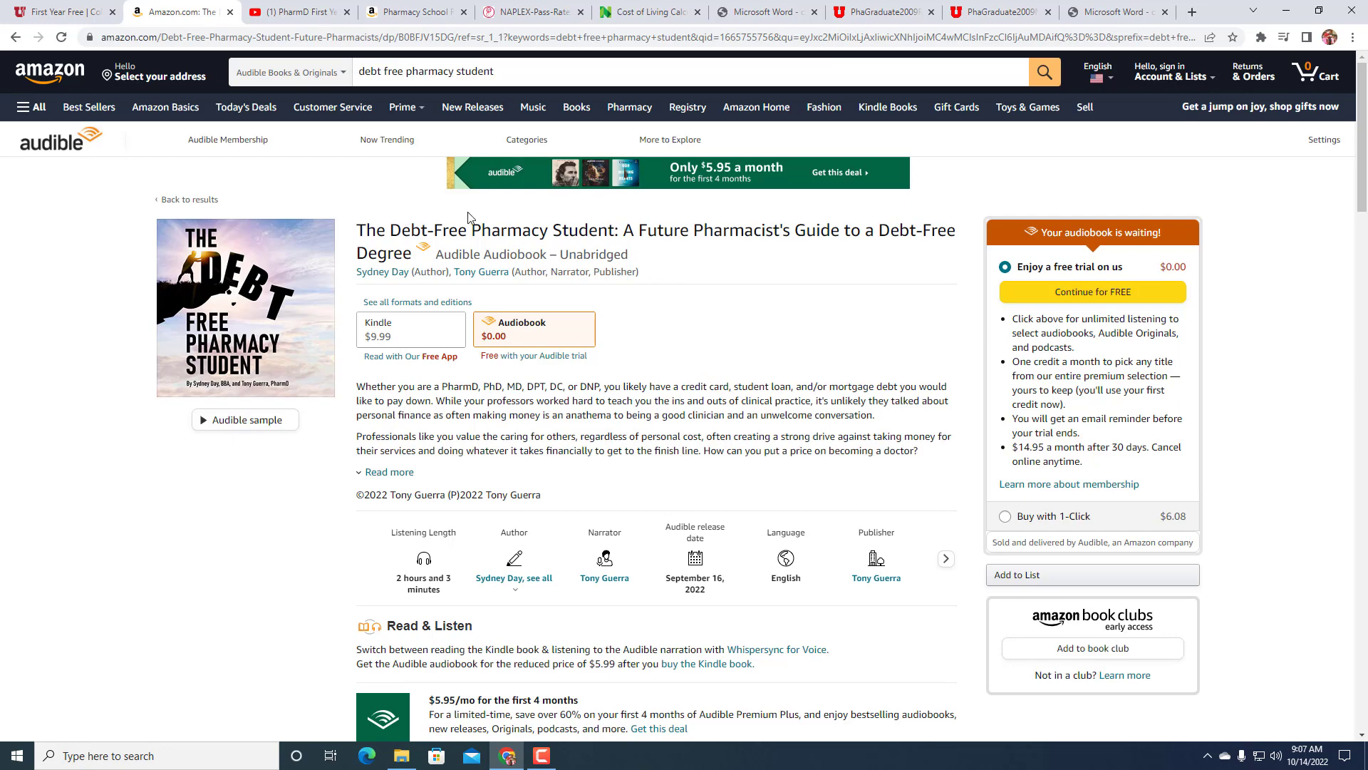
pyautogui.moveTo(302, 17)
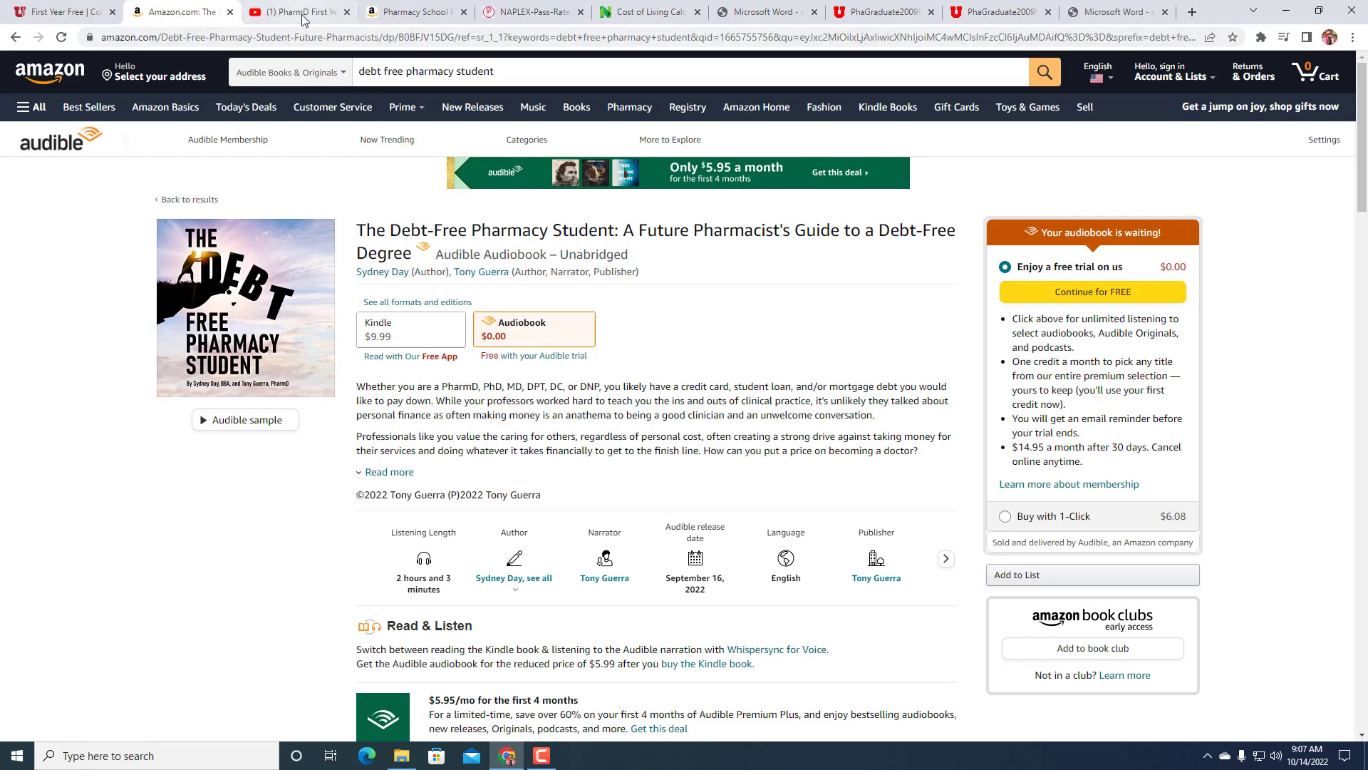
pyautogui.click(883, 11)
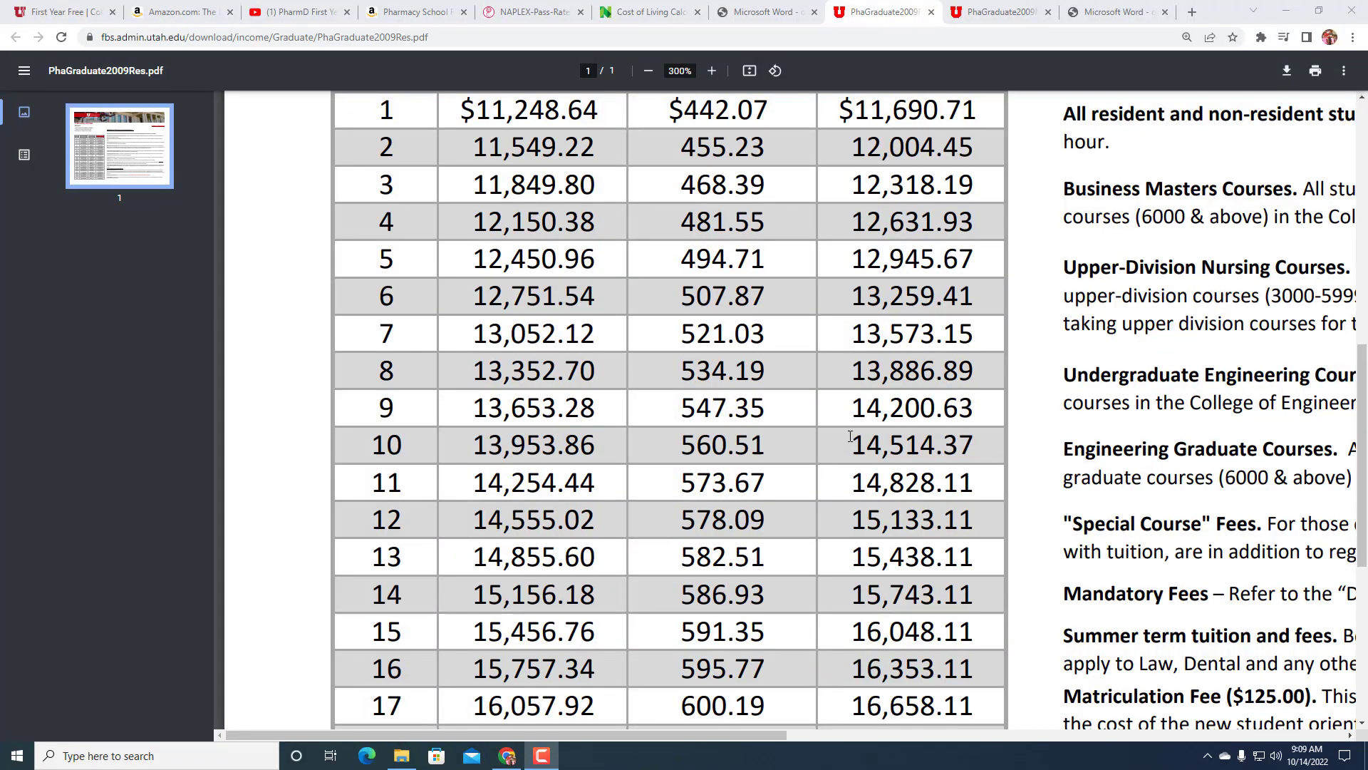
pyautogui.moveTo(785, 428)
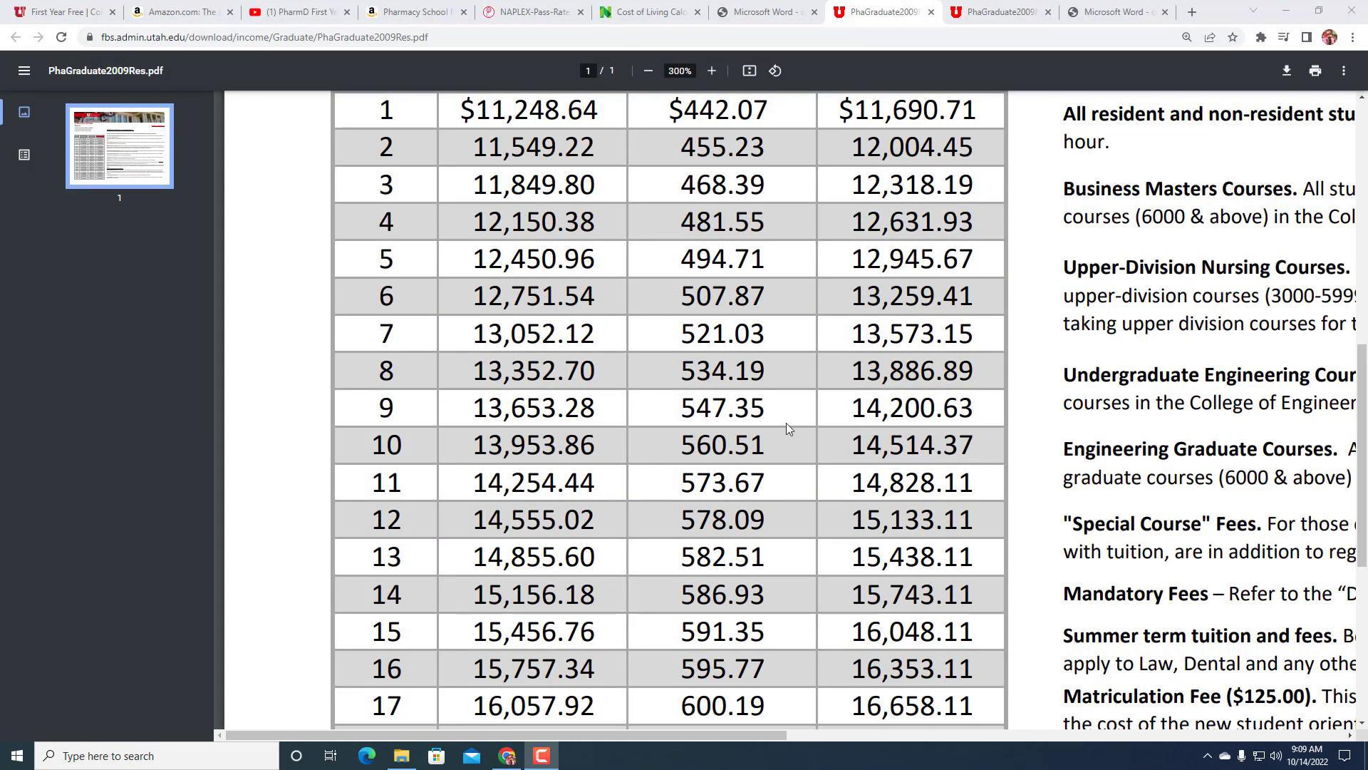
# - Review the University of Utah PharmD resident tuition-by-credit-hours table in the PDF
pyautogui.scroll(3)
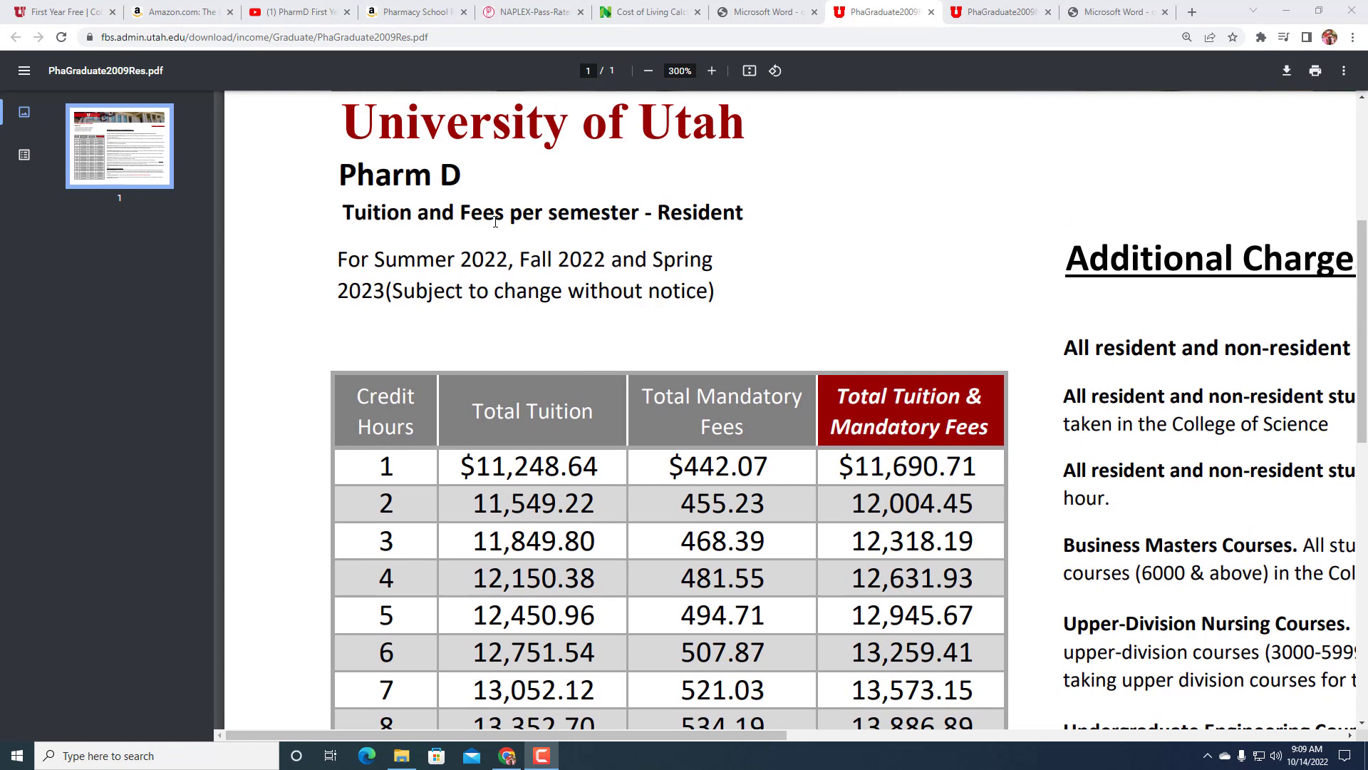
pyautogui.moveTo(564, 299)
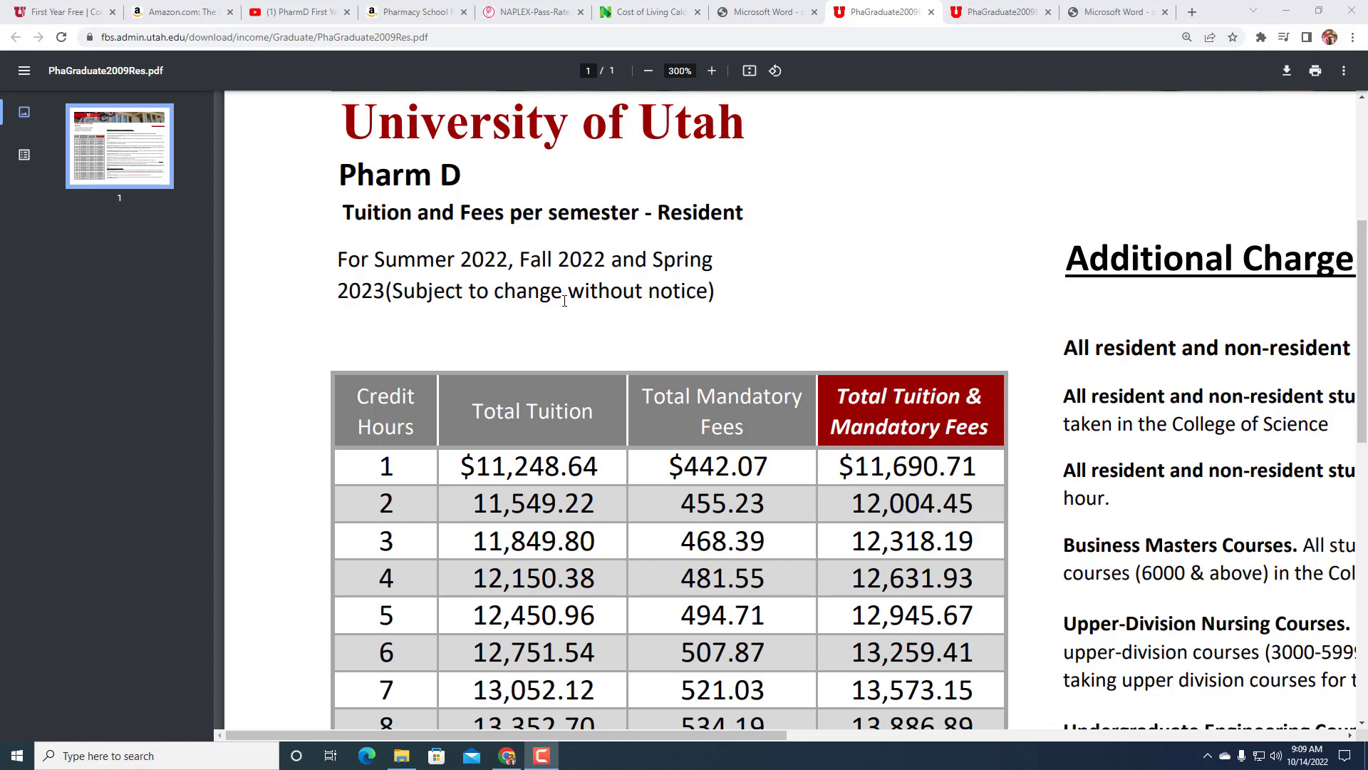
pyautogui.moveTo(611, 366)
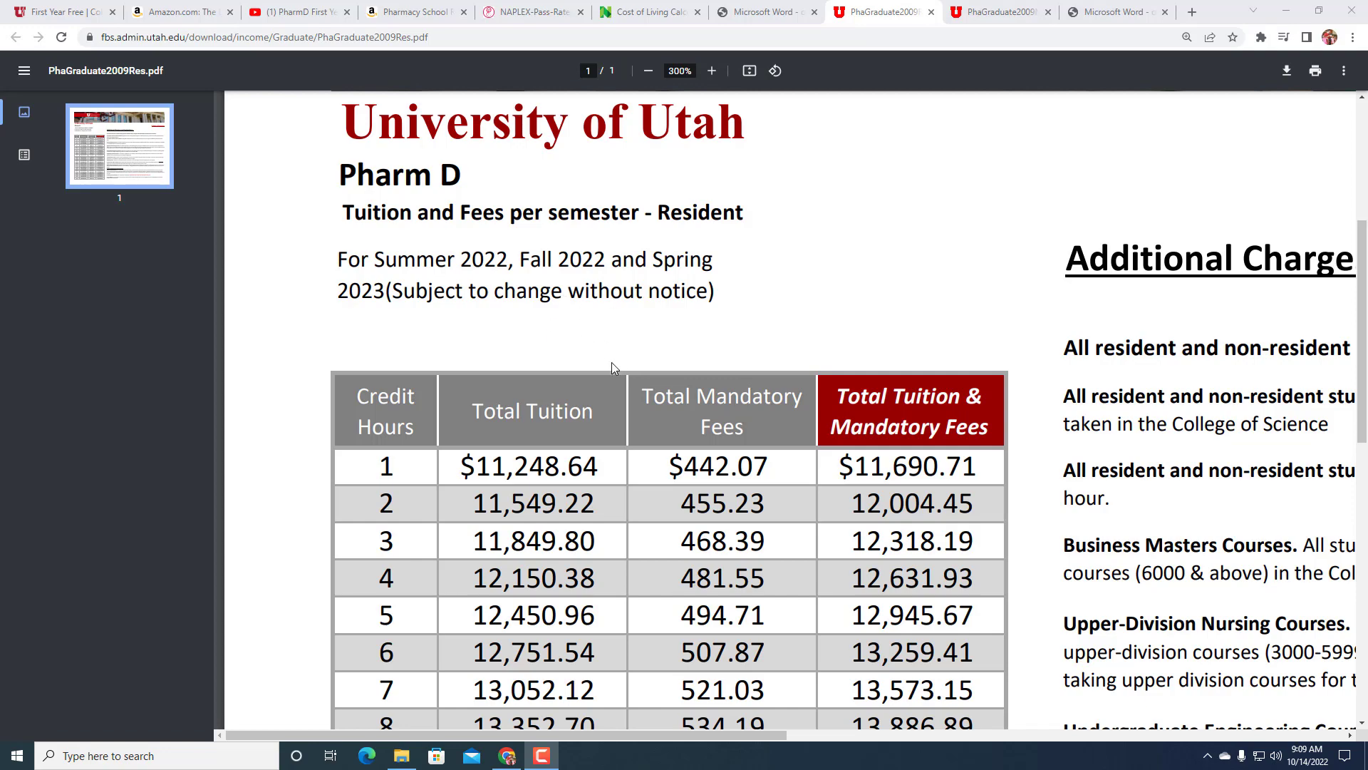
pyautogui.scroll(-3)
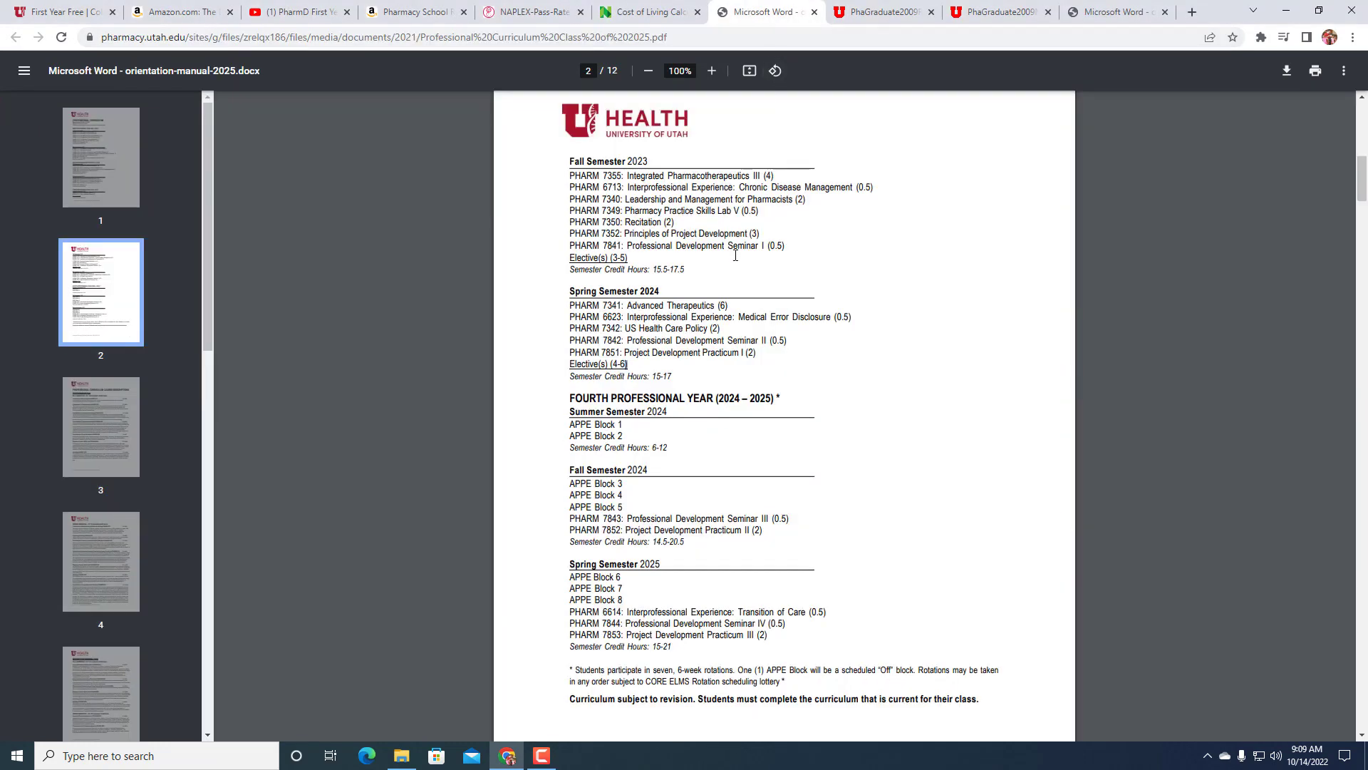
pyautogui.moveTo(683, 296)
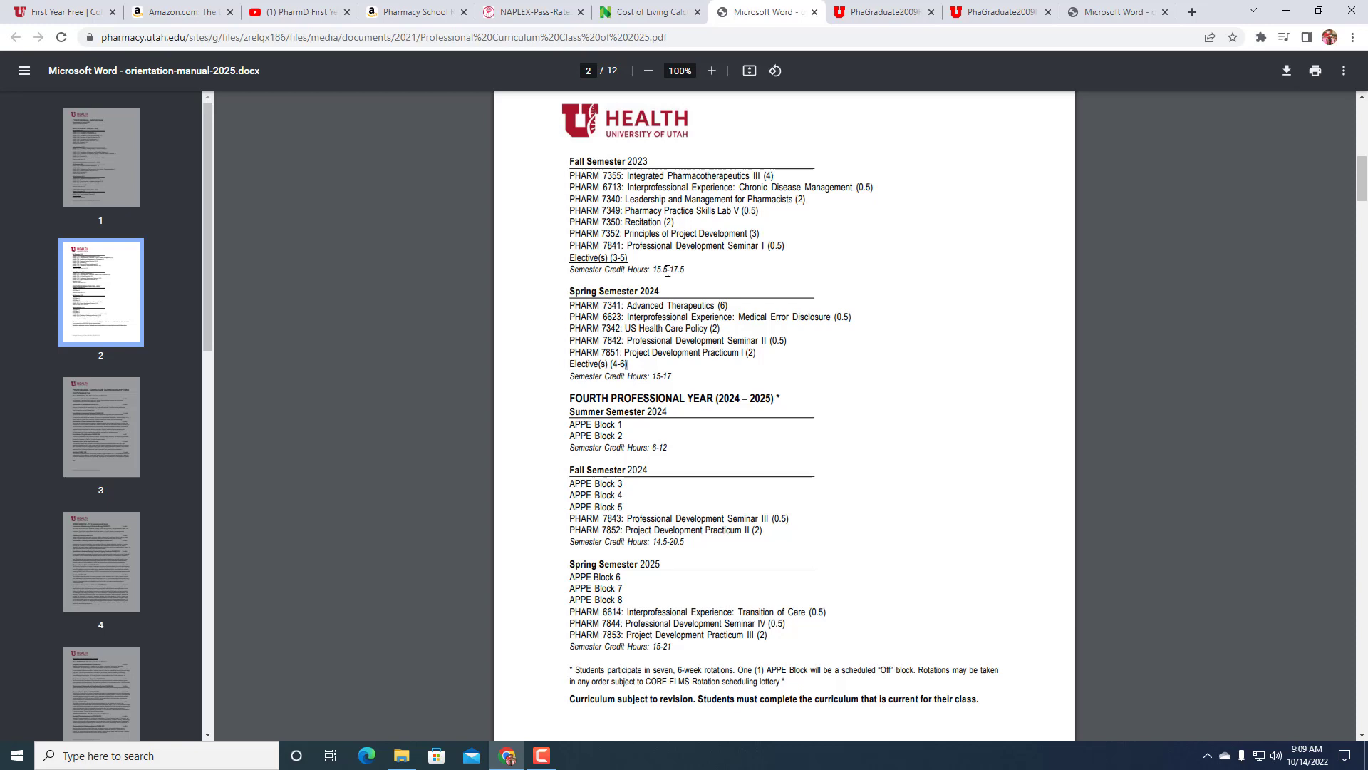
pyautogui.moveTo(686, 272)
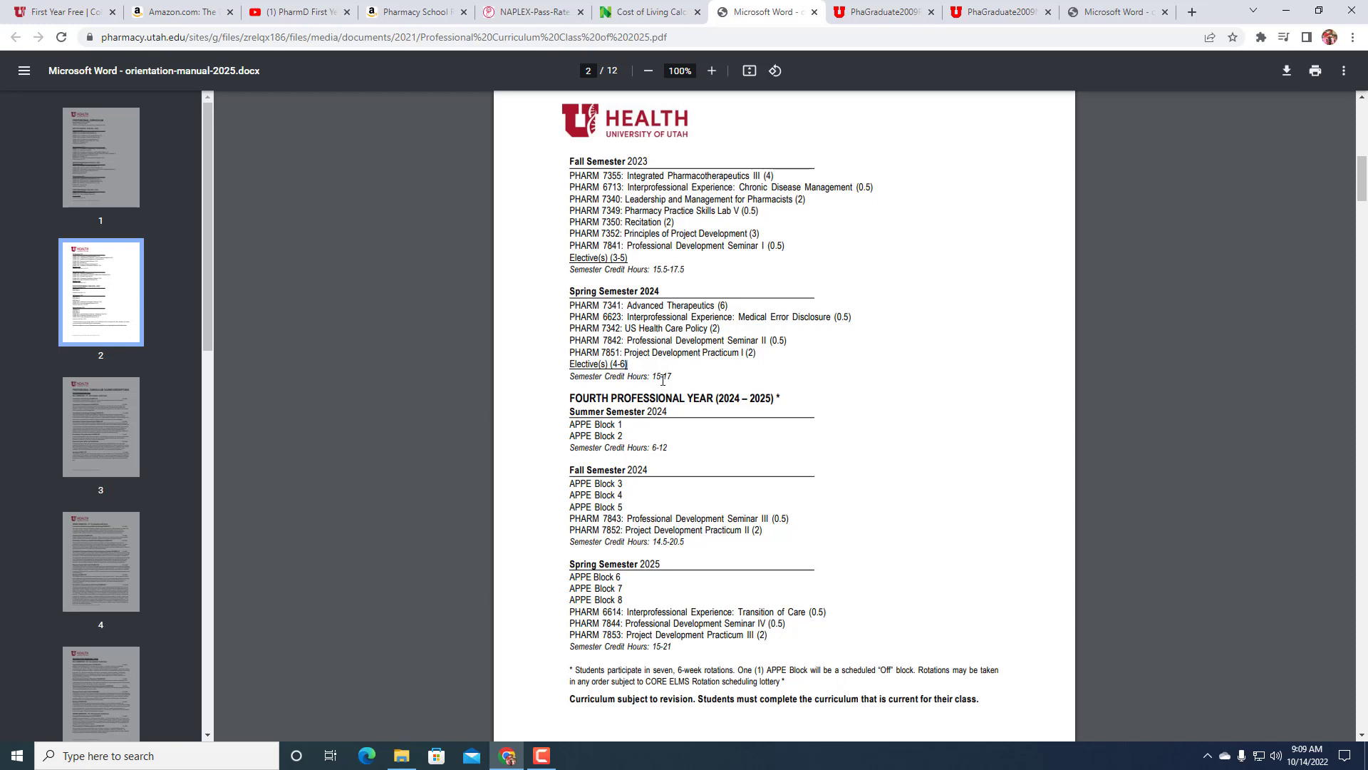
pyautogui.click(99, 156)
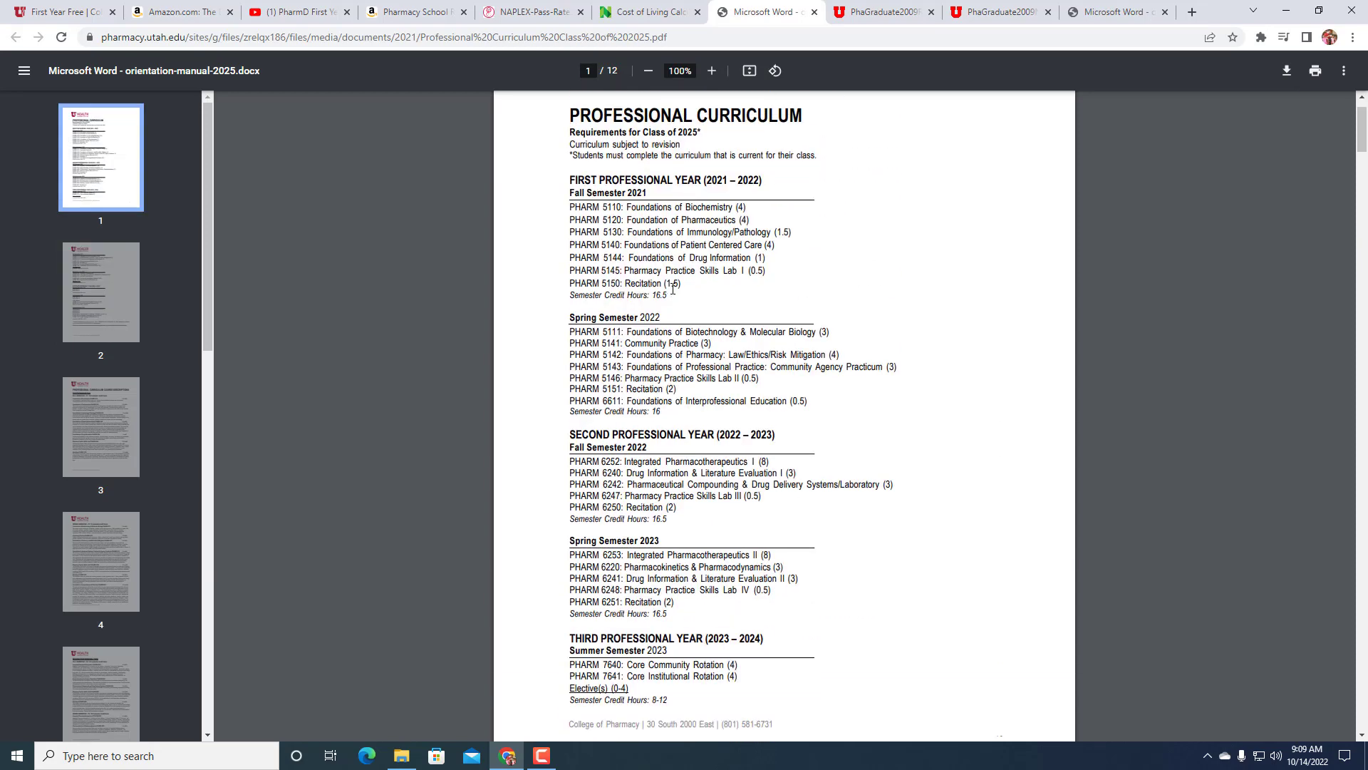
pyautogui.scroll(-3)
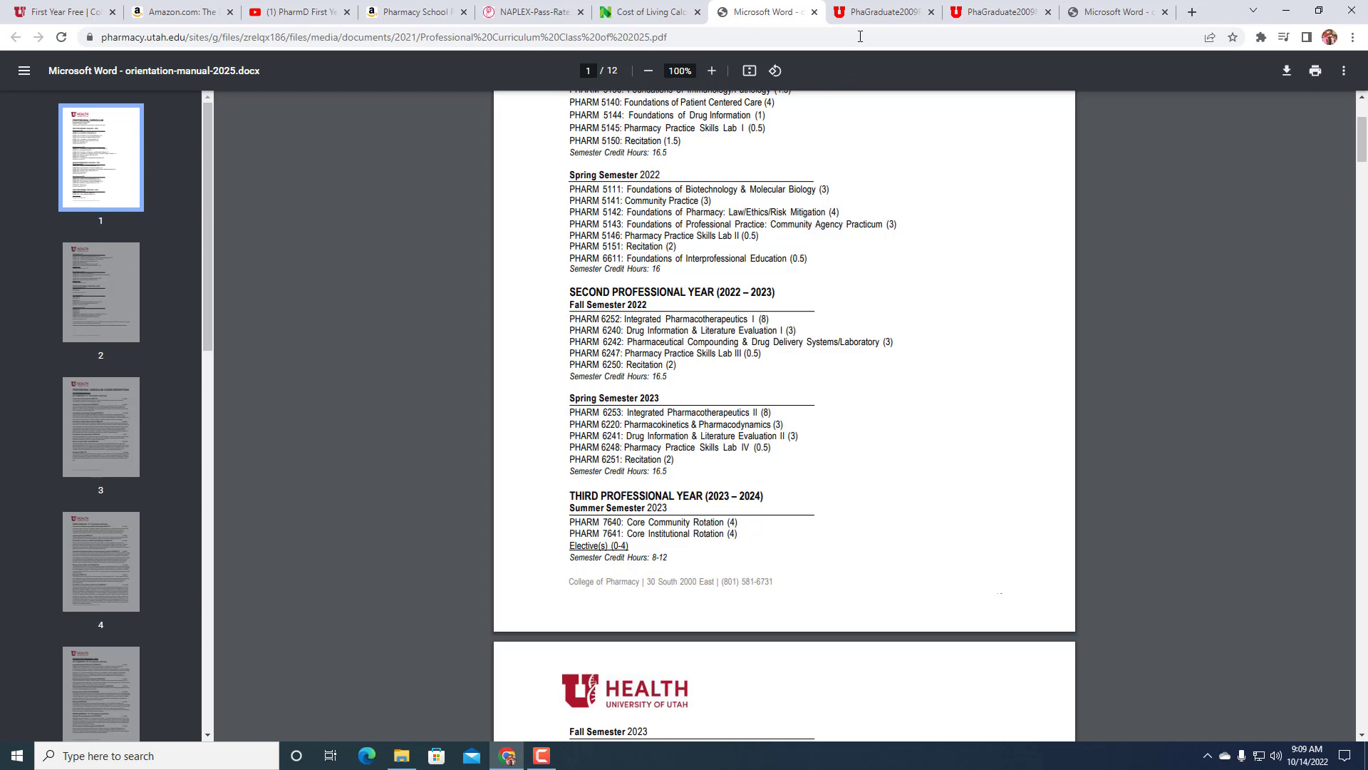
# - Bring up the Class of 2025 professional curriculum PDF and look over courses and credit hours by semester
pyautogui.click(882, 11)
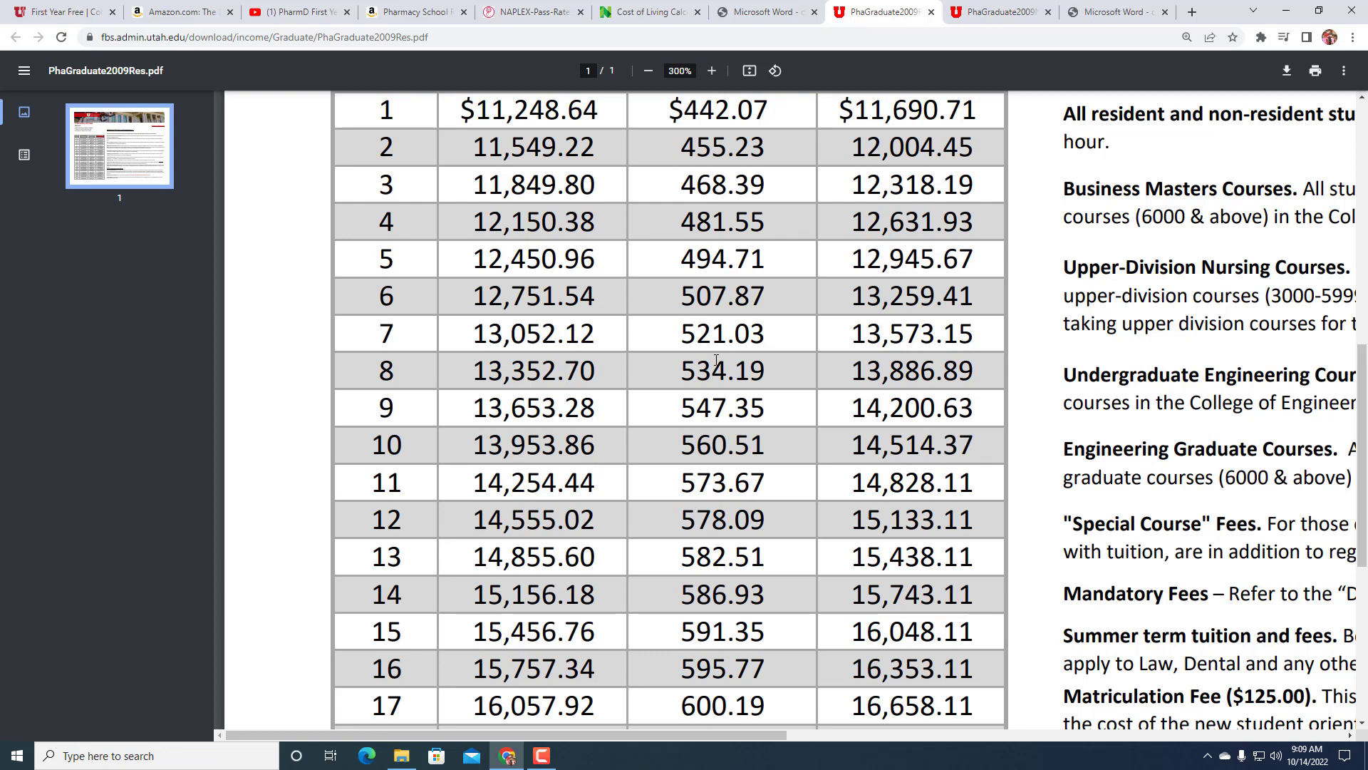
pyautogui.scroll(3)
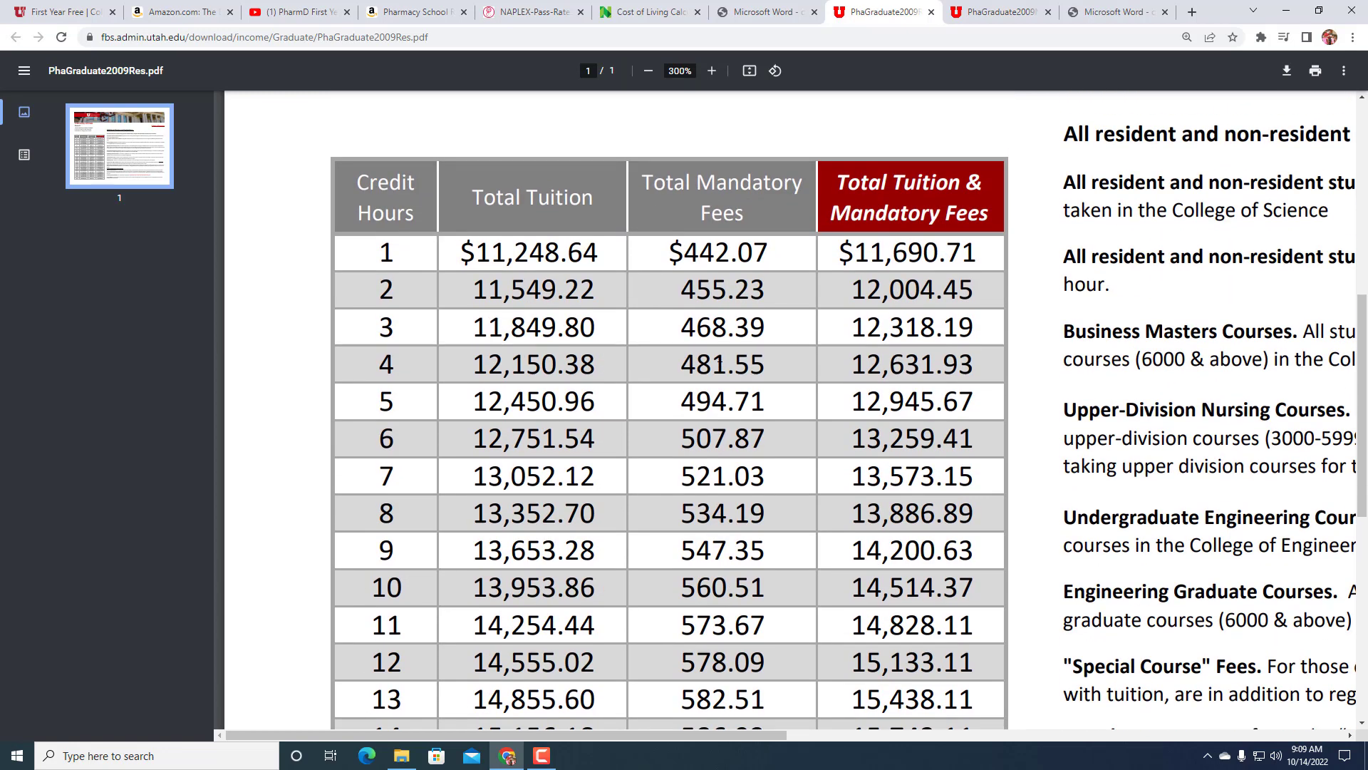
pyautogui.scroll(-3)
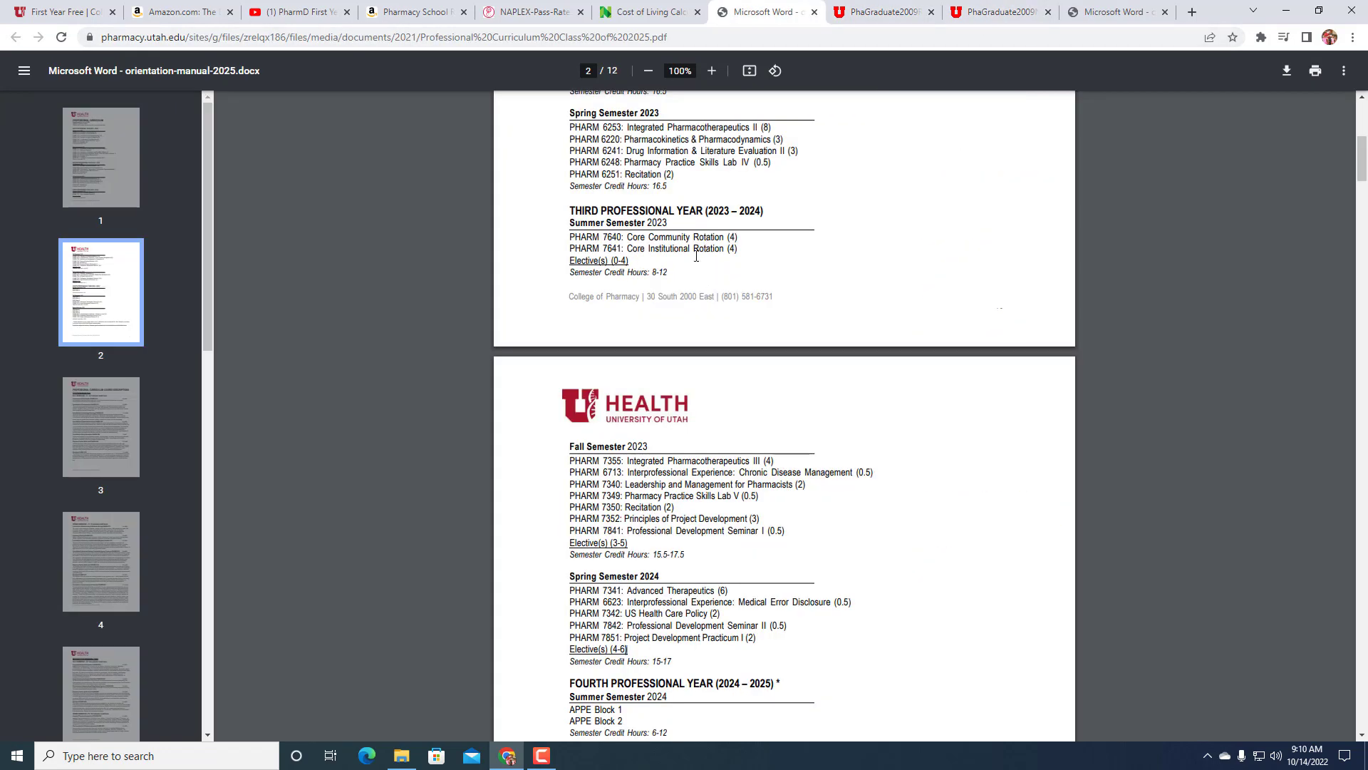
pyautogui.scroll(3)
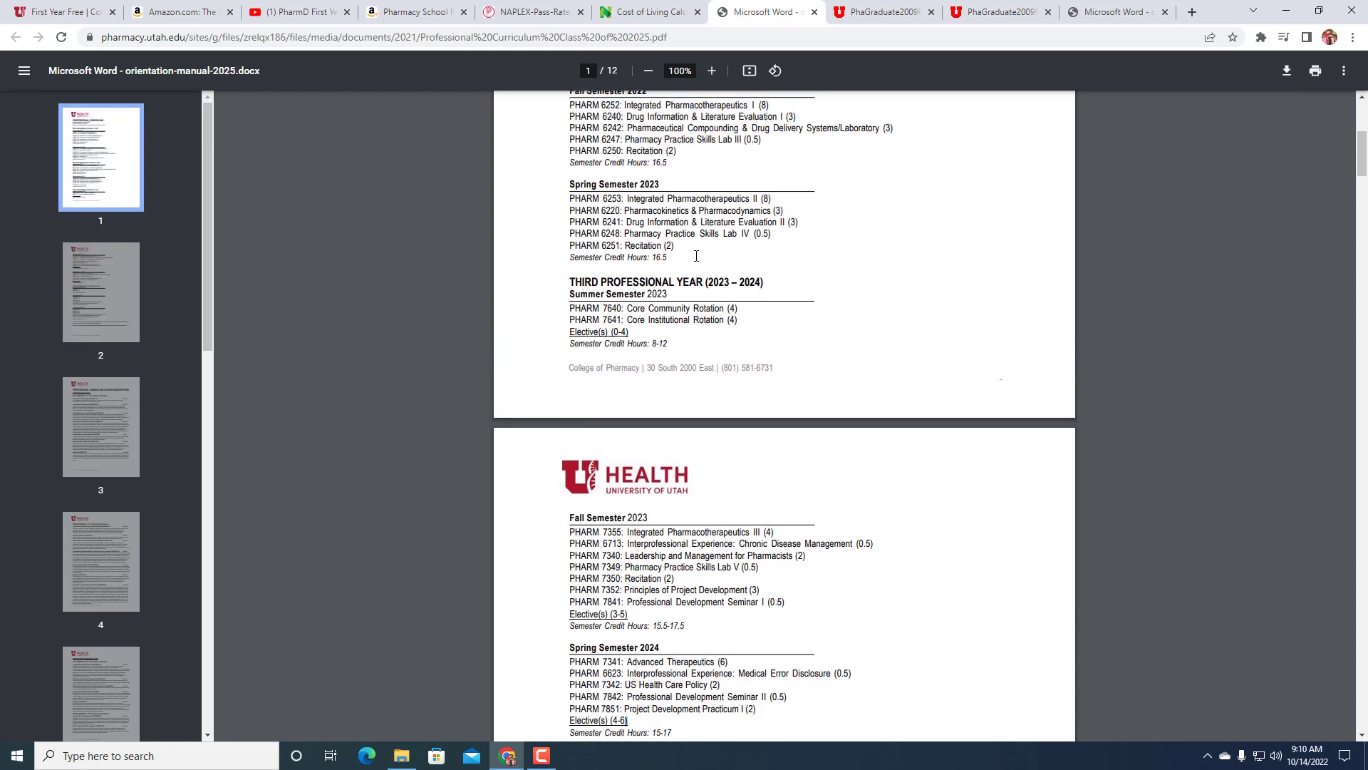
pyautogui.scroll(3)
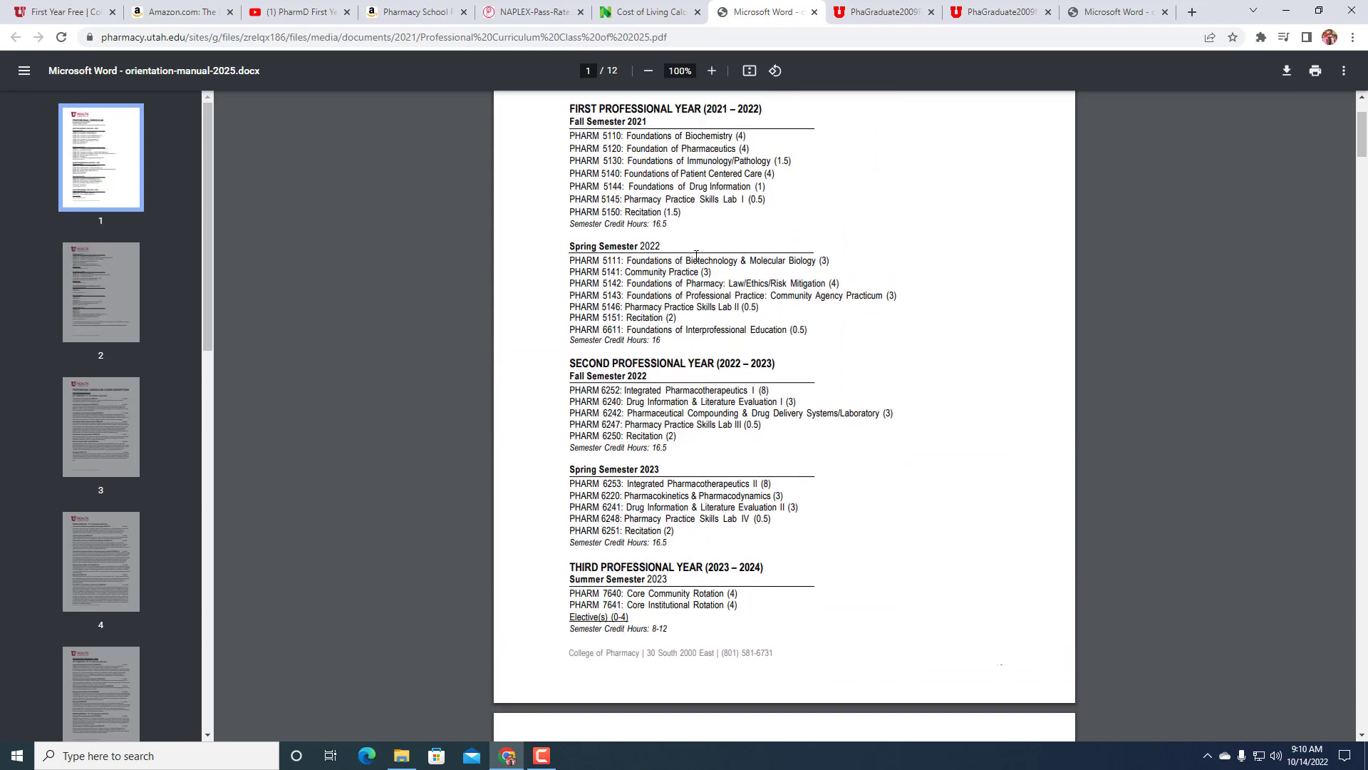
pyautogui.scroll(-3)
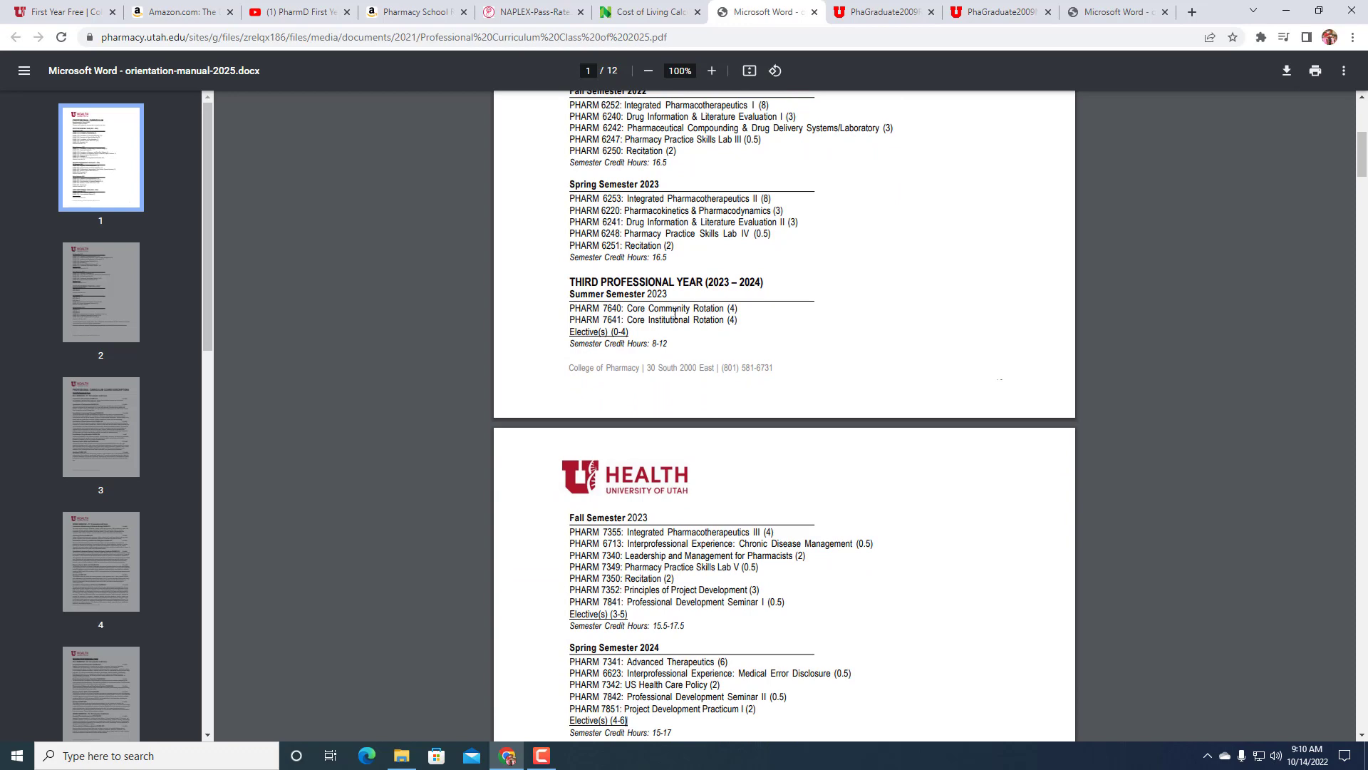
pyautogui.scroll(-3)
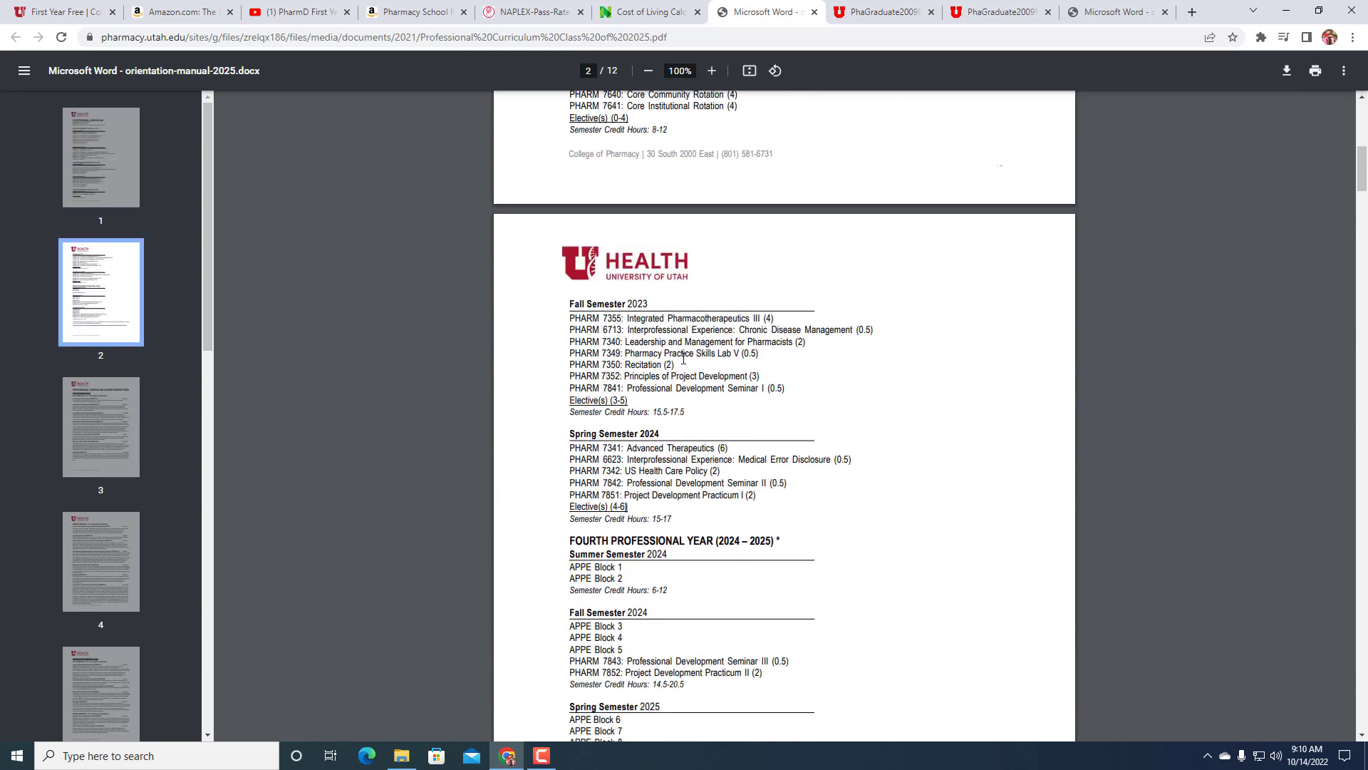
pyautogui.scroll(-3)
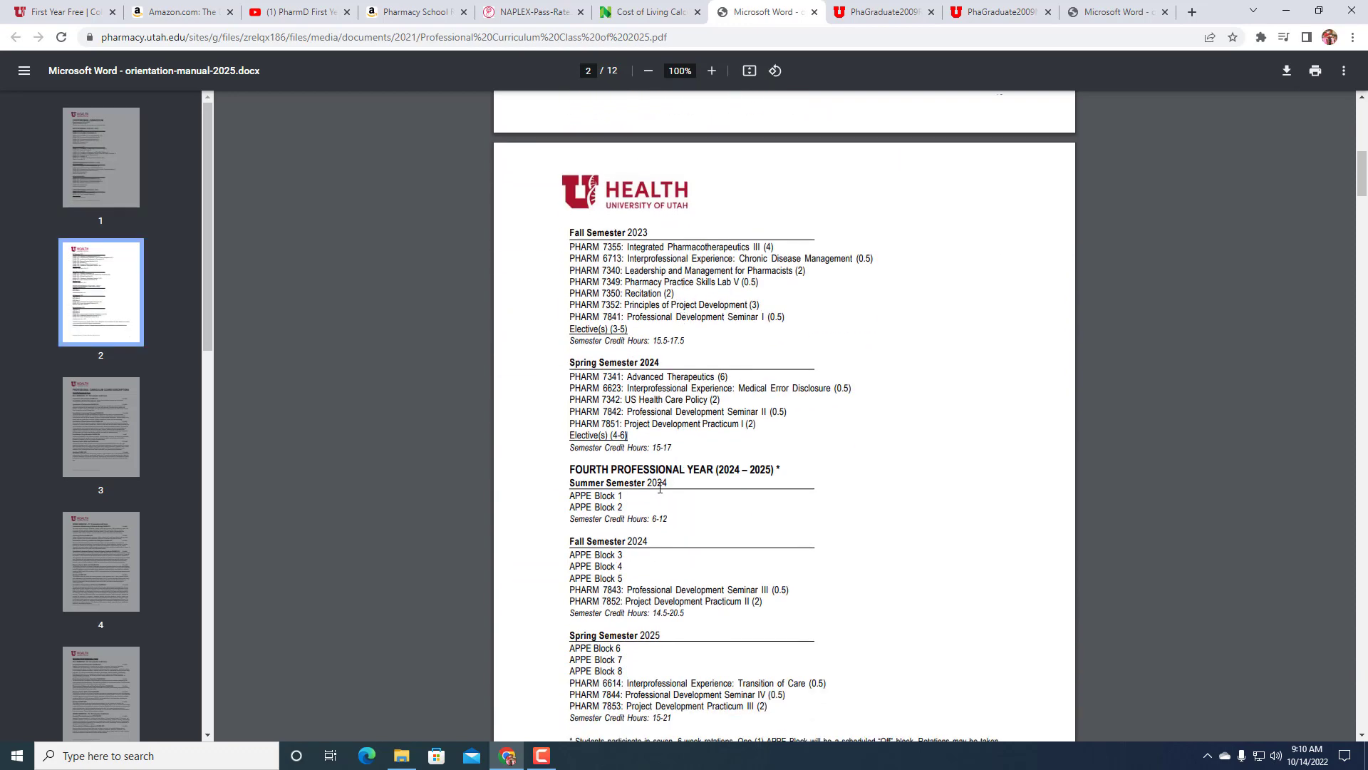
pyautogui.scroll(3)
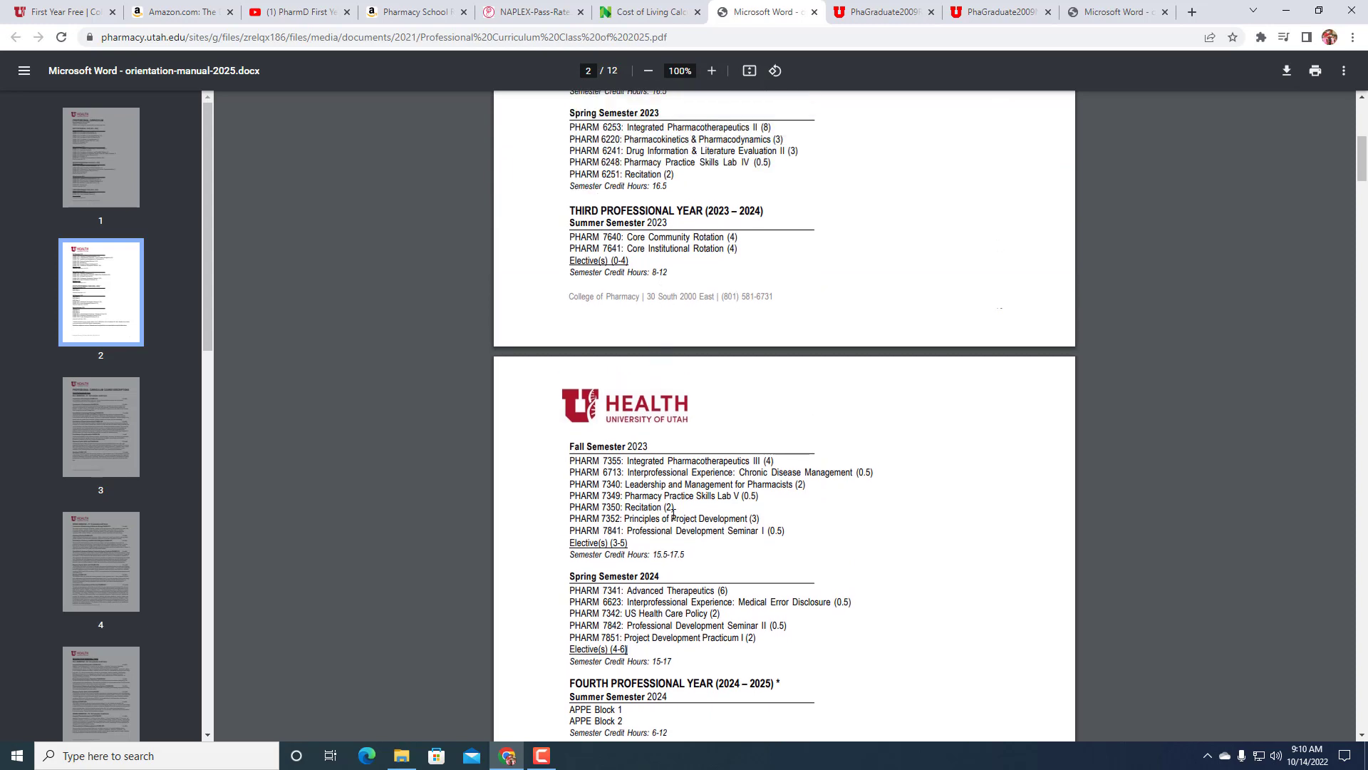
pyautogui.scroll(-3)
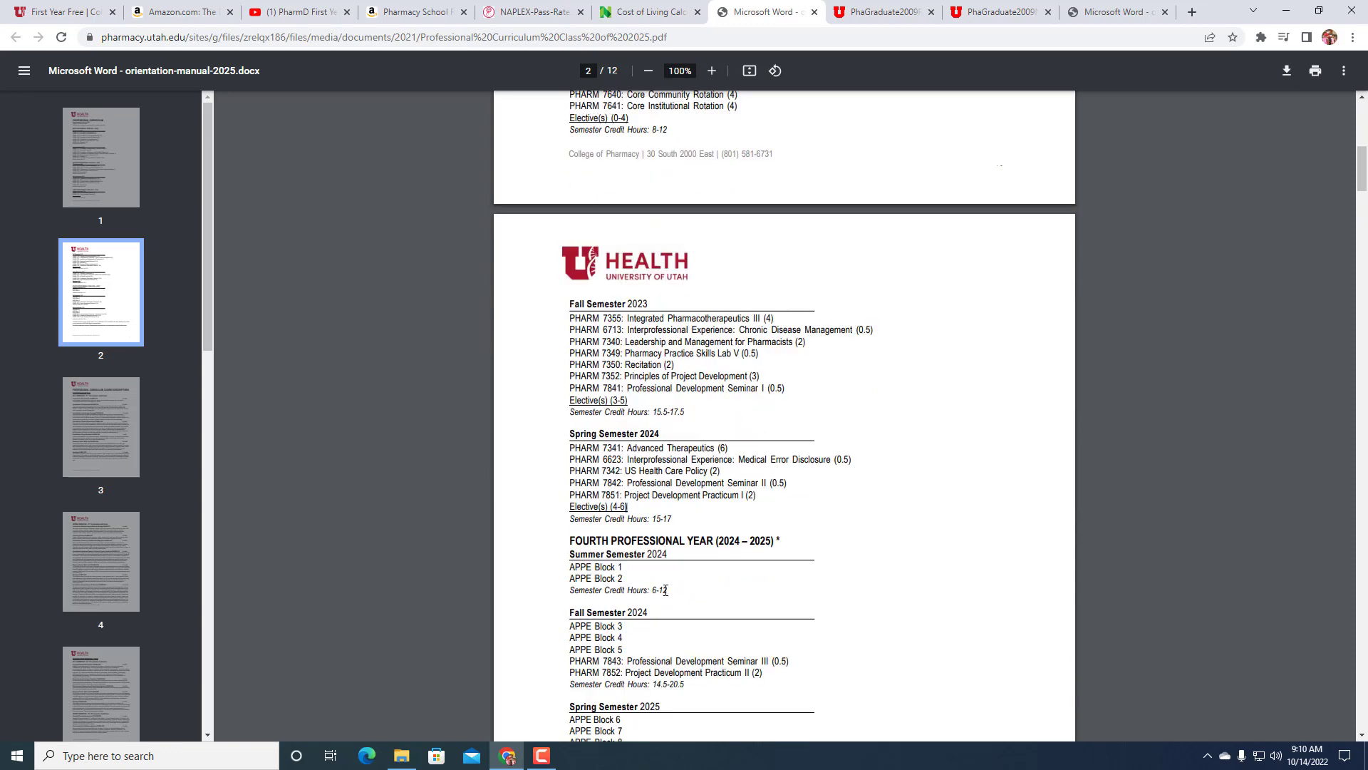
pyautogui.scroll(3)
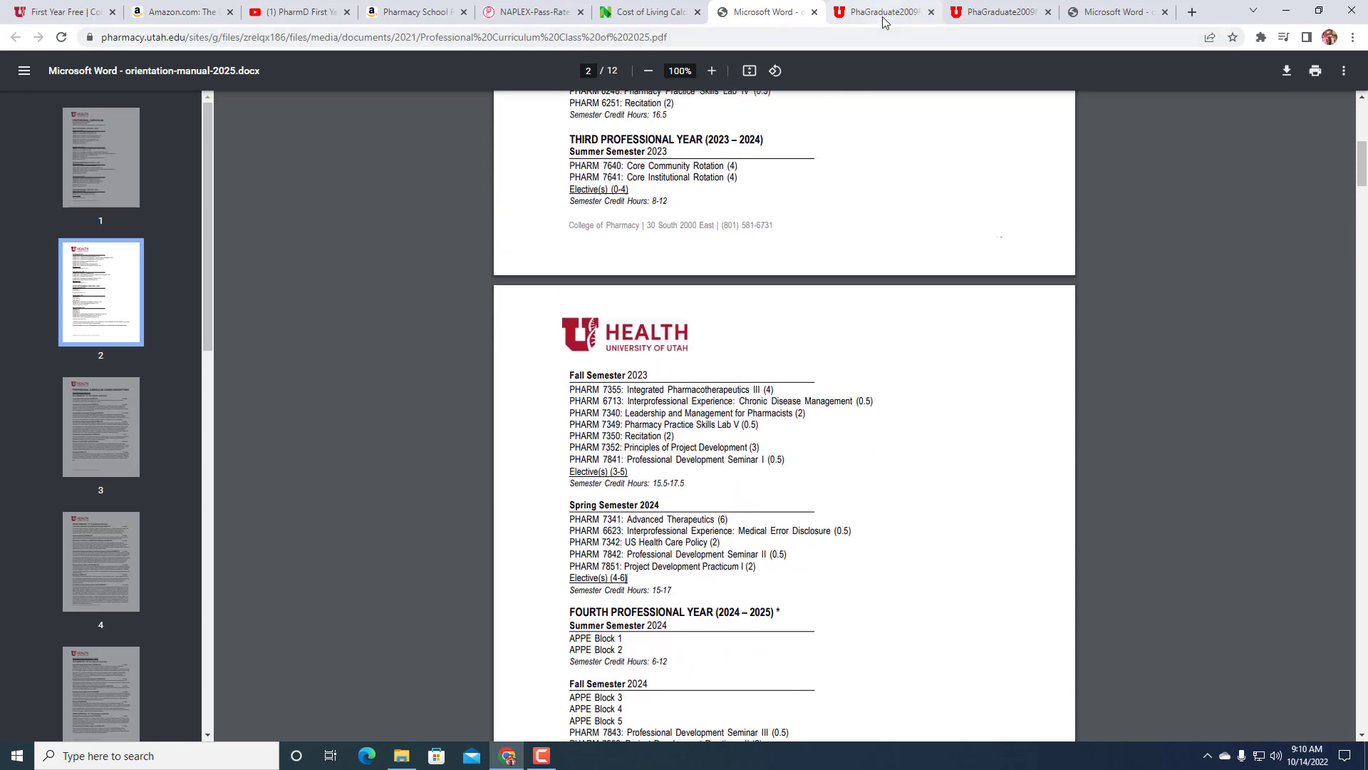
# - Finish reviewing the resident tuition PDF and return to the Excel tuition workbook
pyautogui.click(882, 11)
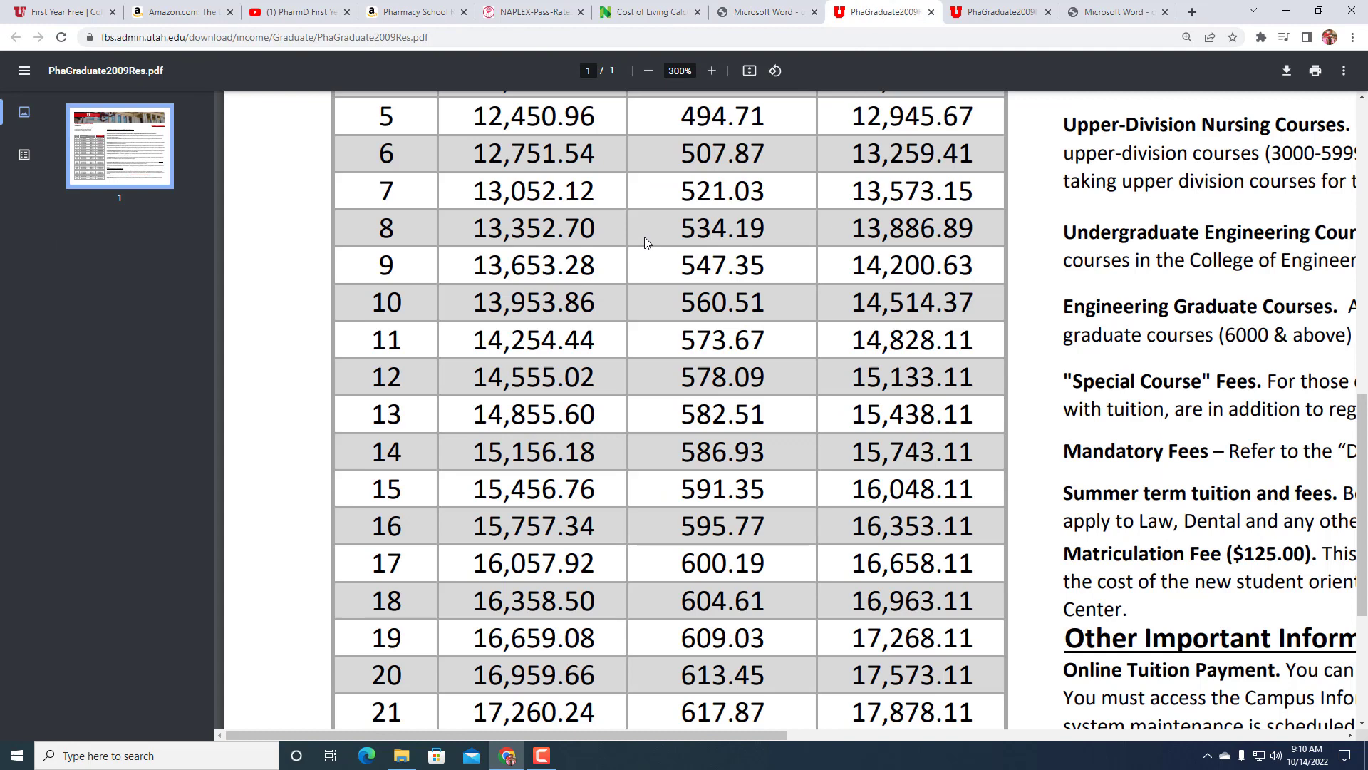
pyautogui.moveTo(833, 379)
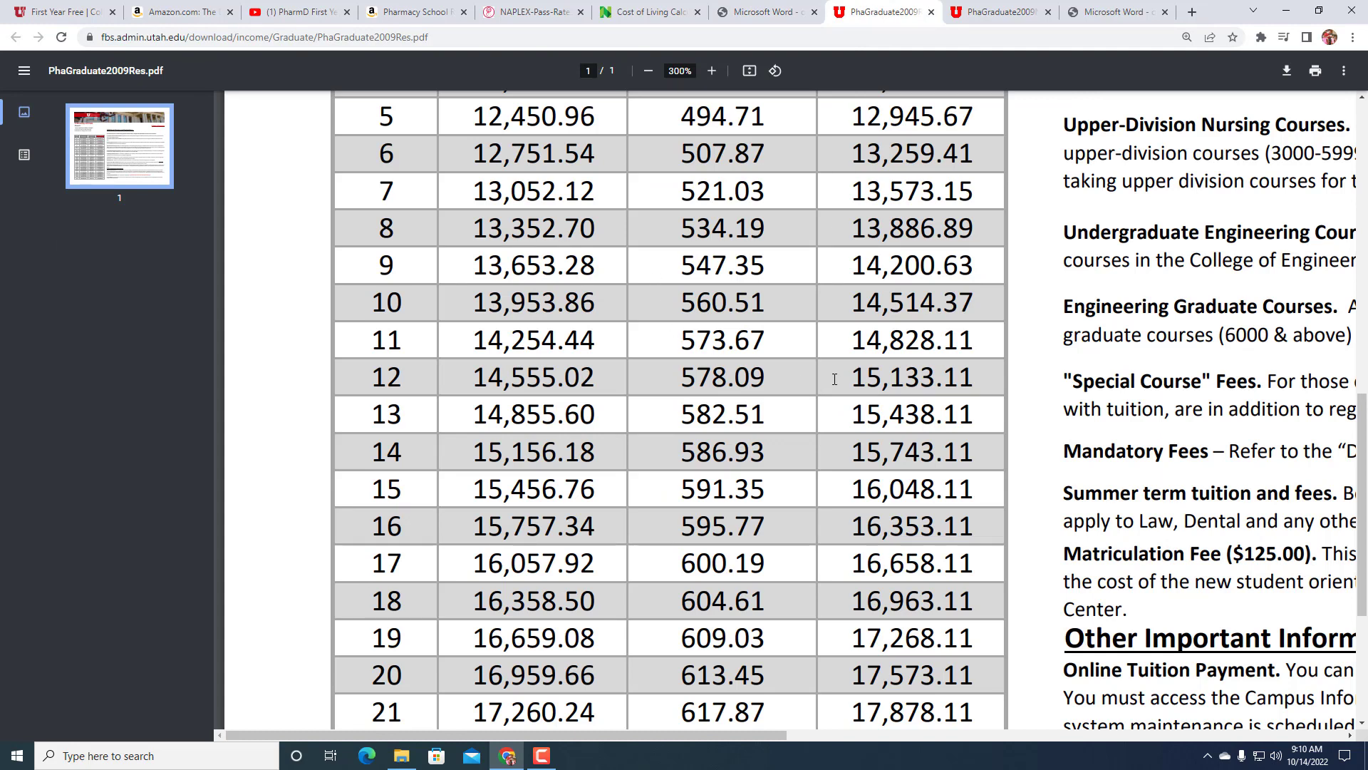
pyautogui.moveTo(859, 242)
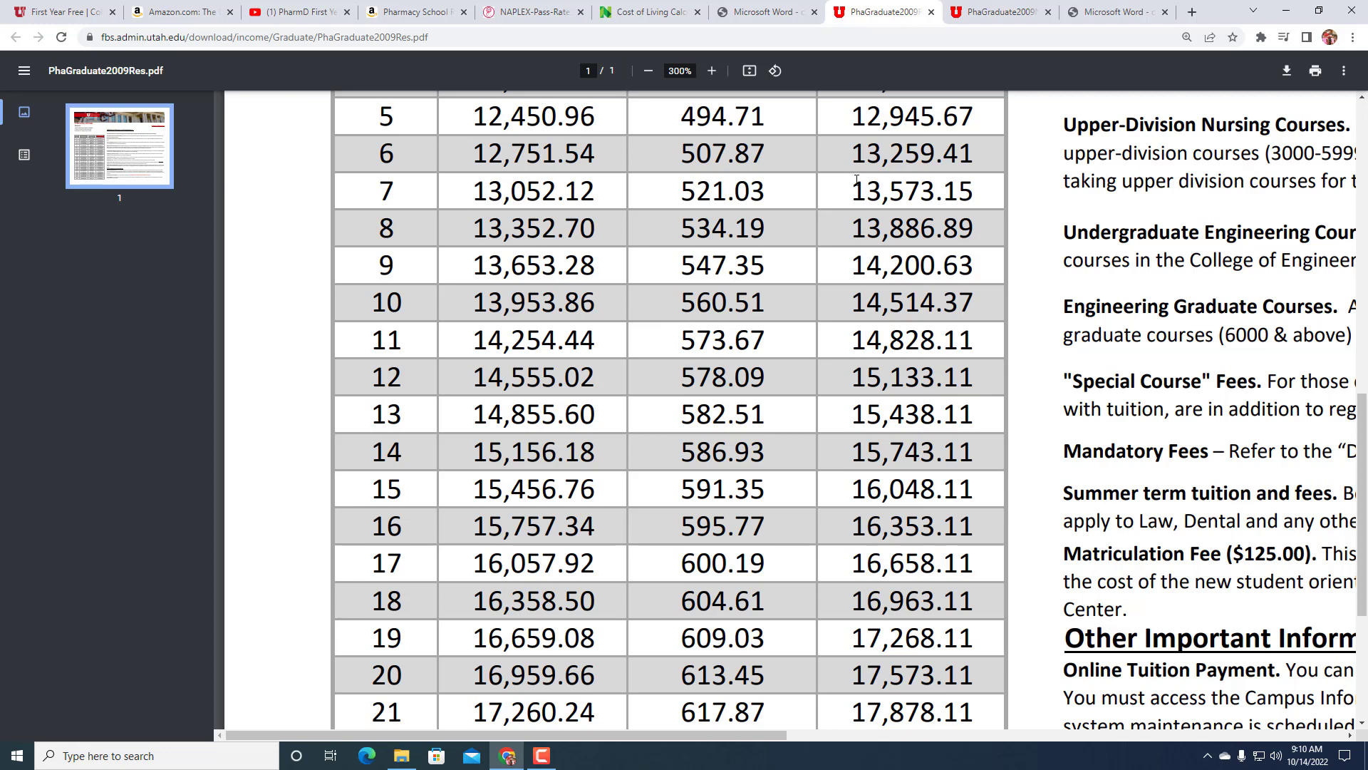
pyautogui.moveTo(839, 251)
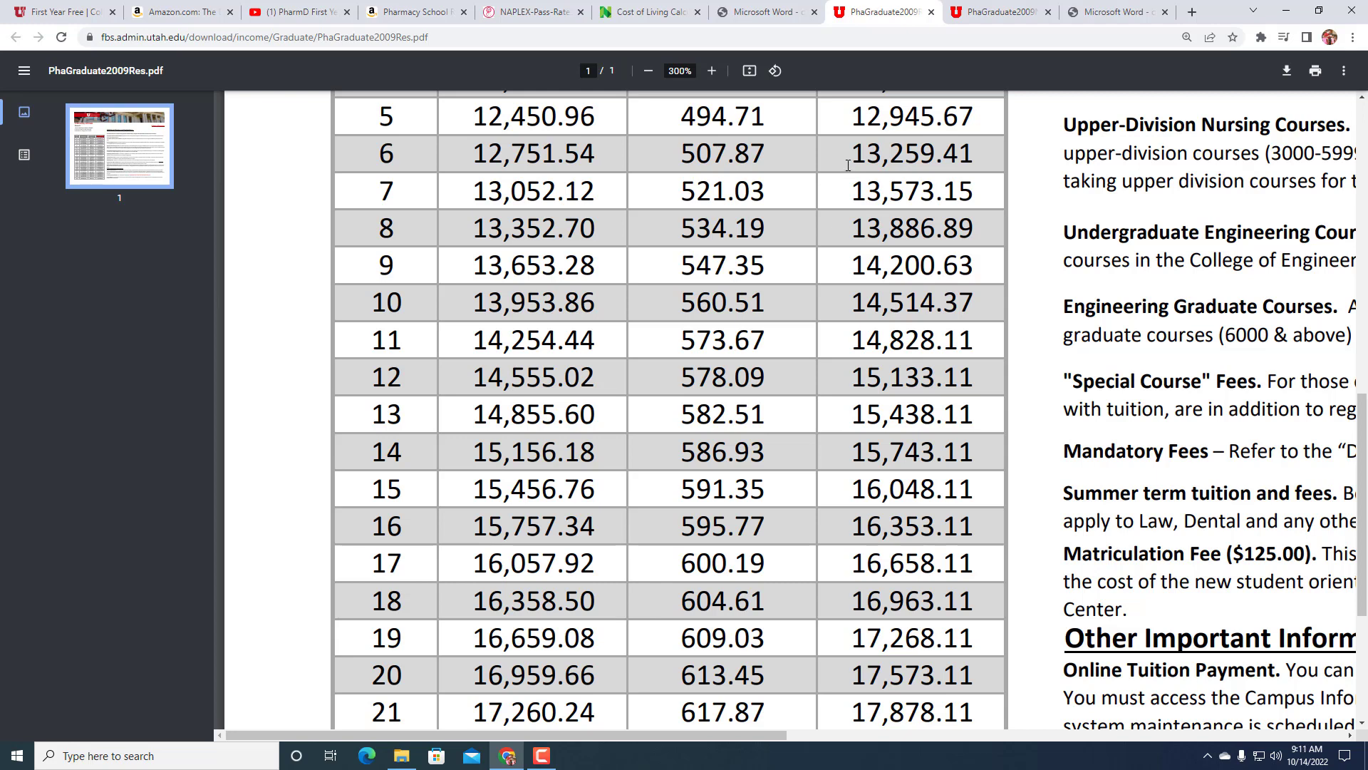
pyautogui.moveTo(869, 152)
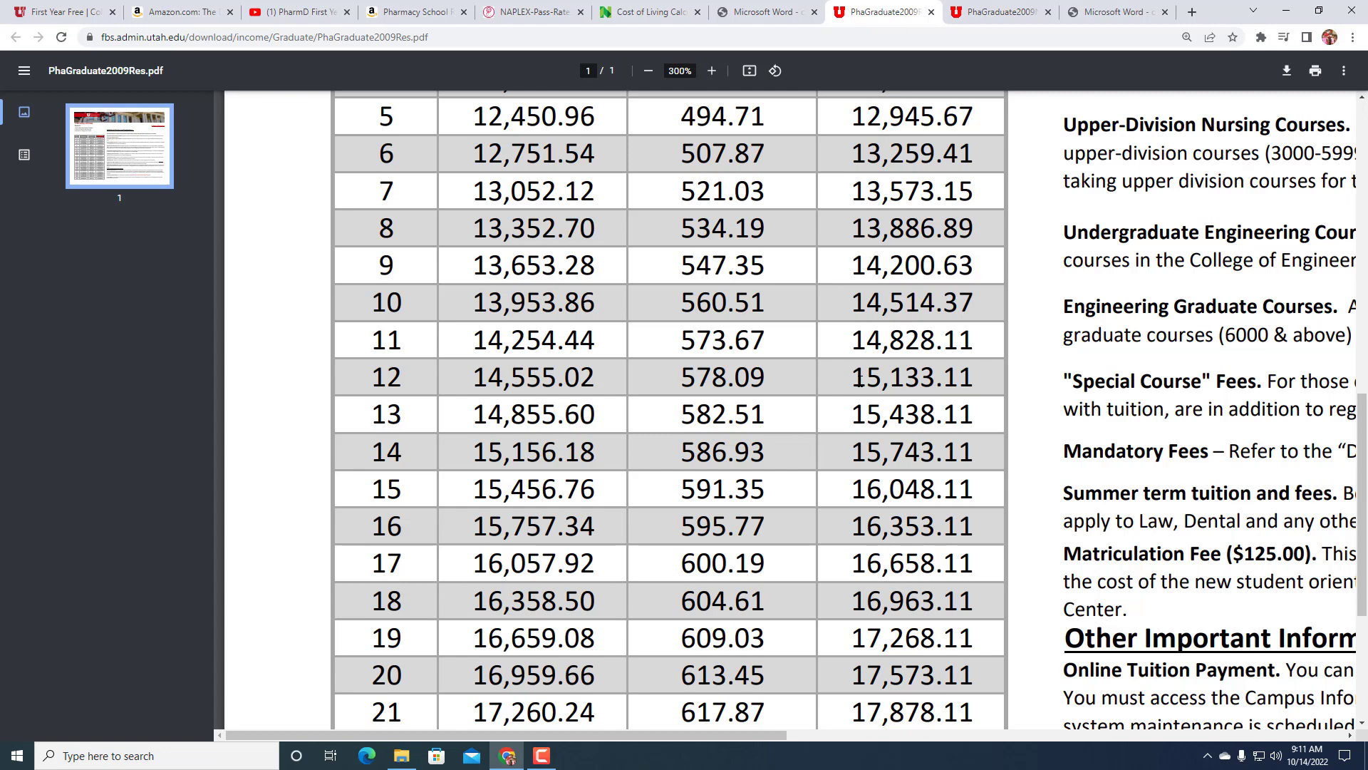
pyautogui.click(575, 755)
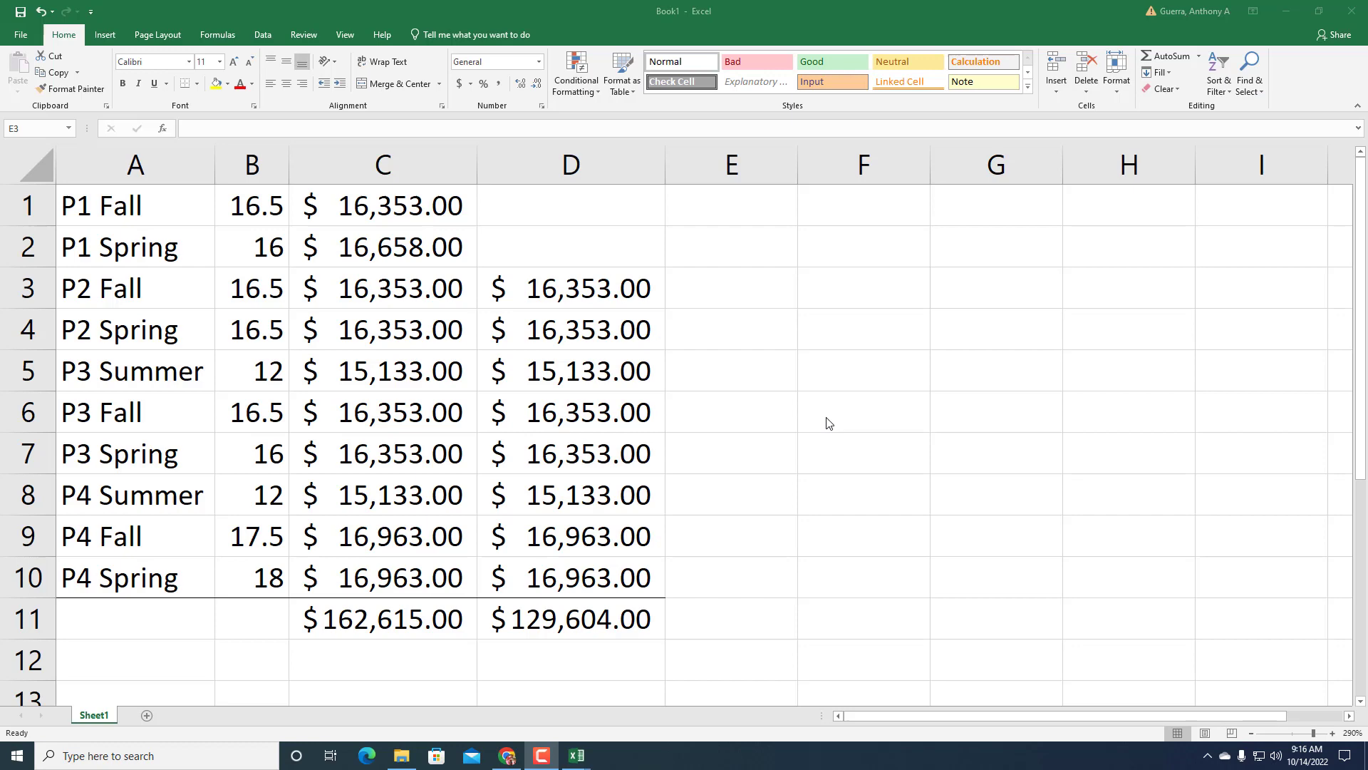
pyautogui.moveTo(611, 456)
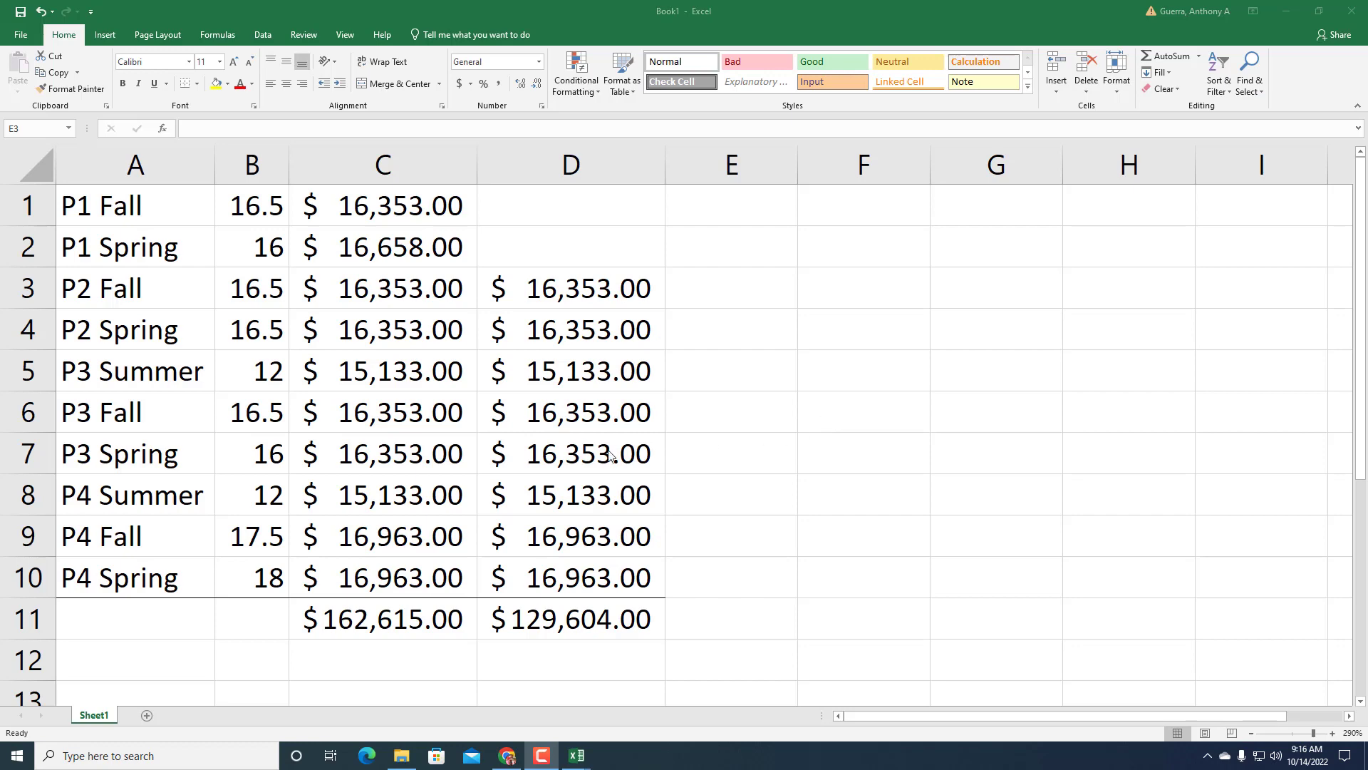
pyautogui.moveTo(519, 445)
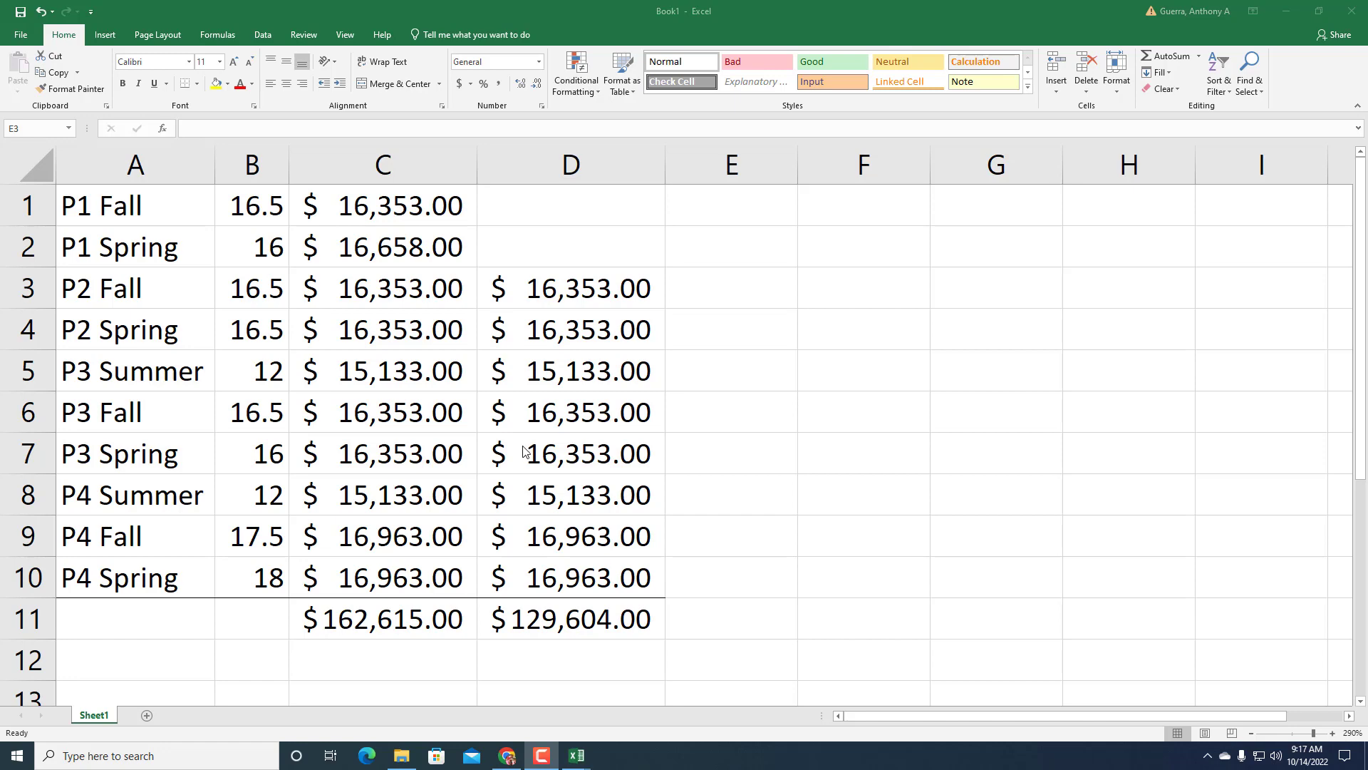
pyautogui.moveTo(412, 371)
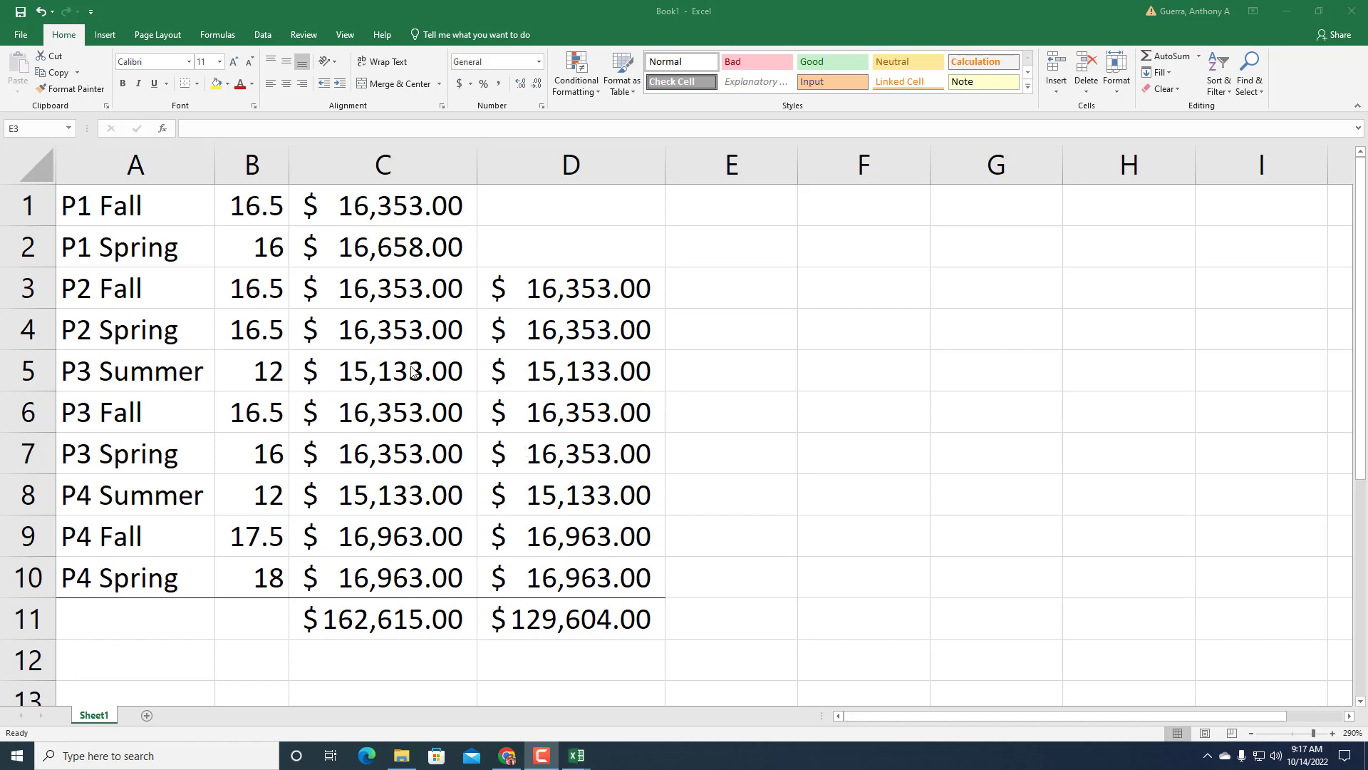
pyautogui.moveTo(375, 533)
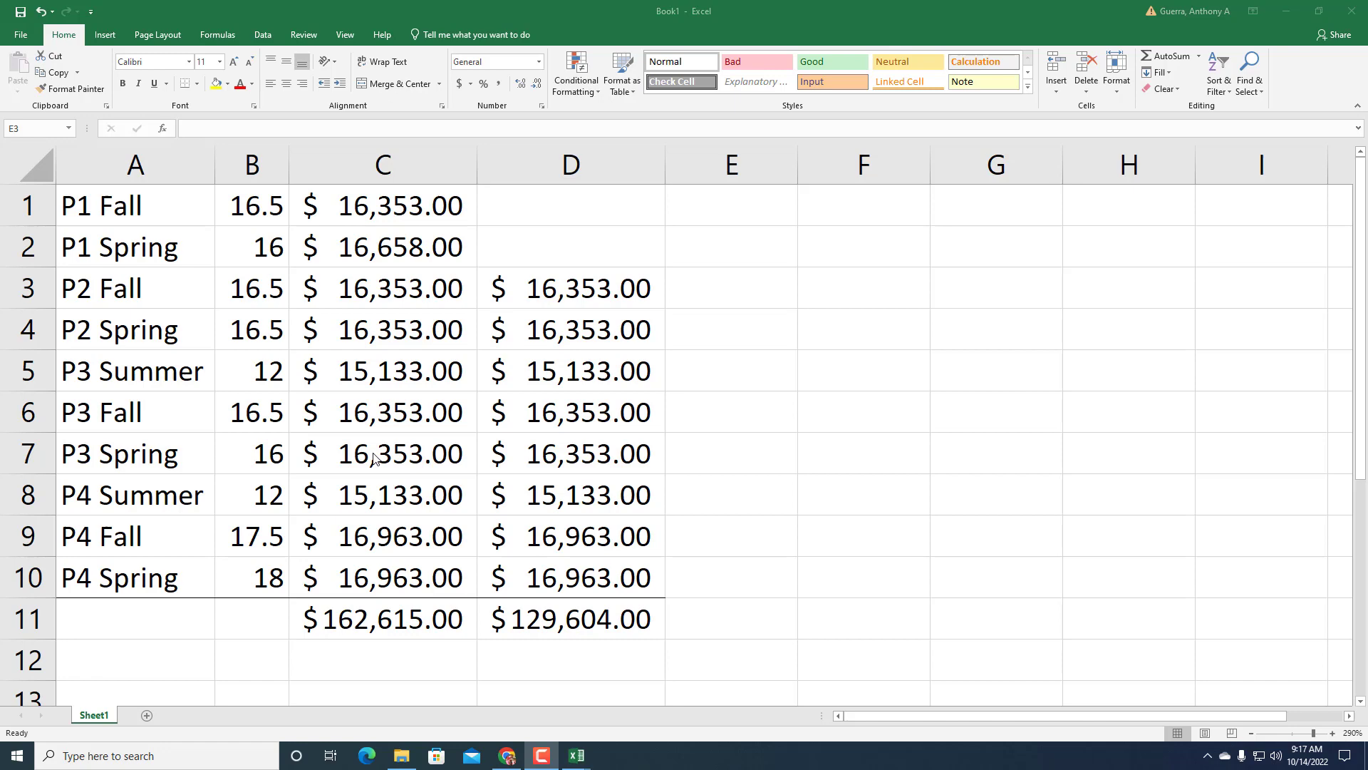
# - Bold the P3 Summer and P4 Summer rows and check the column D total formula
pyautogui.click(730, 288)
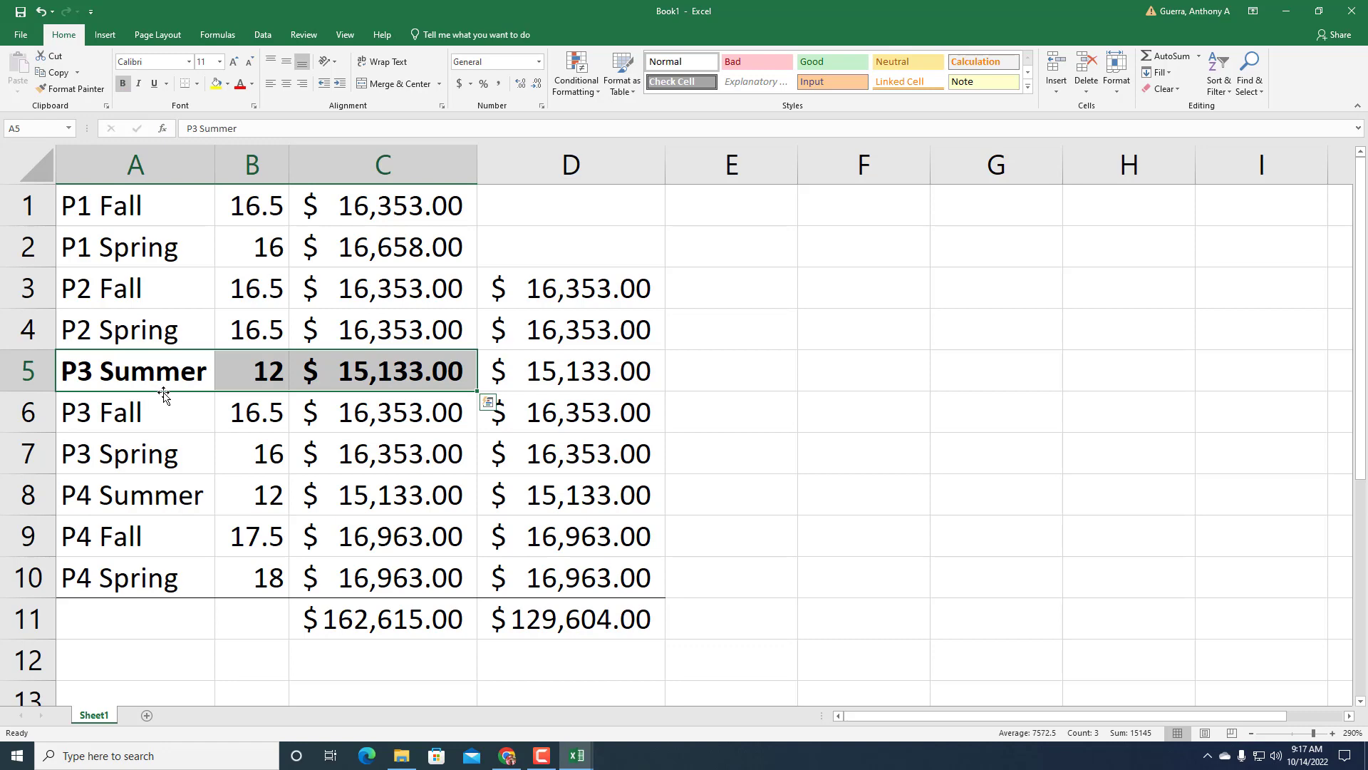
pyautogui.click(131, 494)
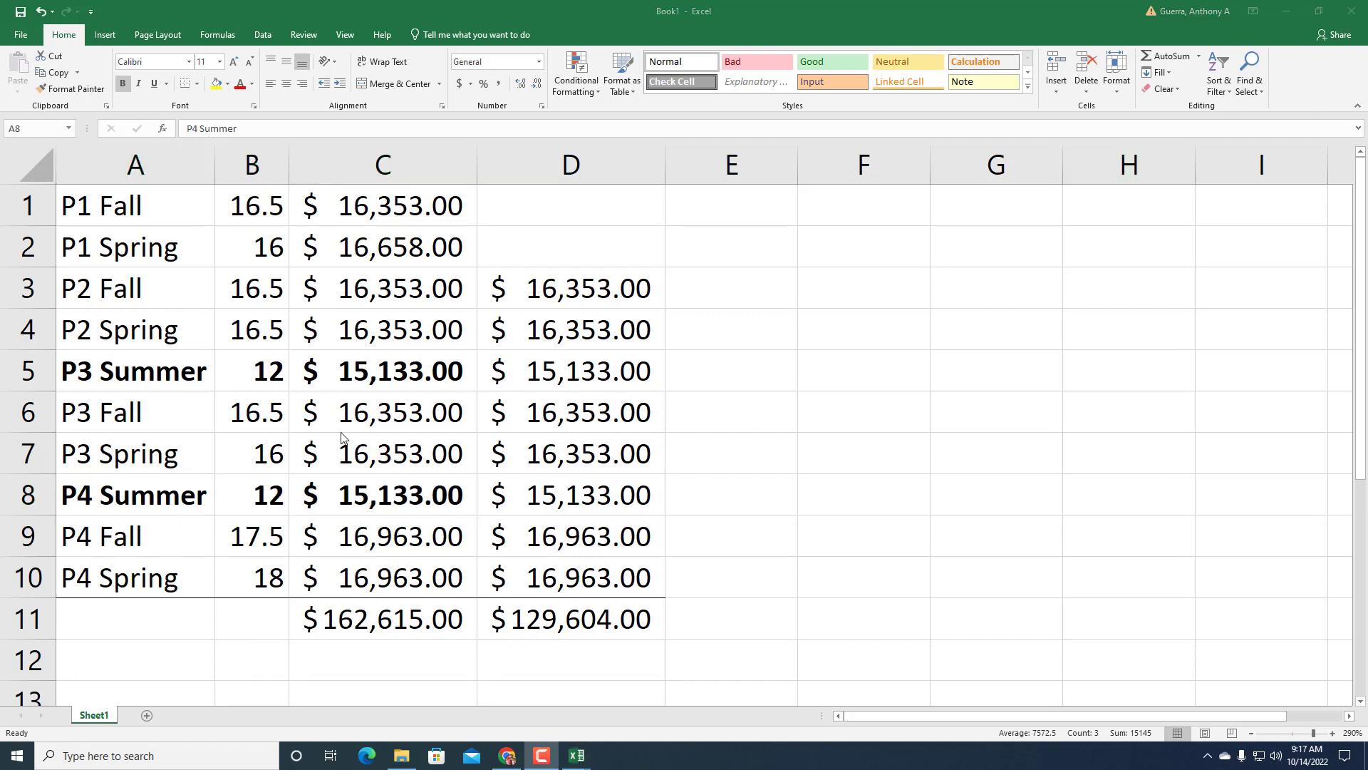
pyautogui.moveTo(265, 496)
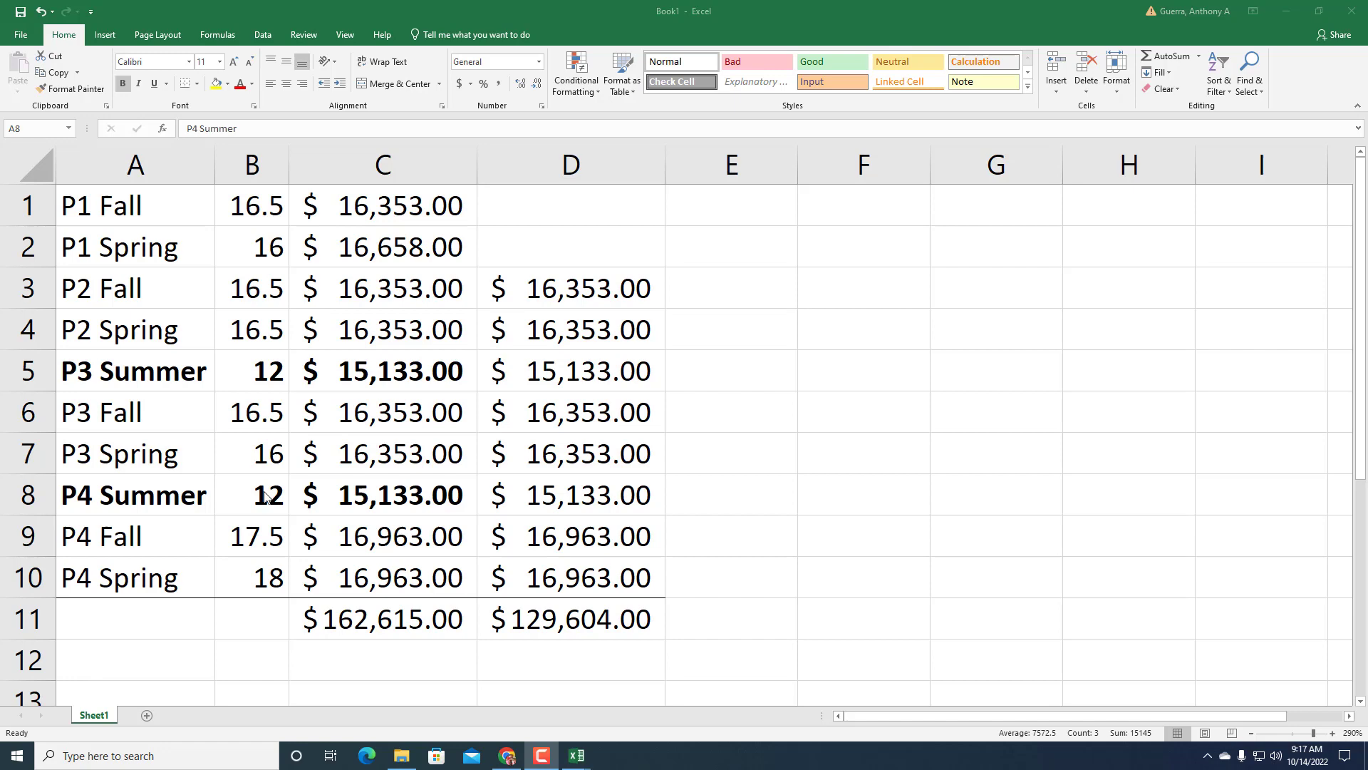
pyautogui.moveTo(259, 507)
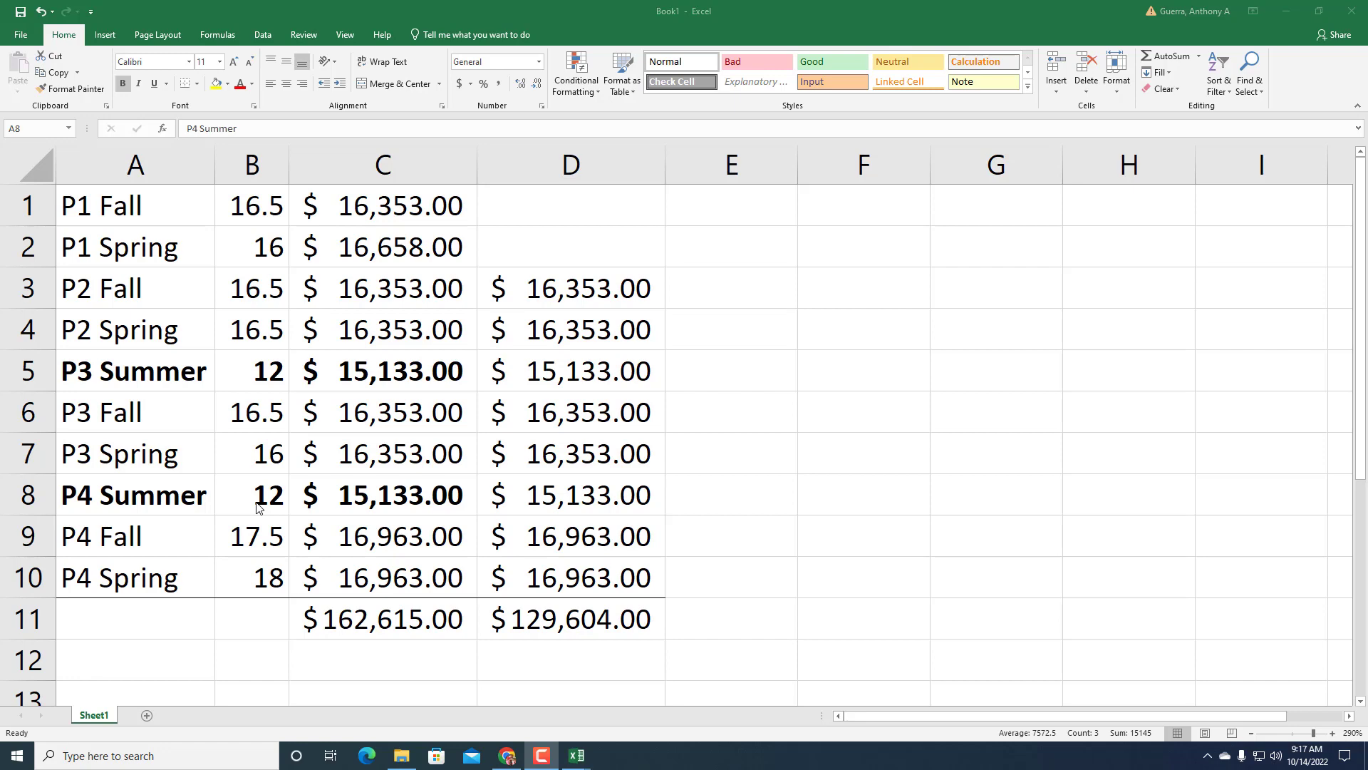
pyautogui.moveTo(563, 298)
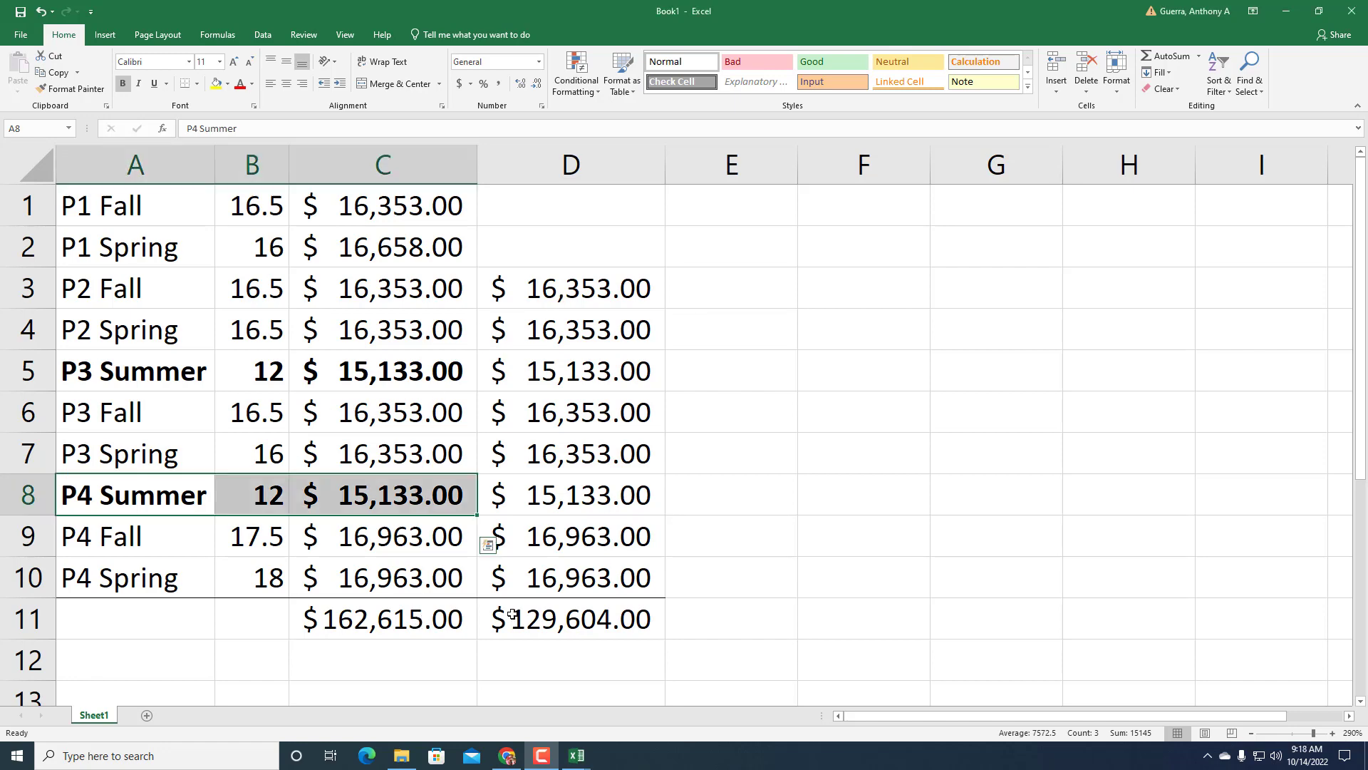
pyautogui.click(570, 617)
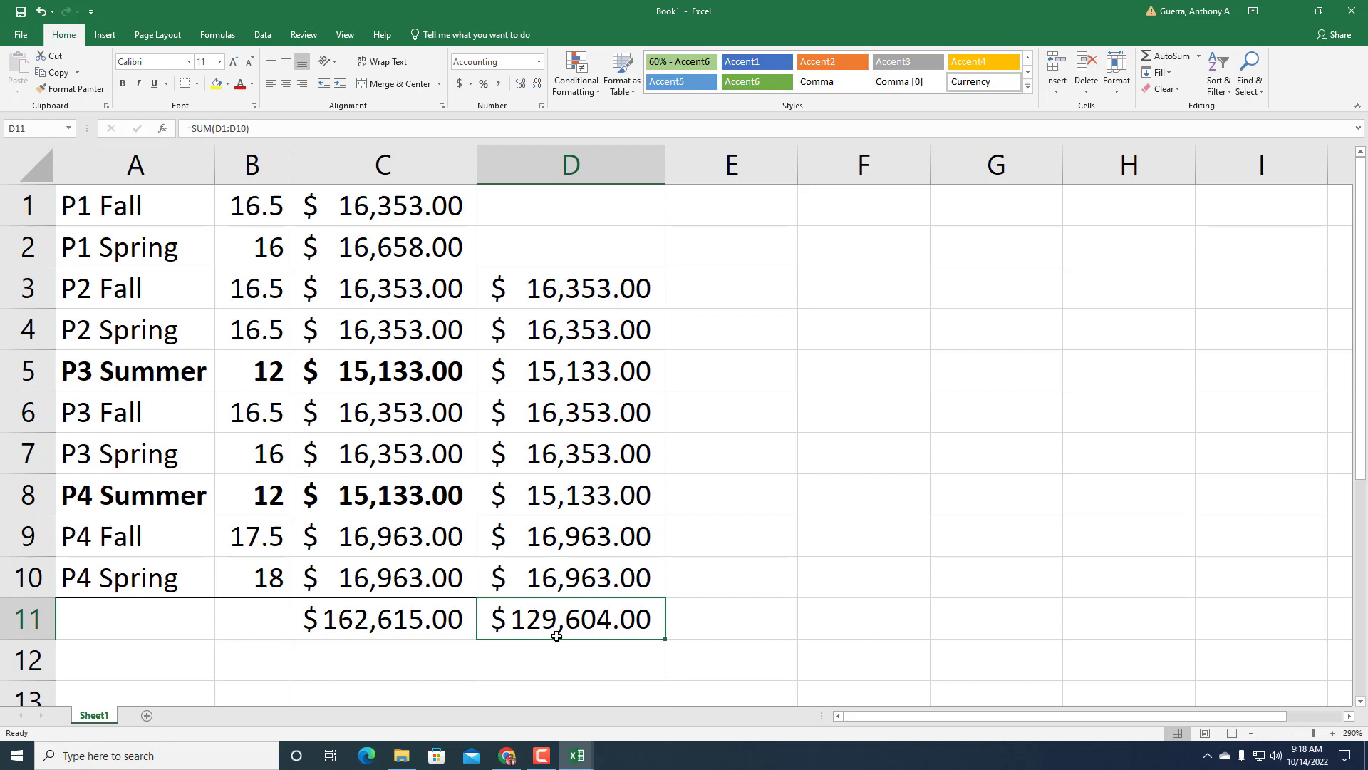
pyautogui.moveTo(703, 620)
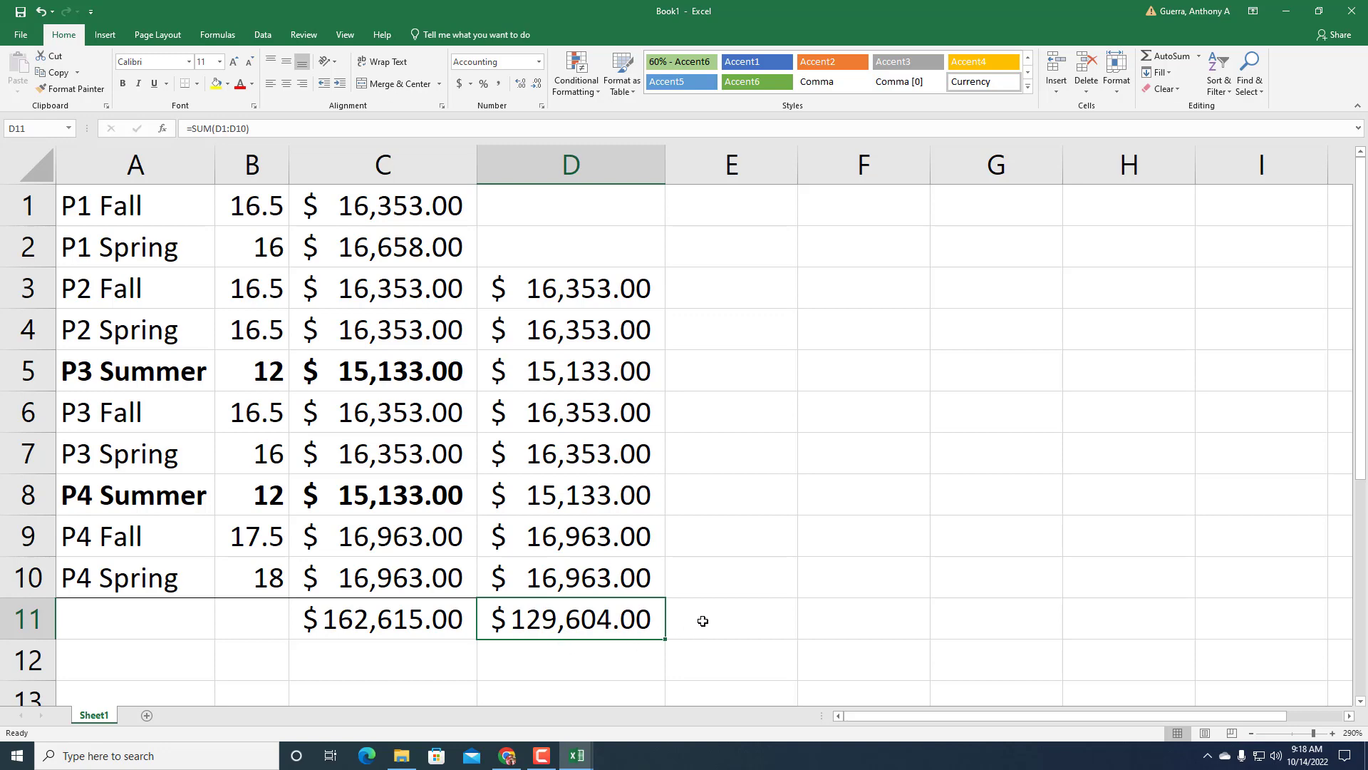
# - Enter =SUM(C11-D11) in E11 and =SUM(E11/C11) in E12, formatting E12 as a percentage (20%)
pyautogui.click(730, 617)
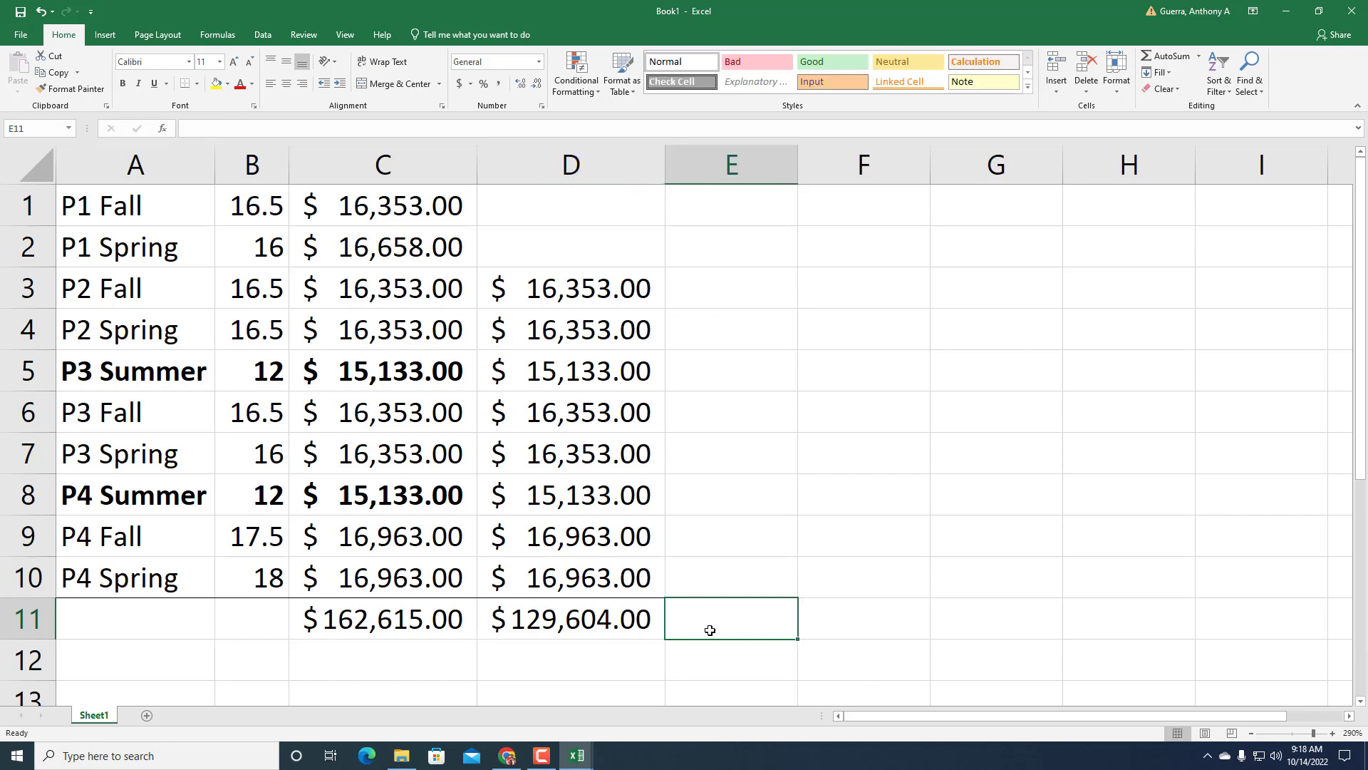
pyautogui.write('=sum(')
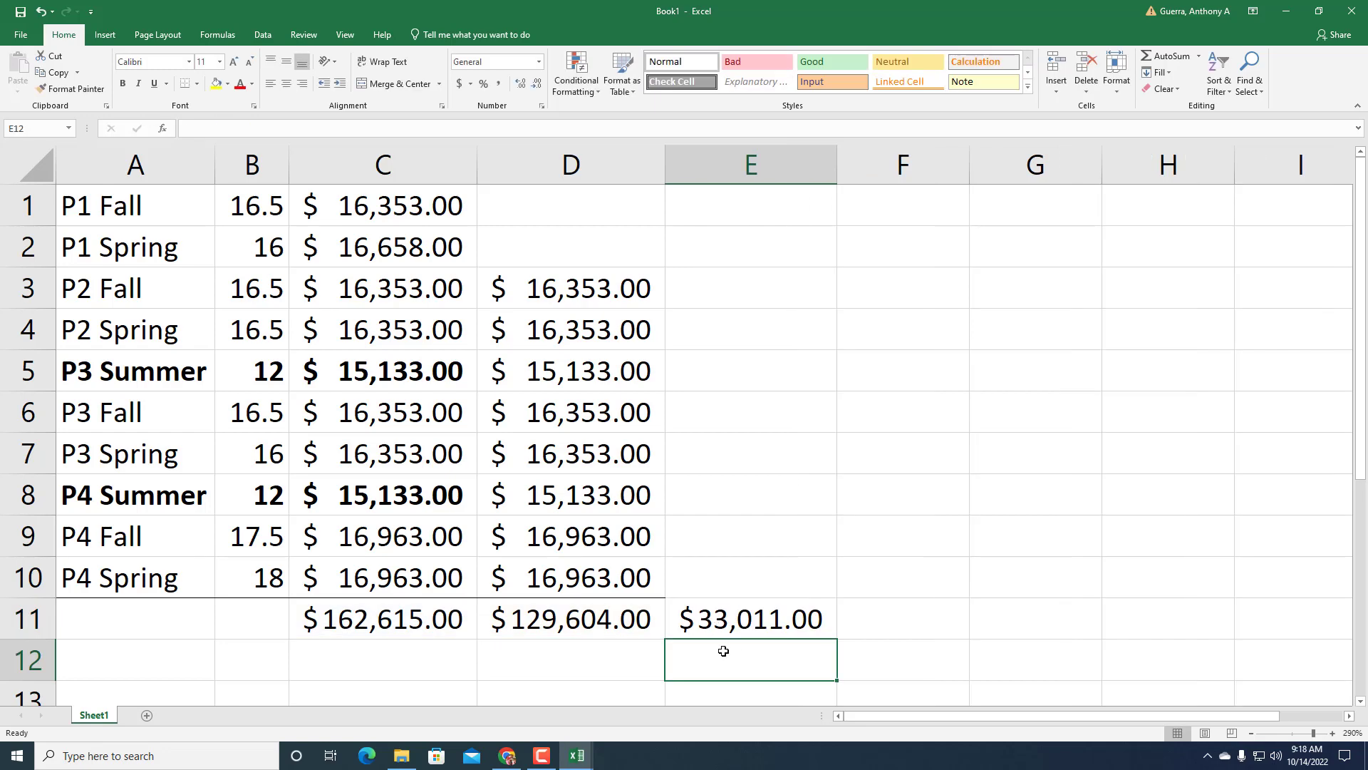
pyautogui.write('=sum(')
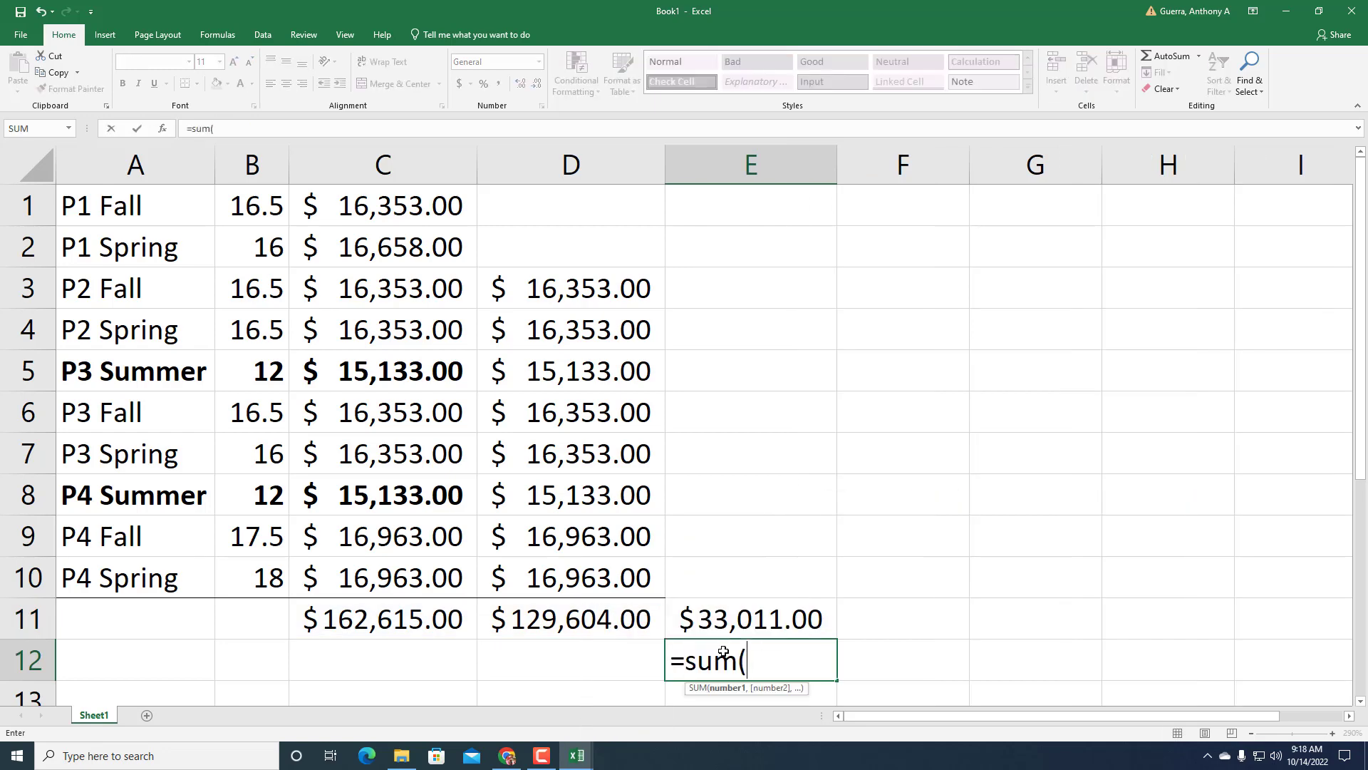
pyautogui.write('e11/')
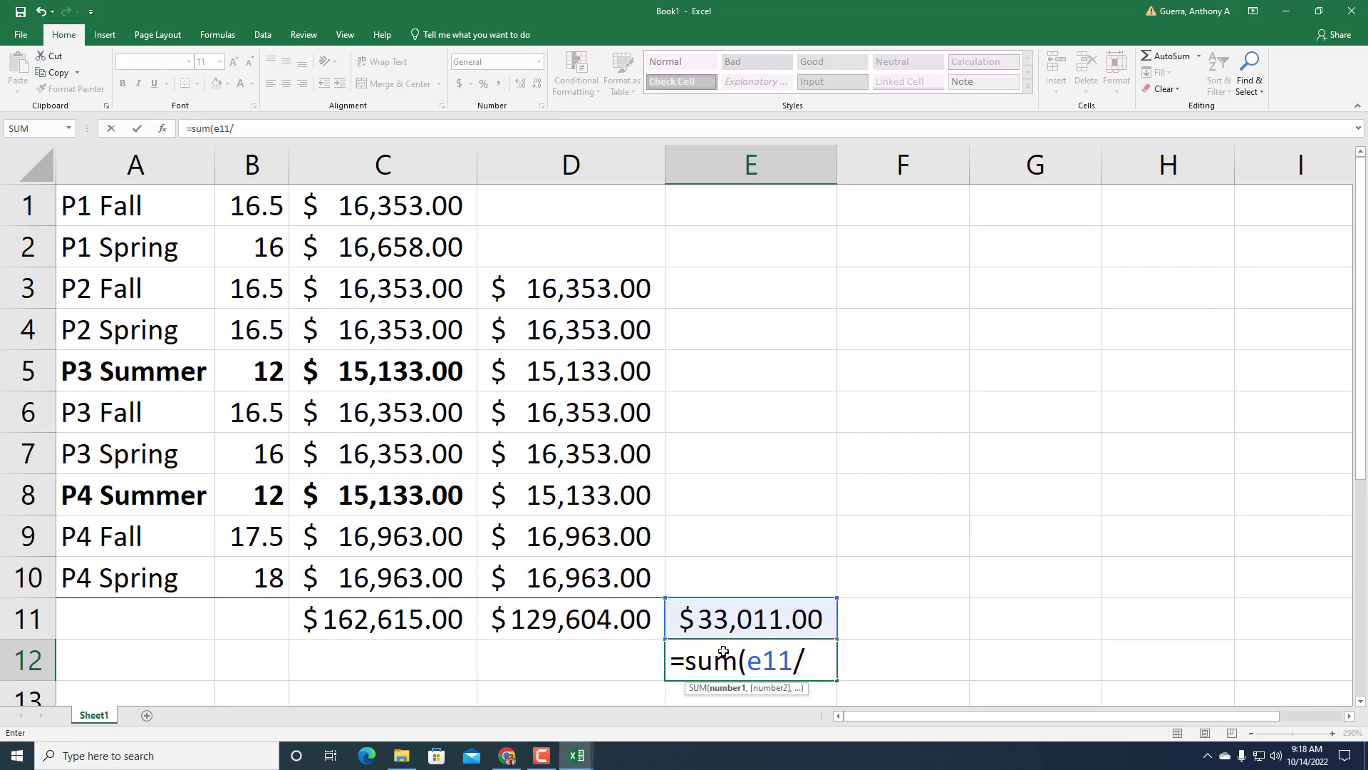
pyautogui.write('c')
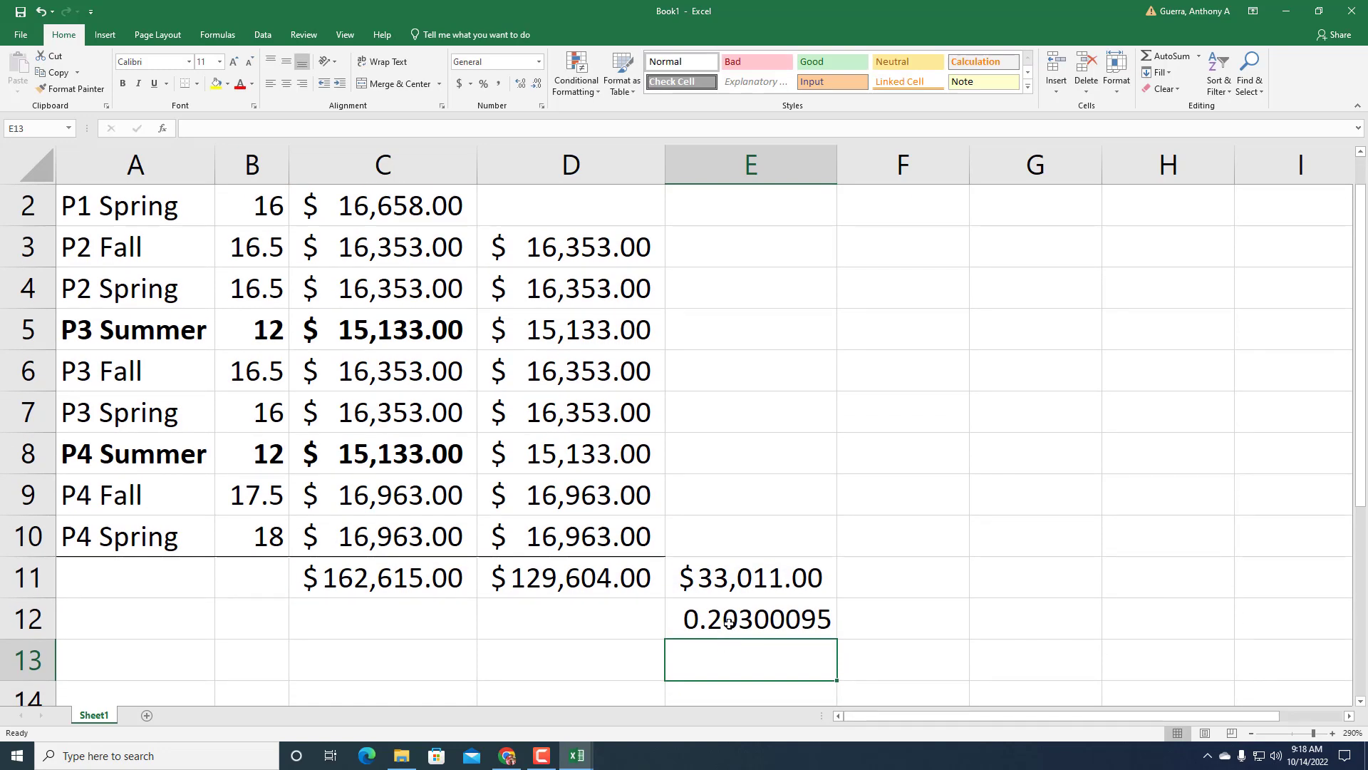
pyautogui.click(748, 617)
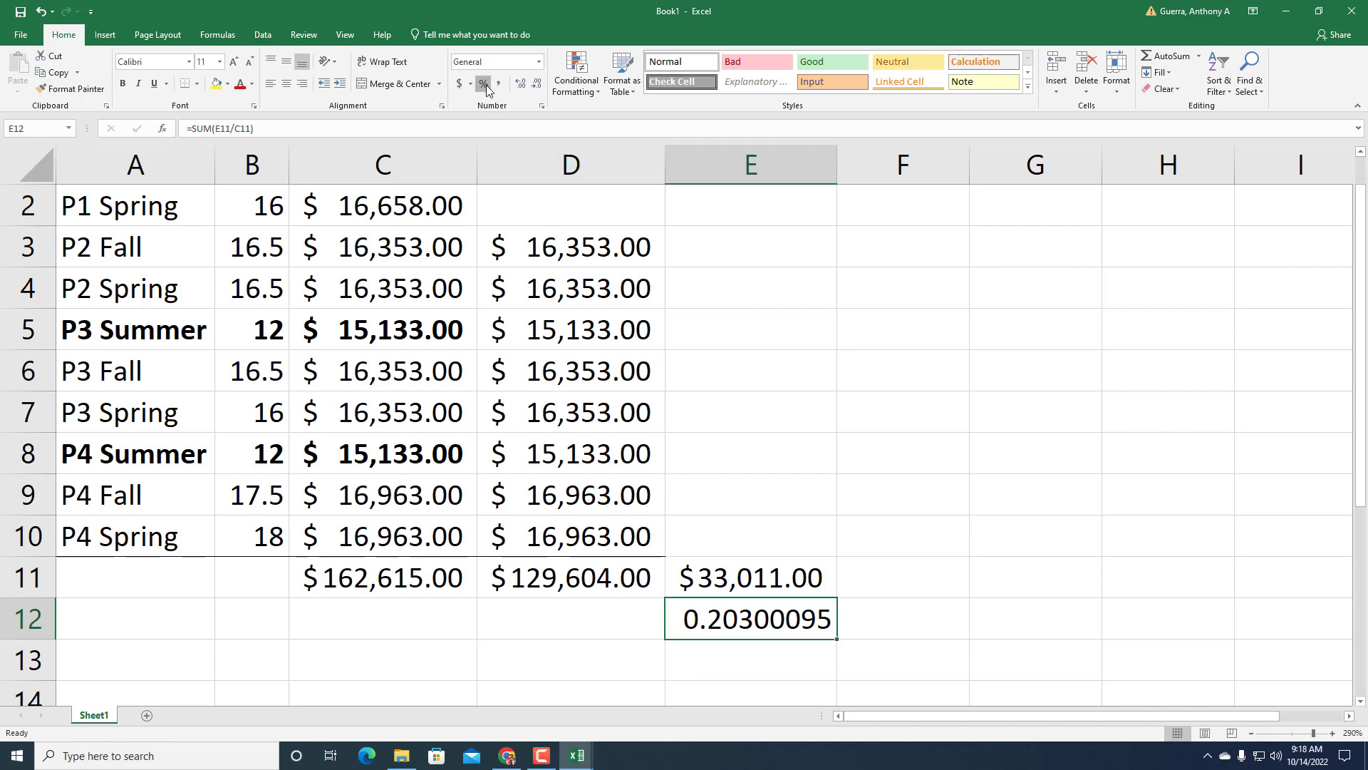
pyautogui.click(483, 83)
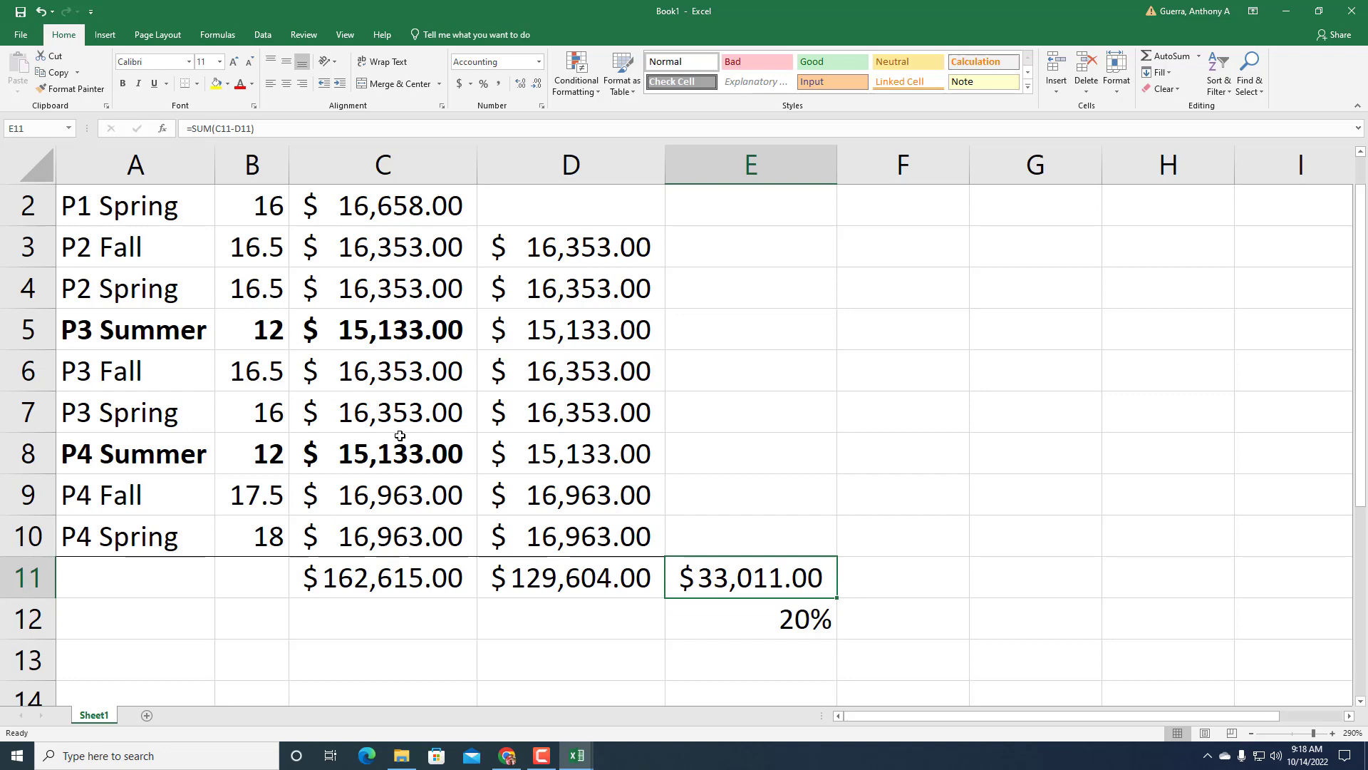
pyautogui.click(134, 370)
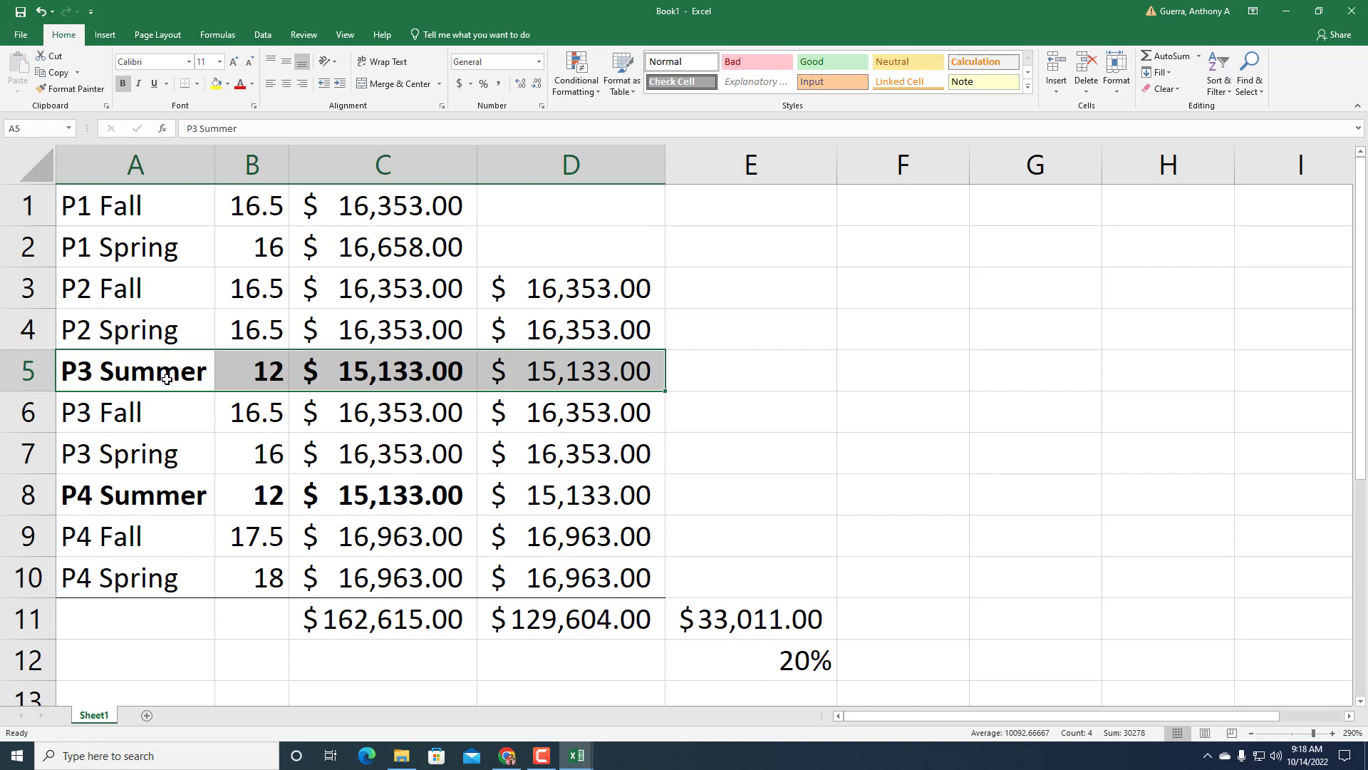
pyautogui.moveTo(218, 562)
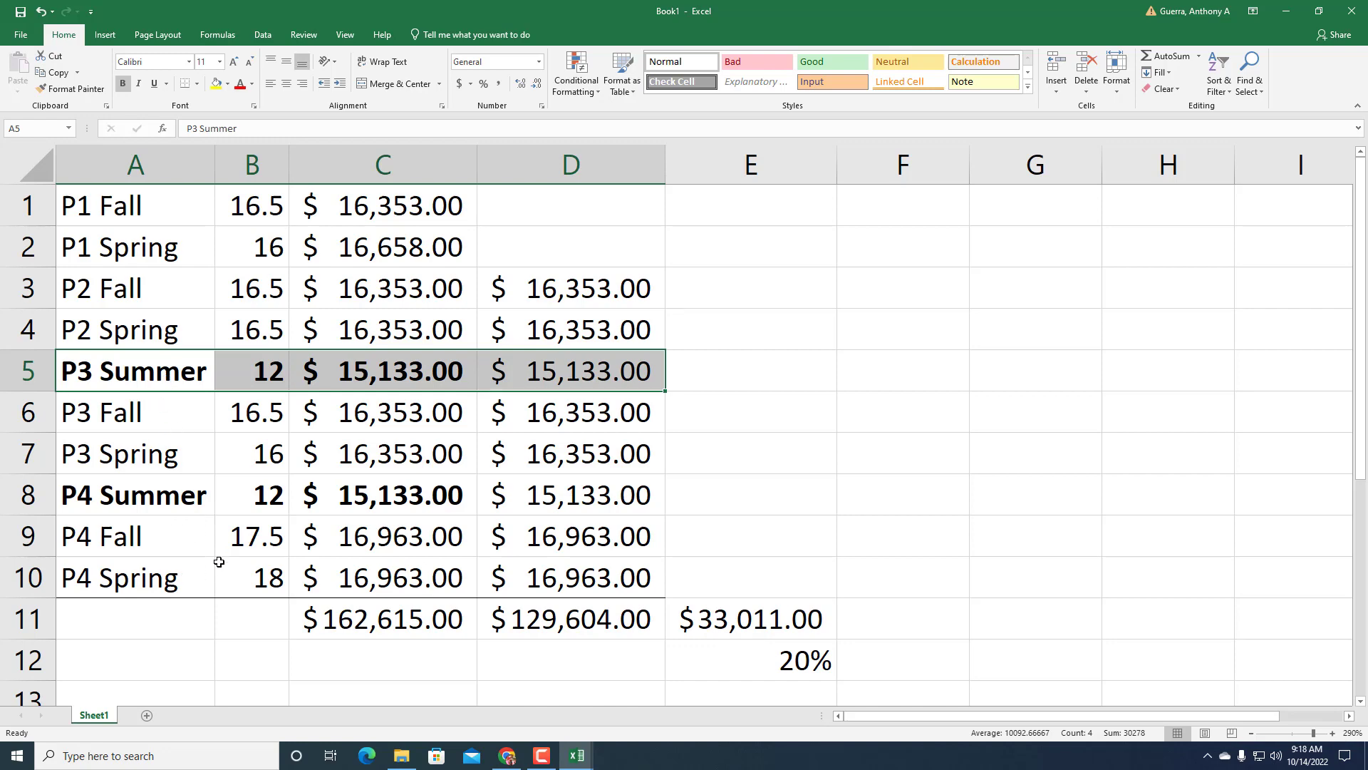
# - Check the P4 Fall credit hours and confirm the 20% in E12 is E11 divided by C11
pyautogui.click(251, 536)
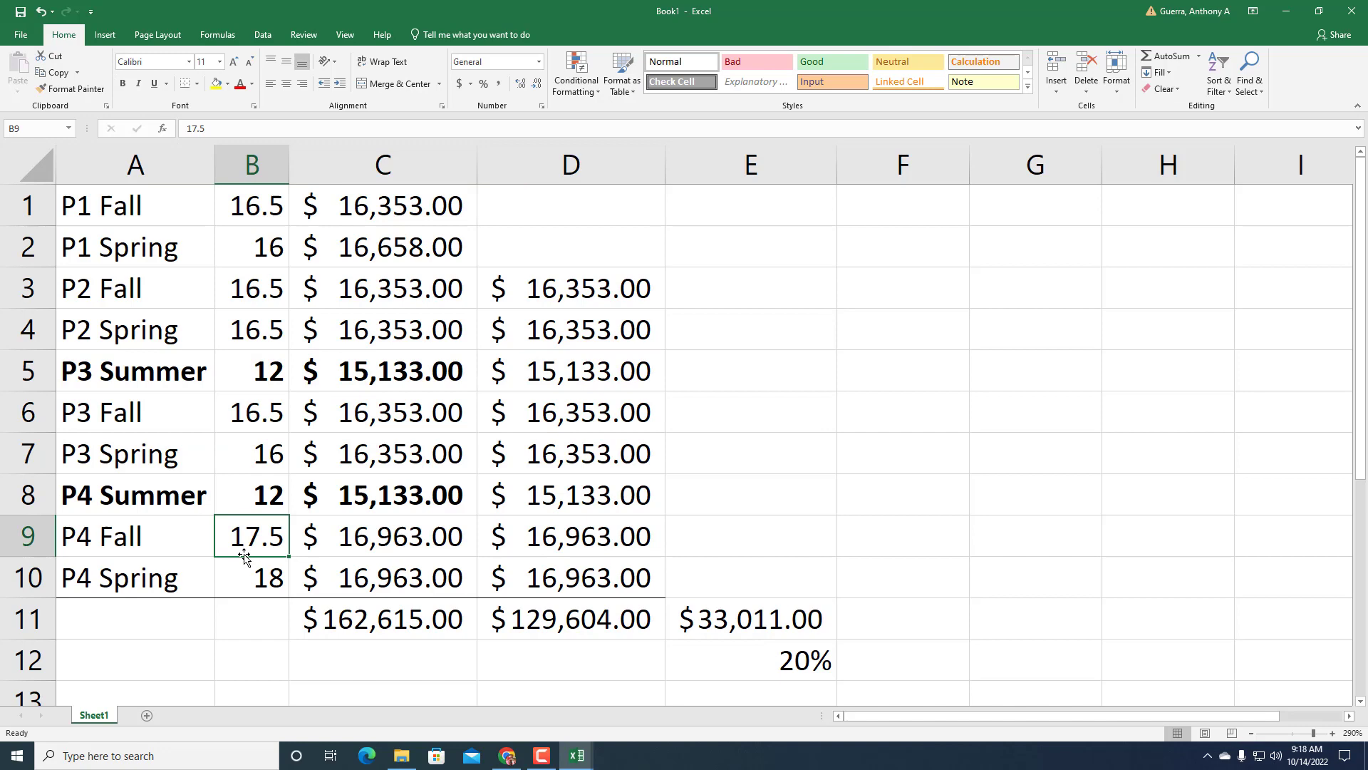
pyautogui.moveTo(357, 551)
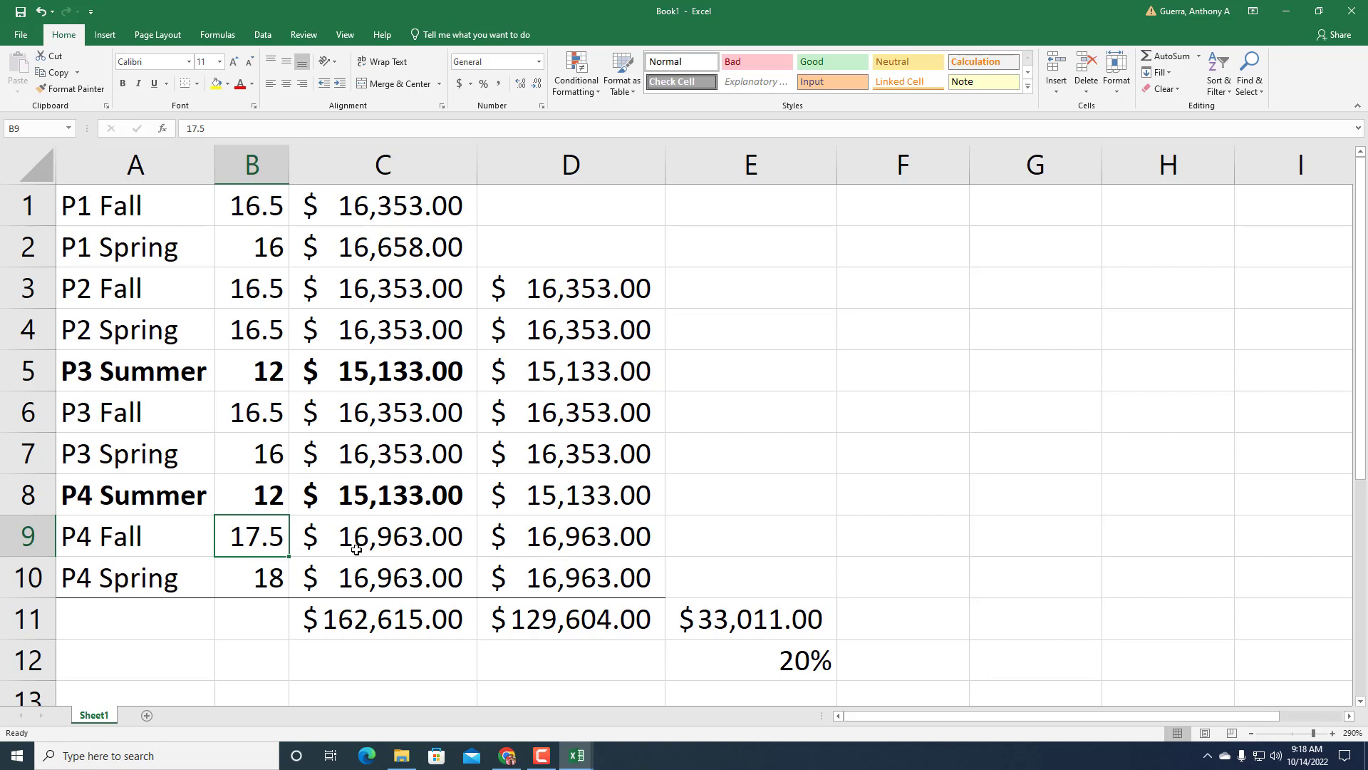
pyautogui.moveTo(258, 584)
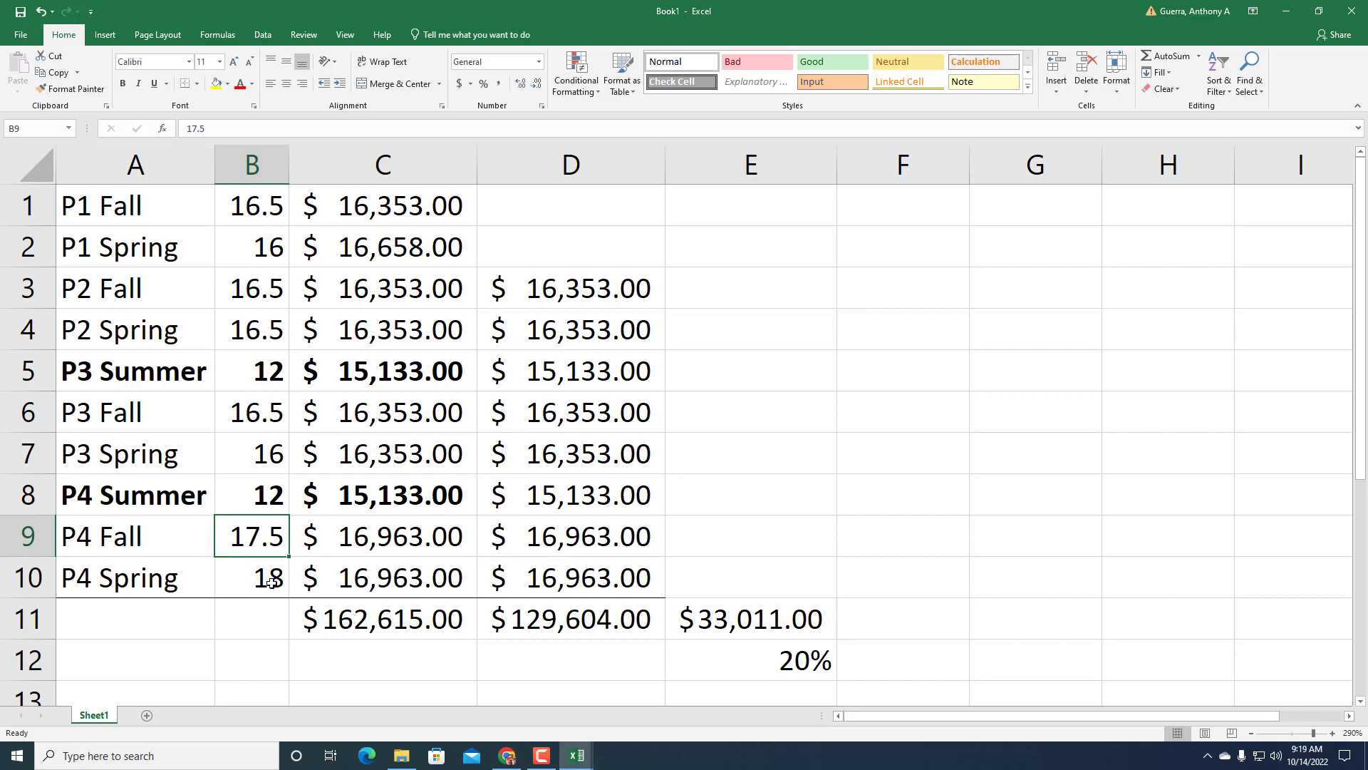
pyautogui.moveTo(597, 624)
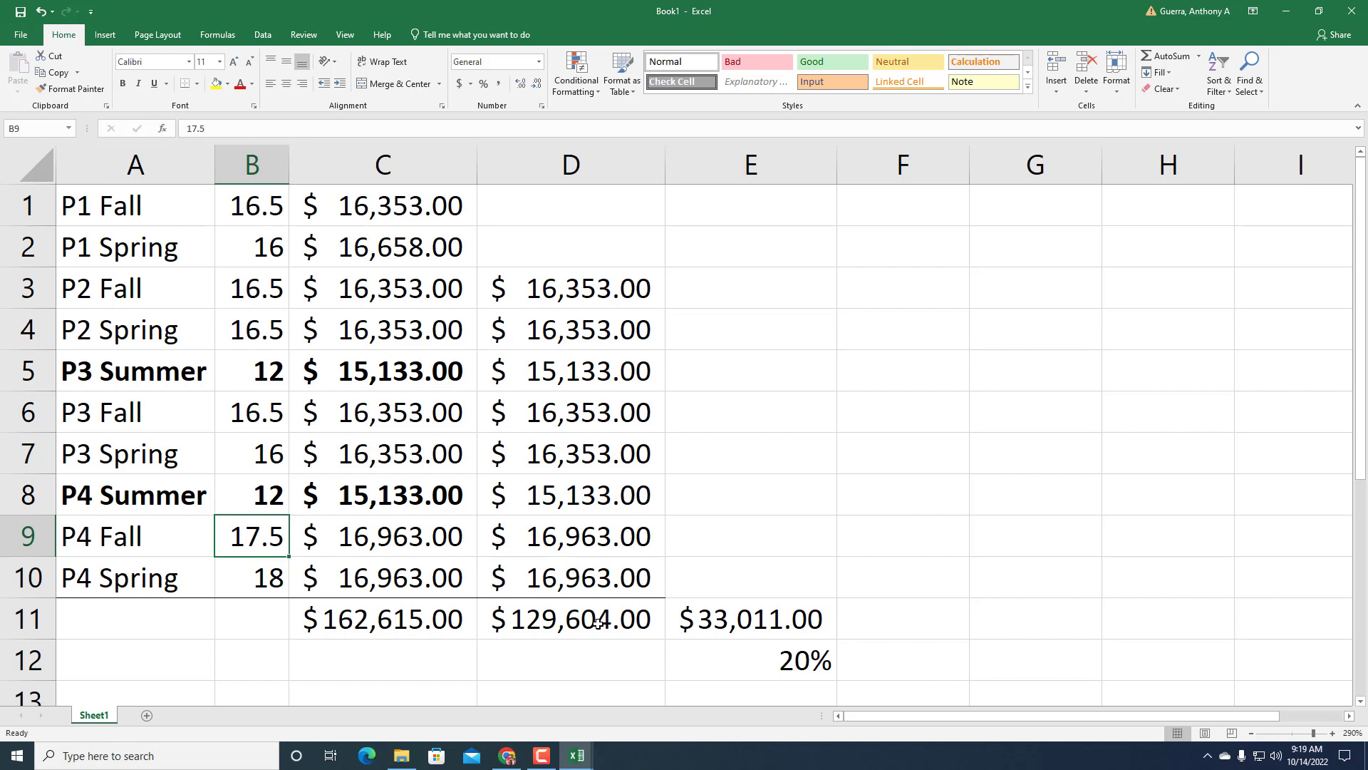
pyautogui.click(748, 660)
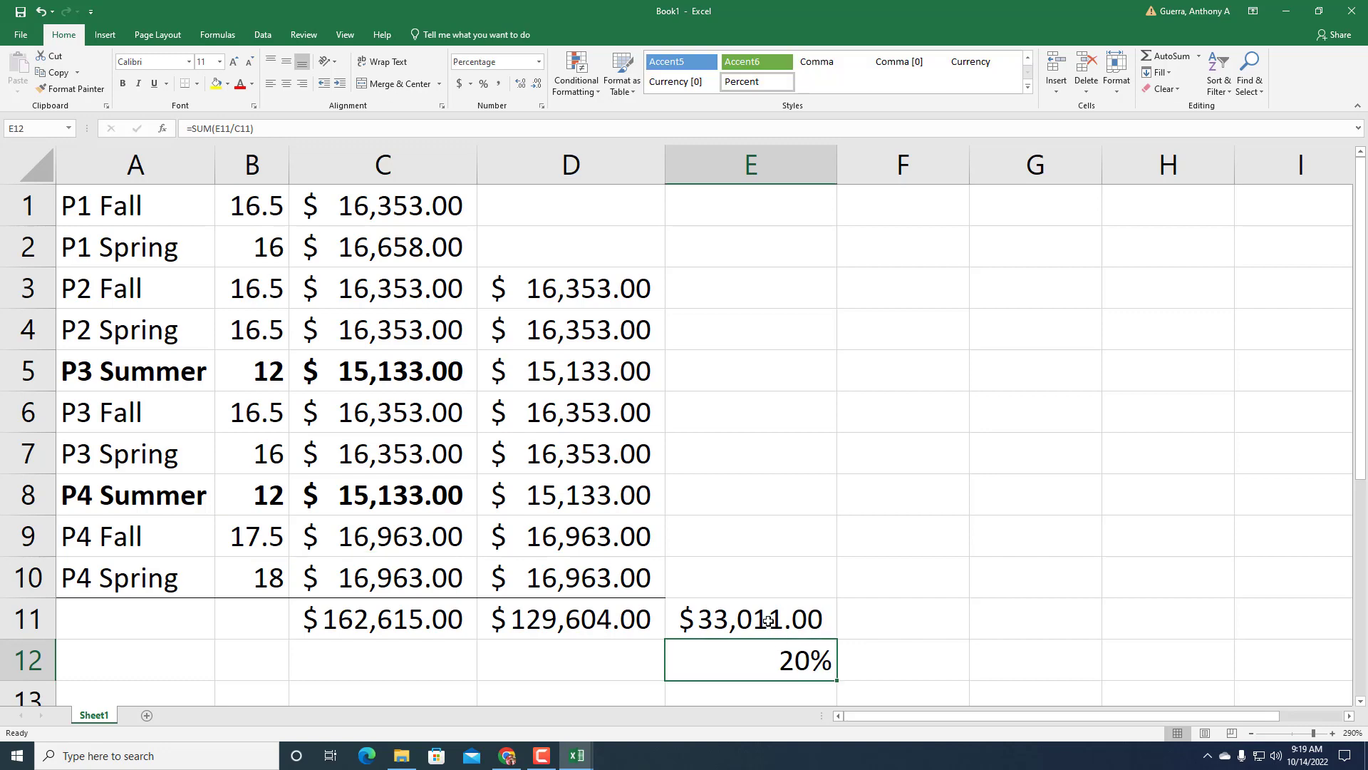
pyautogui.moveTo(760, 570)
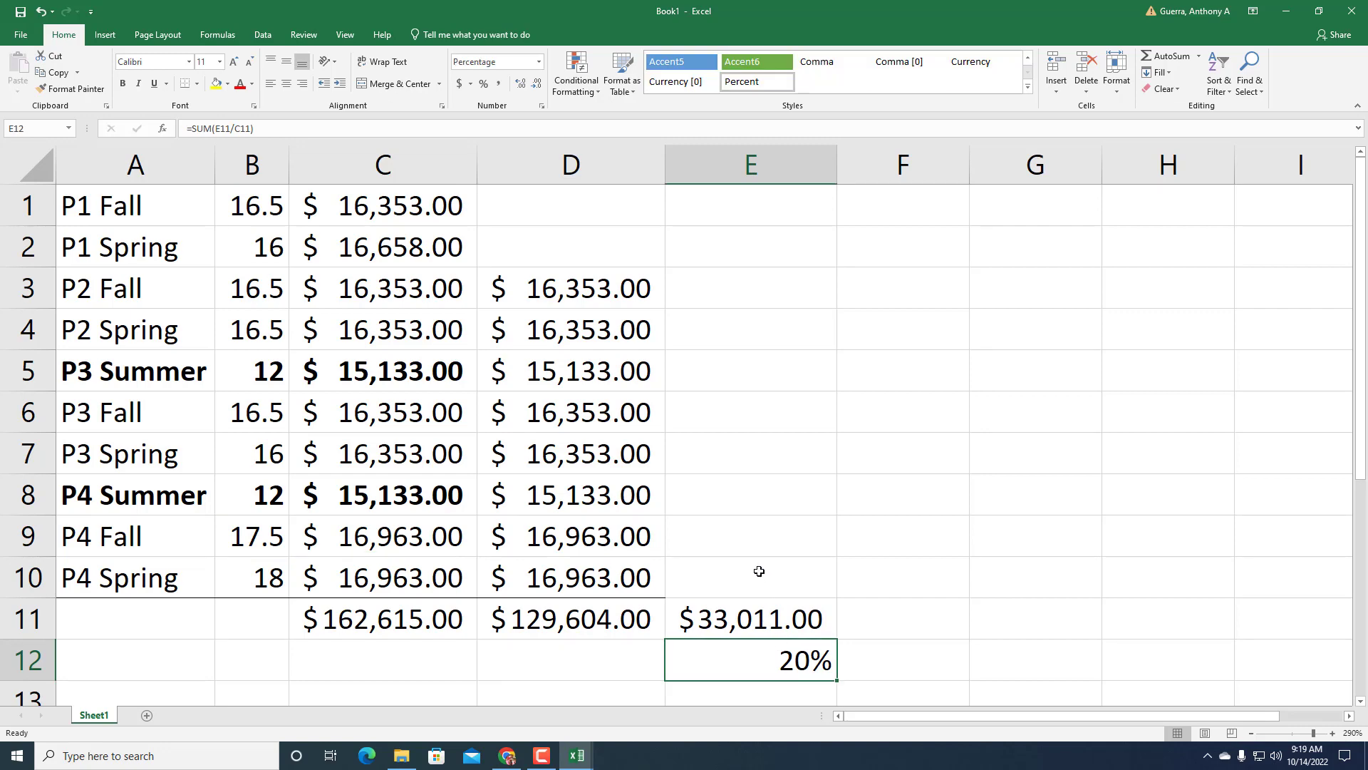
pyautogui.moveTo(760, 570)
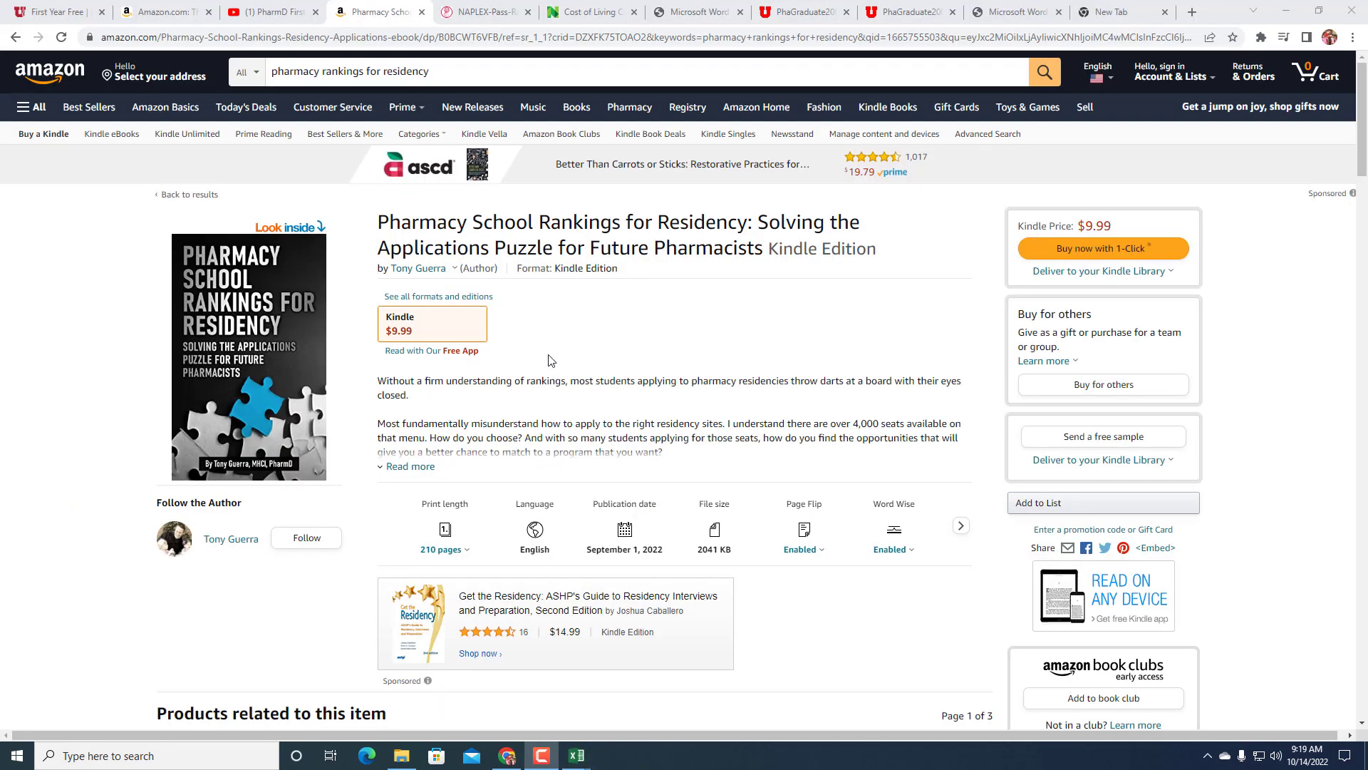
pyautogui.moveTo(543, 353)
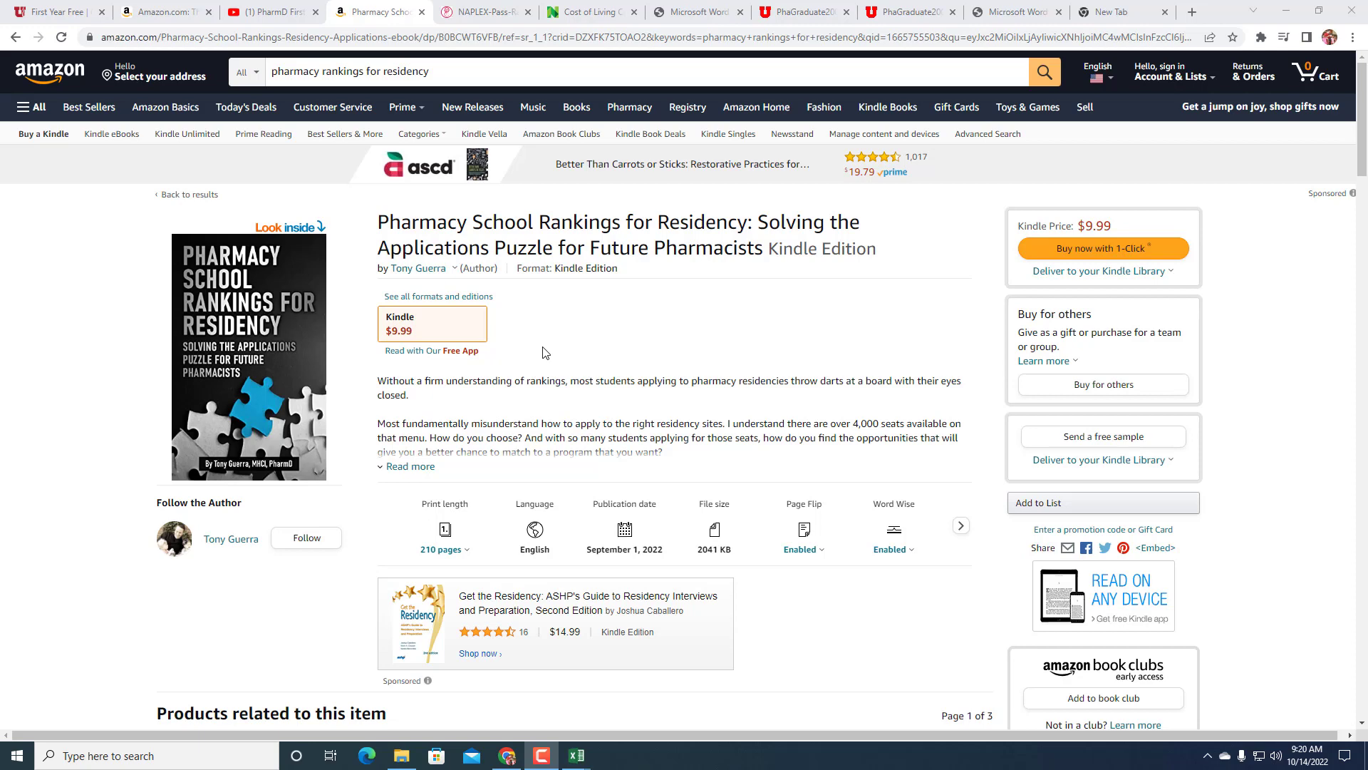
pyautogui.moveTo(479, 22)
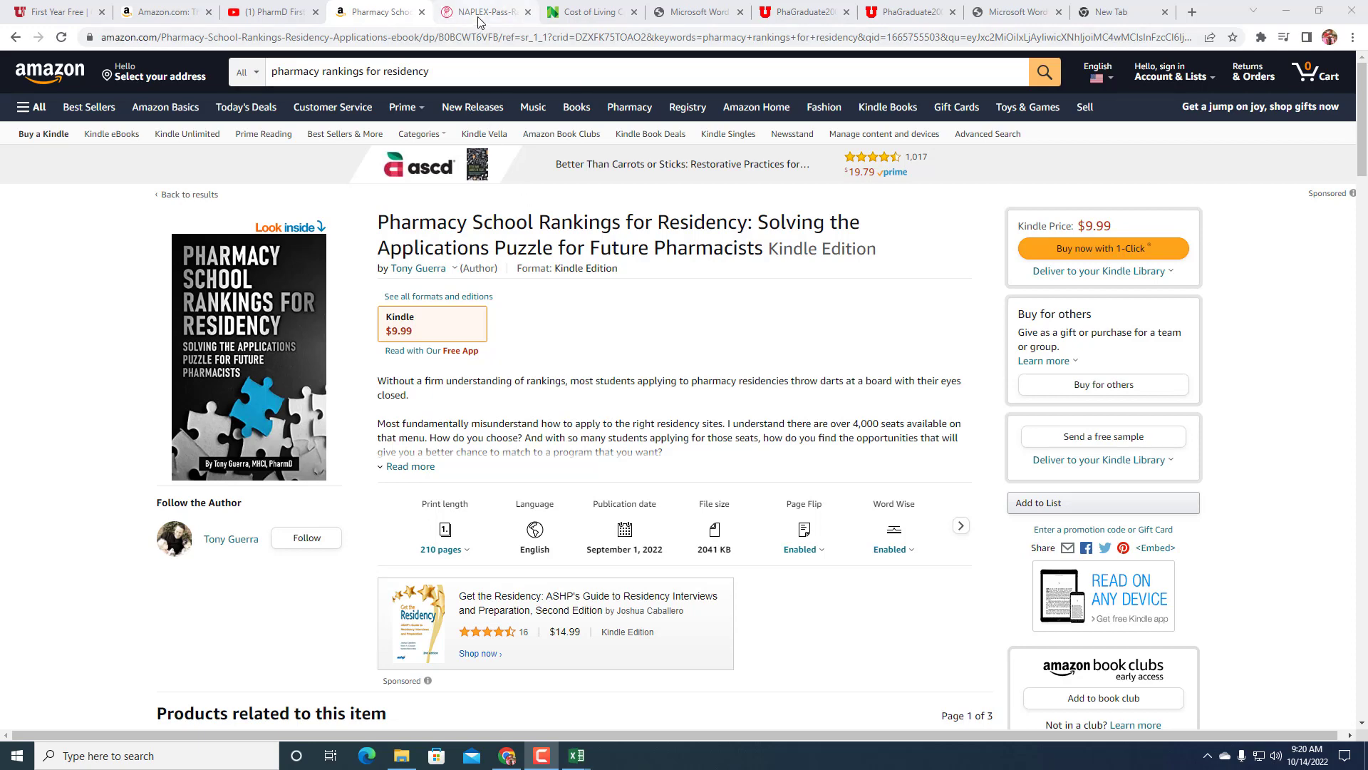
# - Leave the residency rankings Kindle book page for the NAPLEX 2021 pass rates PDF
pyautogui.click(483, 11)
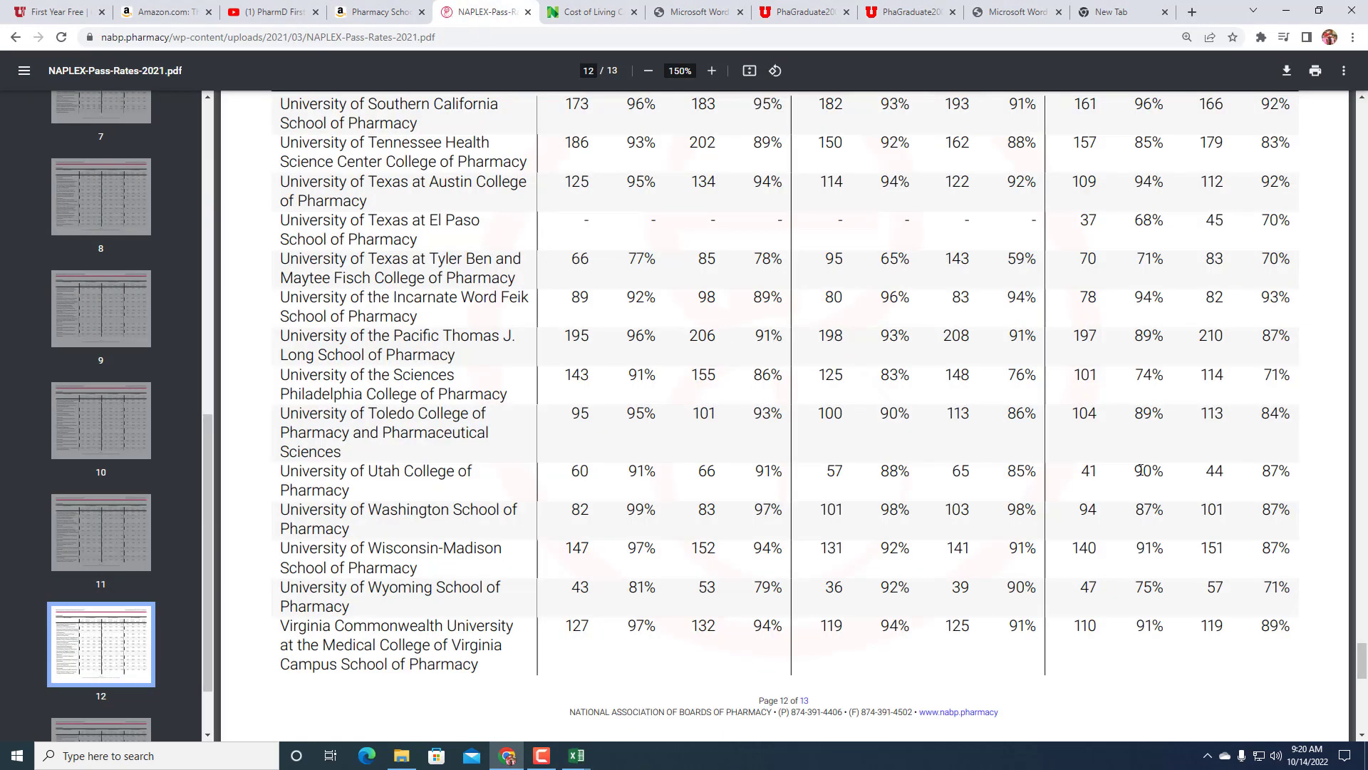
pyautogui.moveTo(574, 477)
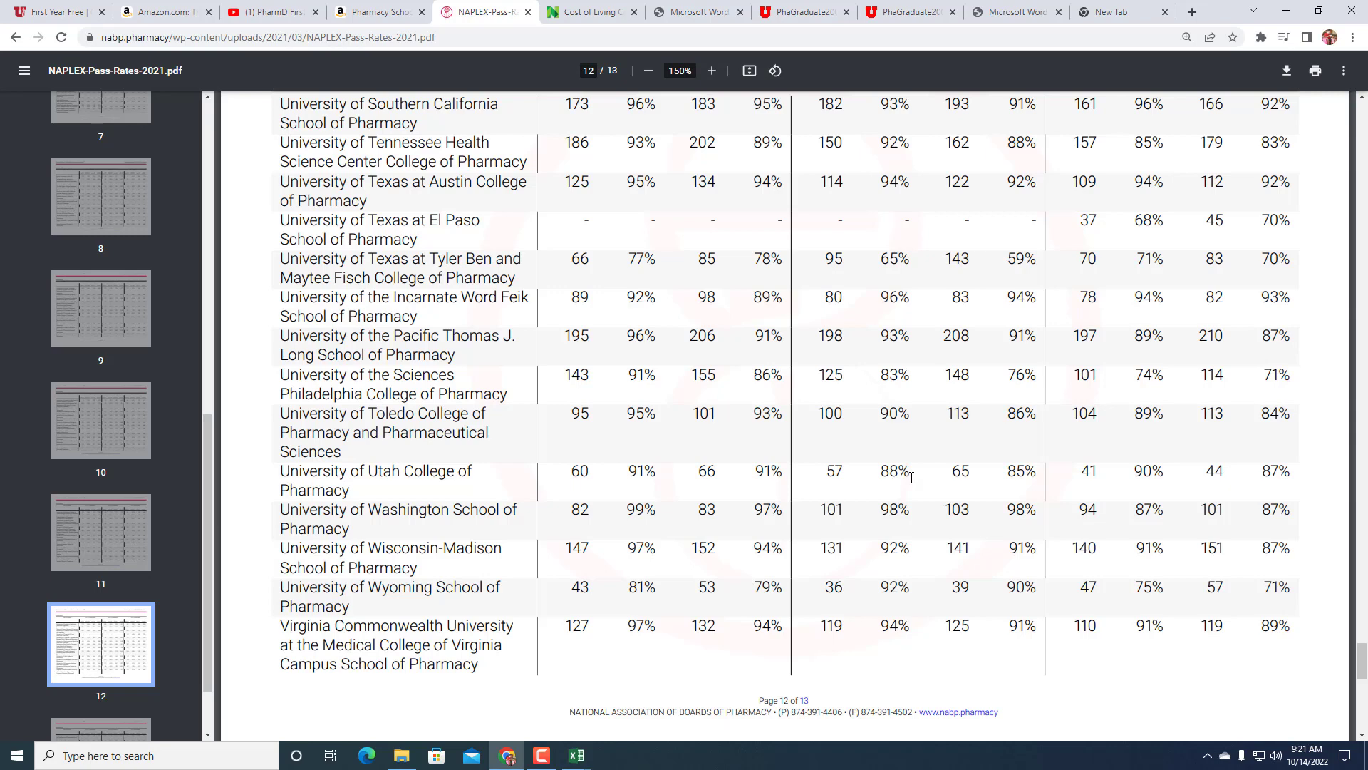
pyautogui.moveTo(916, 456)
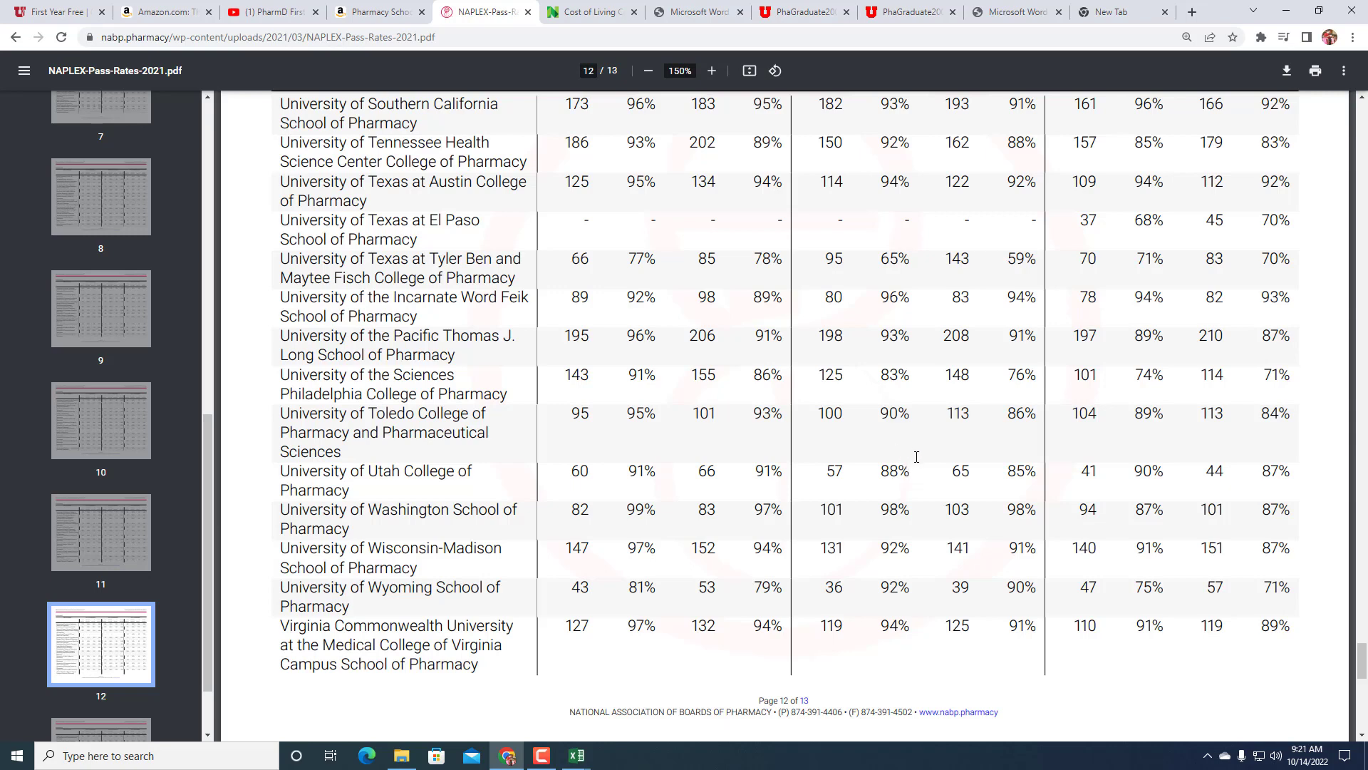
pyautogui.moveTo(1084, 472)
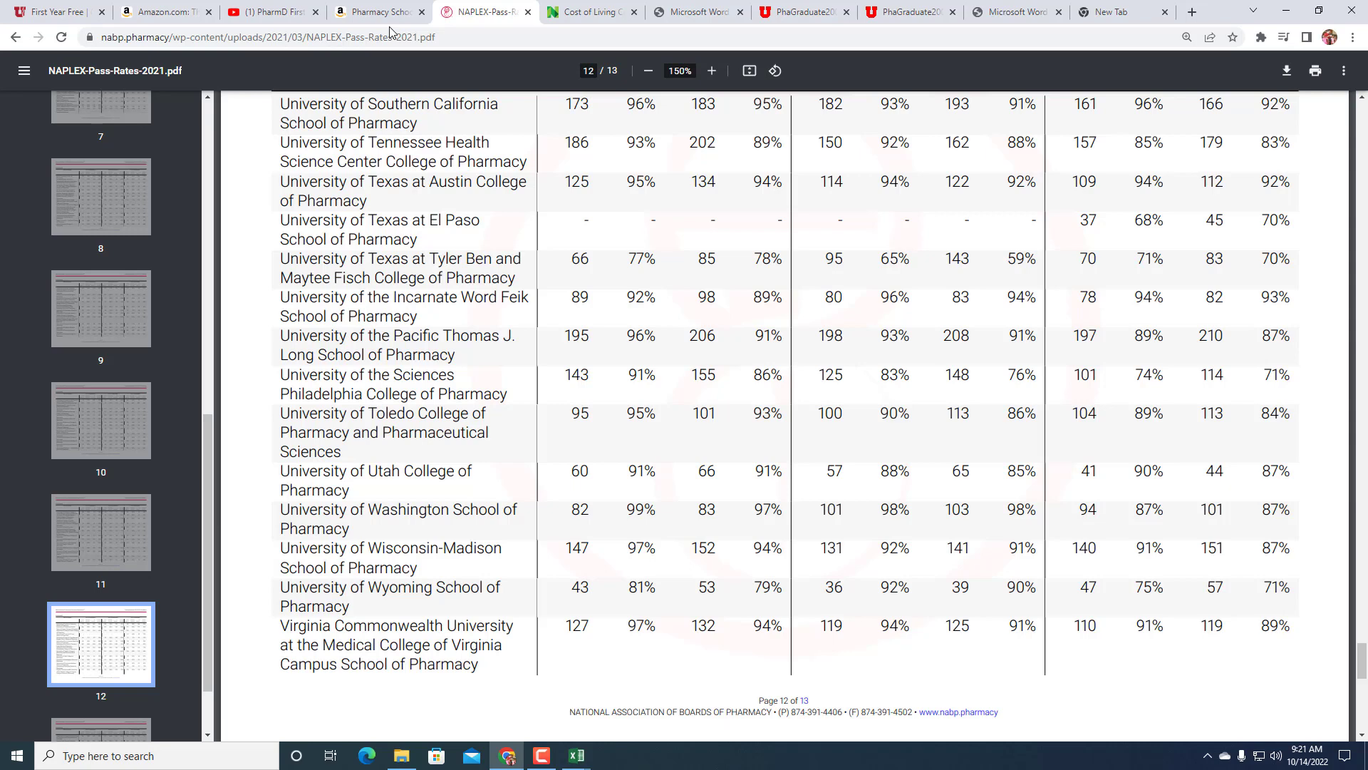
pyautogui.moveTo(376, 12)
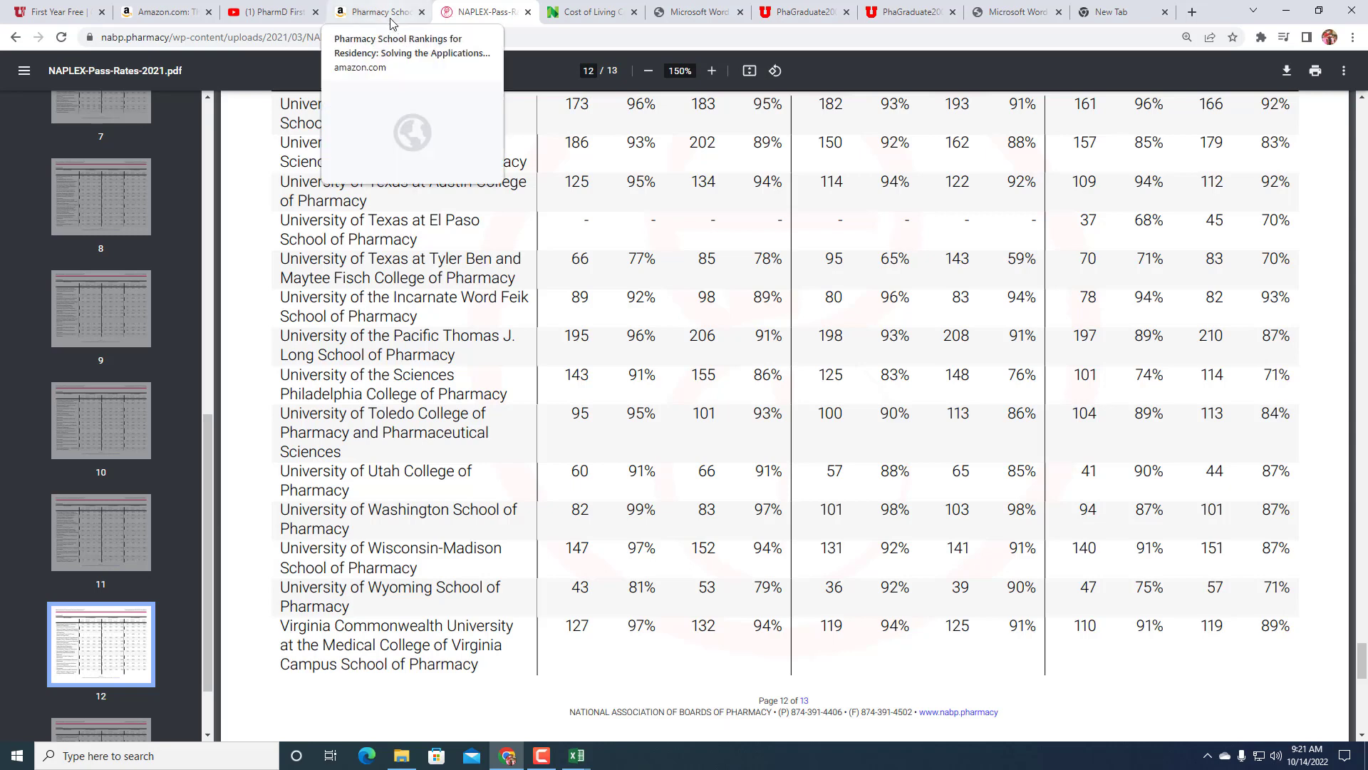
# - After reviewing Utah's NAPLEX pass rates on page 12, return to the residency rankings book page
pyautogui.click(377, 11)
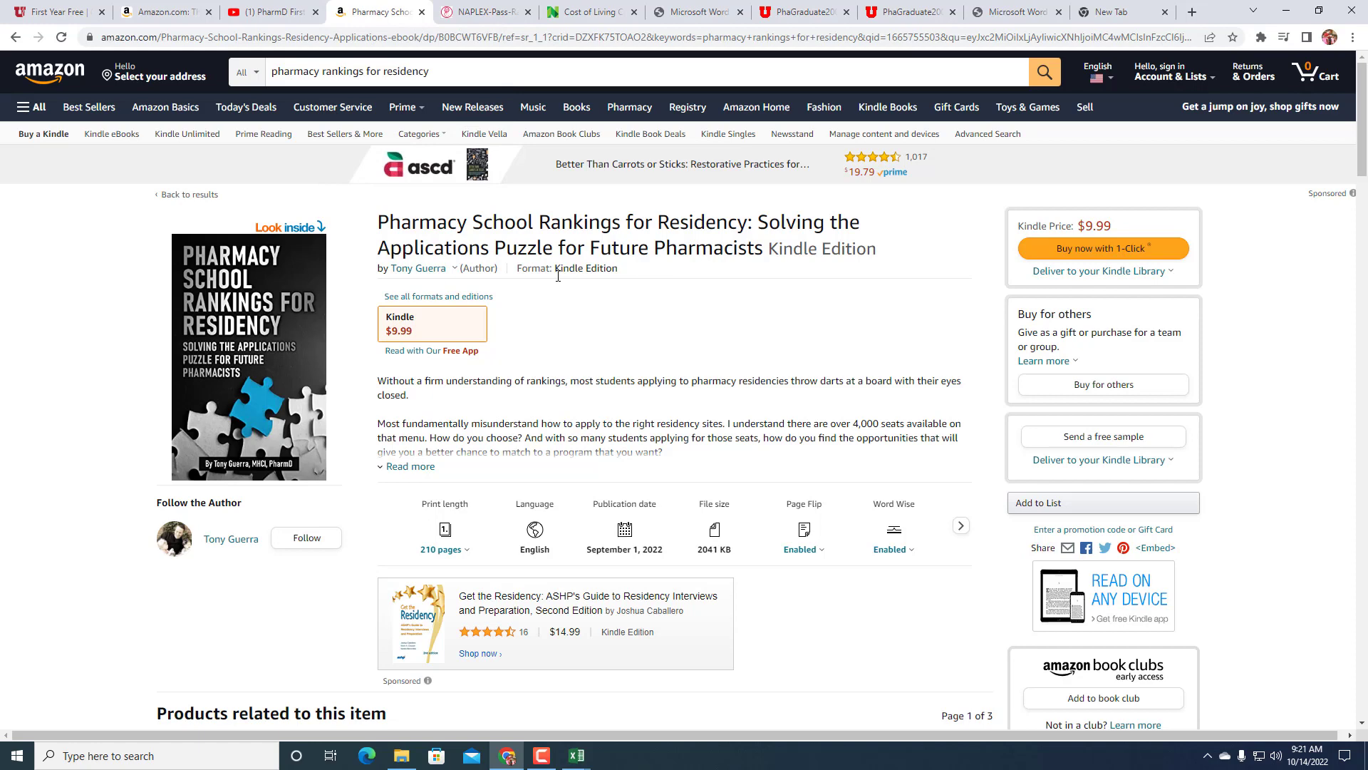
pyautogui.moveTo(574, 372)
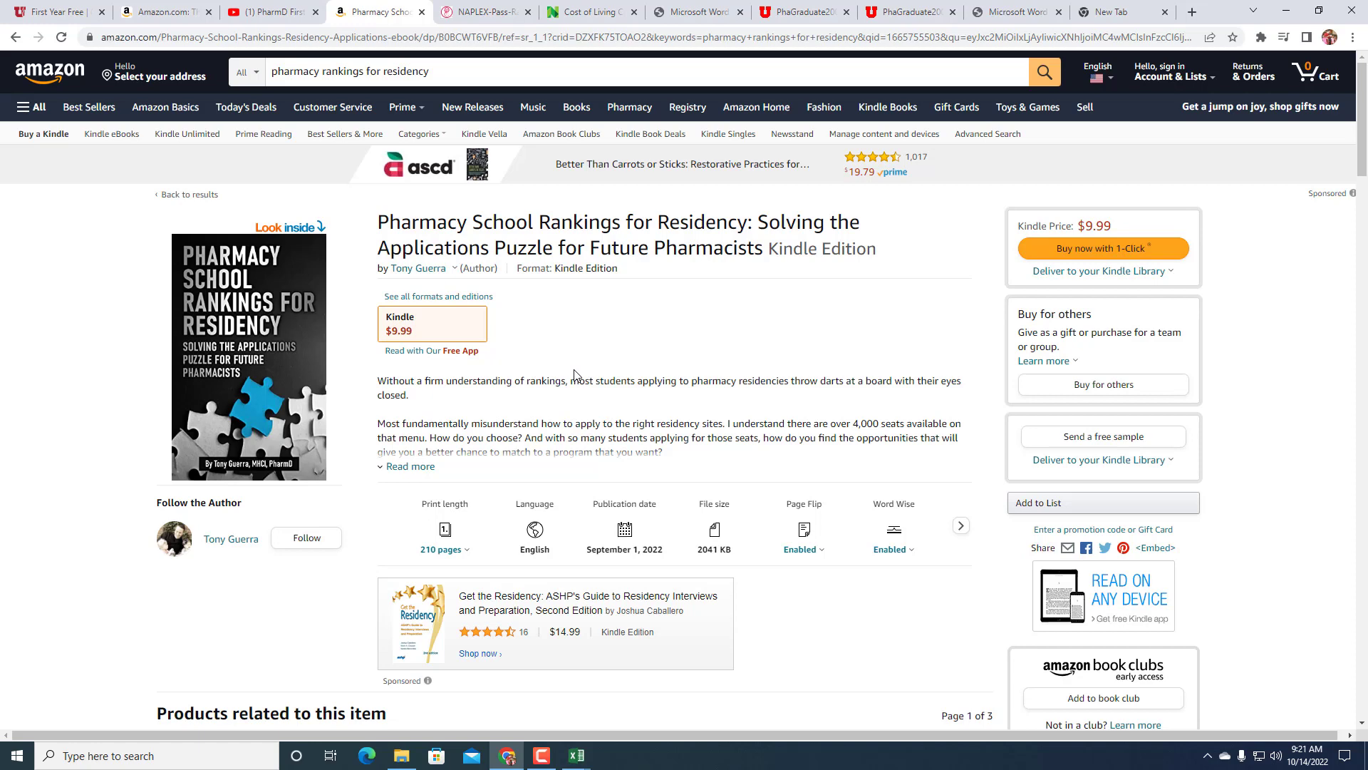
pyautogui.moveTo(601, 172)
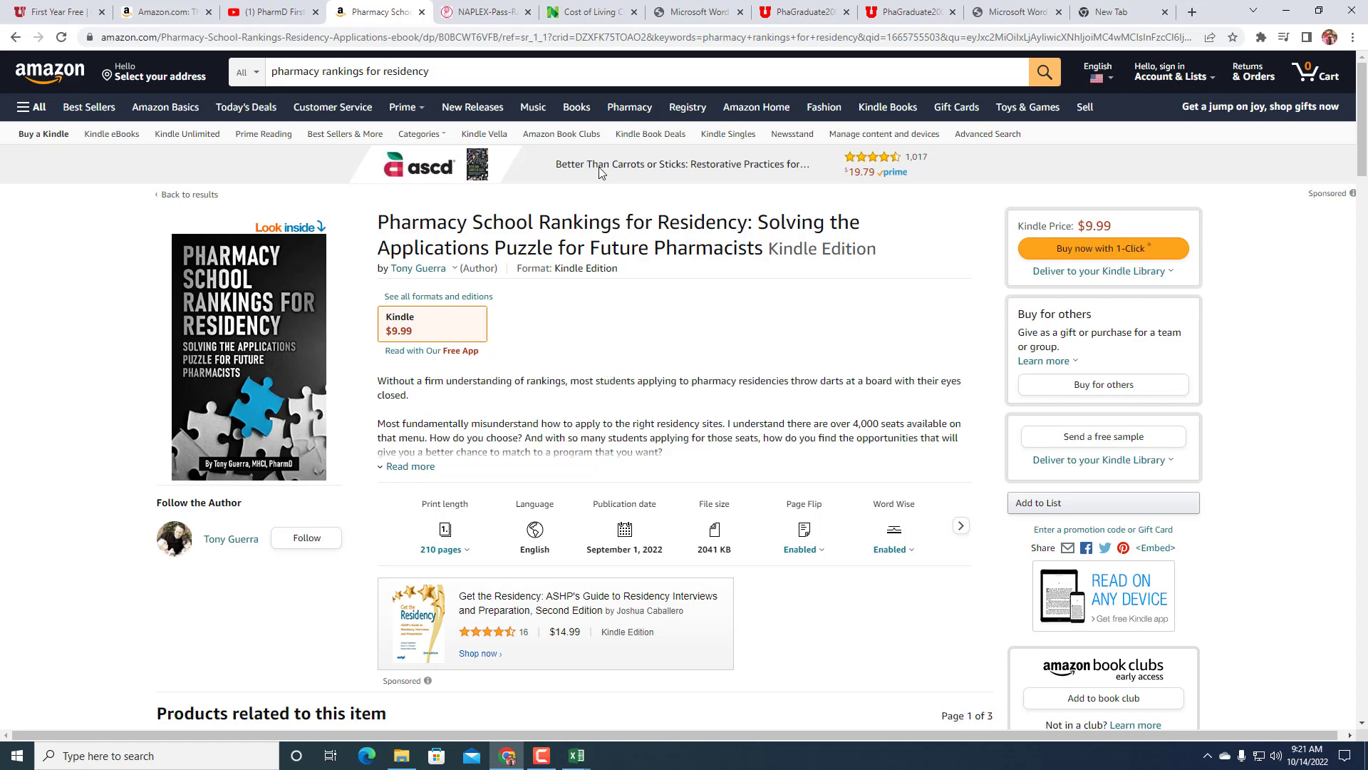
# - Bring up the NerdWallet cost of living comparison for Des Moines vs Salt Lake City
pyautogui.click(592, 12)
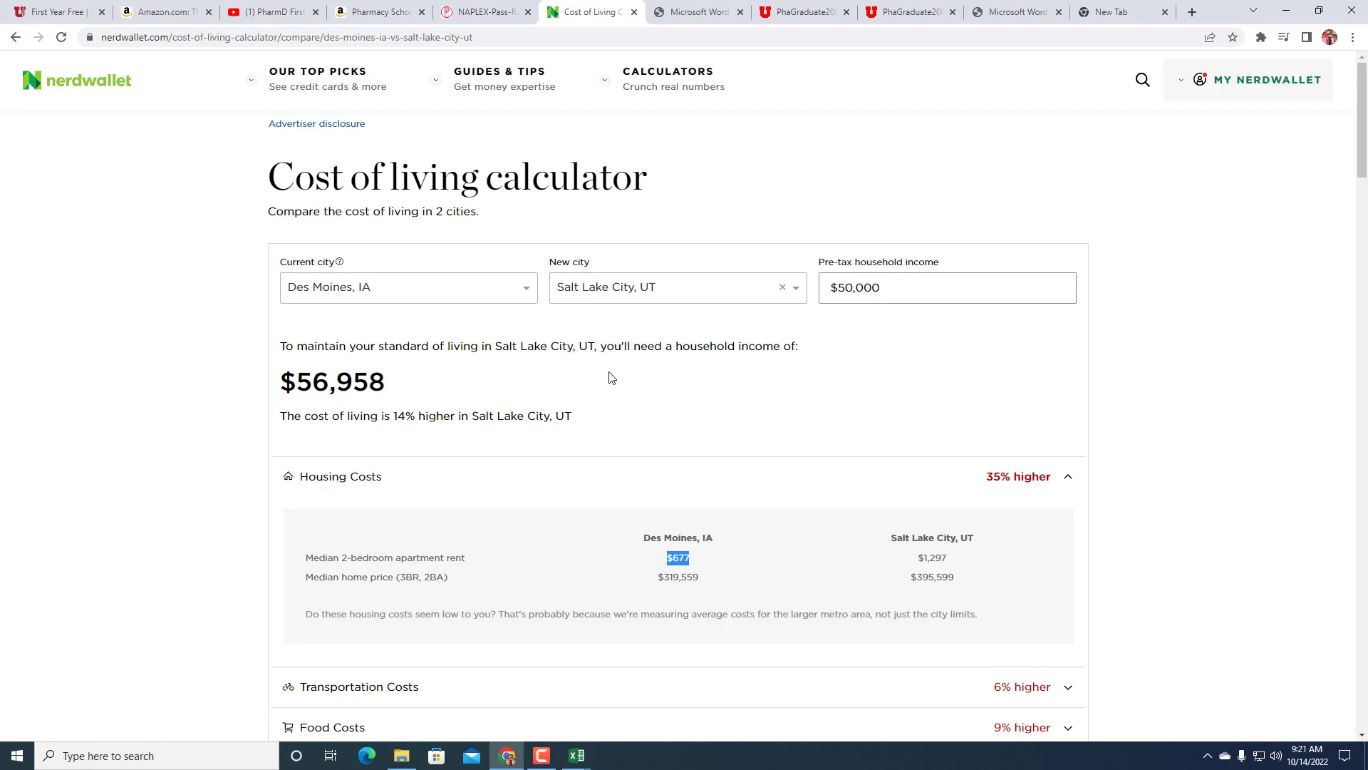
pyautogui.moveTo(652, 342)
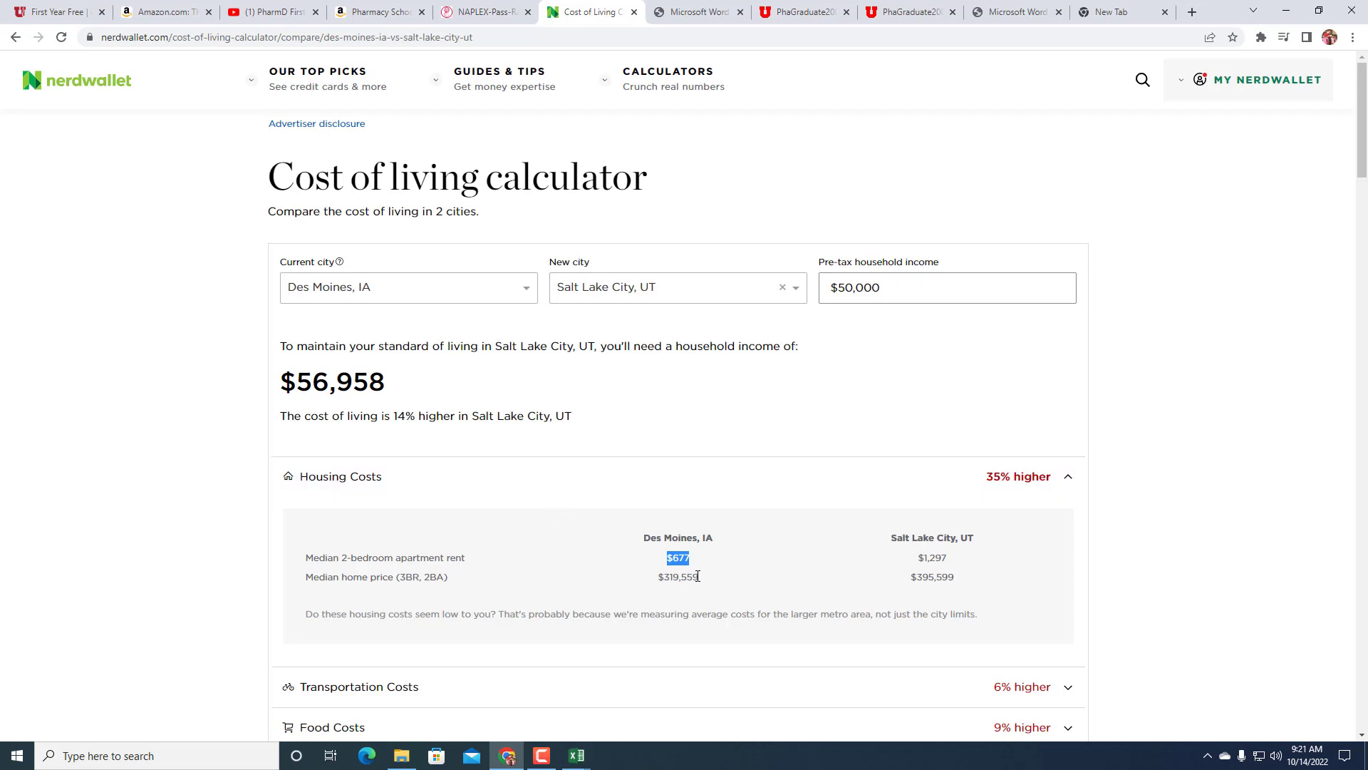
pyautogui.moveTo(678, 568)
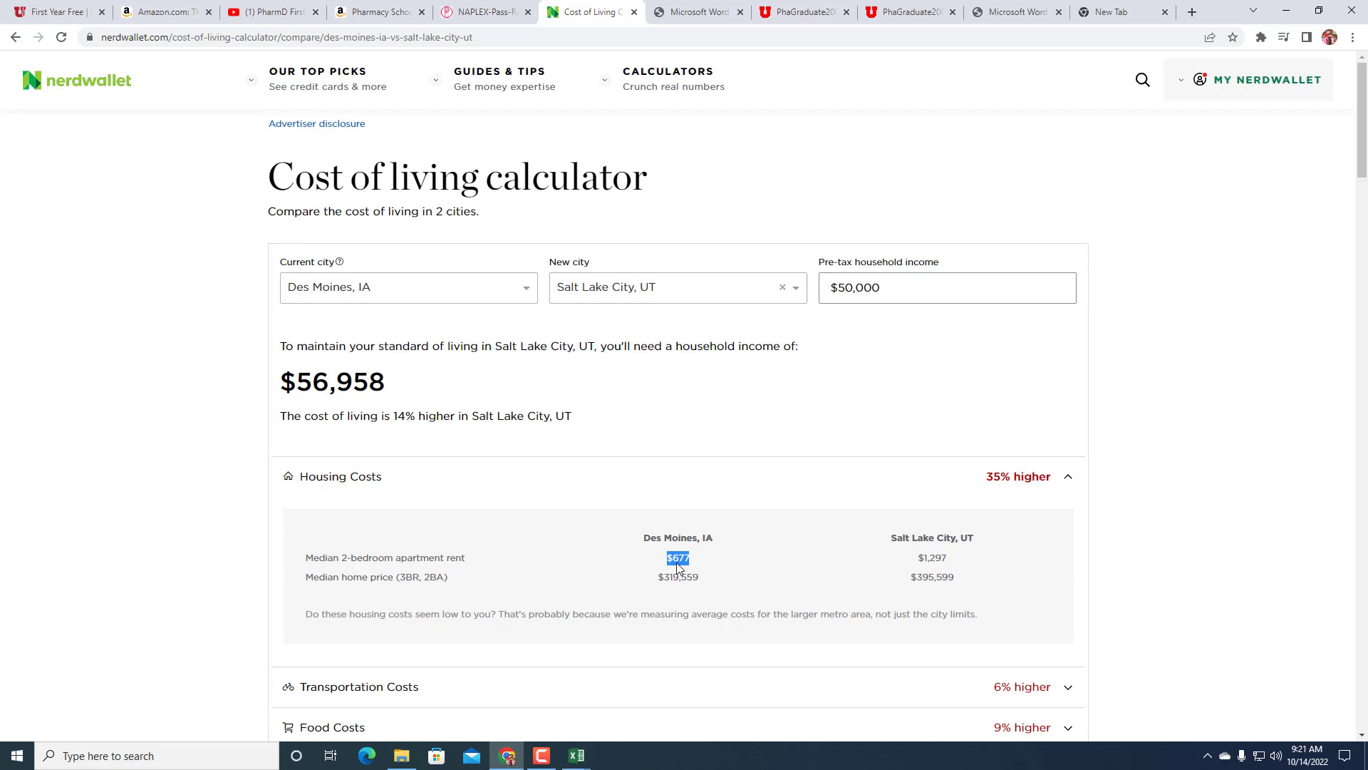
pyautogui.moveTo(944, 559)
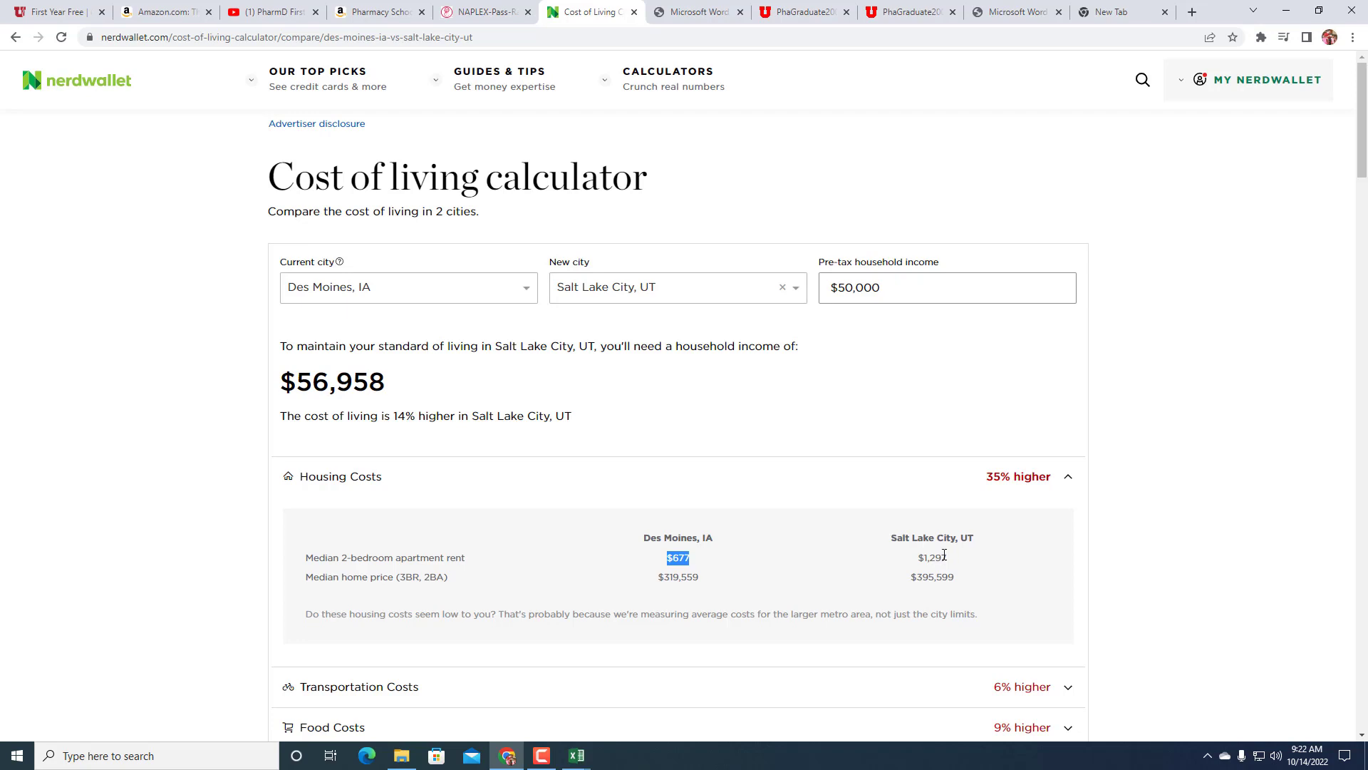
pyautogui.moveTo(777, 433)
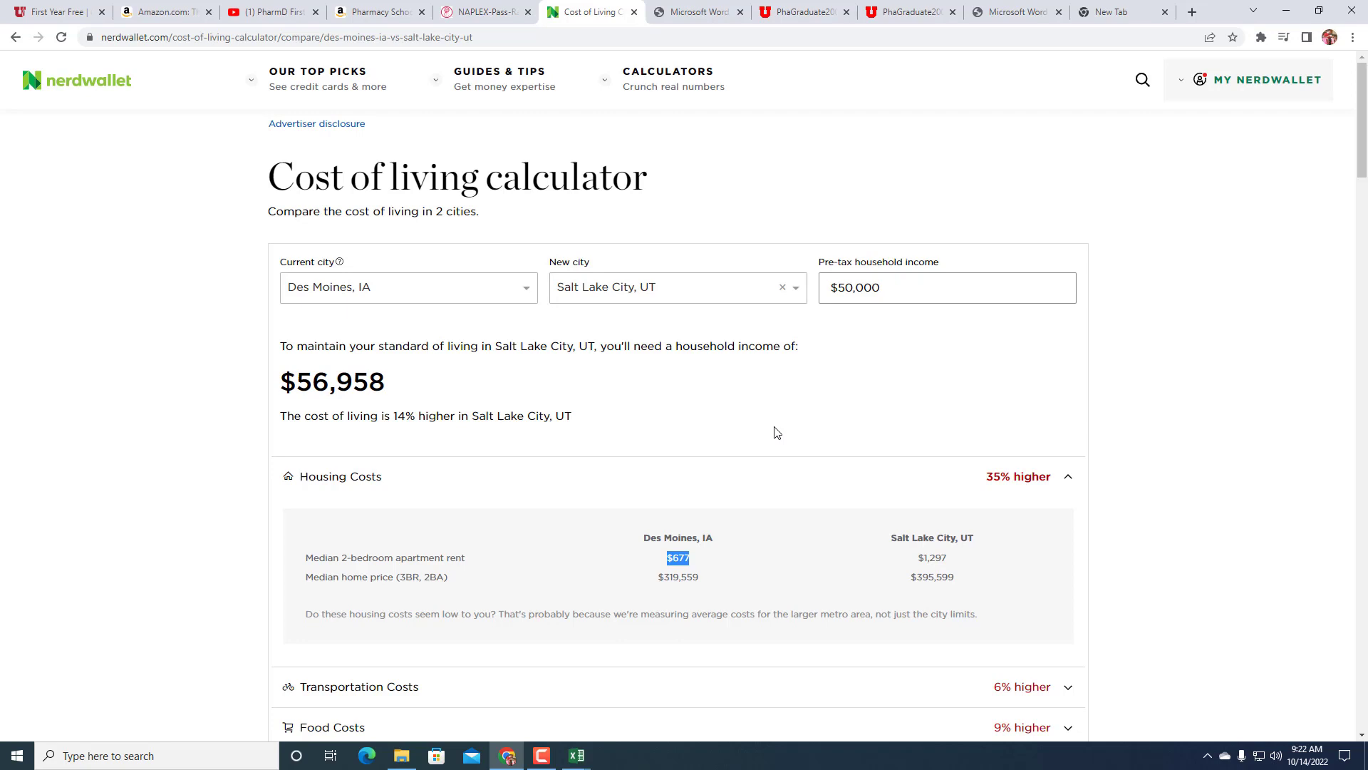
pyautogui.moveTo(731, 369)
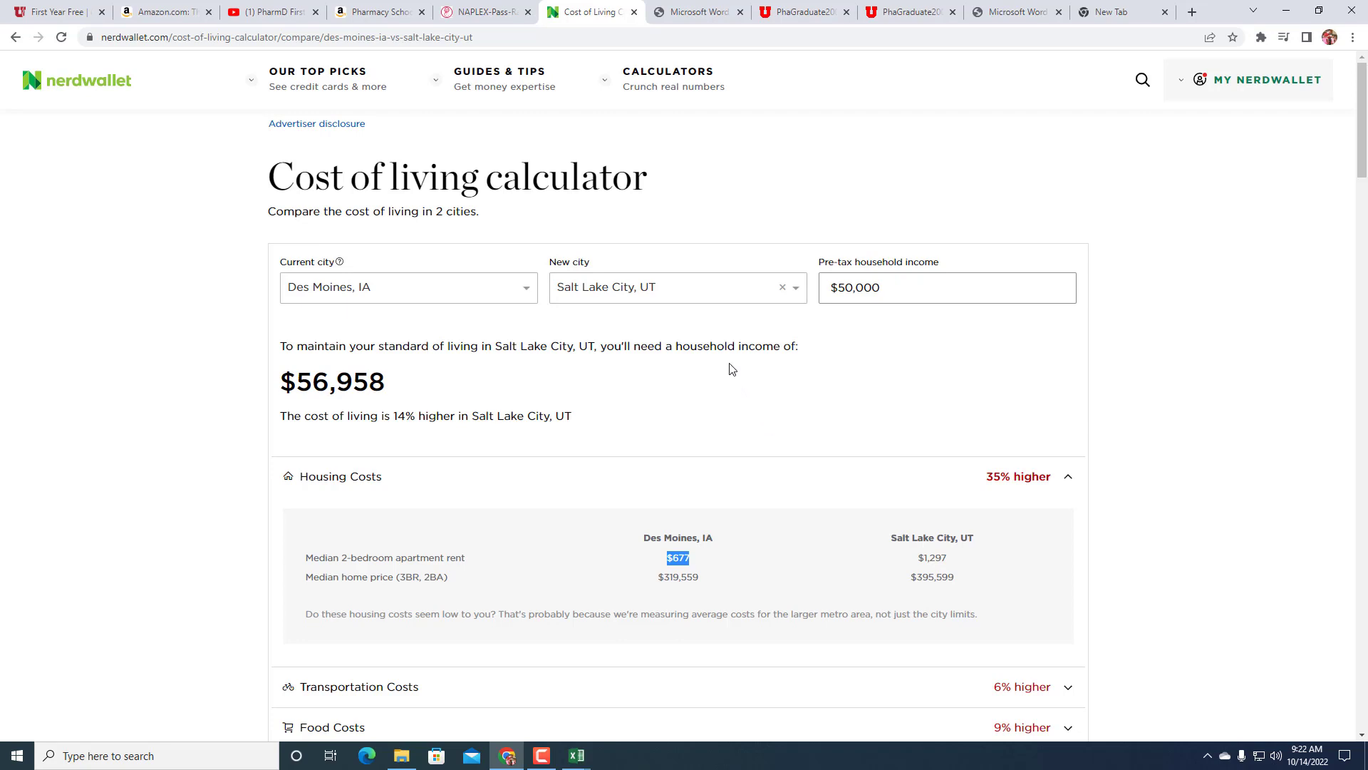
pyautogui.click(408, 286)
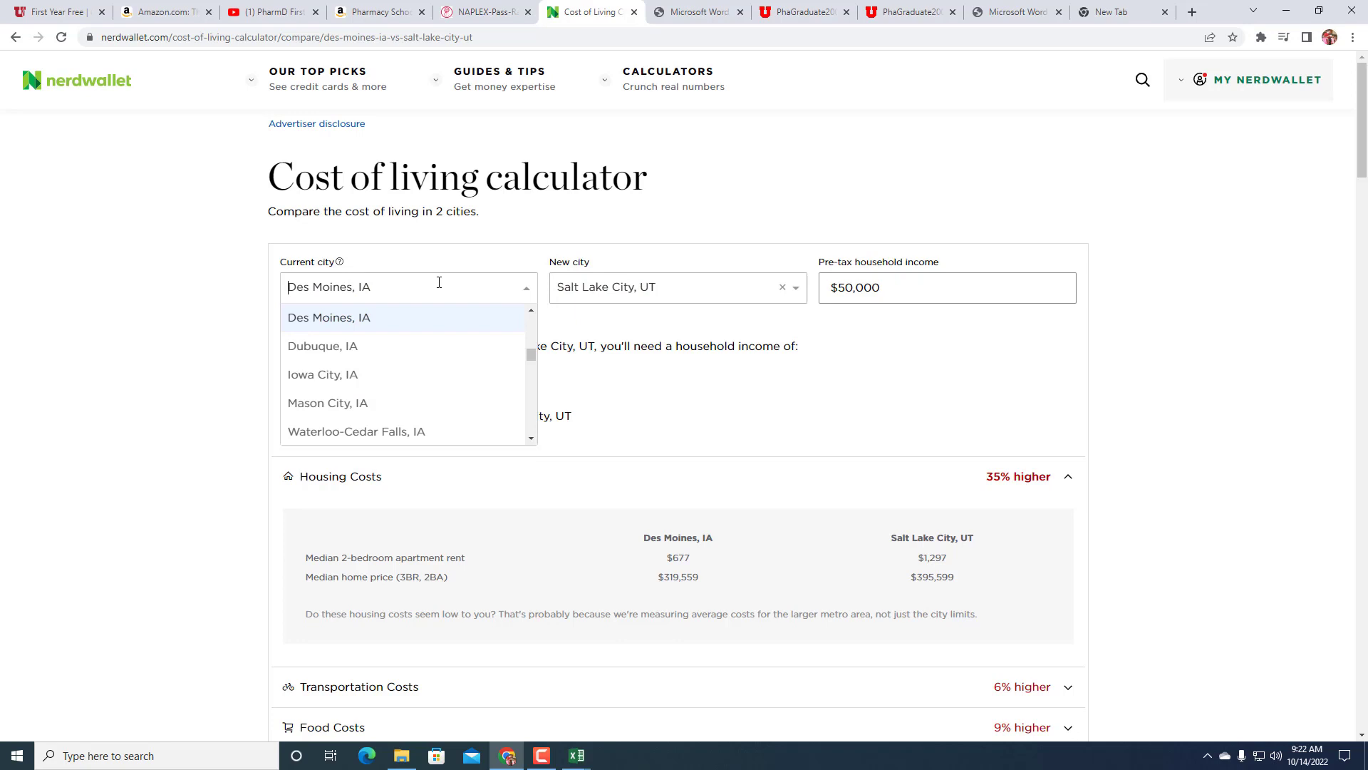
pyautogui.write('salt la')
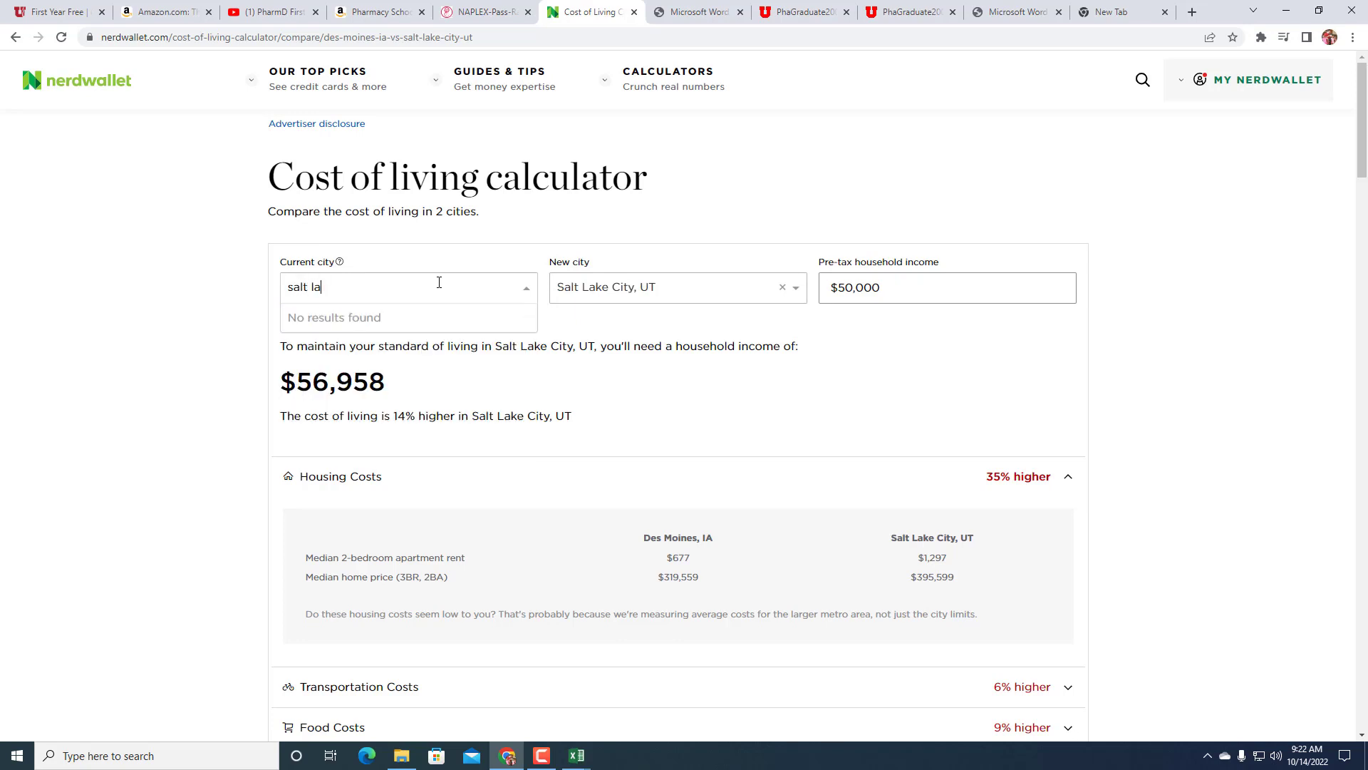
pyautogui.write('ke city')
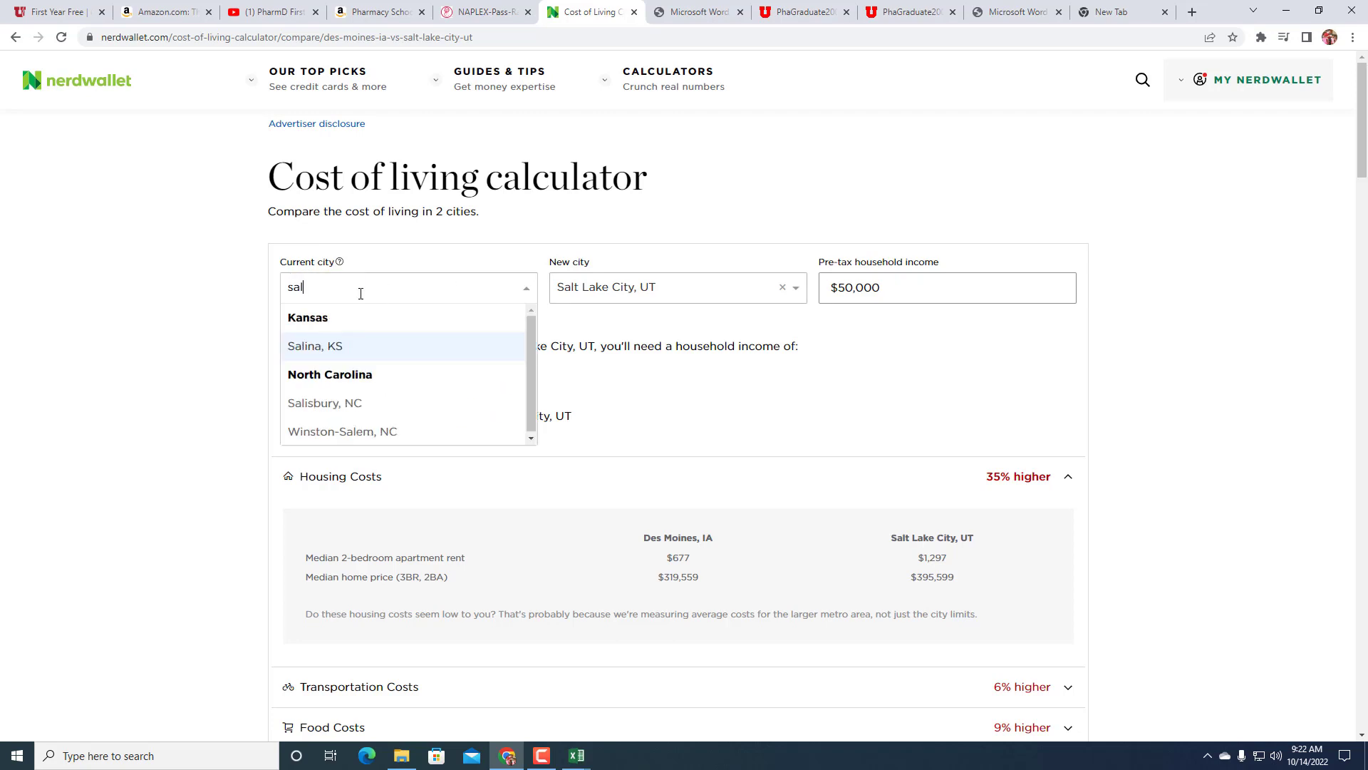
pyautogui.write('utah')
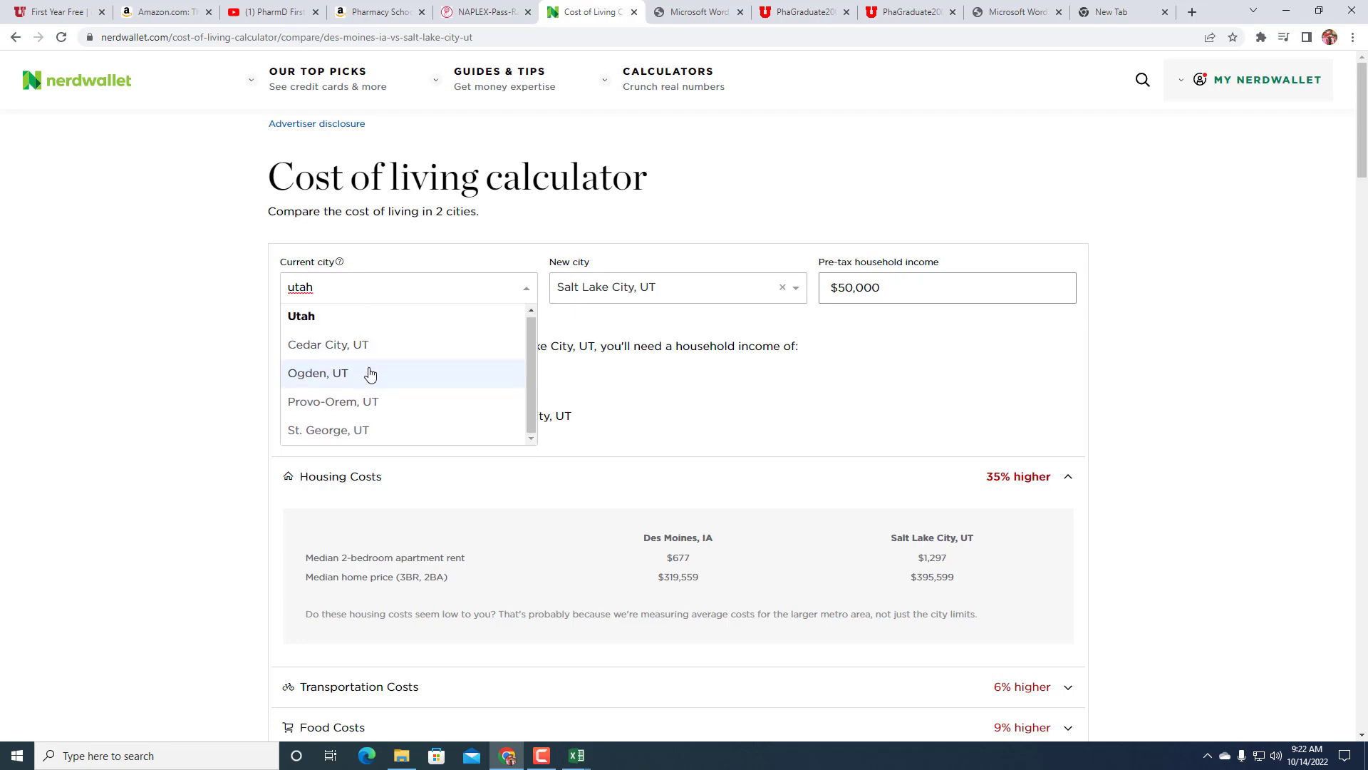
pyautogui.moveTo(332, 402)
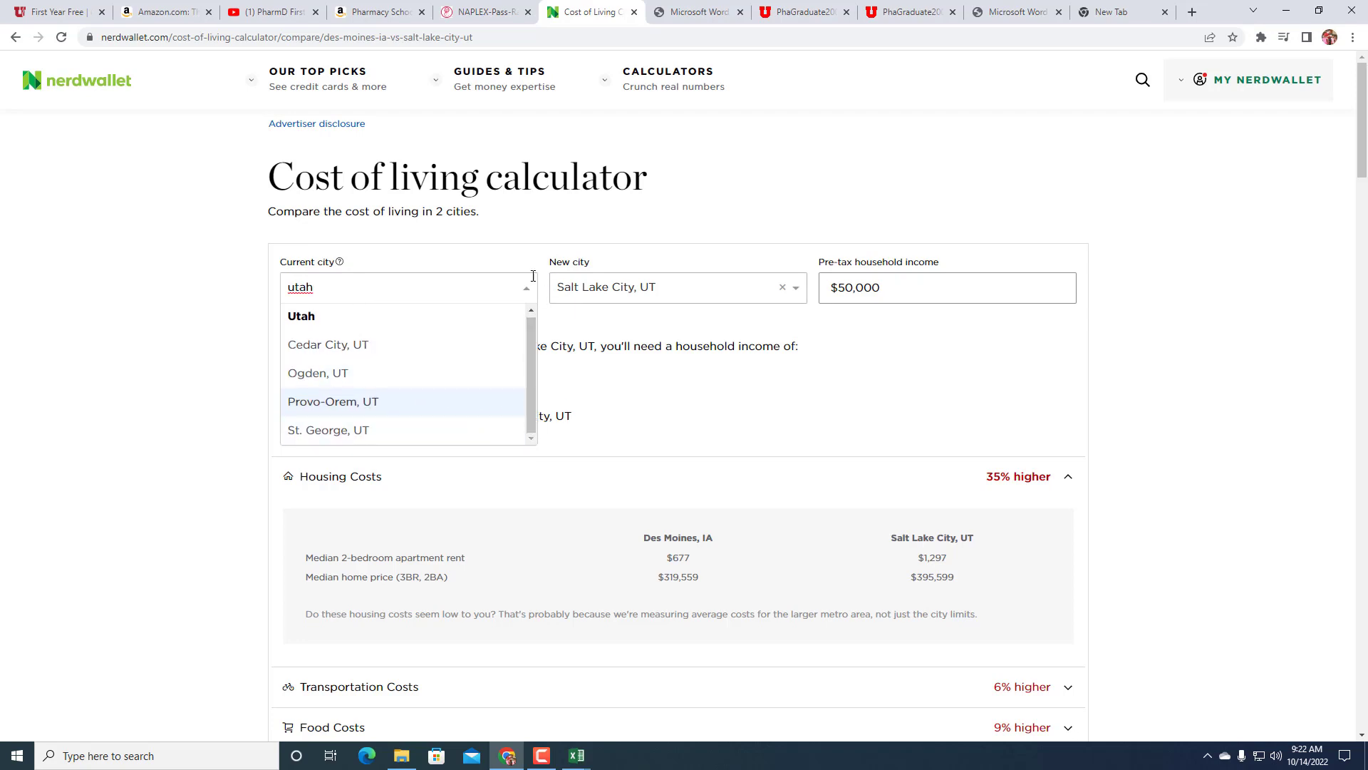
pyautogui.write('sal')
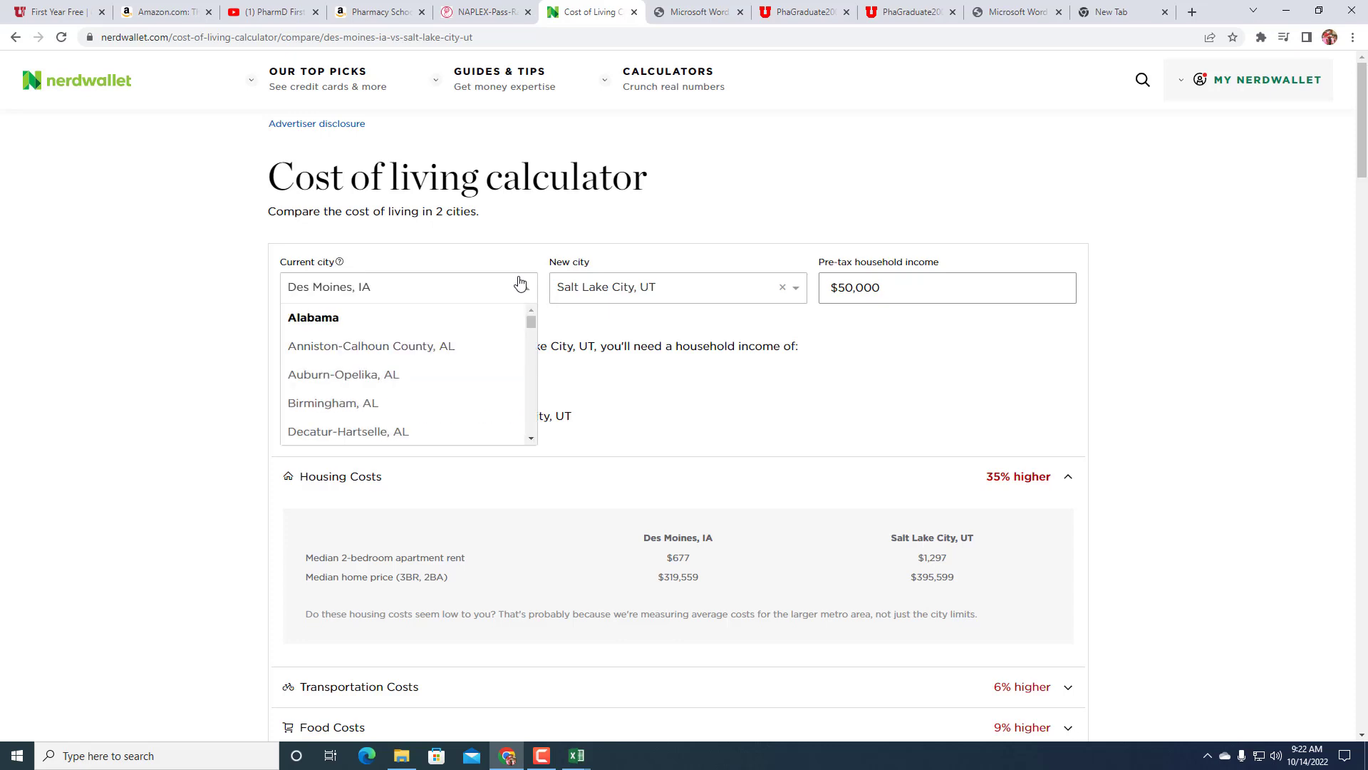
pyautogui.write('new')
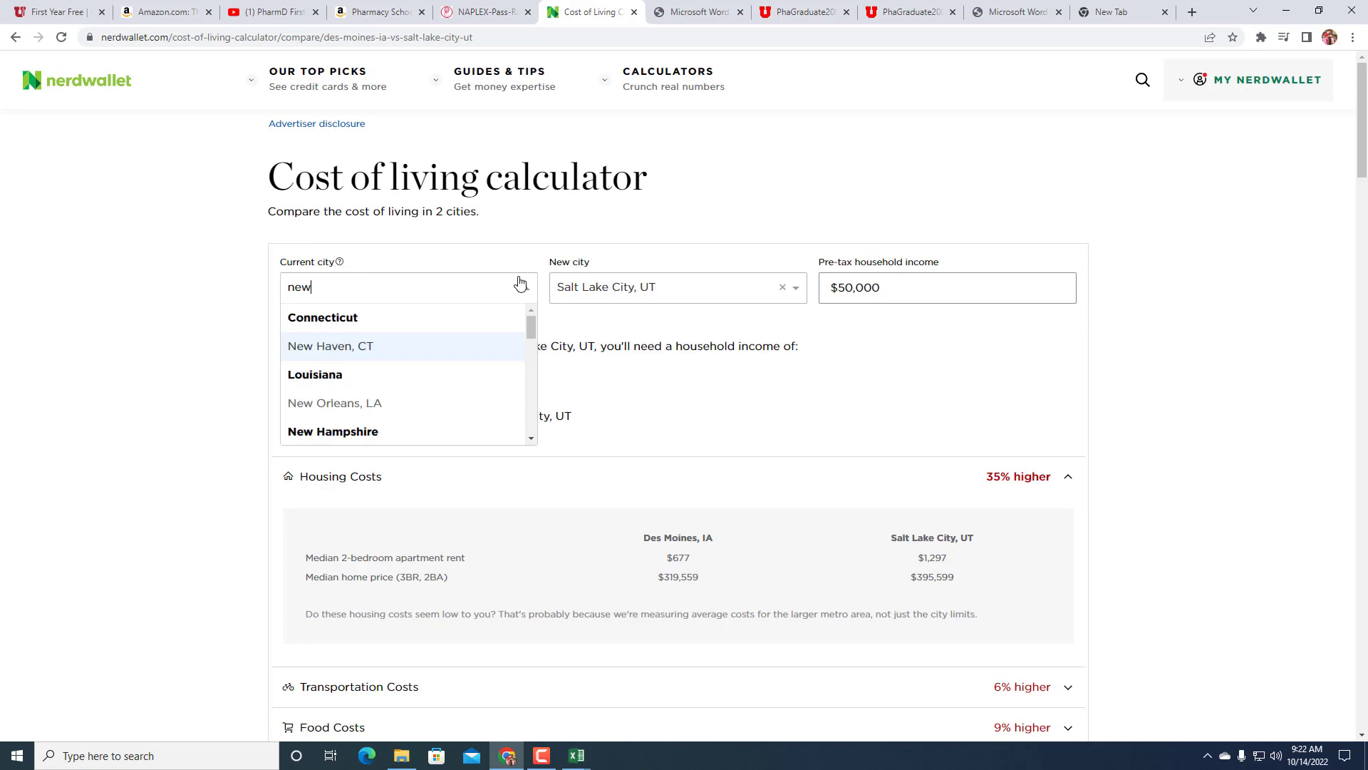
pyautogui.write('yor')
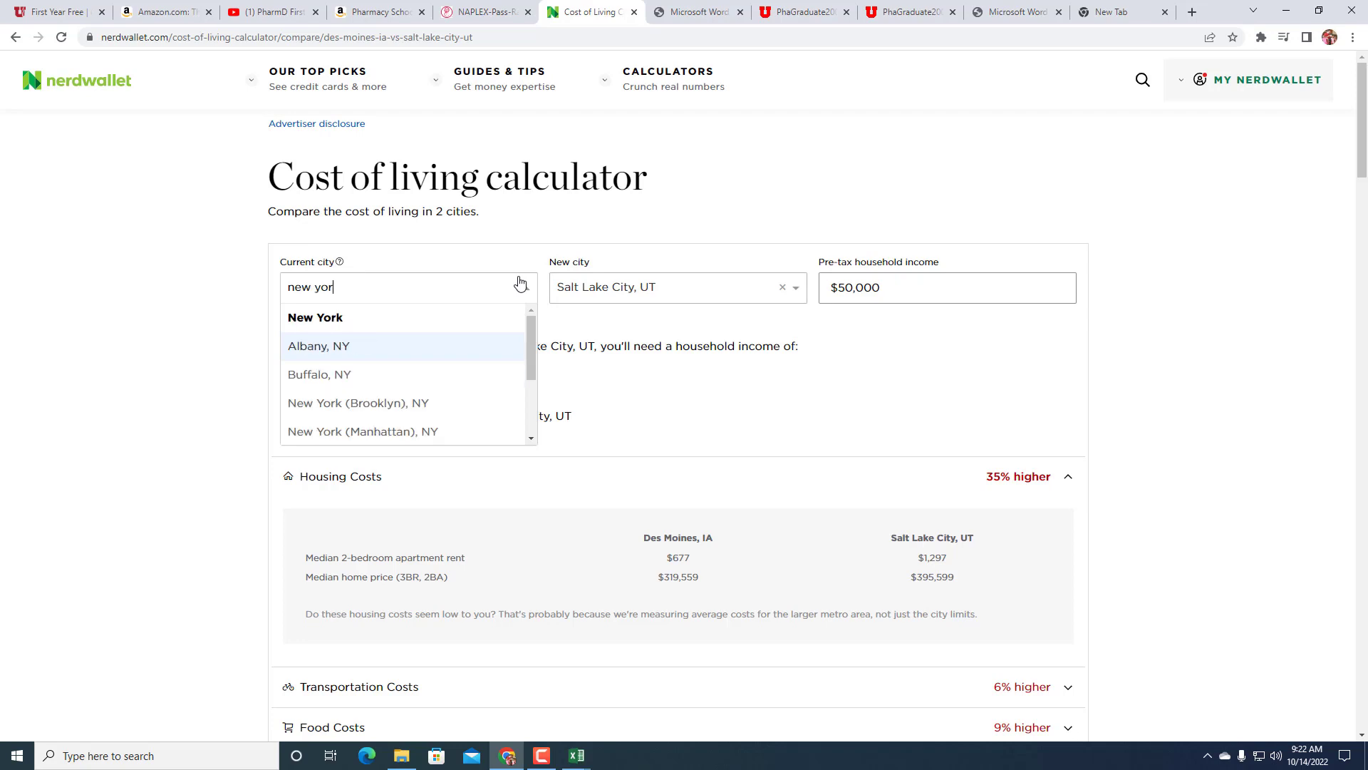
pyautogui.click(362, 430)
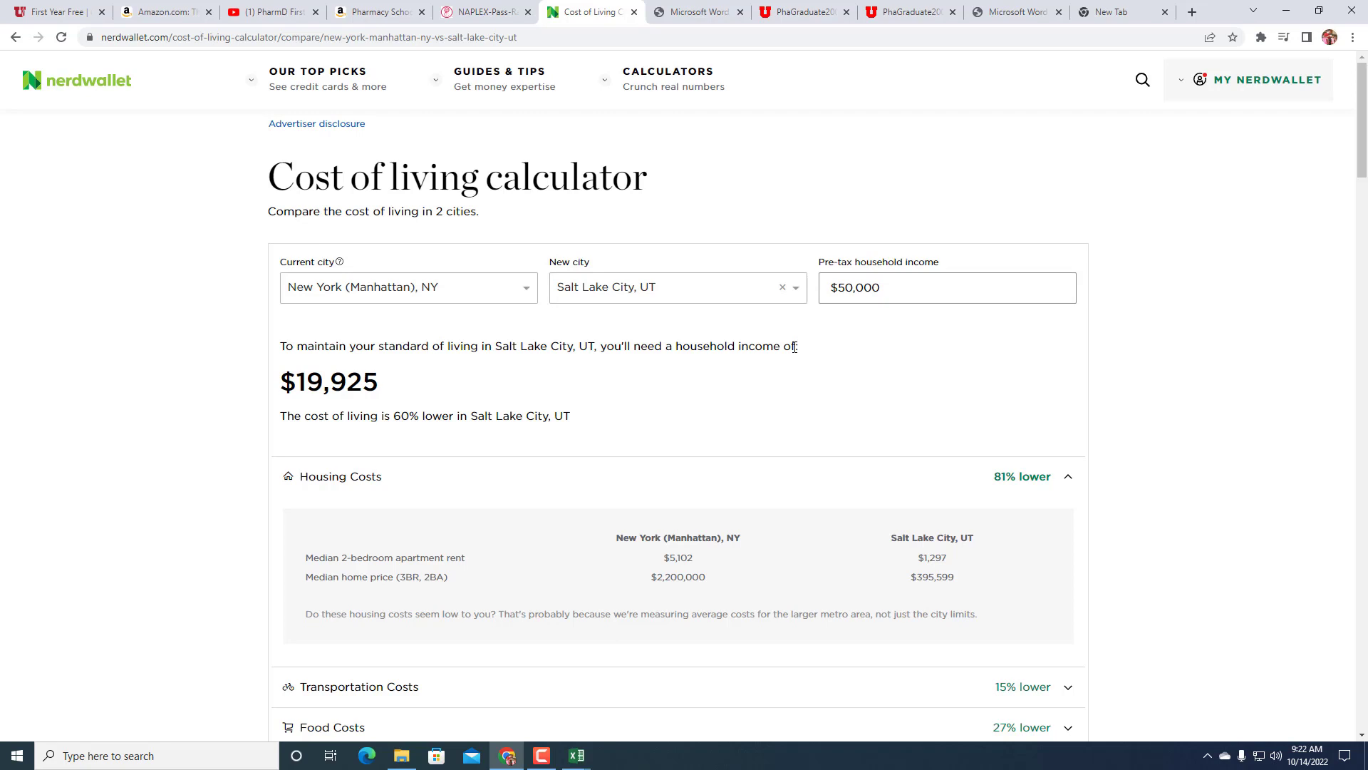
pyautogui.moveTo(670, 361)
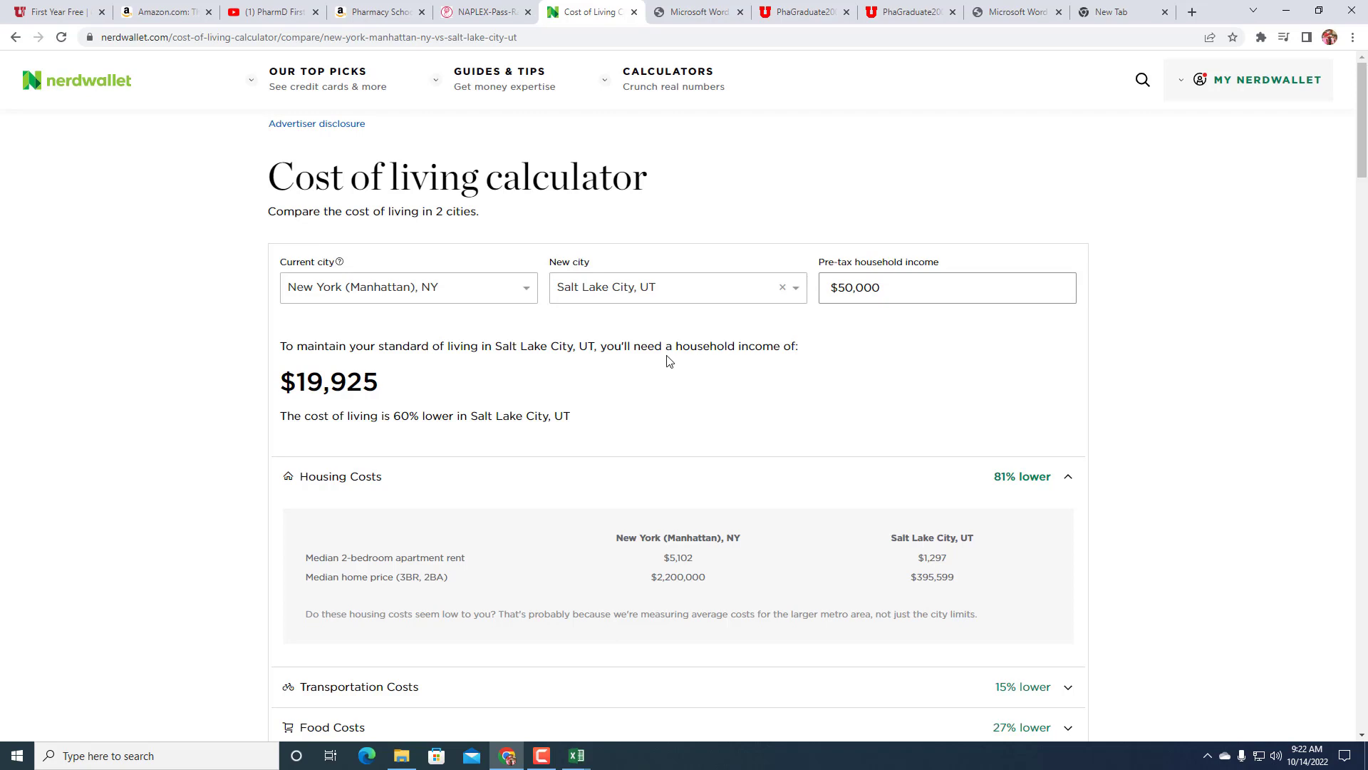
pyautogui.moveTo(653, 317)
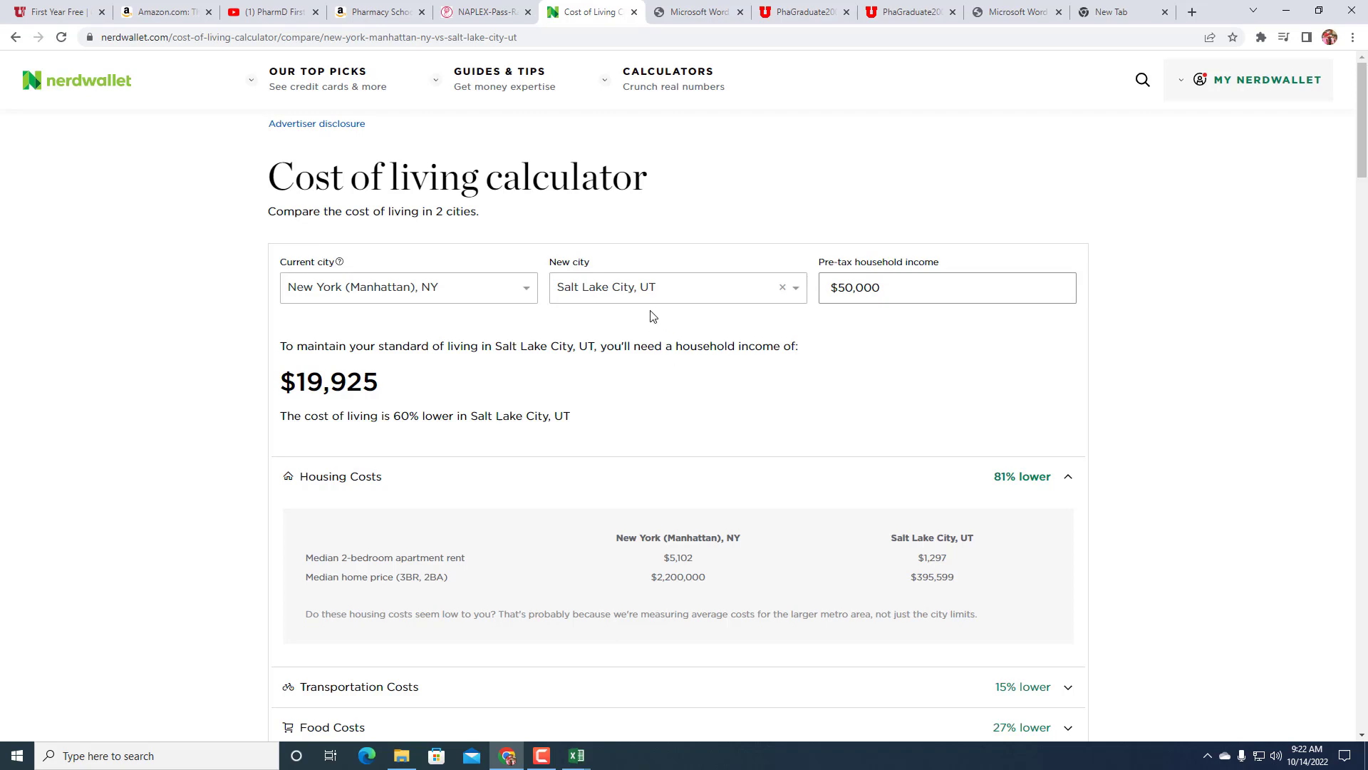
pyautogui.moveTo(604, 402)
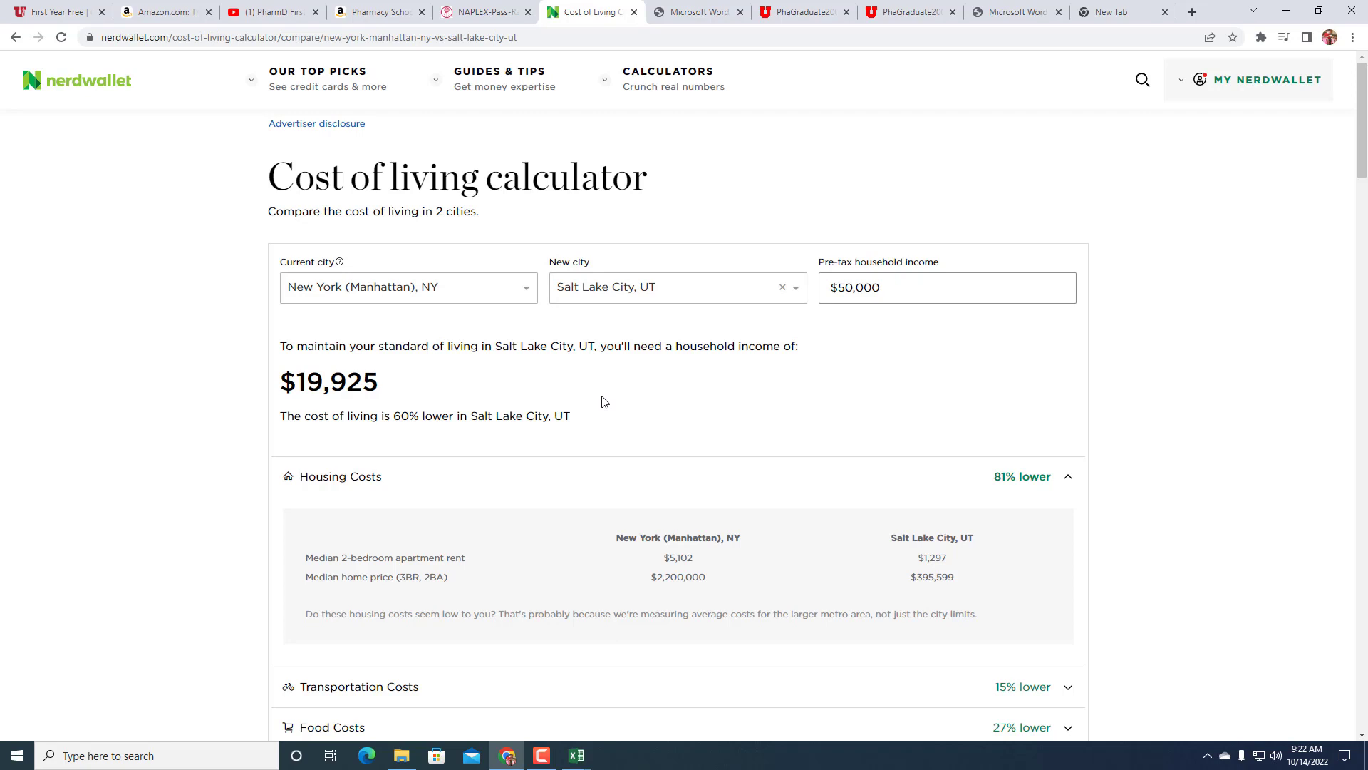
pyautogui.moveTo(469, 290)
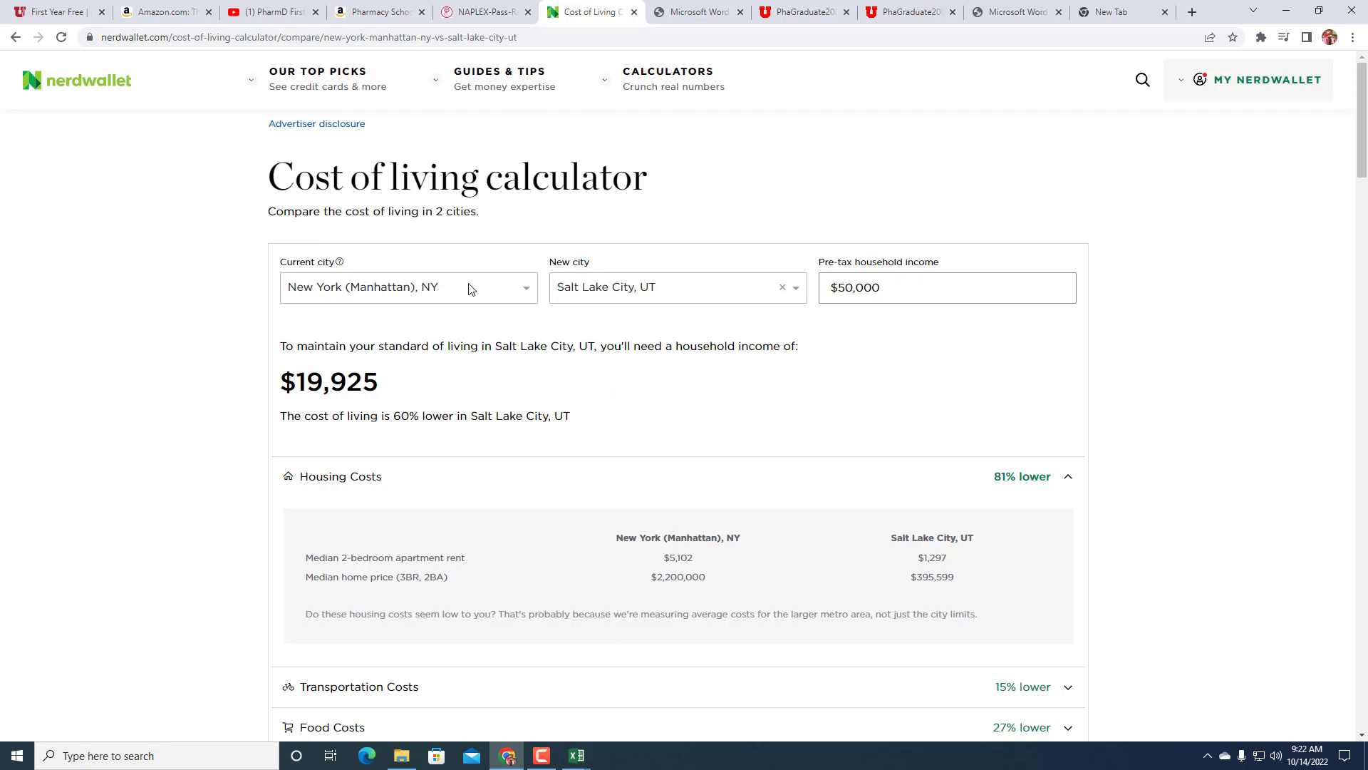
pyautogui.moveTo(480, 308)
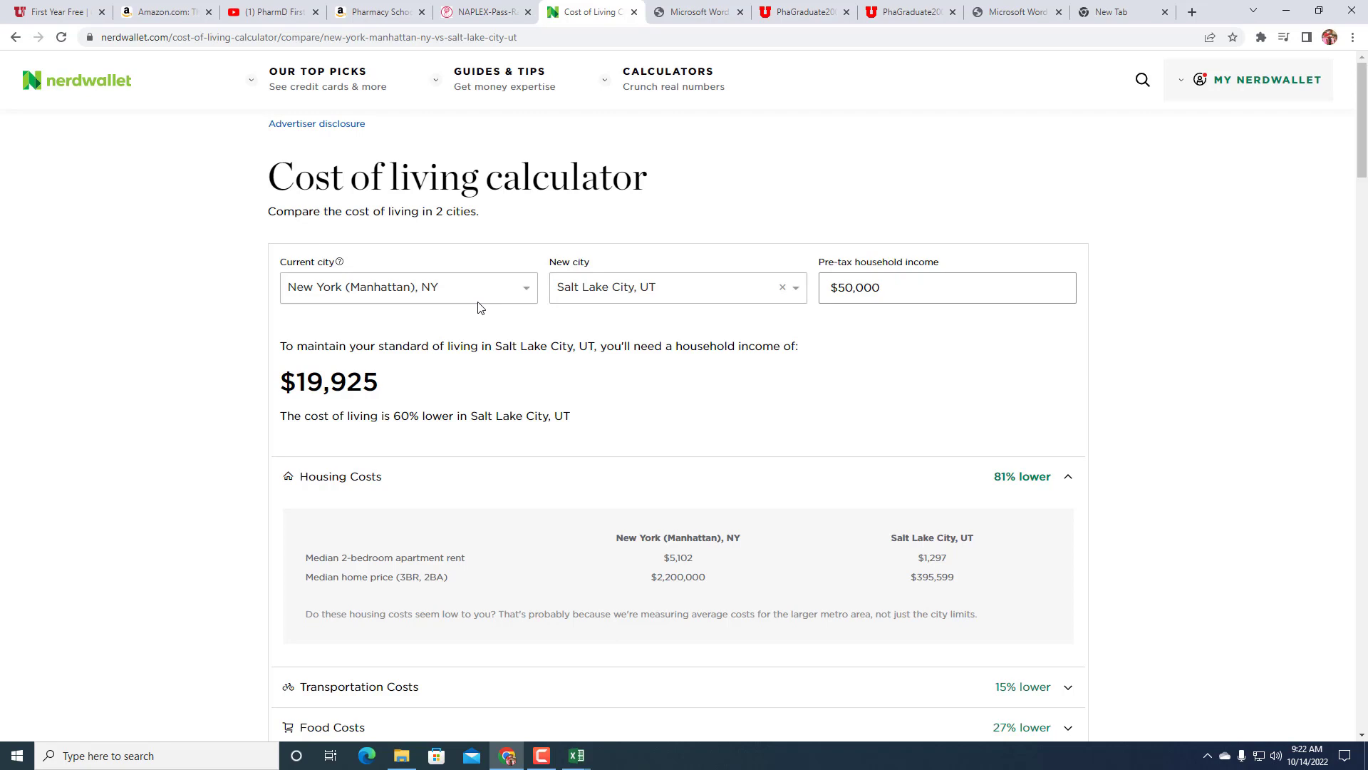
pyautogui.moveTo(141, 114)
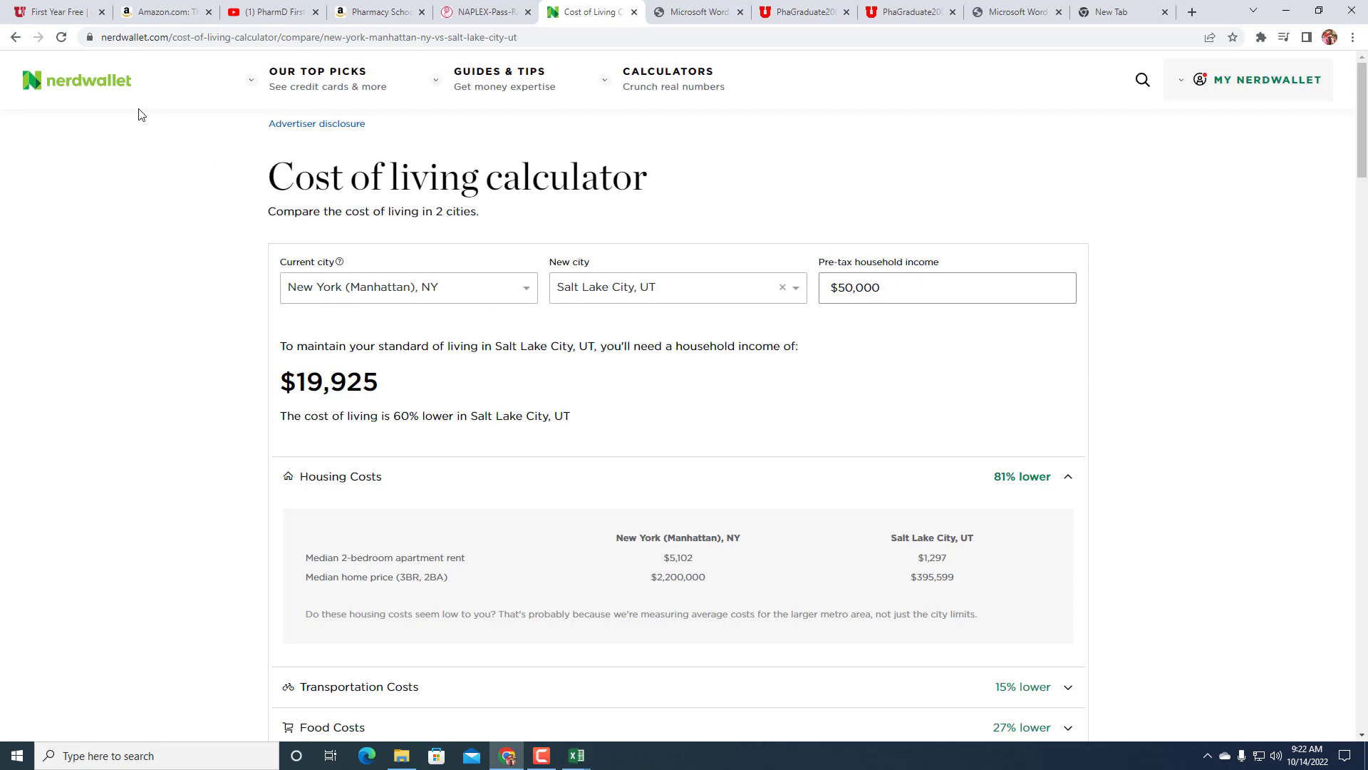
pyautogui.moveTo(180, 125)
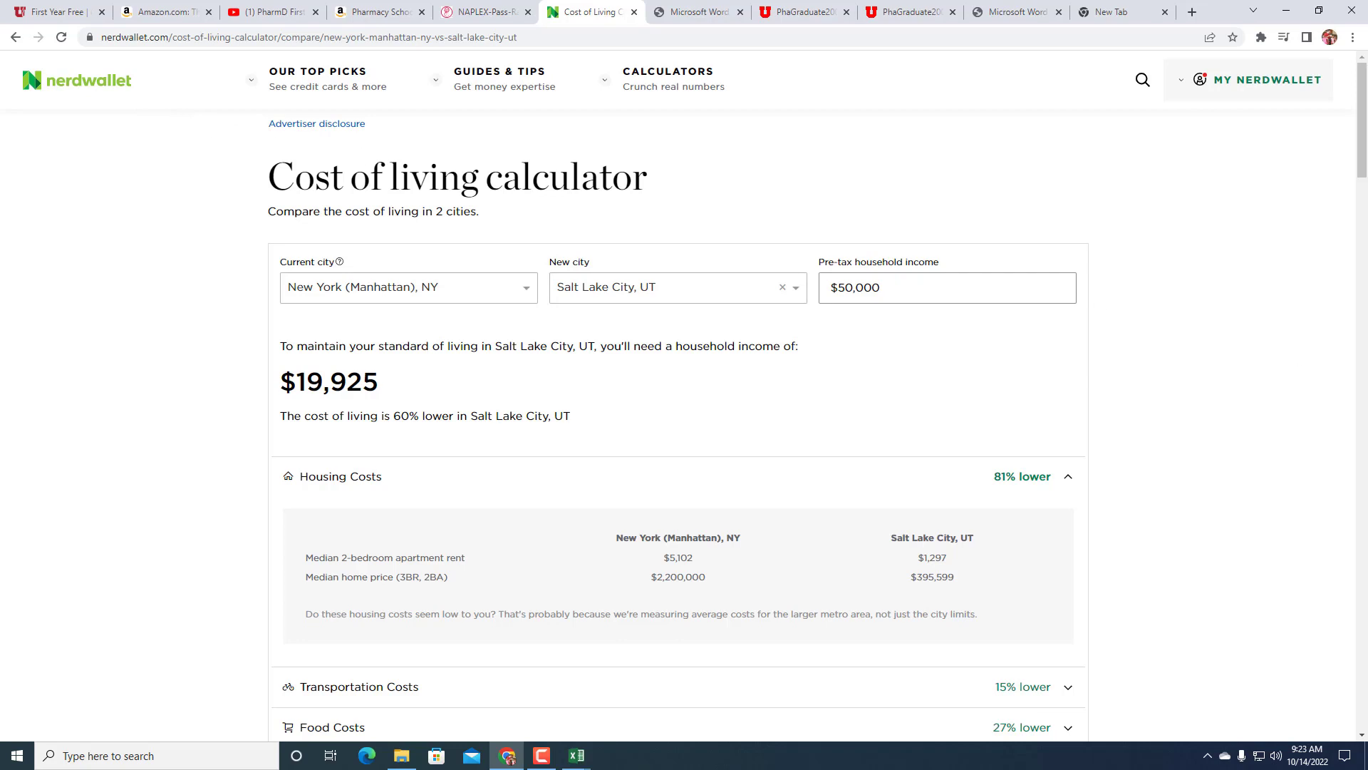
# - Bring up the Idaho State University College of Pharmacy homepage with its non-resident savings banner
pyautogui.click(1124, 12)
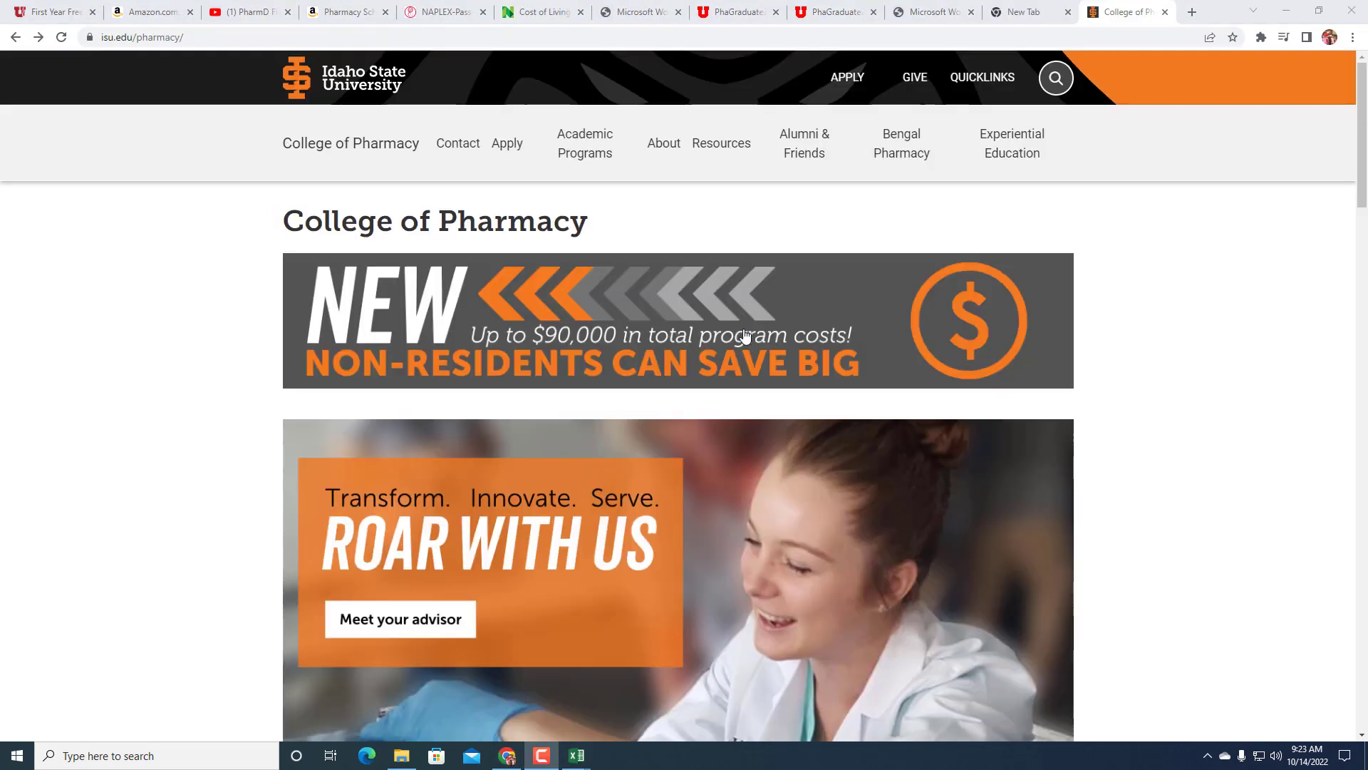
pyautogui.moveTo(428, 329)
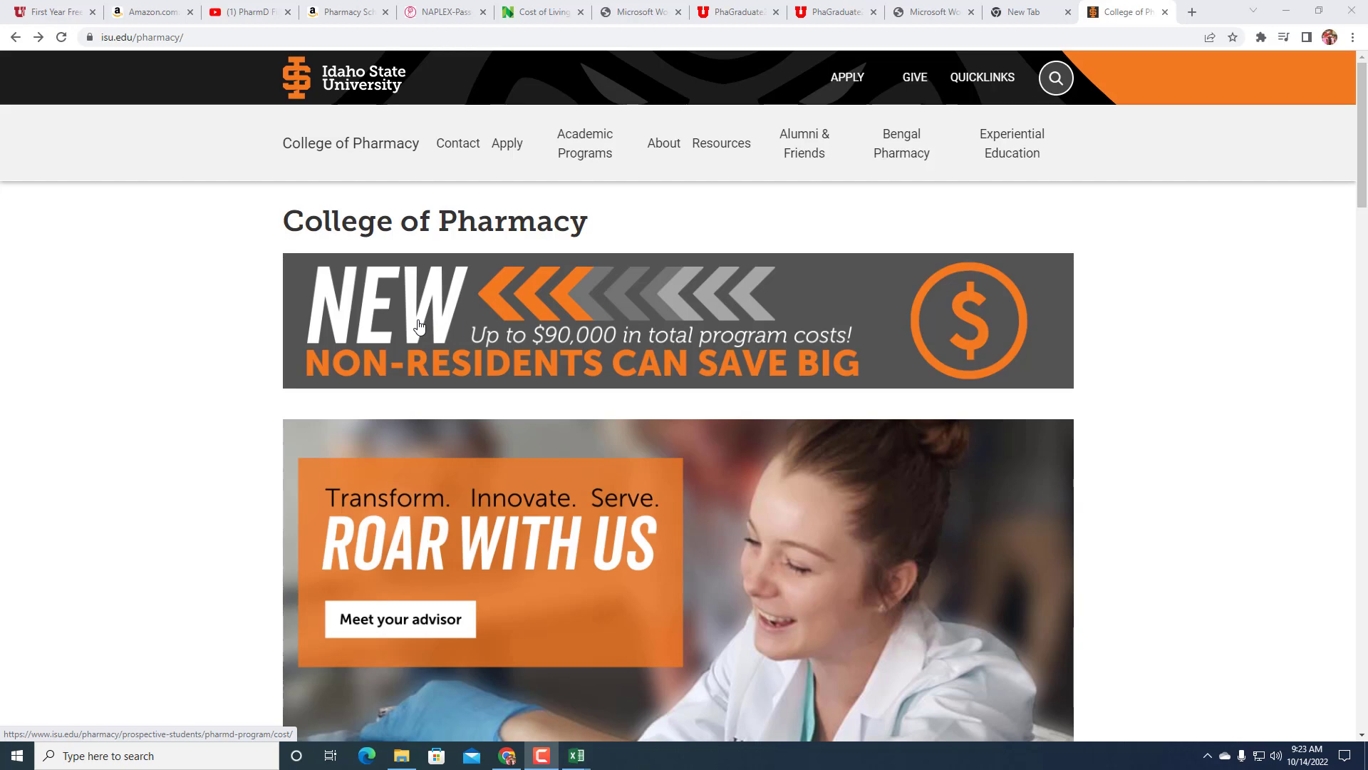
pyautogui.moveTo(429, 315)
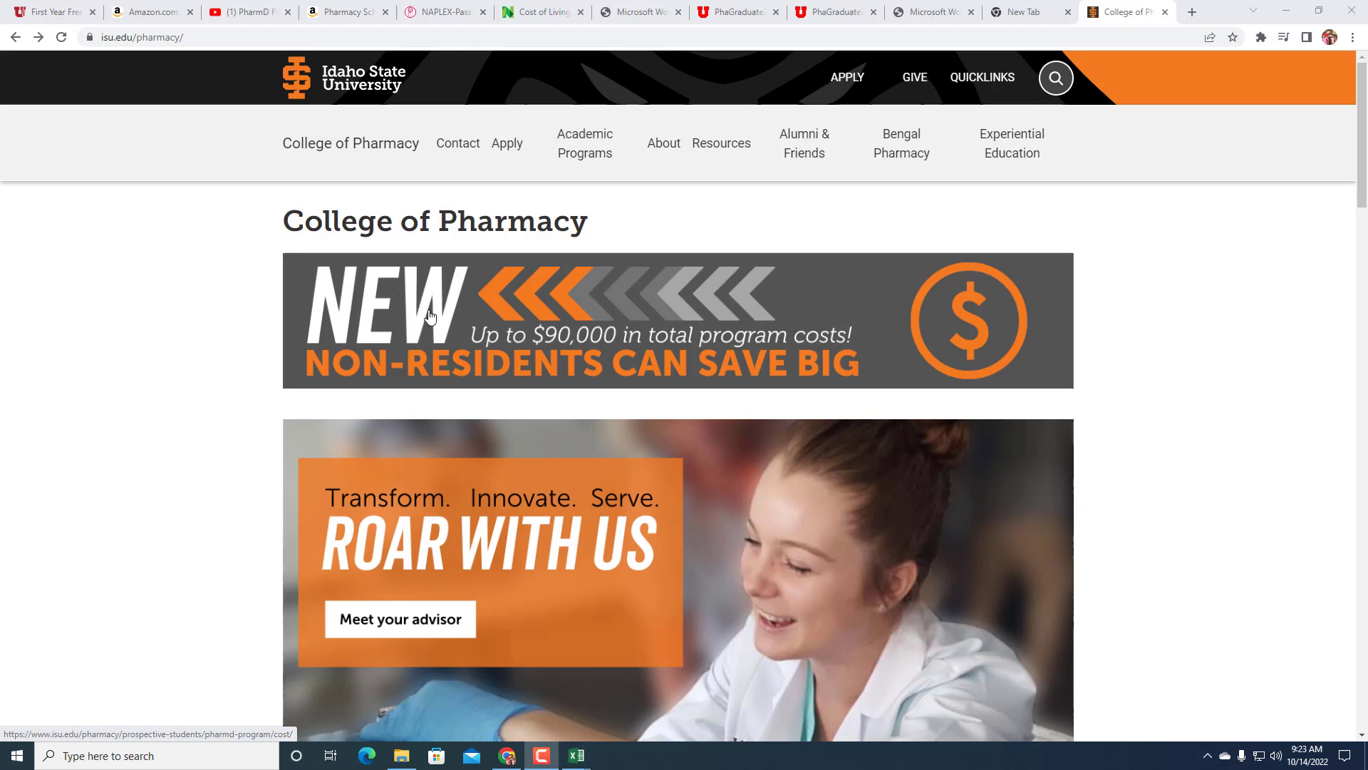
pyautogui.moveTo(644, 358)
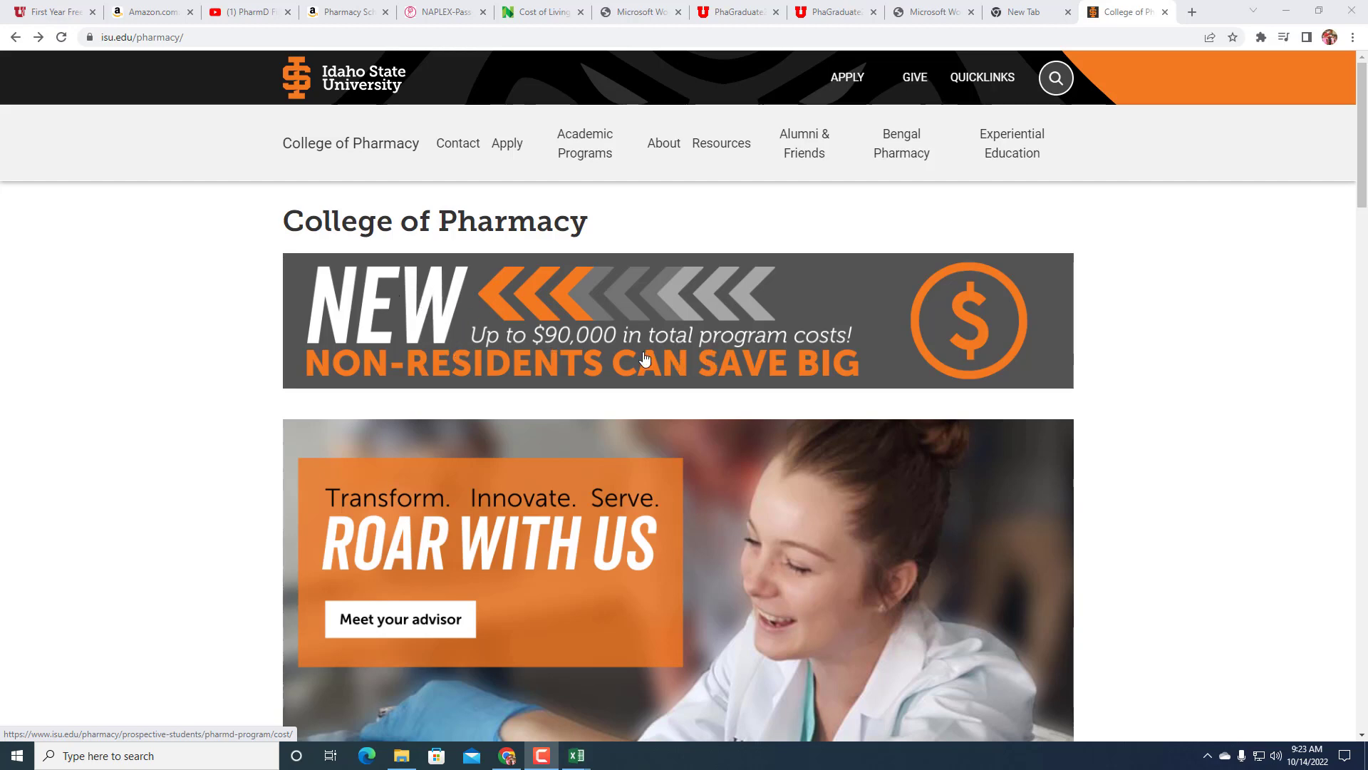
pyautogui.moveTo(607, 343)
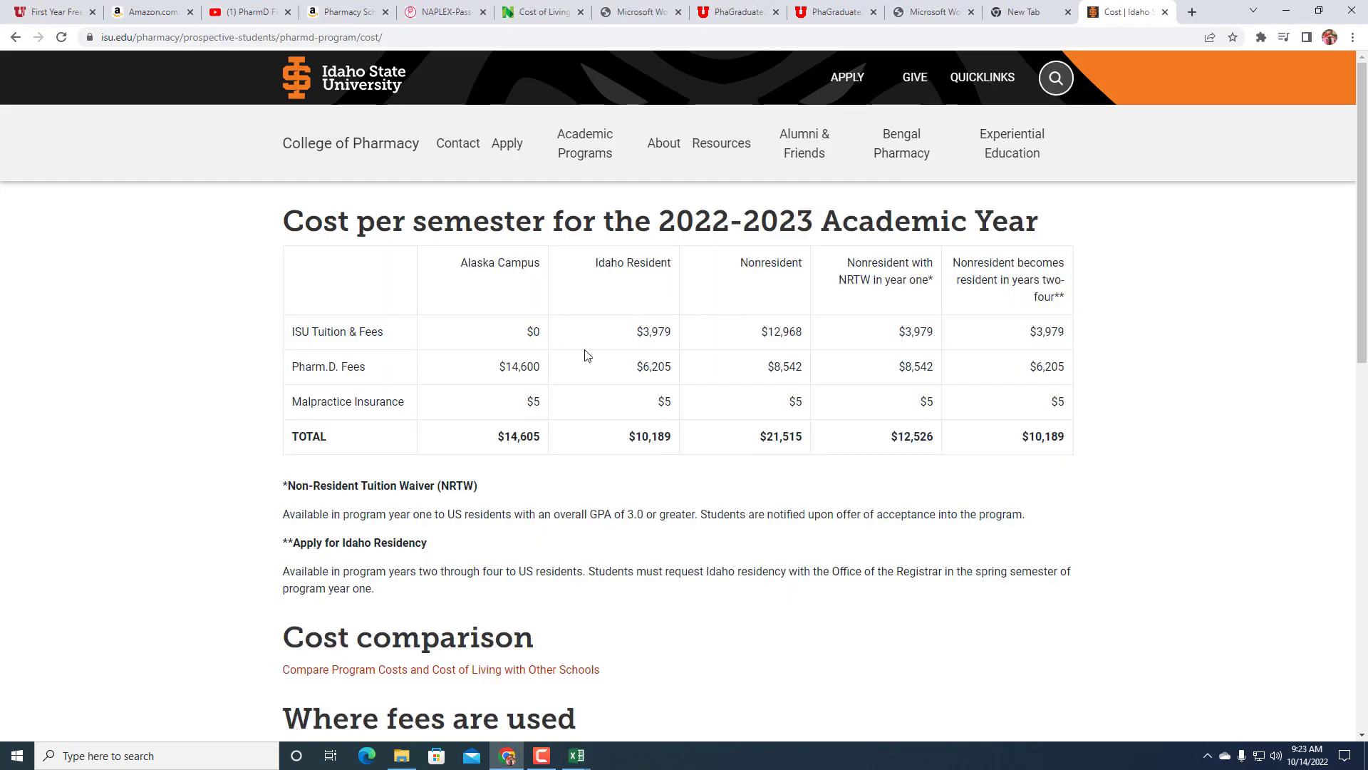
pyautogui.moveTo(600, 346)
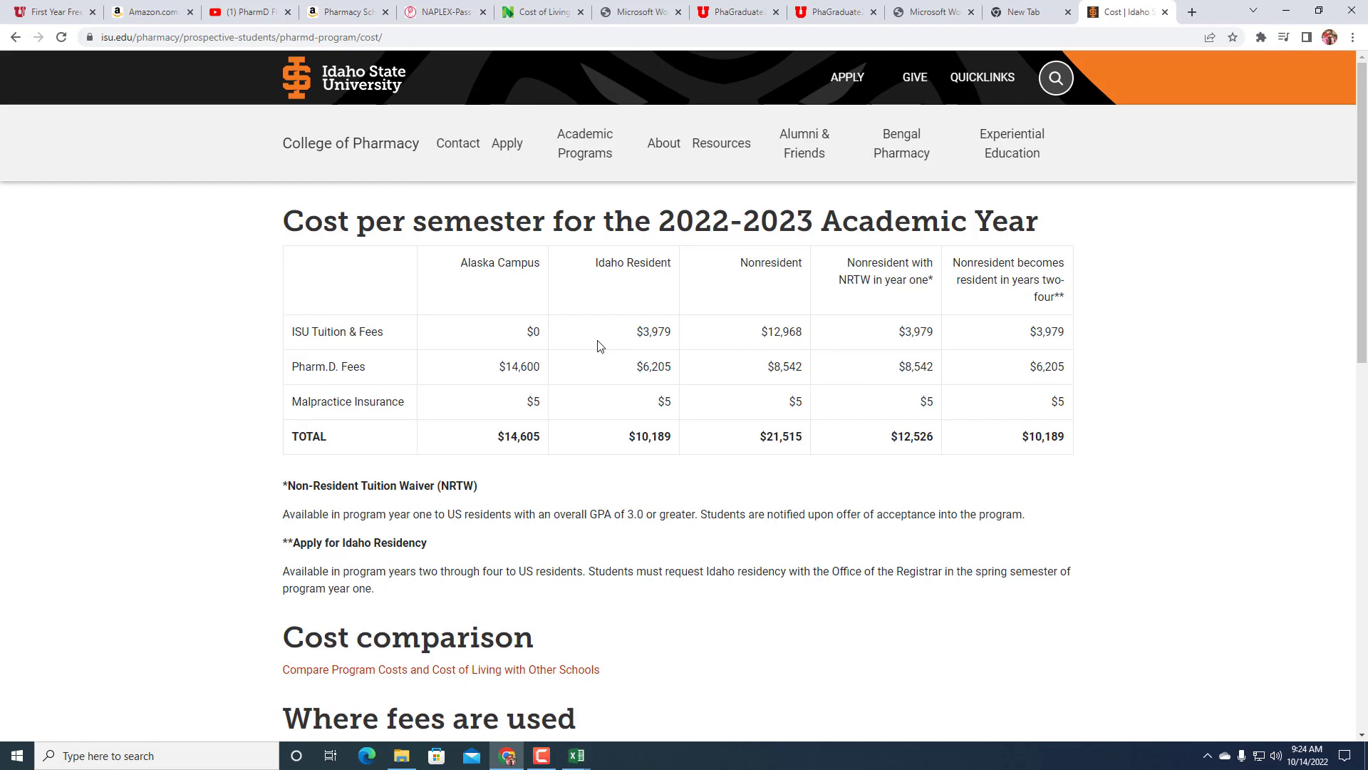
pyautogui.moveTo(590, 359)
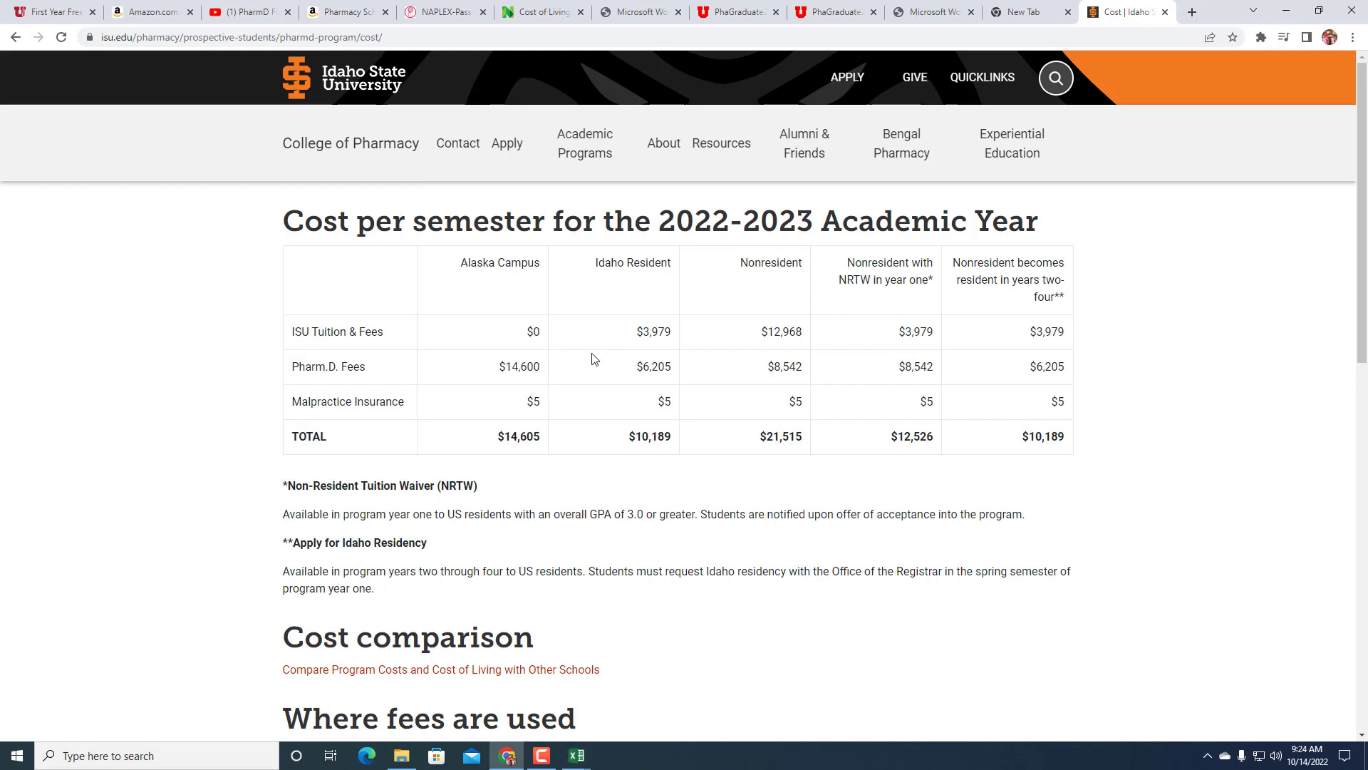
pyautogui.moveTo(400, 510)
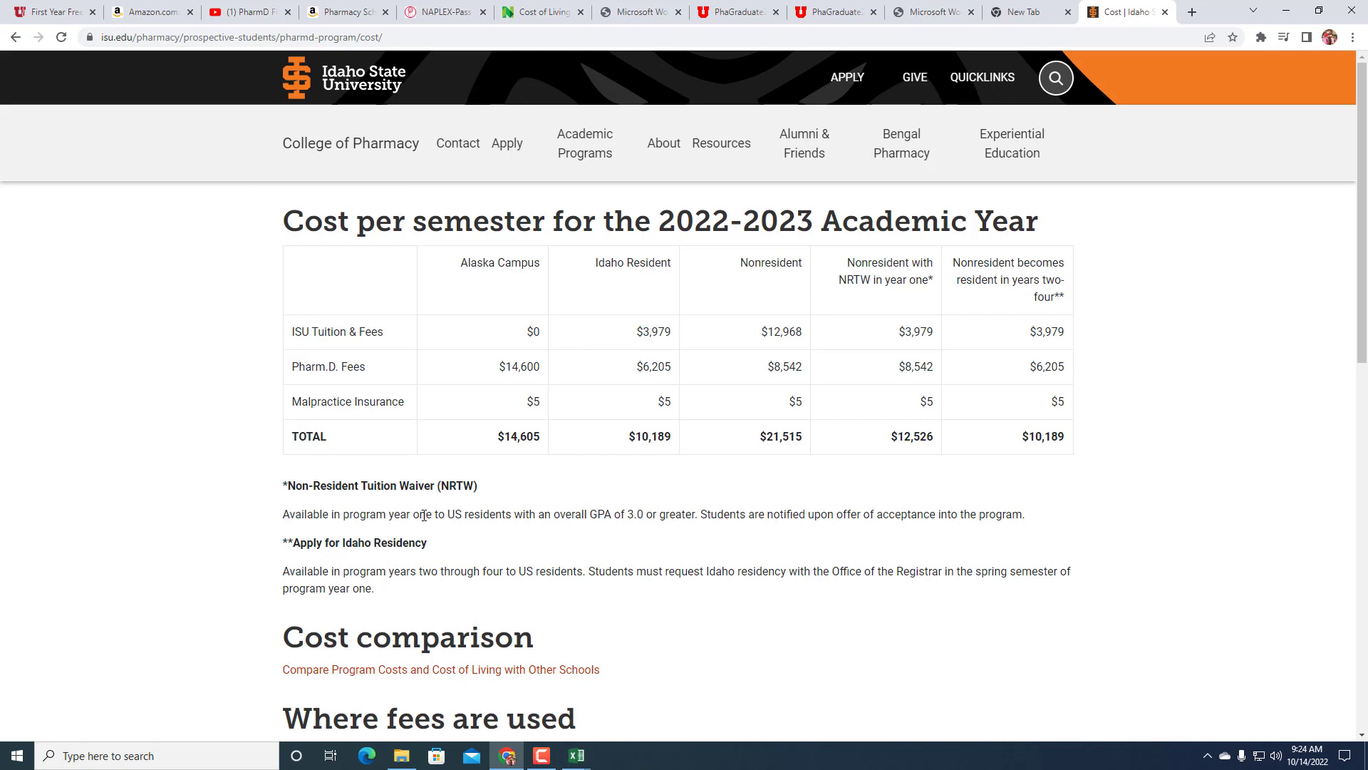
pyautogui.moveTo(463, 507)
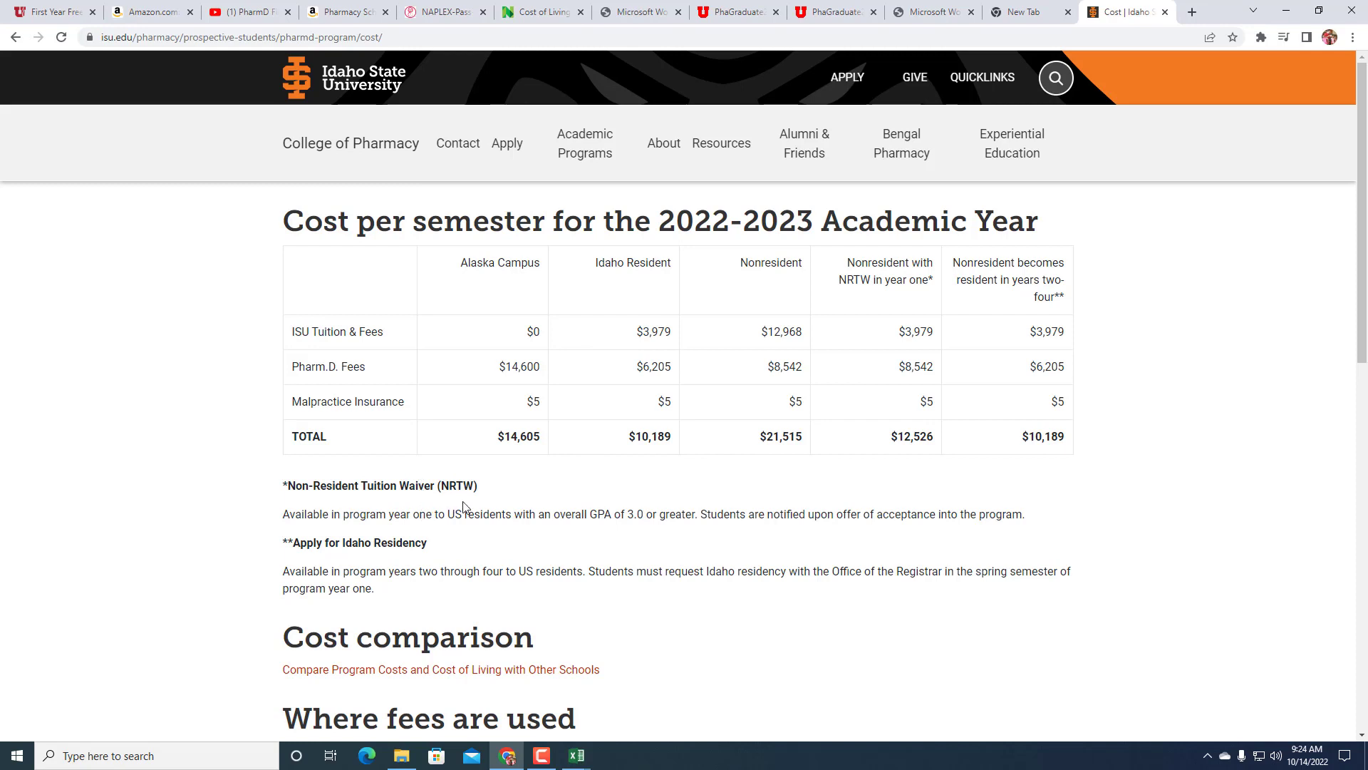
pyautogui.moveTo(400, 577)
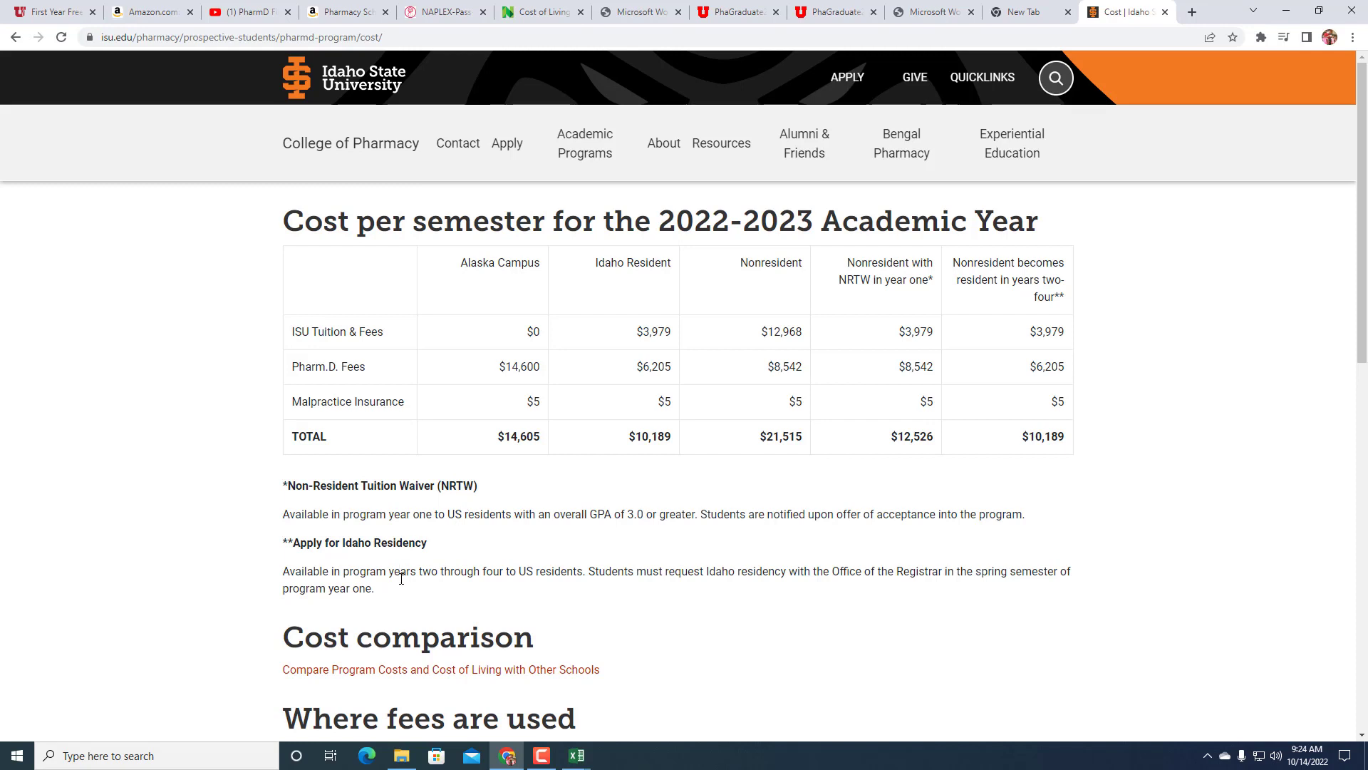
pyautogui.moveTo(586, 574)
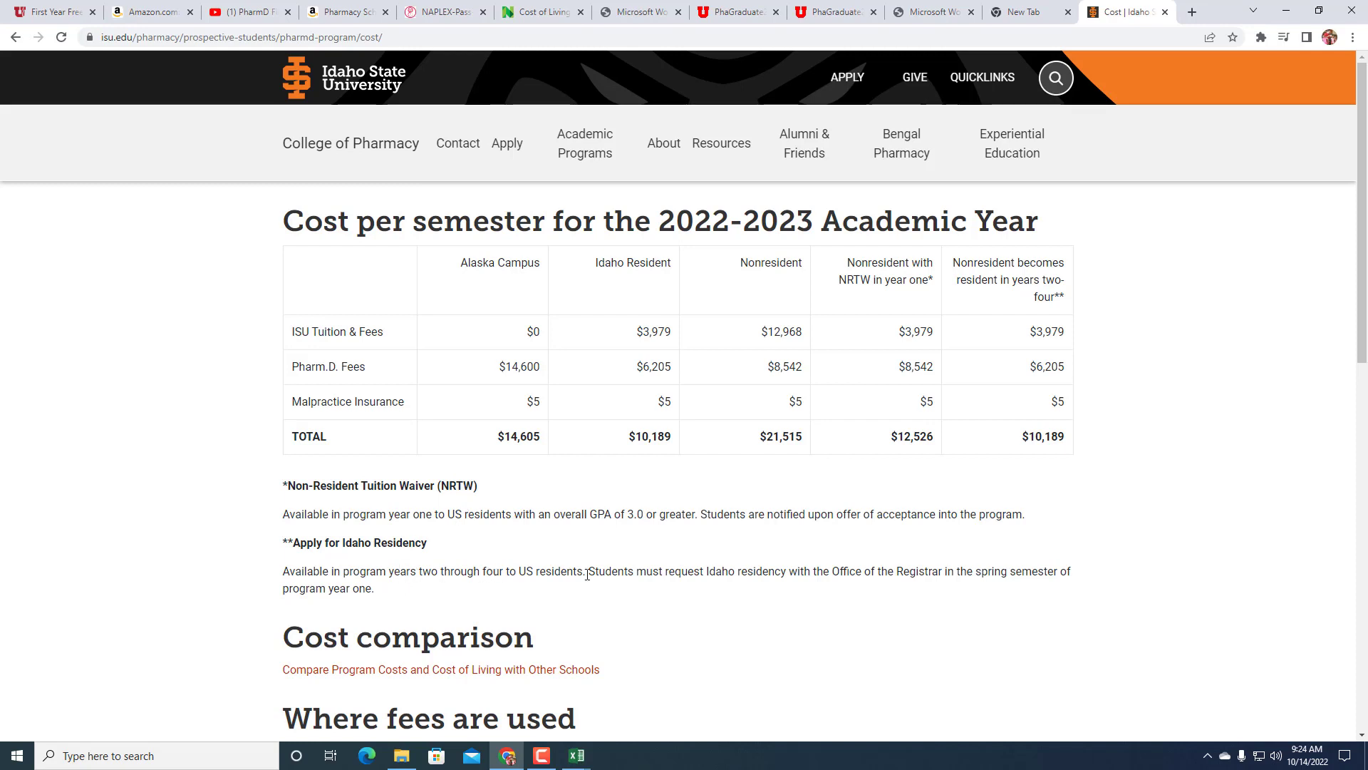
pyautogui.moveTo(809, 574)
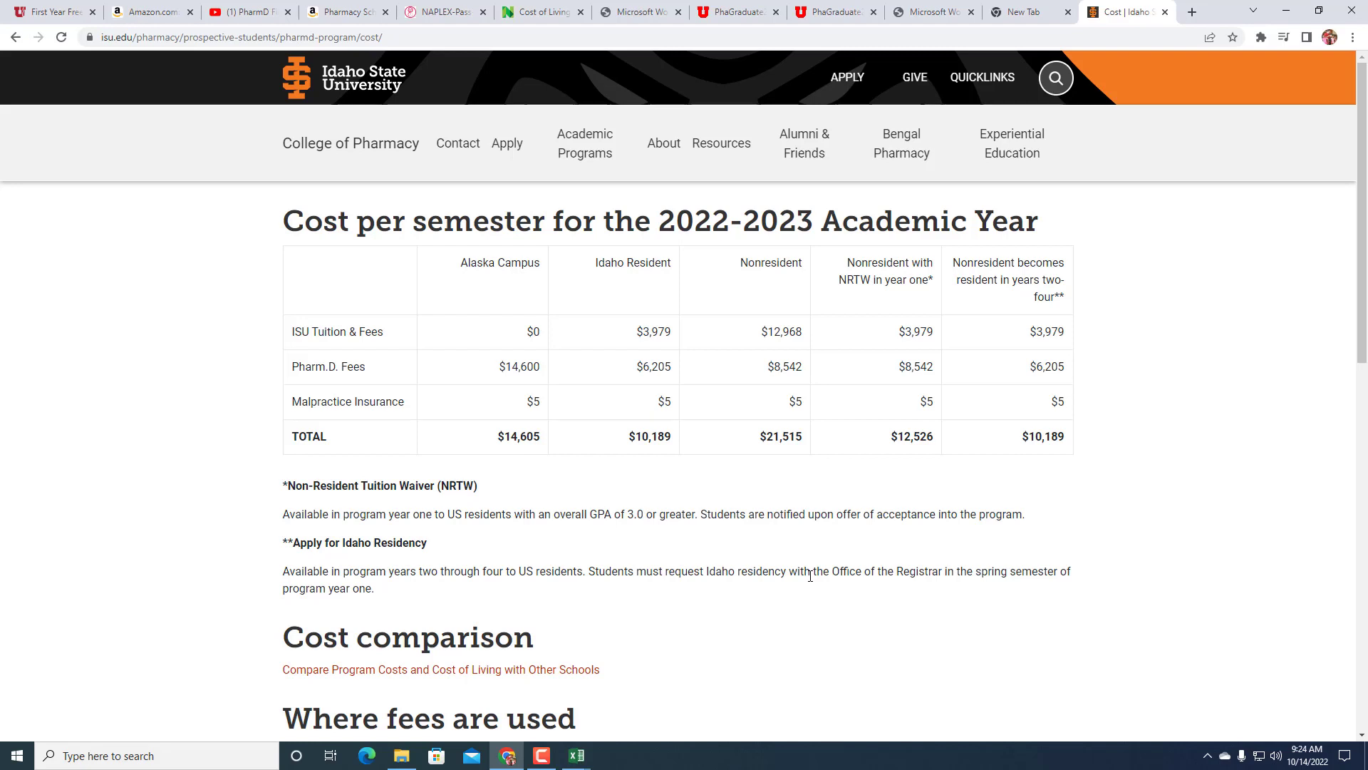
pyautogui.moveTo(850, 491)
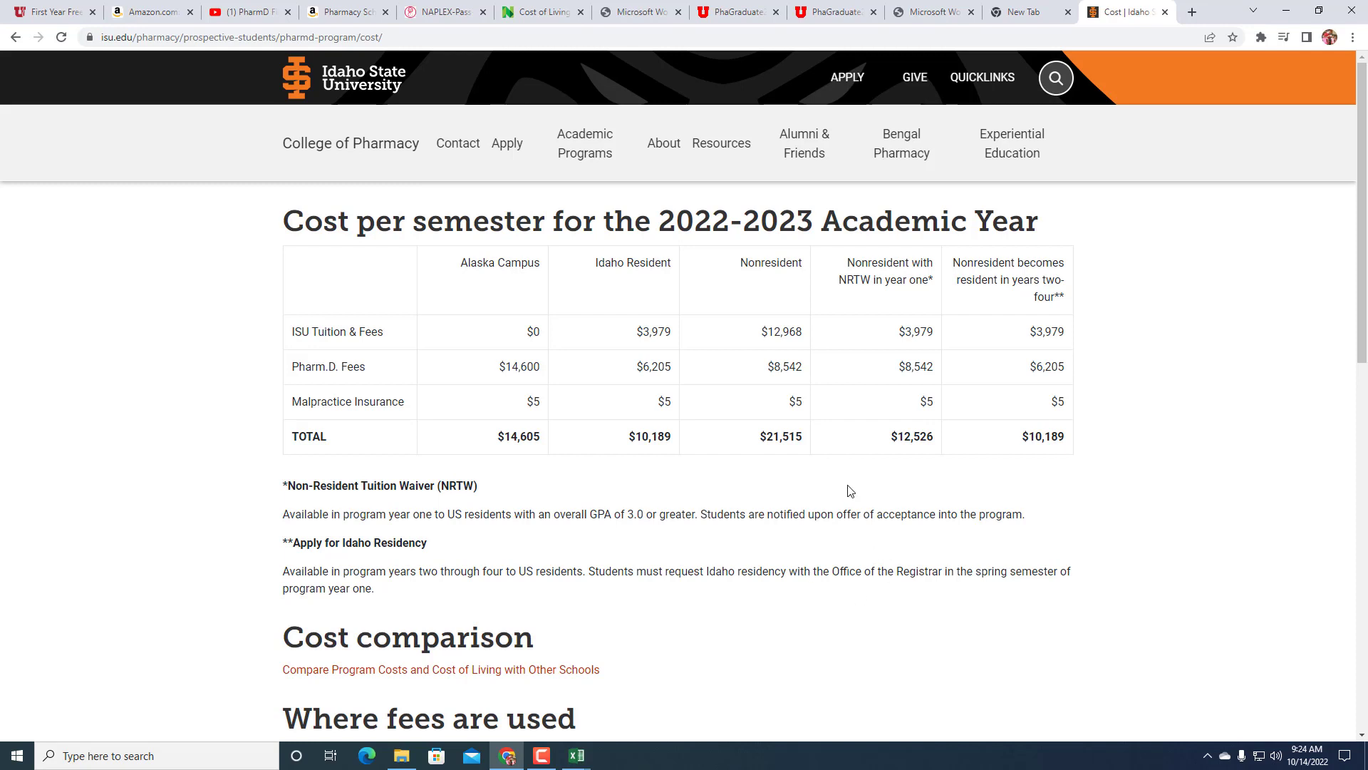
pyautogui.moveTo(840, 415)
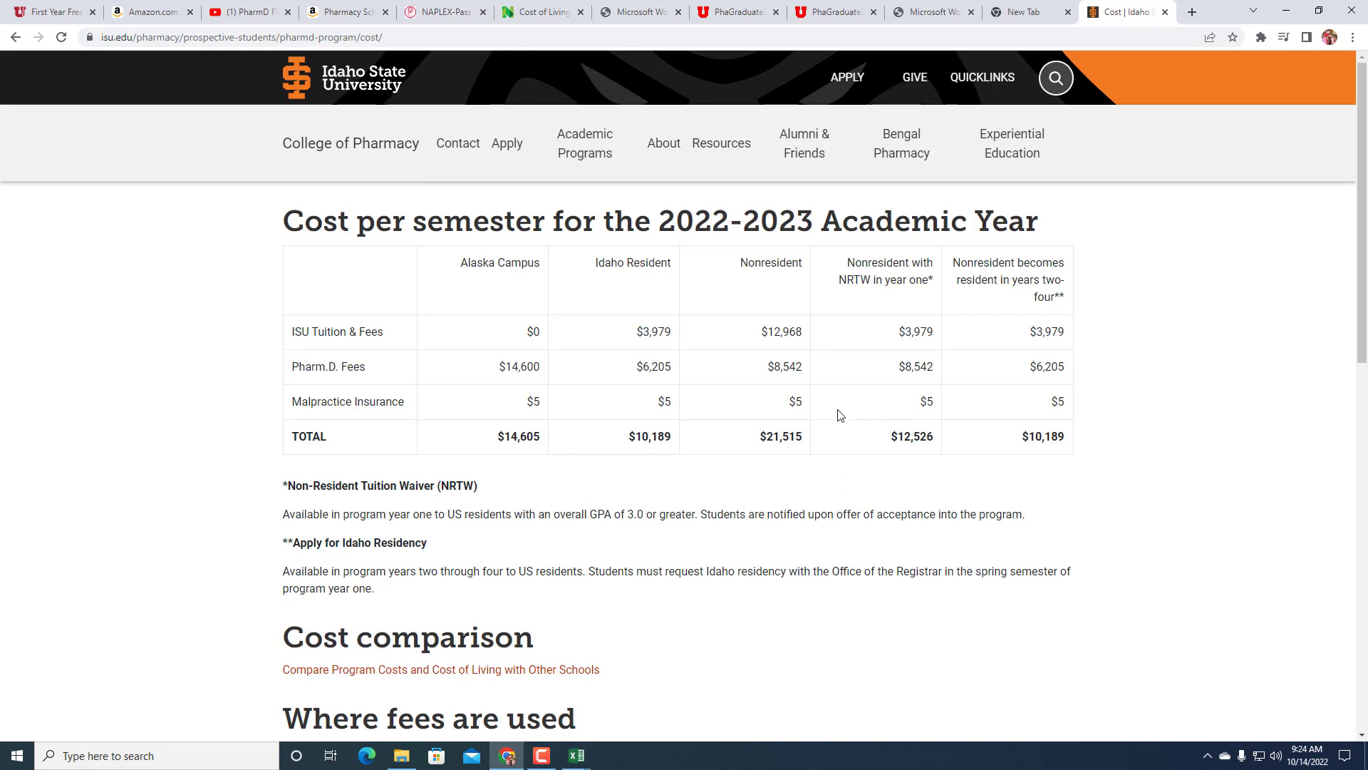
pyautogui.moveTo(897, 442)
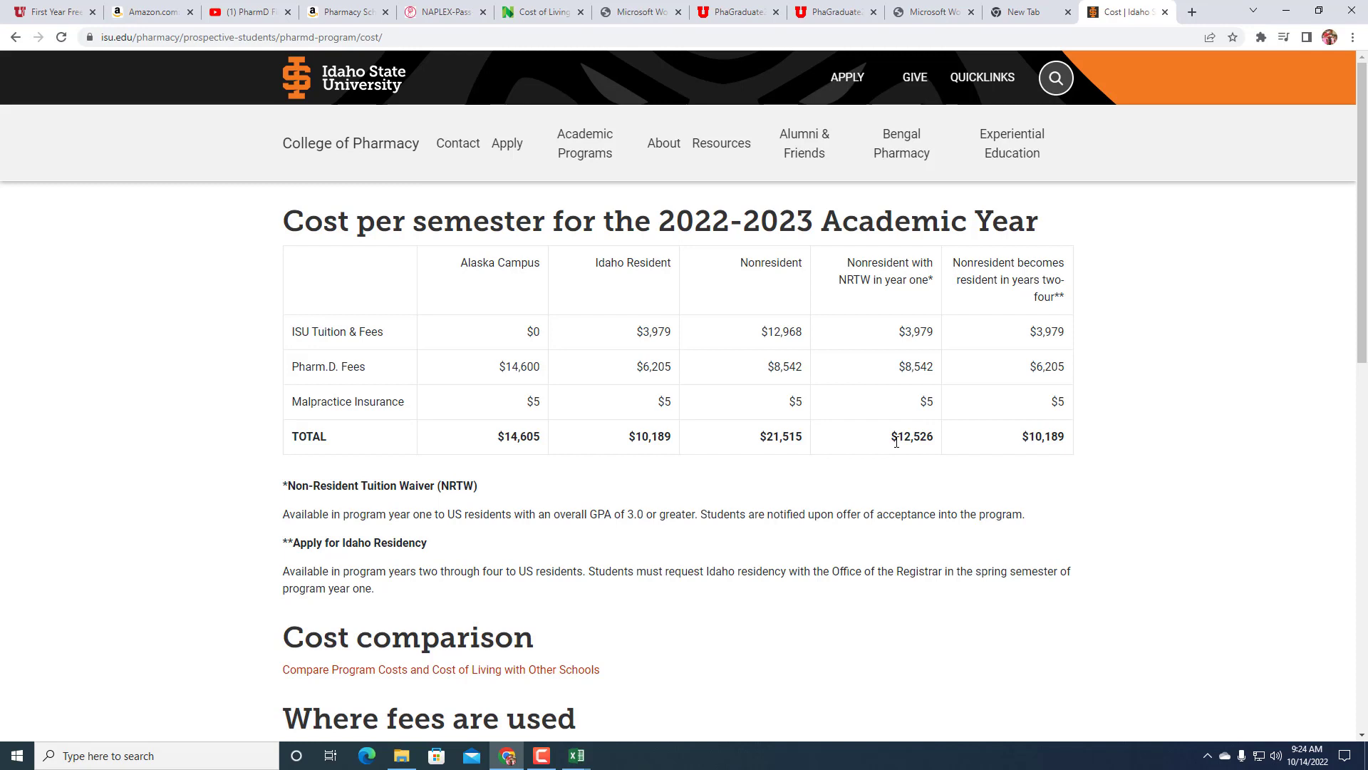
pyautogui.moveTo(912, 329)
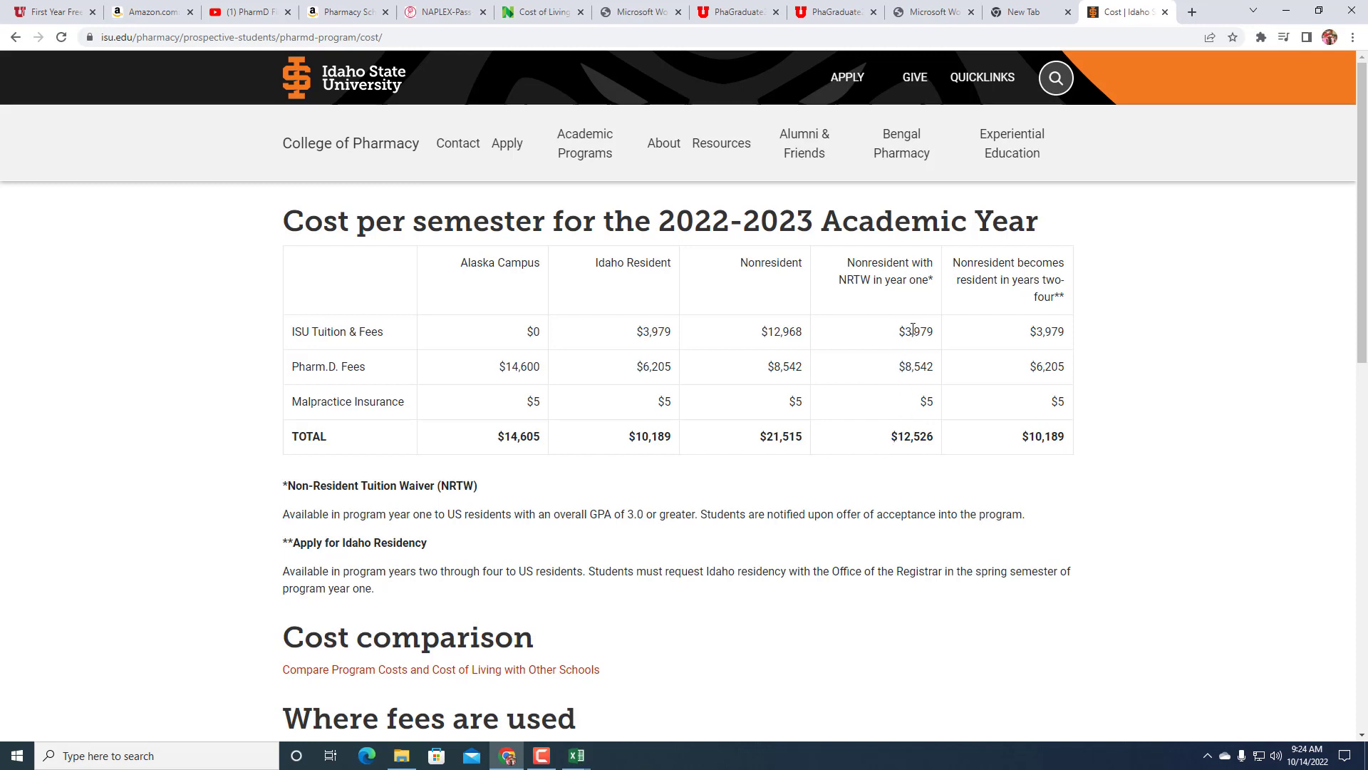
pyautogui.moveTo(896, 436)
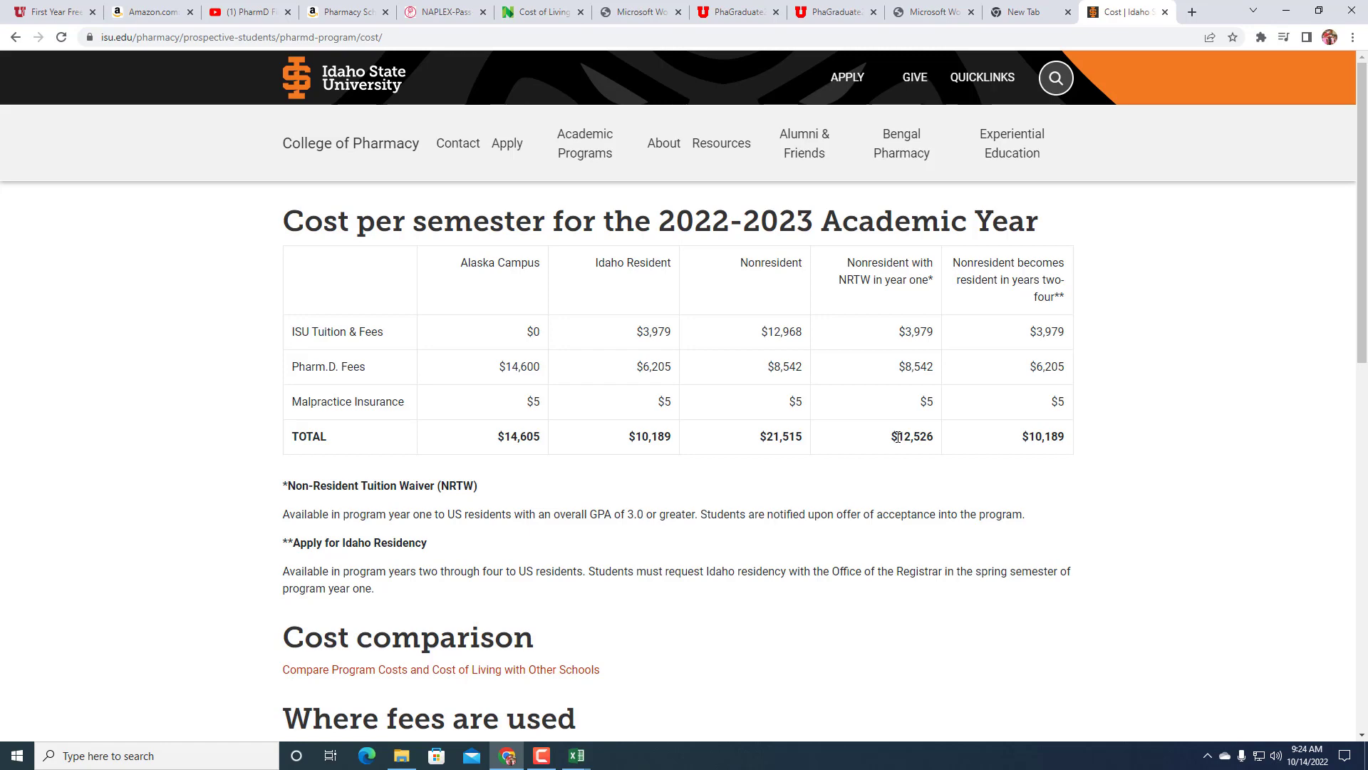
# - Scroll the student handbook PDF to the Curriculum Overview table on page 15 (P1 37, P2 31, P3 30 credits)
pyautogui.click(1128, 12)
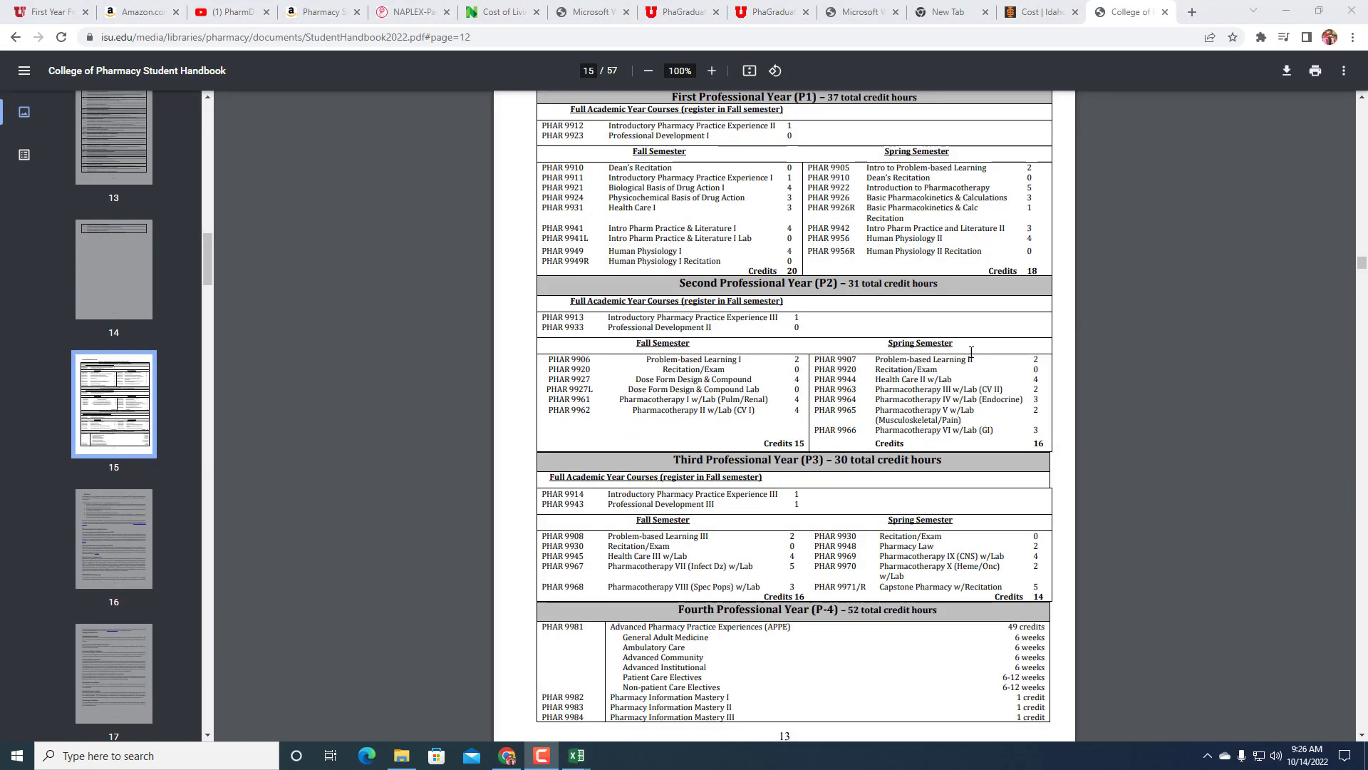
pyautogui.moveTo(741, 263)
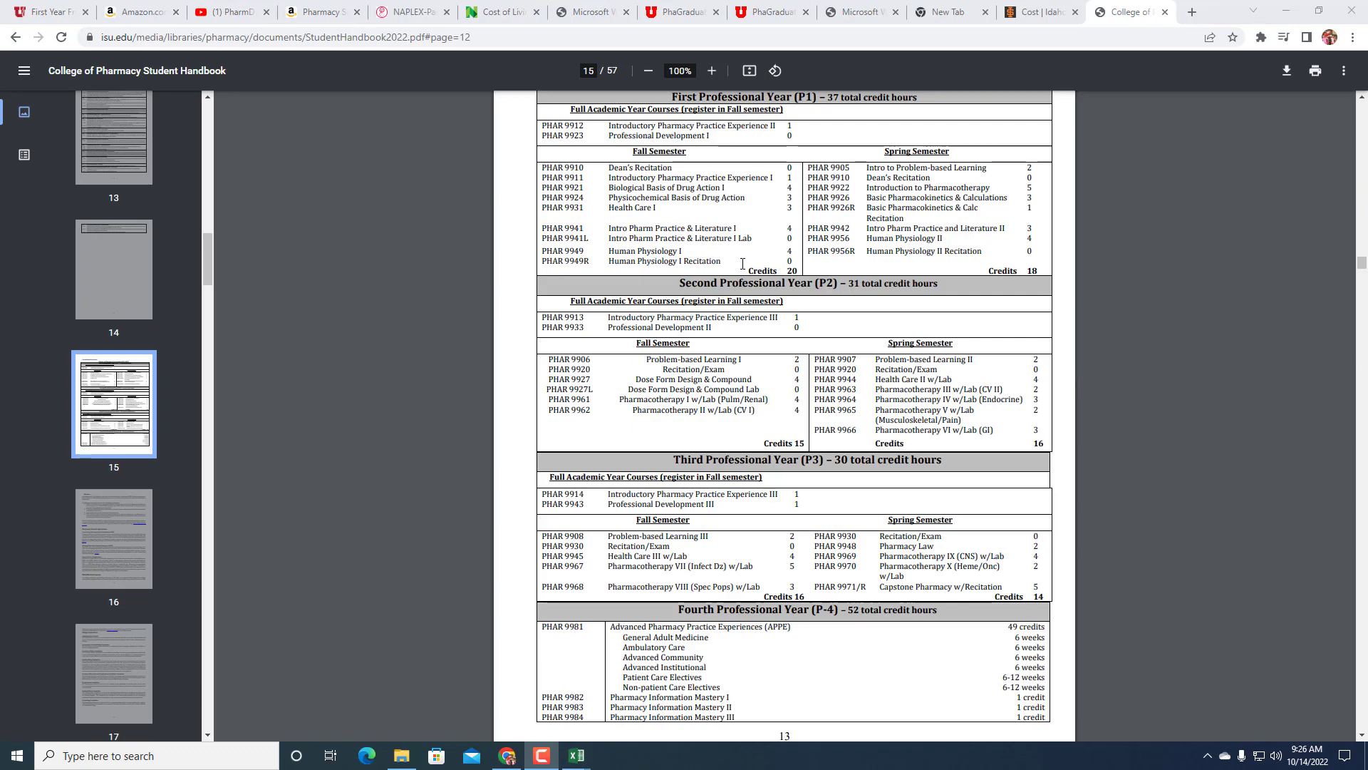
pyautogui.moveTo(693, 189)
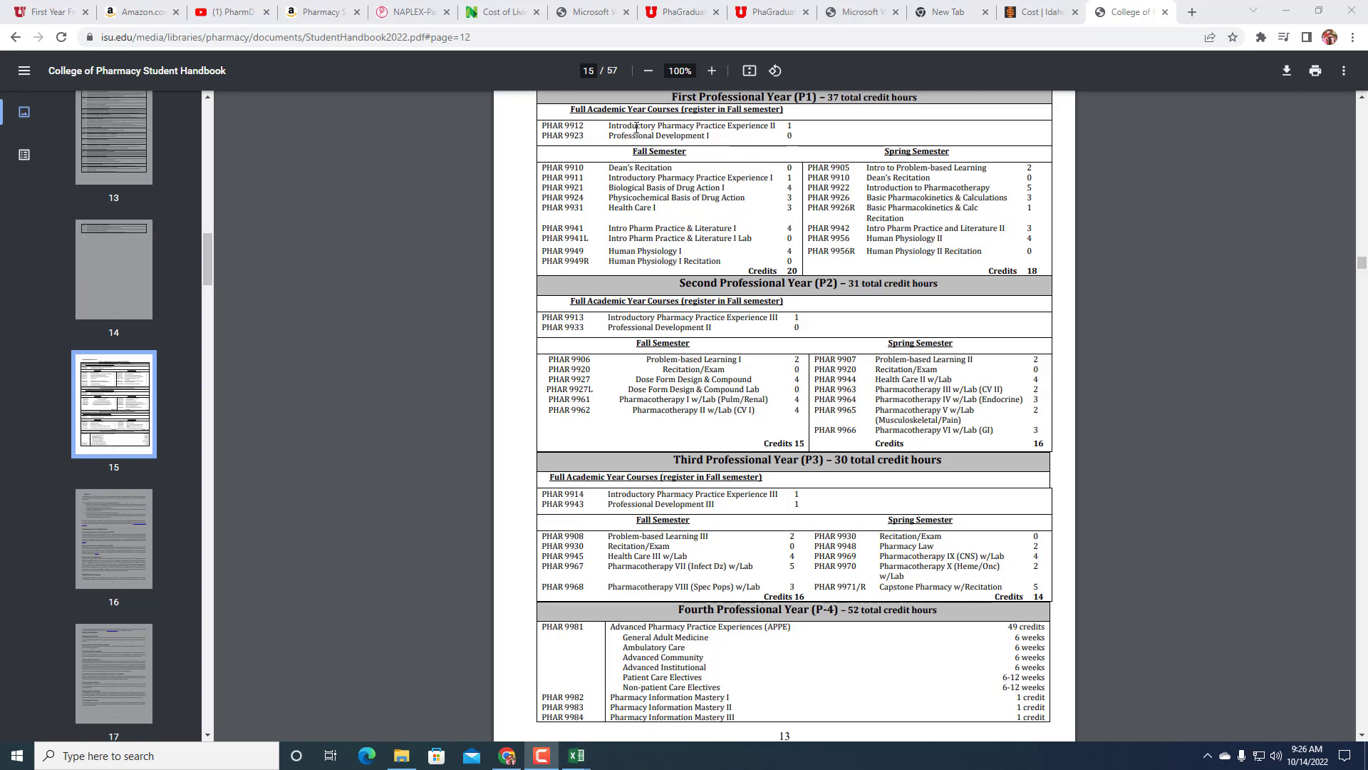
pyautogui.moveTo(674, 362)
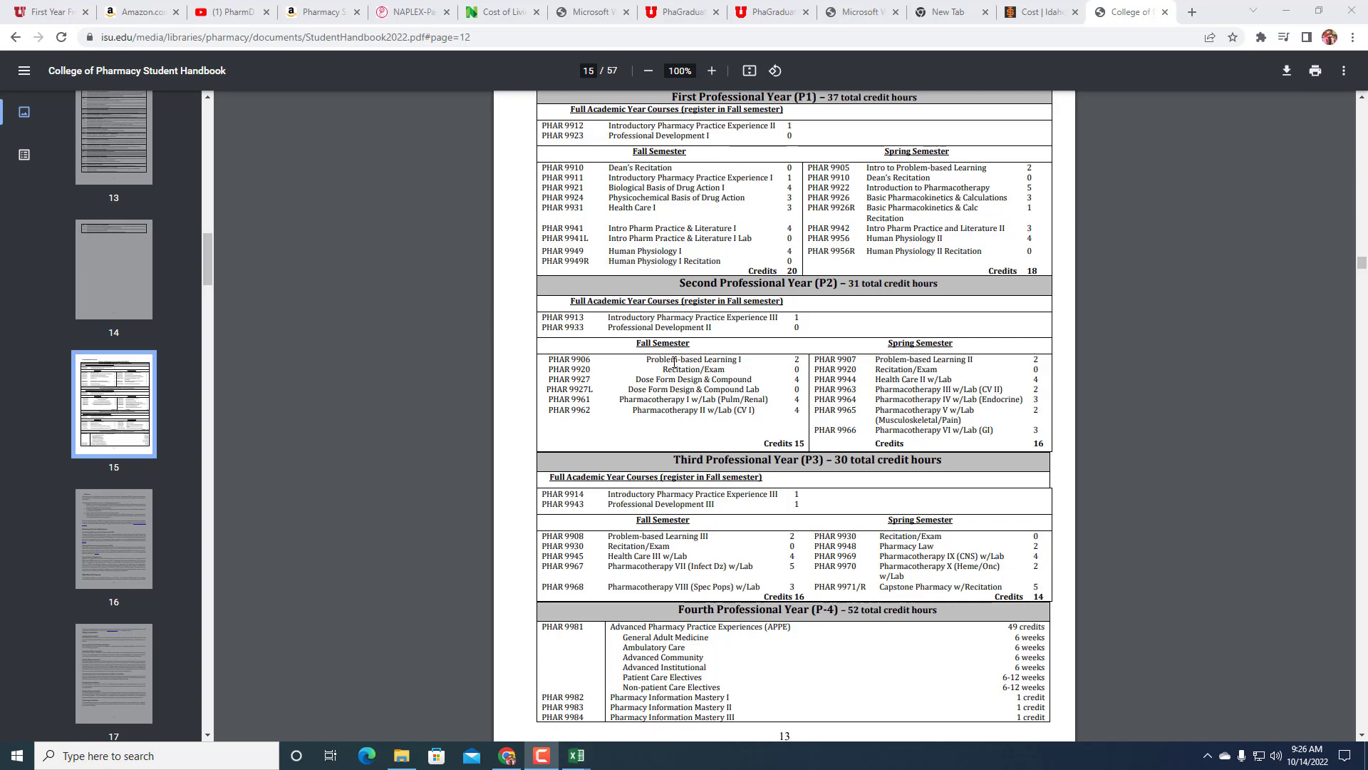
pyautogui.moveTo(674, 480)
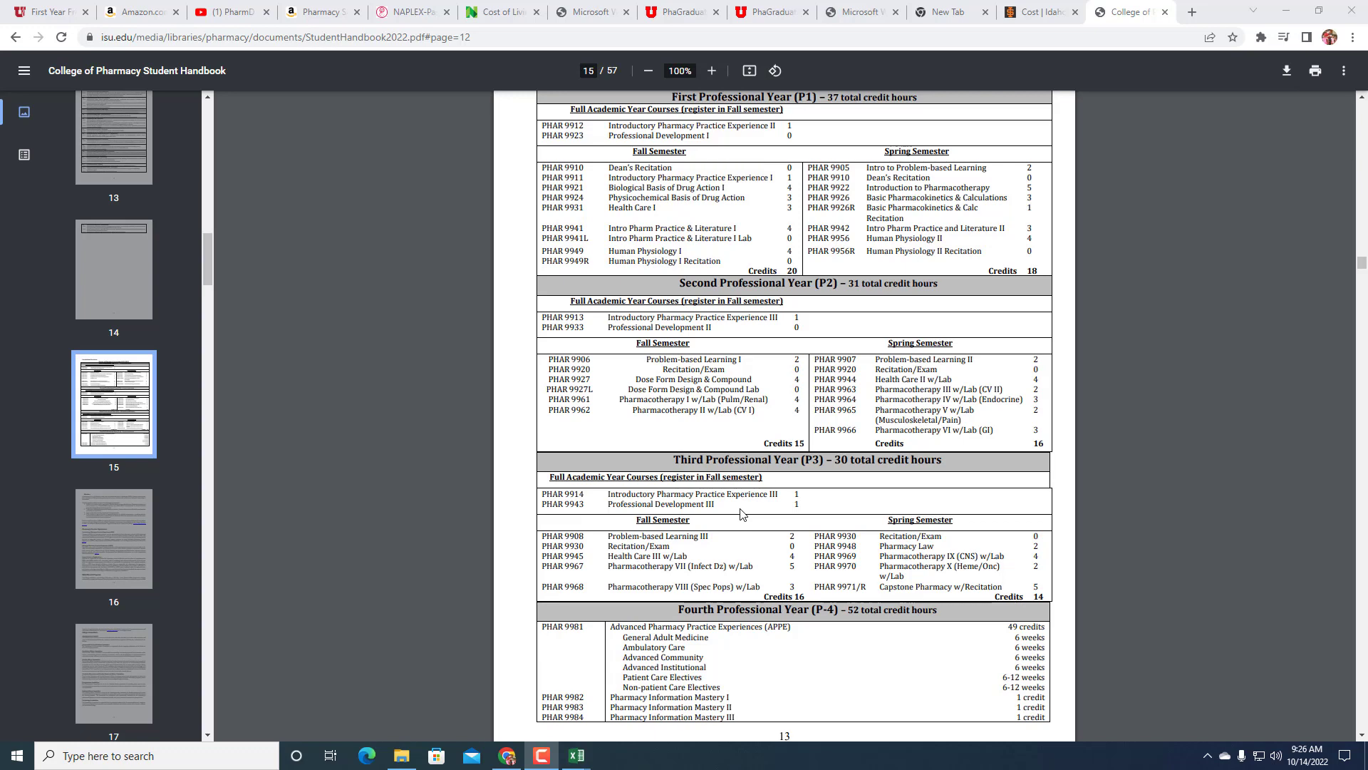
pyautogui.scroll(-3)
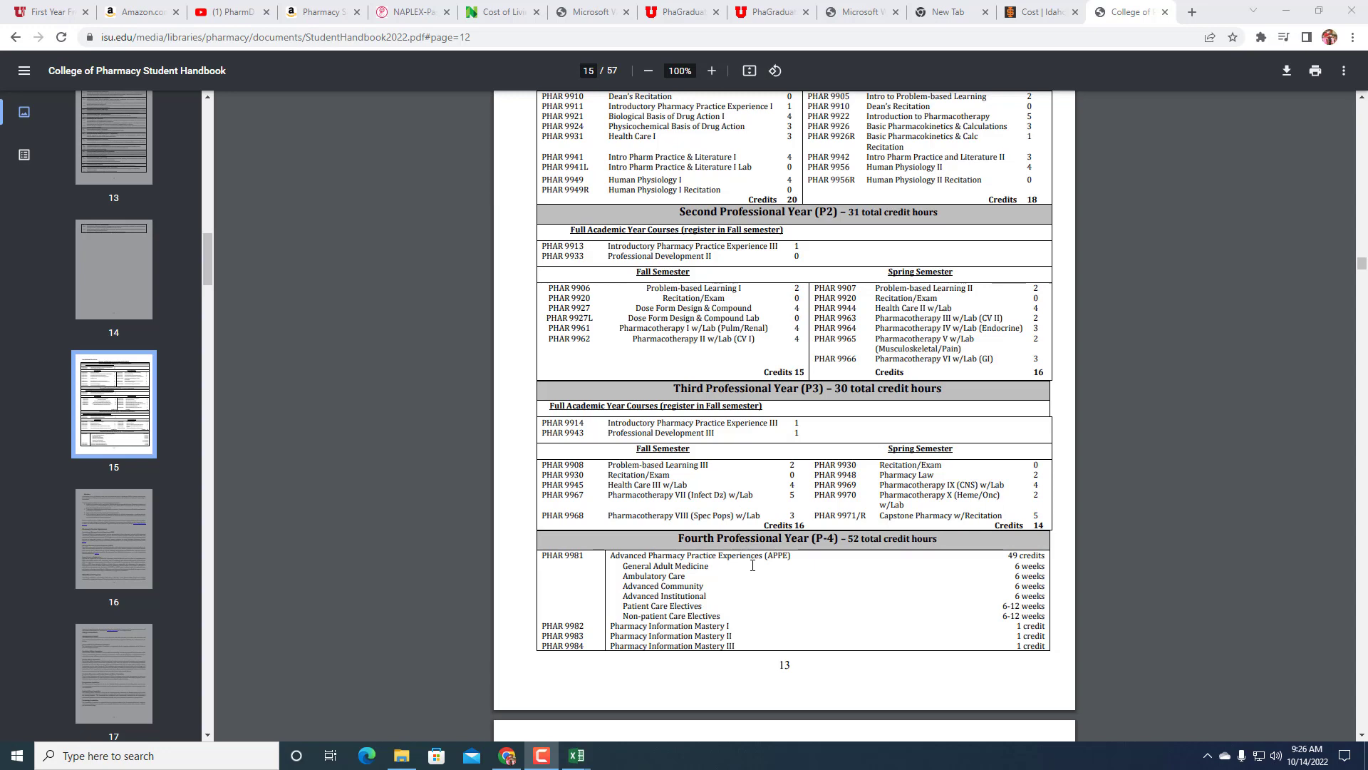
pyautogui.moveTo(780, 491)
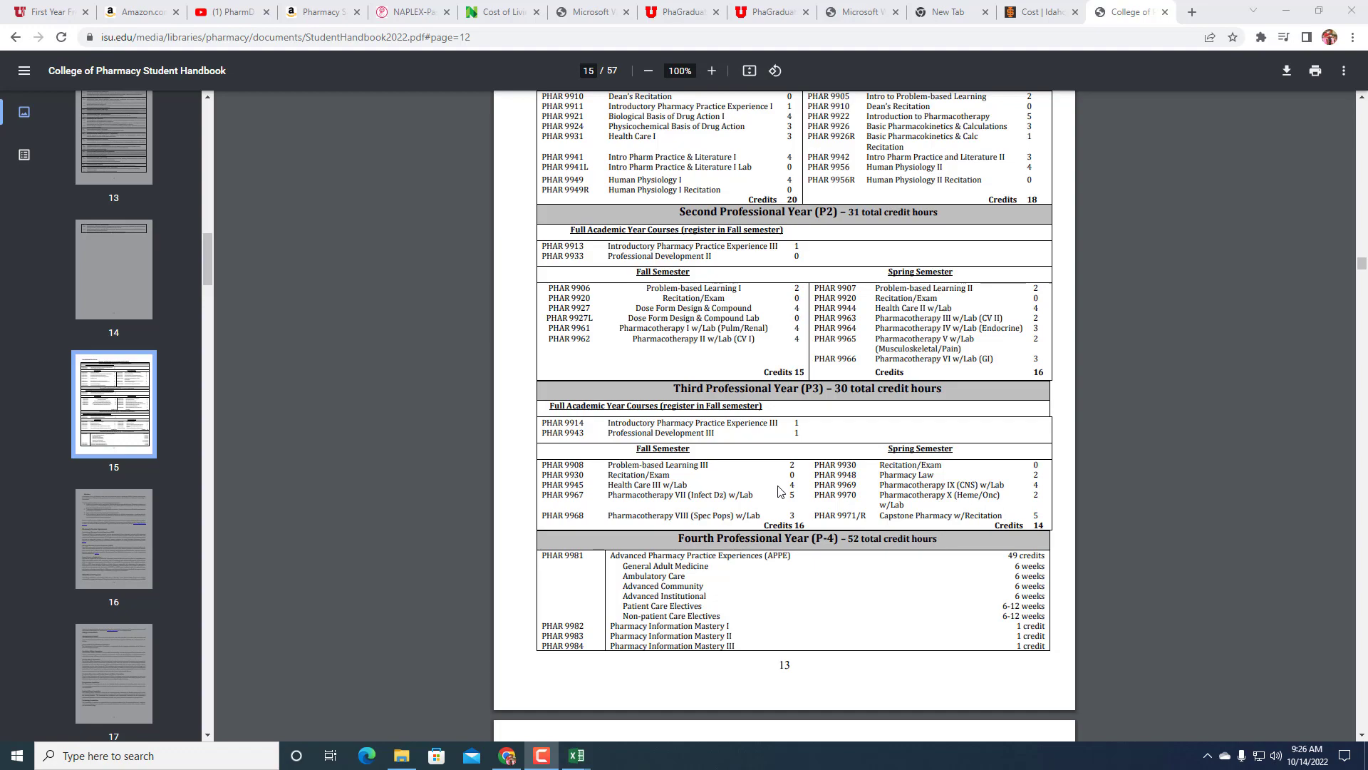
pyautogui.scroll(-3)
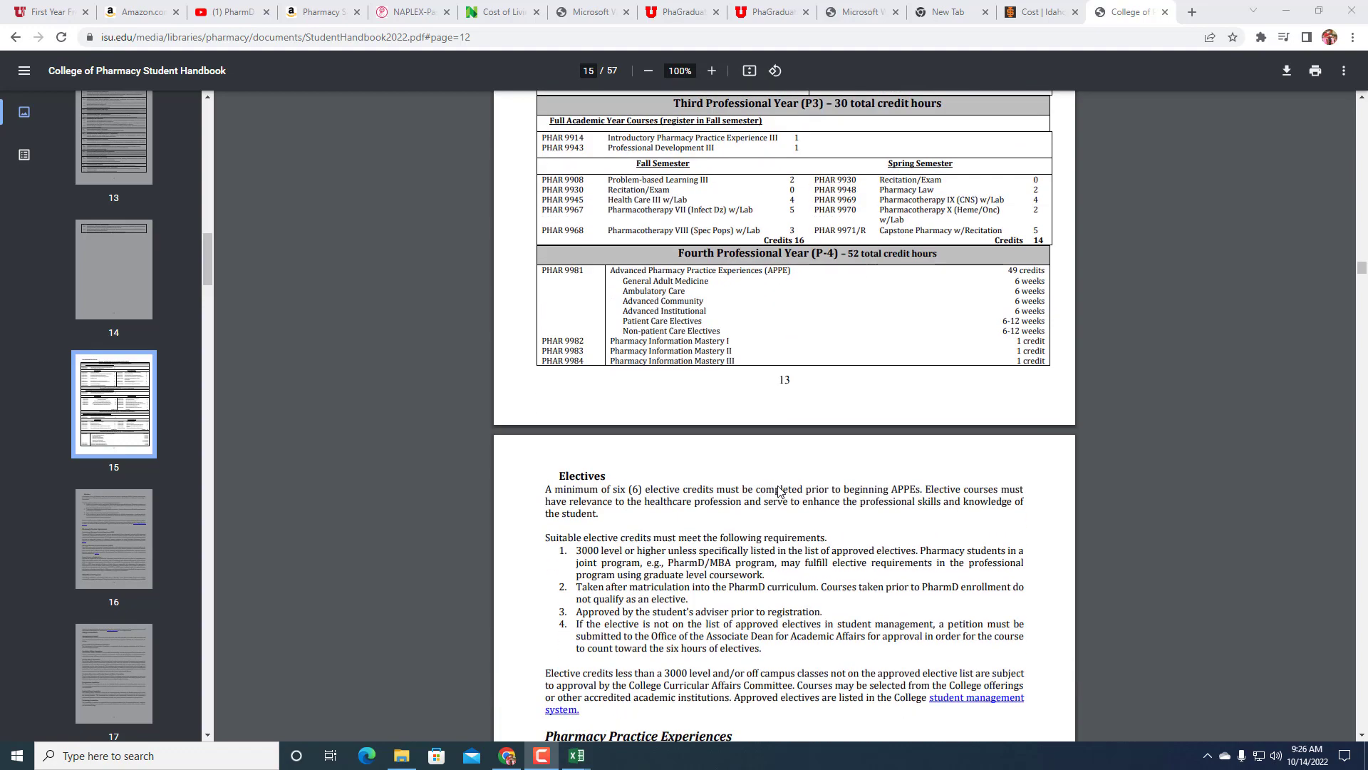
pyautogui.scroll(3)
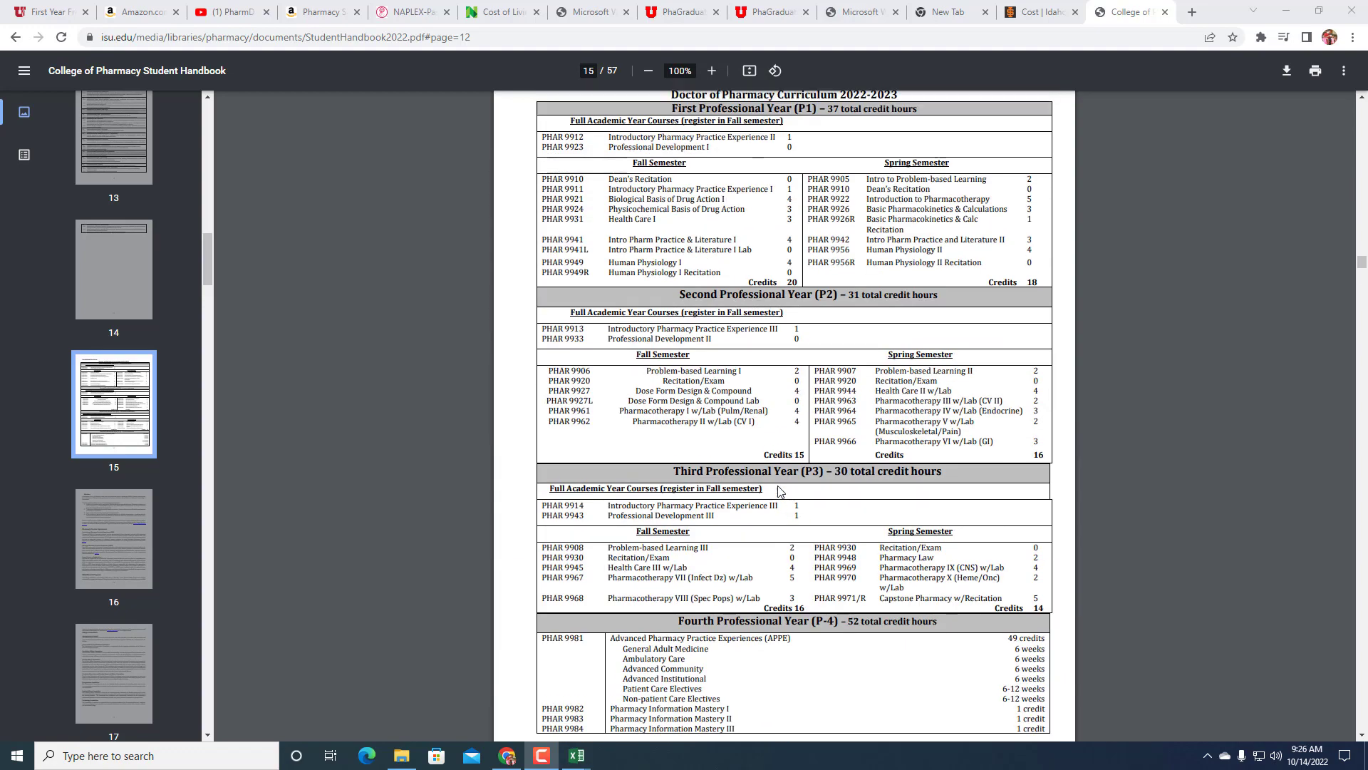
pyautogui.scroll(3)
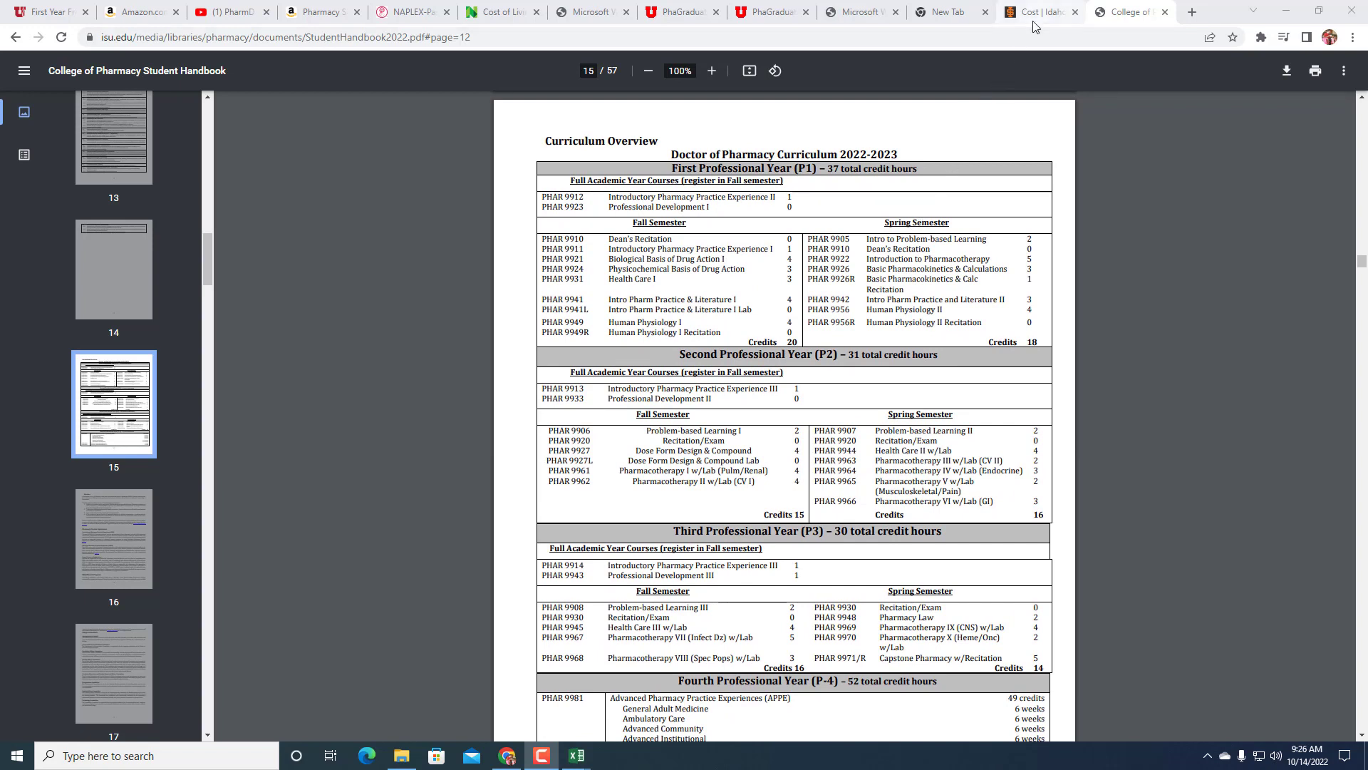
pyautogui.moveTo(1041, 12)
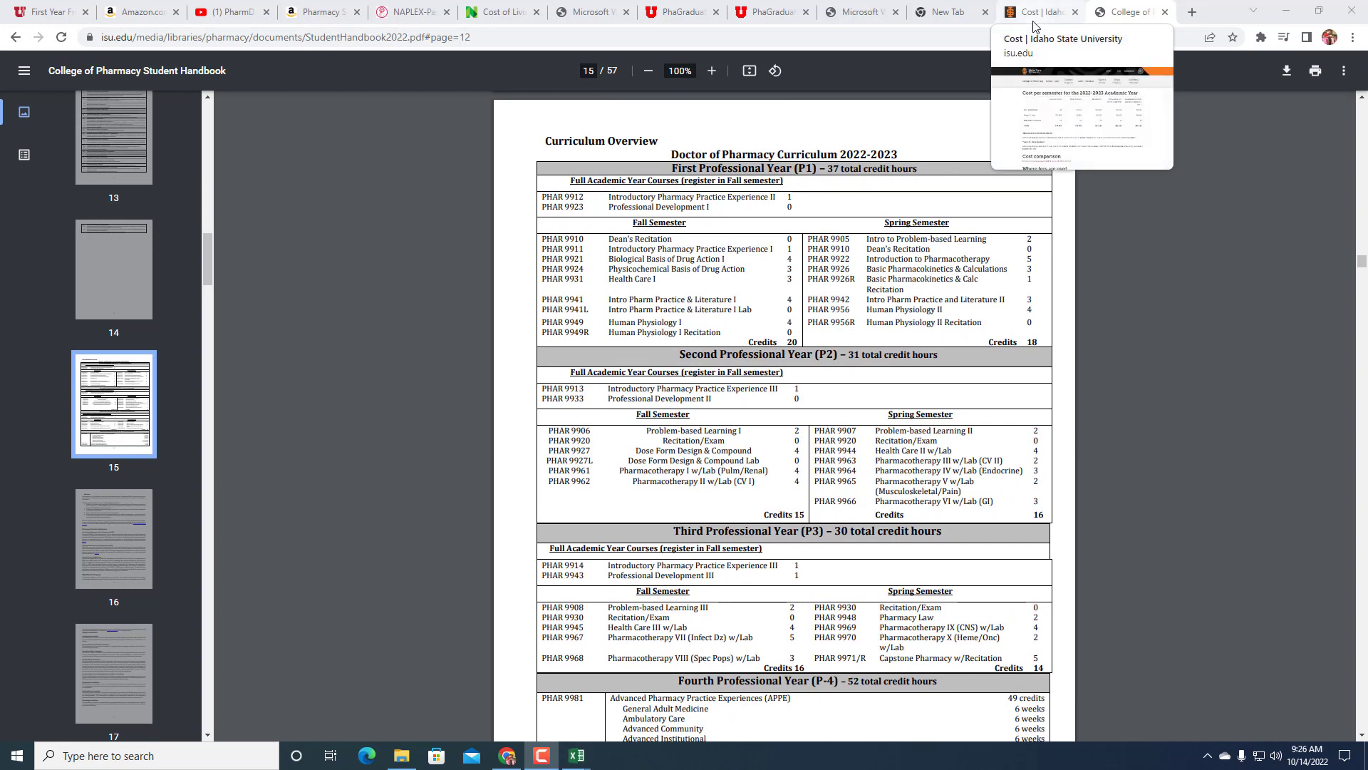
# - Bring the tuition workbook forward and inspect cell F11's SUM(F1:F10) total of $106,564.00
pyautogui.click(574, 755)
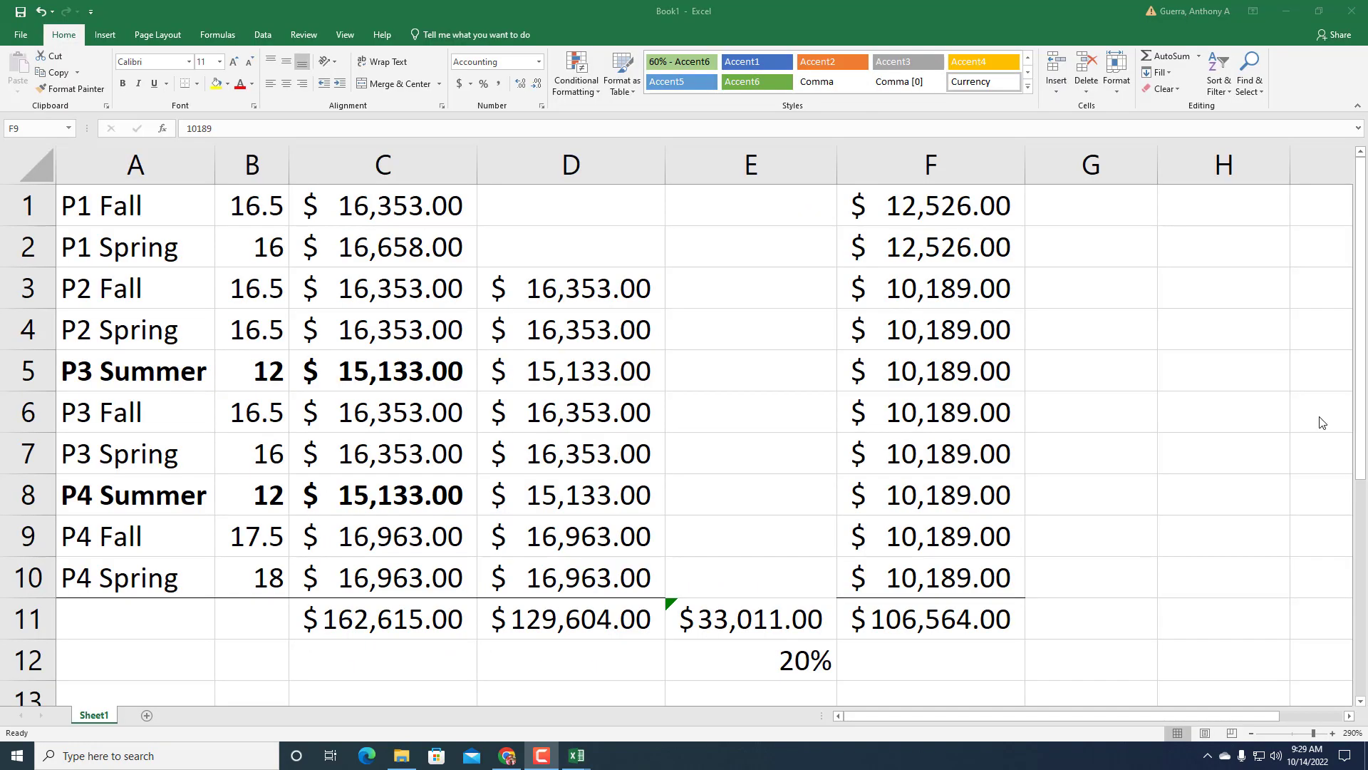
pyautogui.moveTo(945, 625)
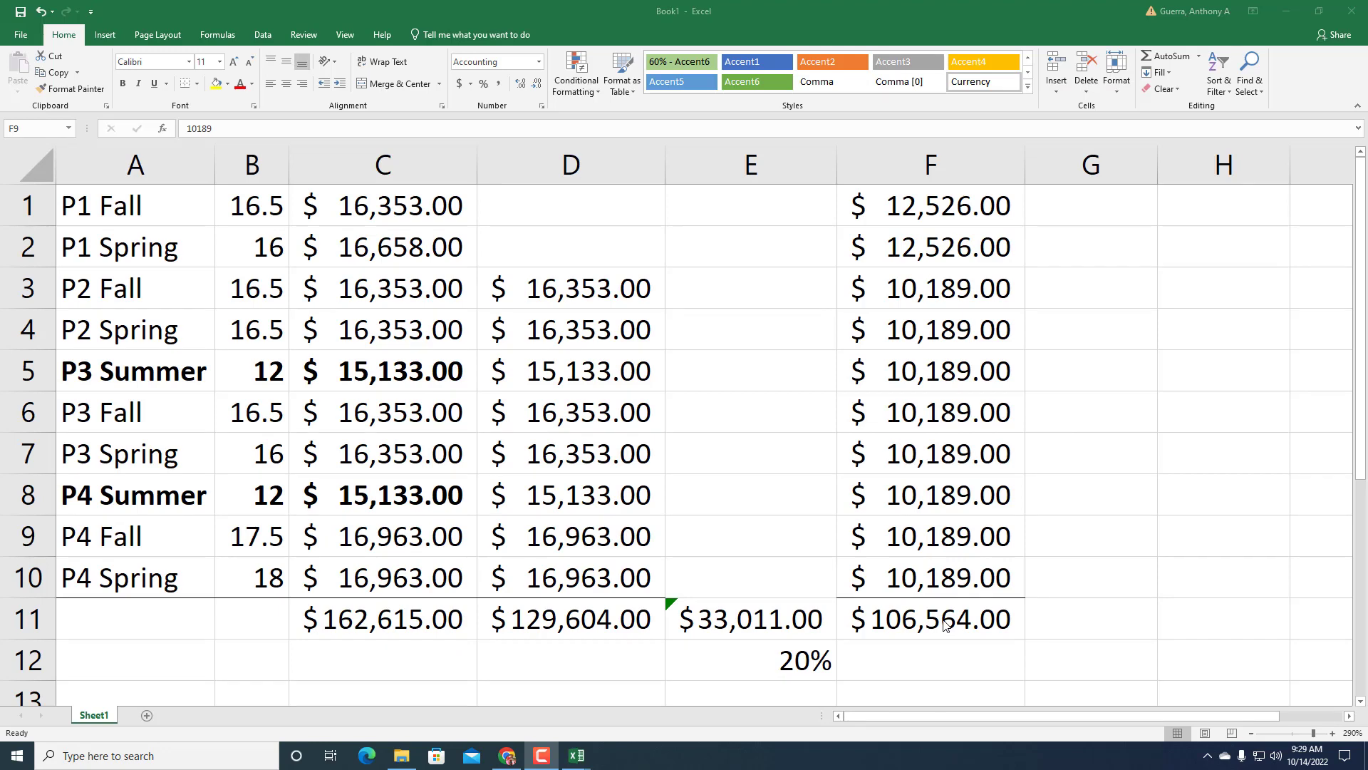
pyautogui.click(927, 617)
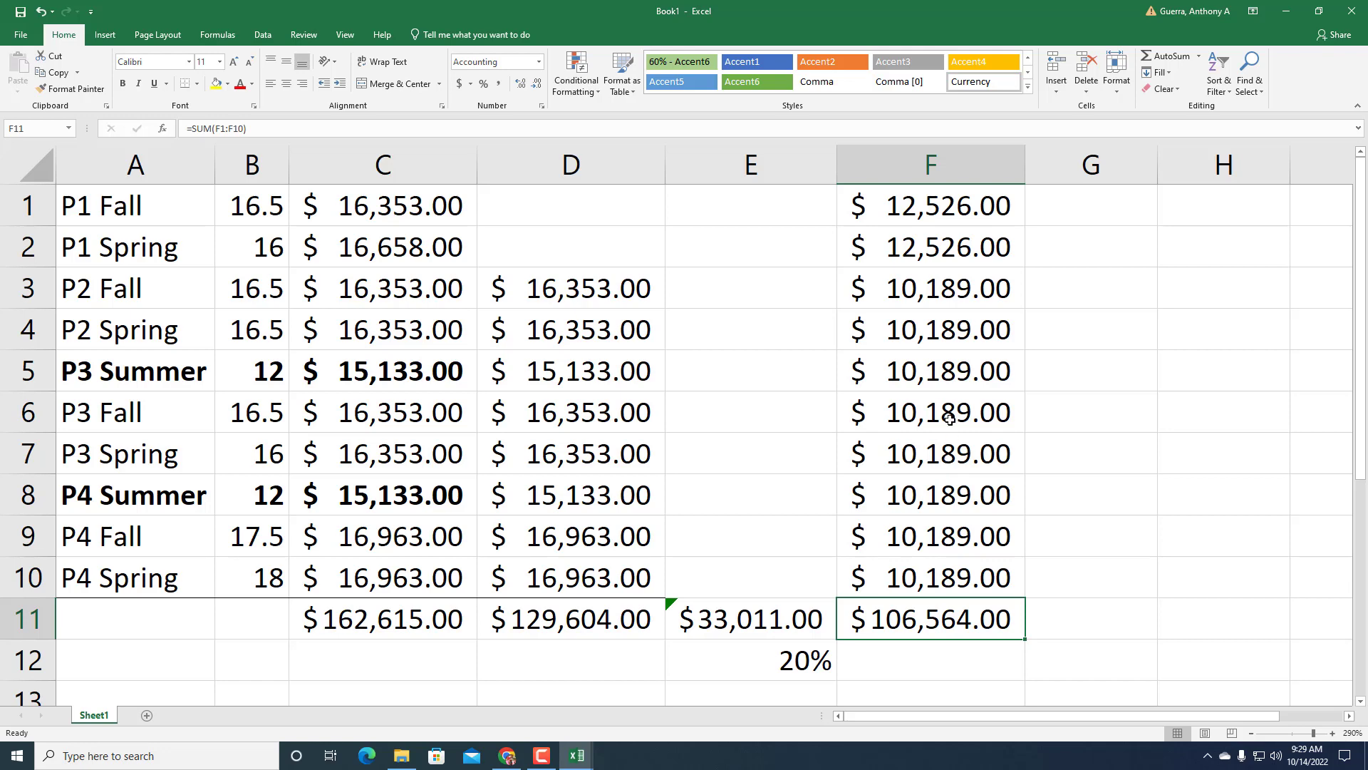
pyautogui.moveTo(659, 568)
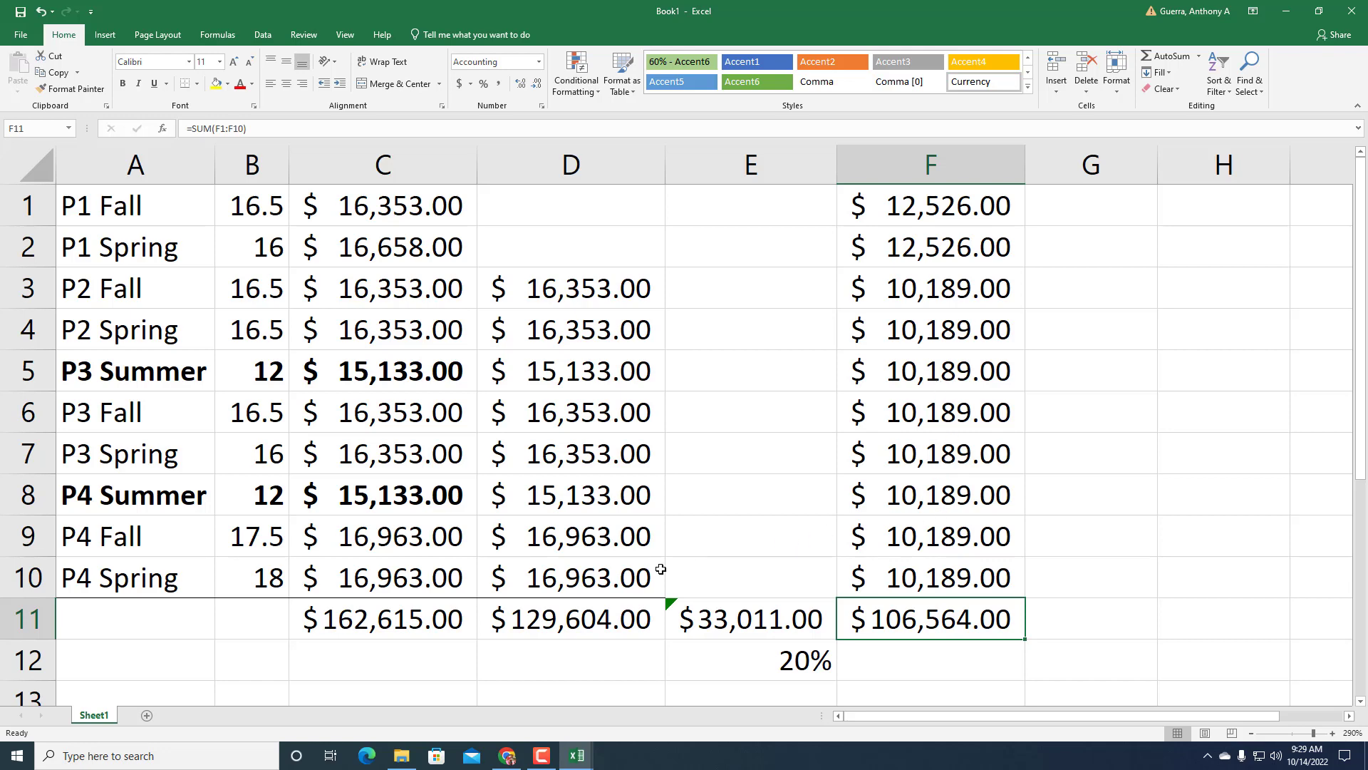
pyautogui.moveTo(574, 623)
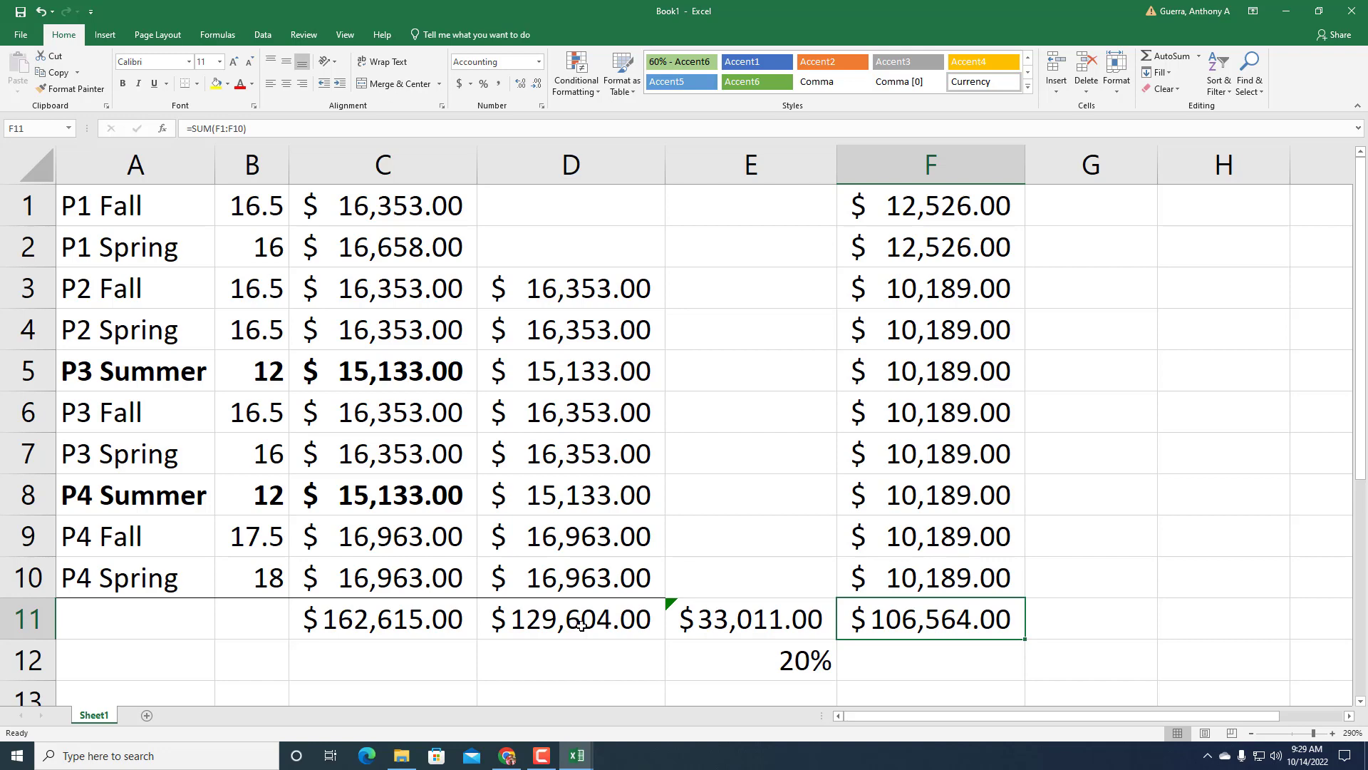
pyautogui.moveTo(388, 623)
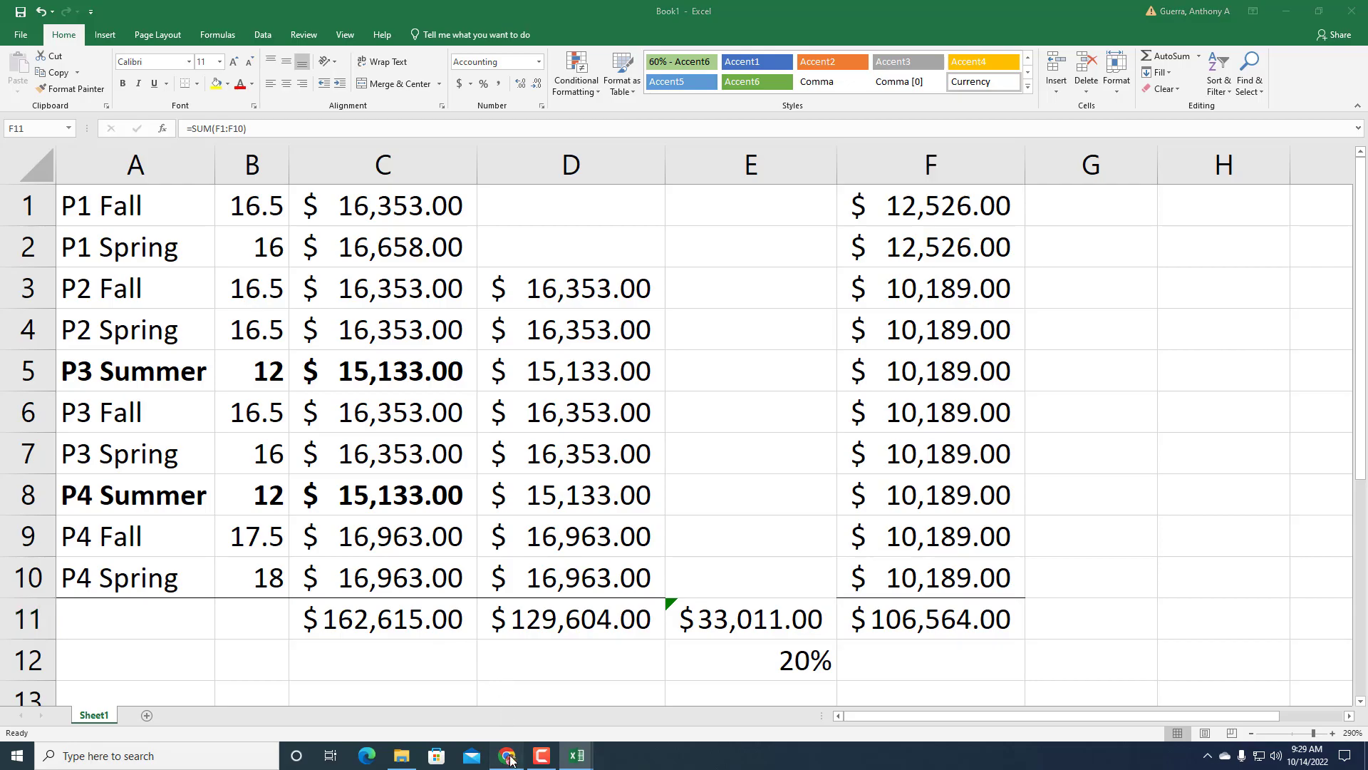
# - Scroll the isu.edu infographic page to the bar chart of four-year totals from $86,611 to $279,949
pyautogui.click(507, 756)
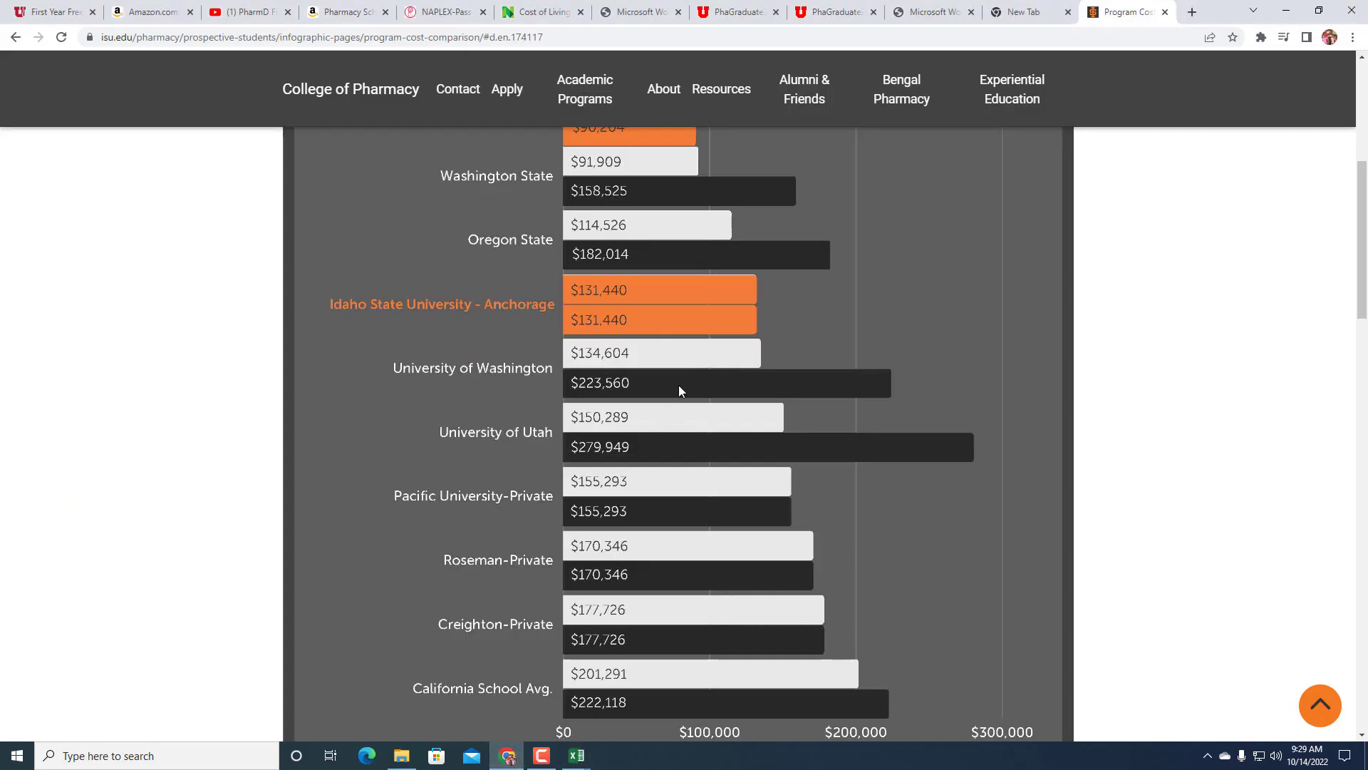
pyautogui.scroll(3)
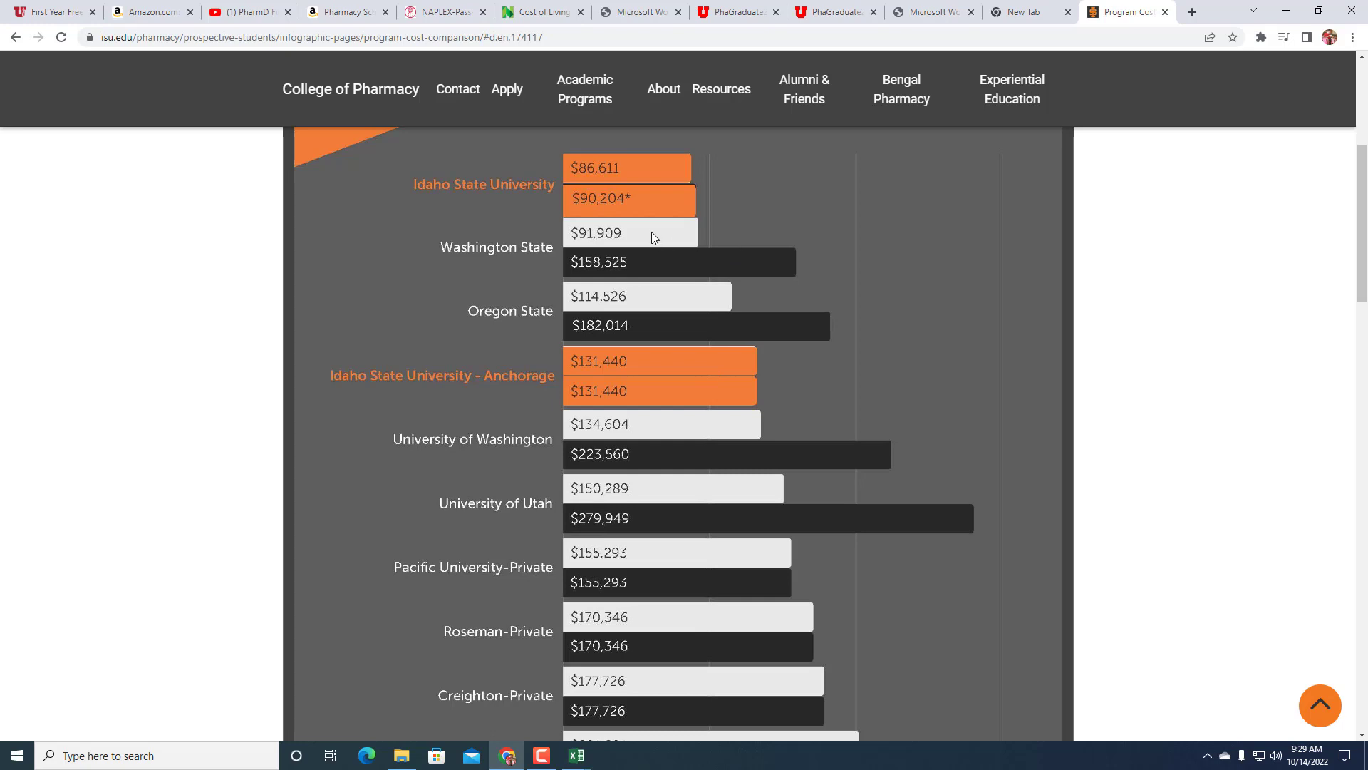
pyautogui.moveTo(621, 206)
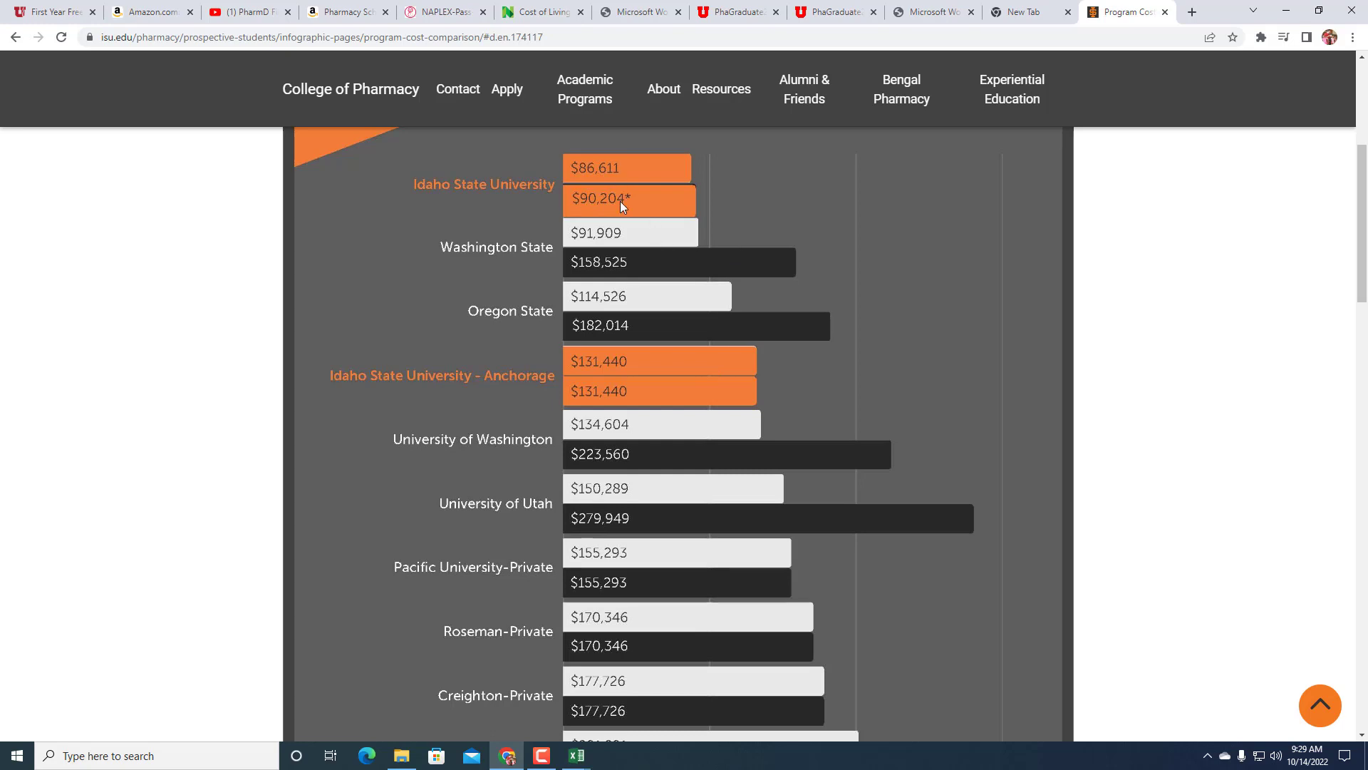
pyautogui.moveTo(623, 240)
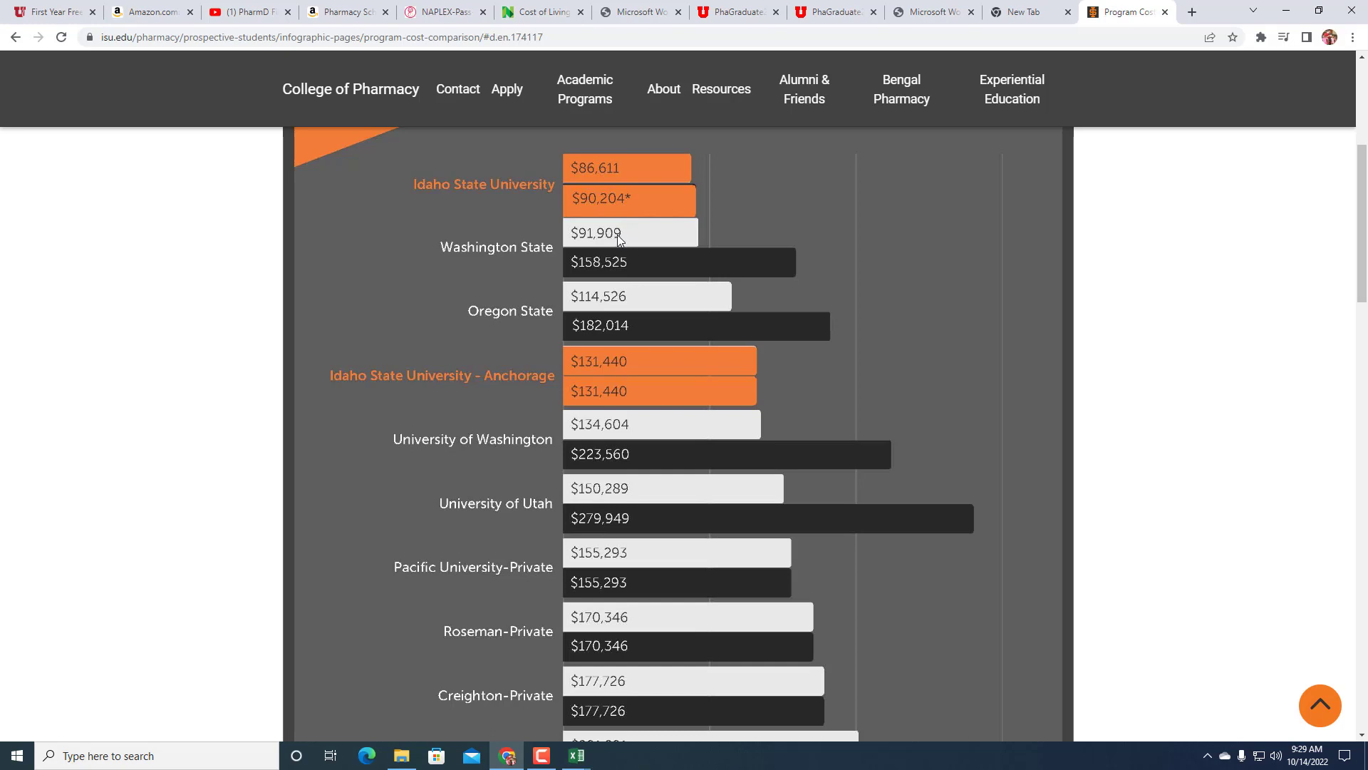
pyautogui.moveTo(625, 269)
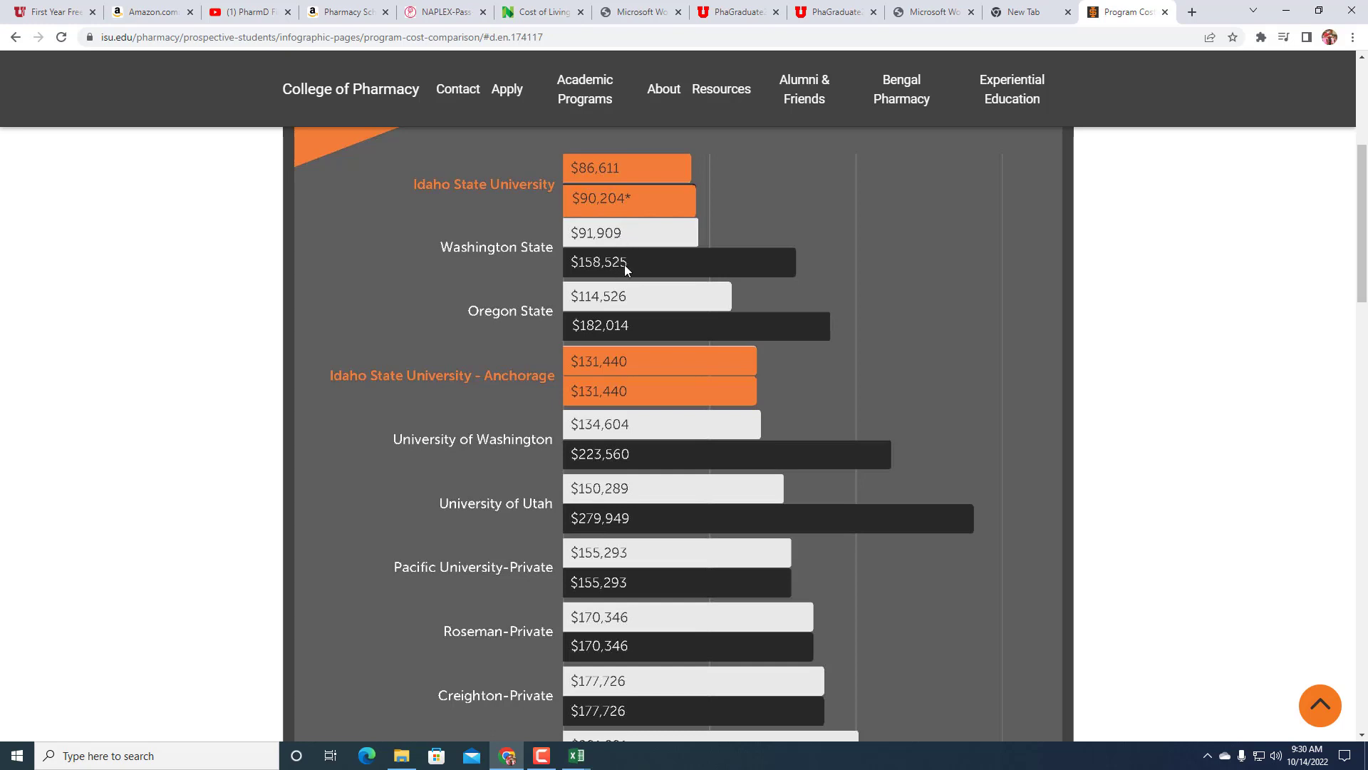
pyautogui.moveTo(627, 305)
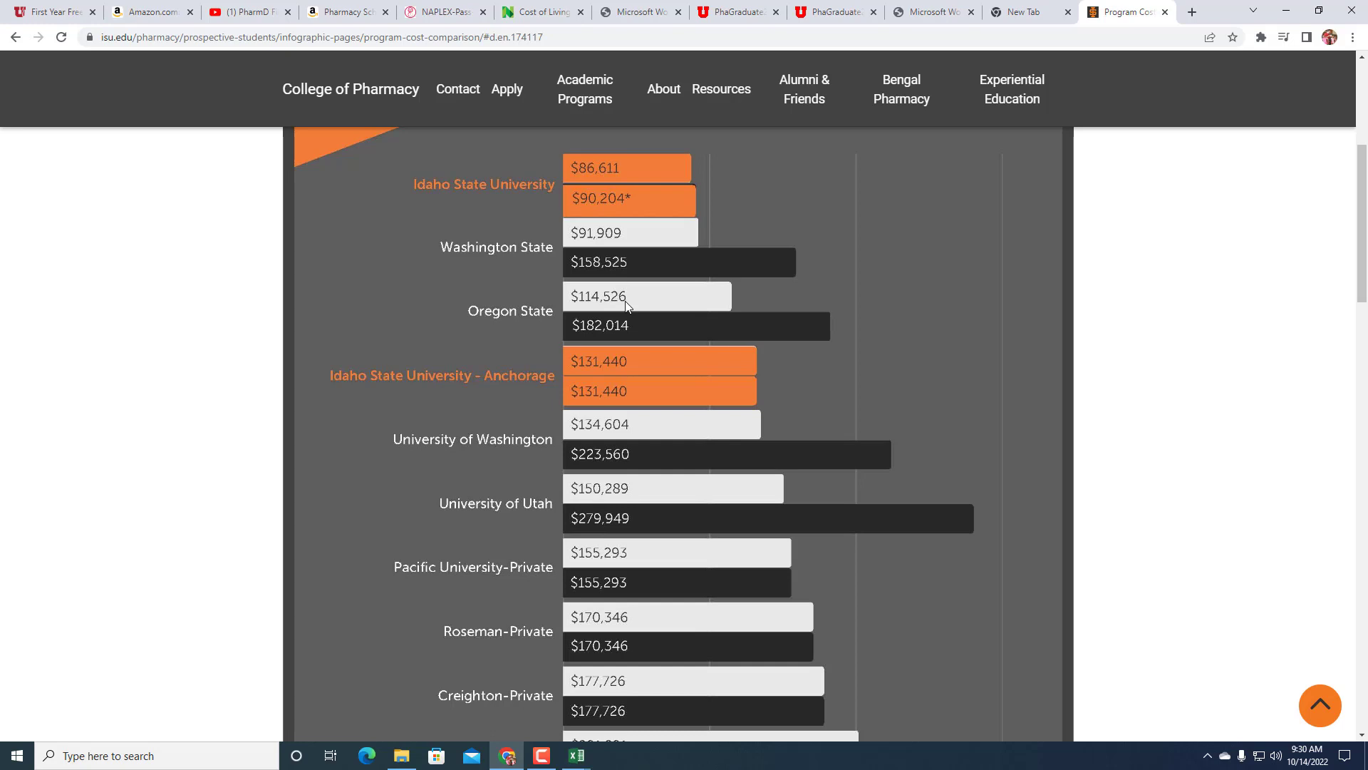
pyautogui.moveTo(620, 374)
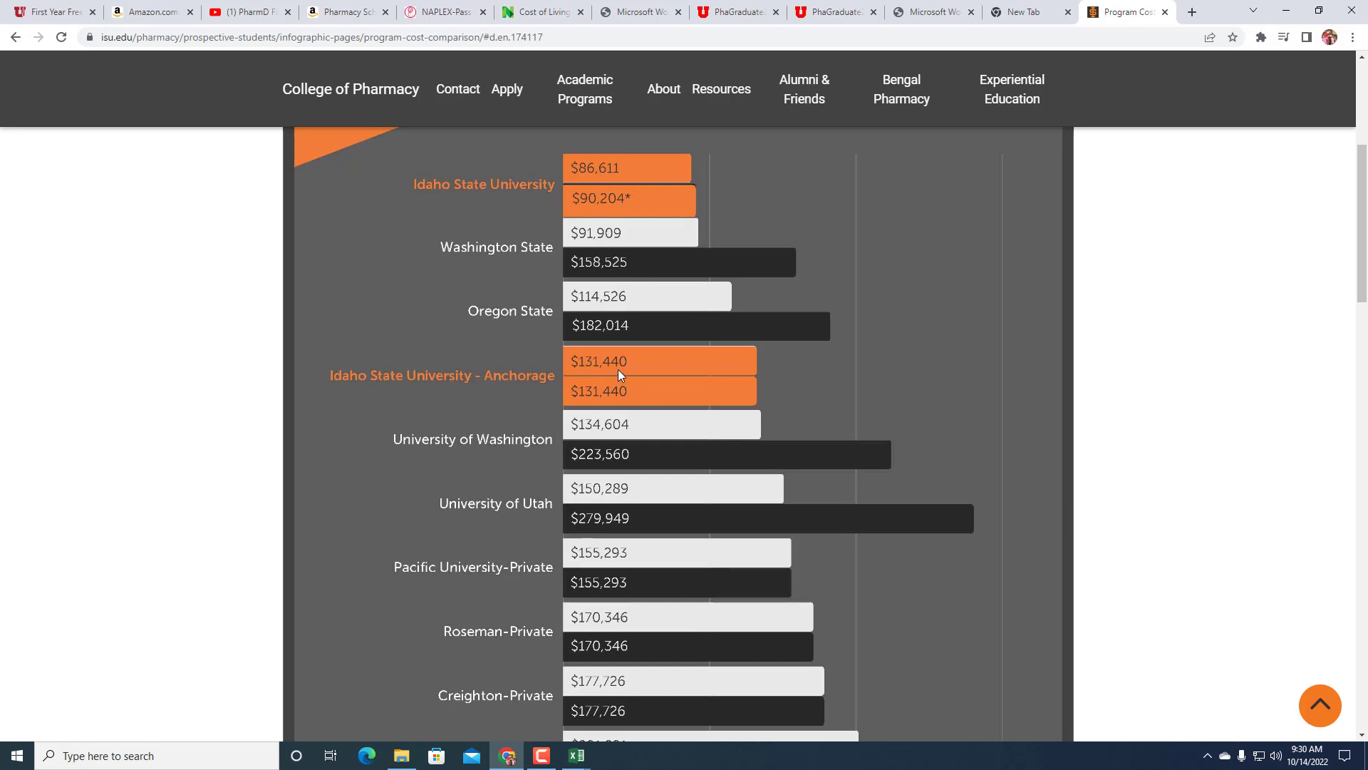
pyautogui.moveTo(627, 374)
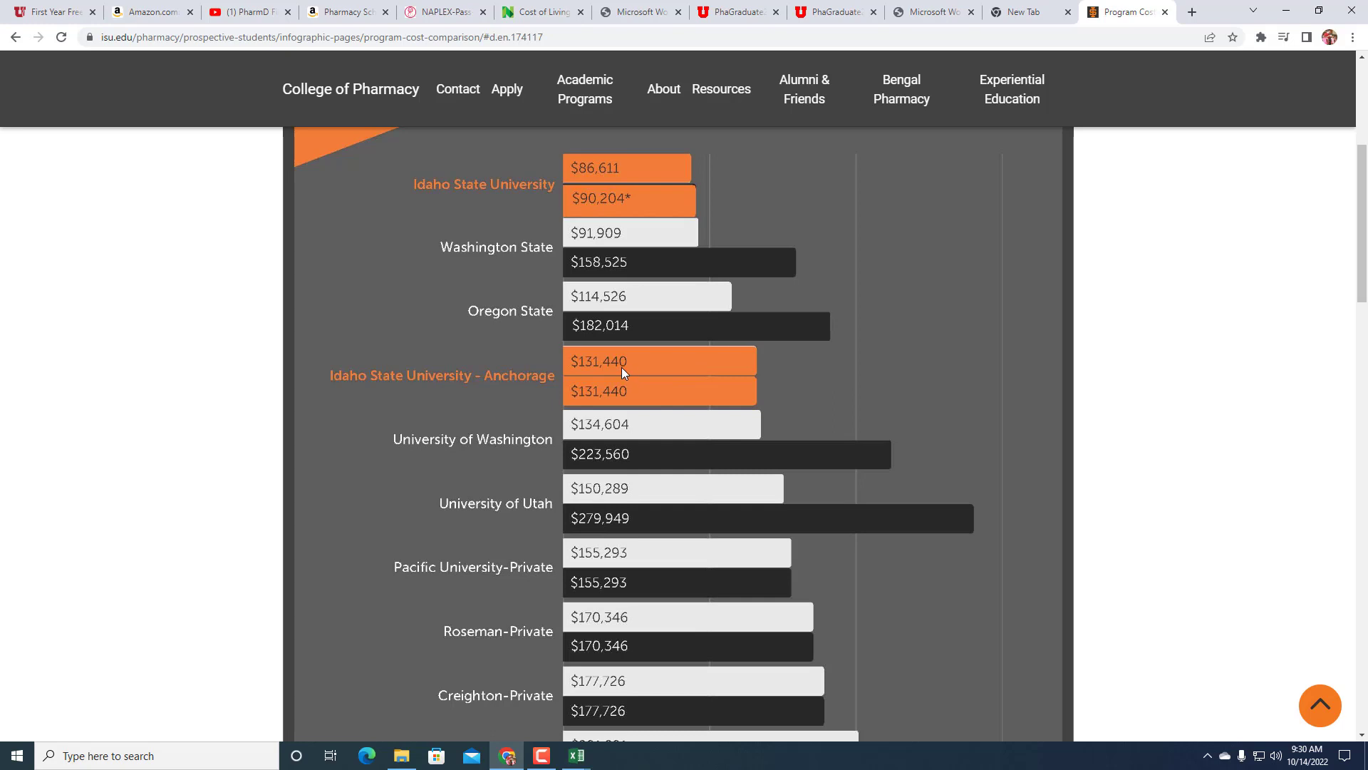
pyautogui.moveTo(617, 425)
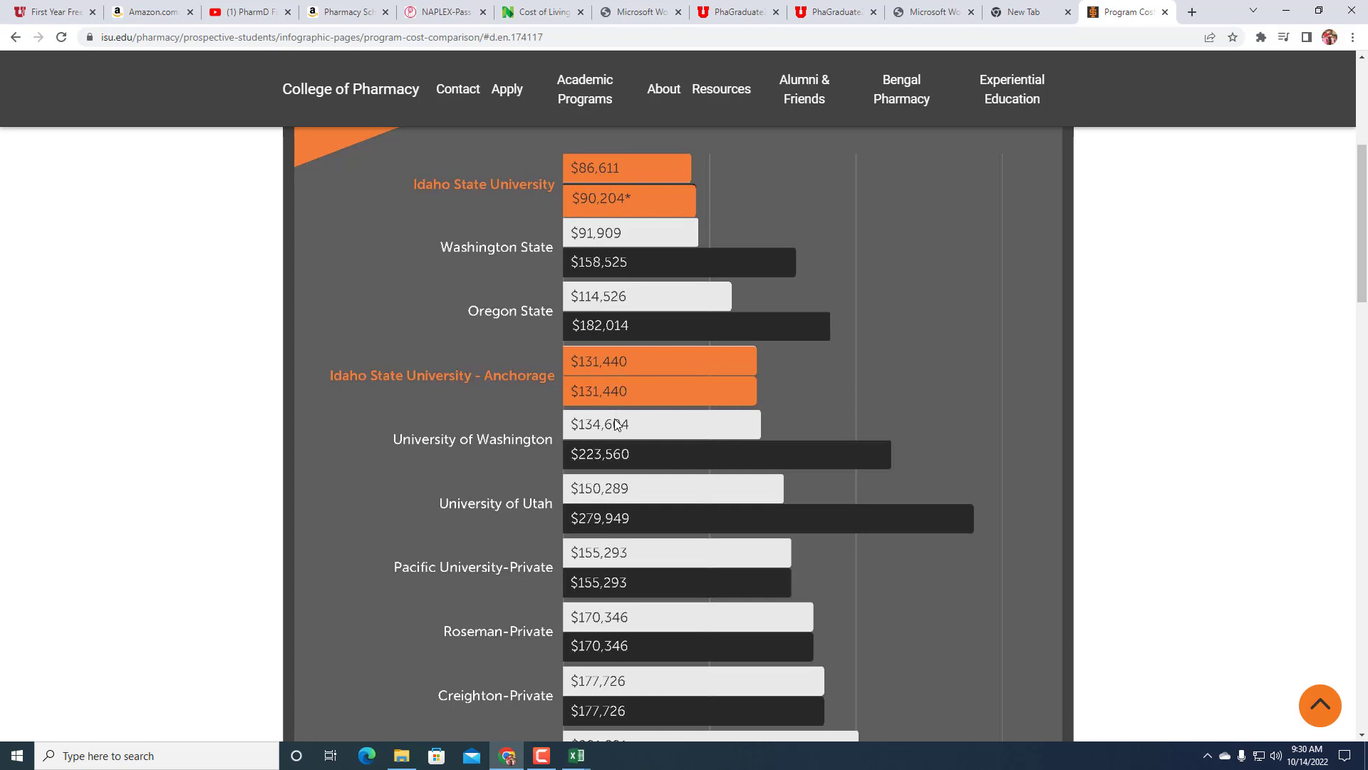
pyautogui.moveTo(613, 436)
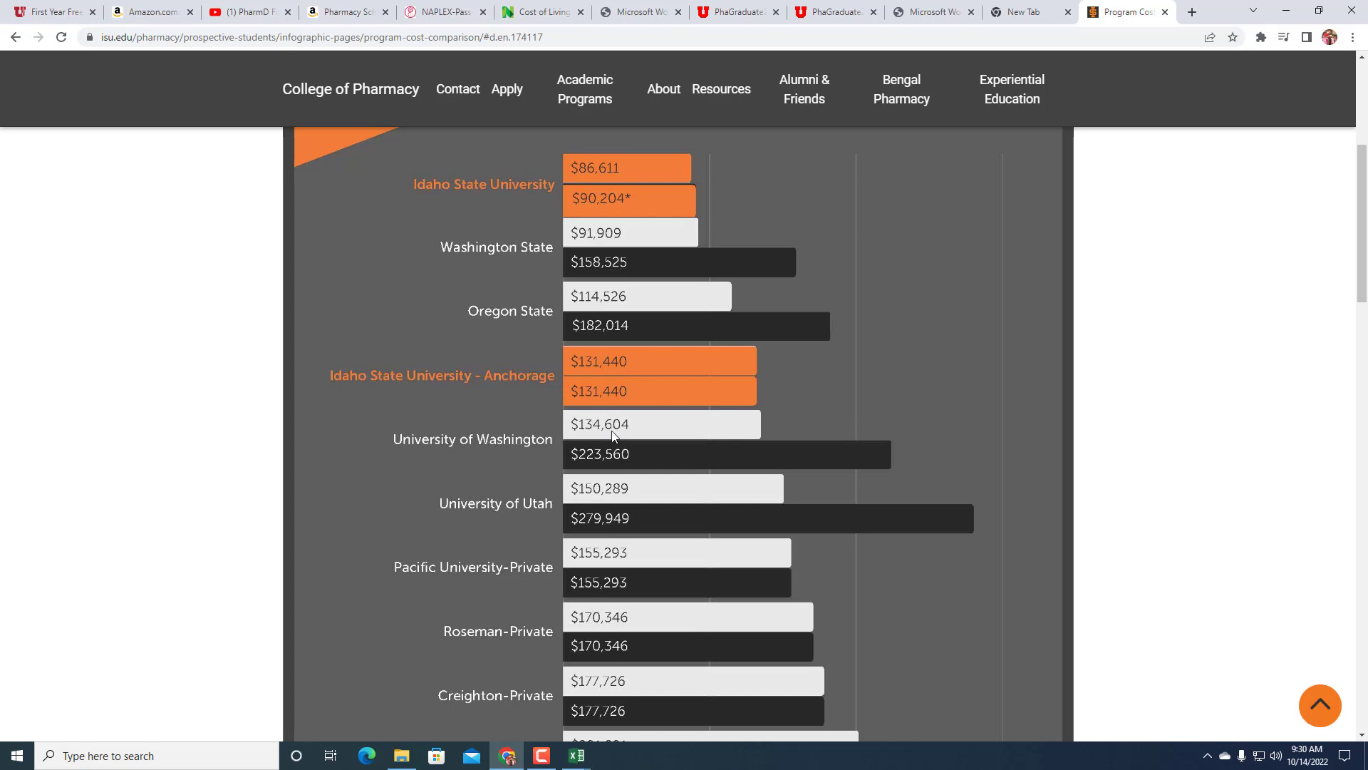
pyautogui.moveTo(611, 493)
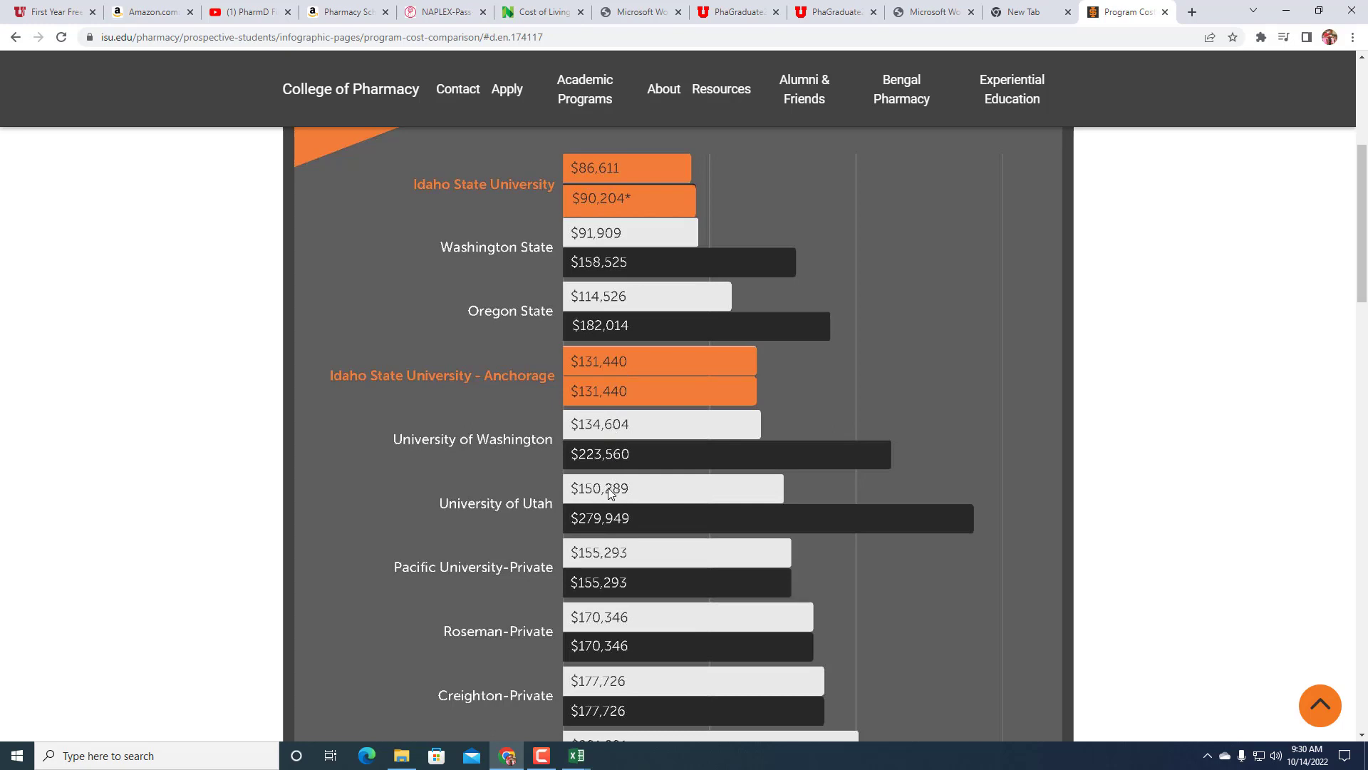
pyautogui.moveTo(643, 491)
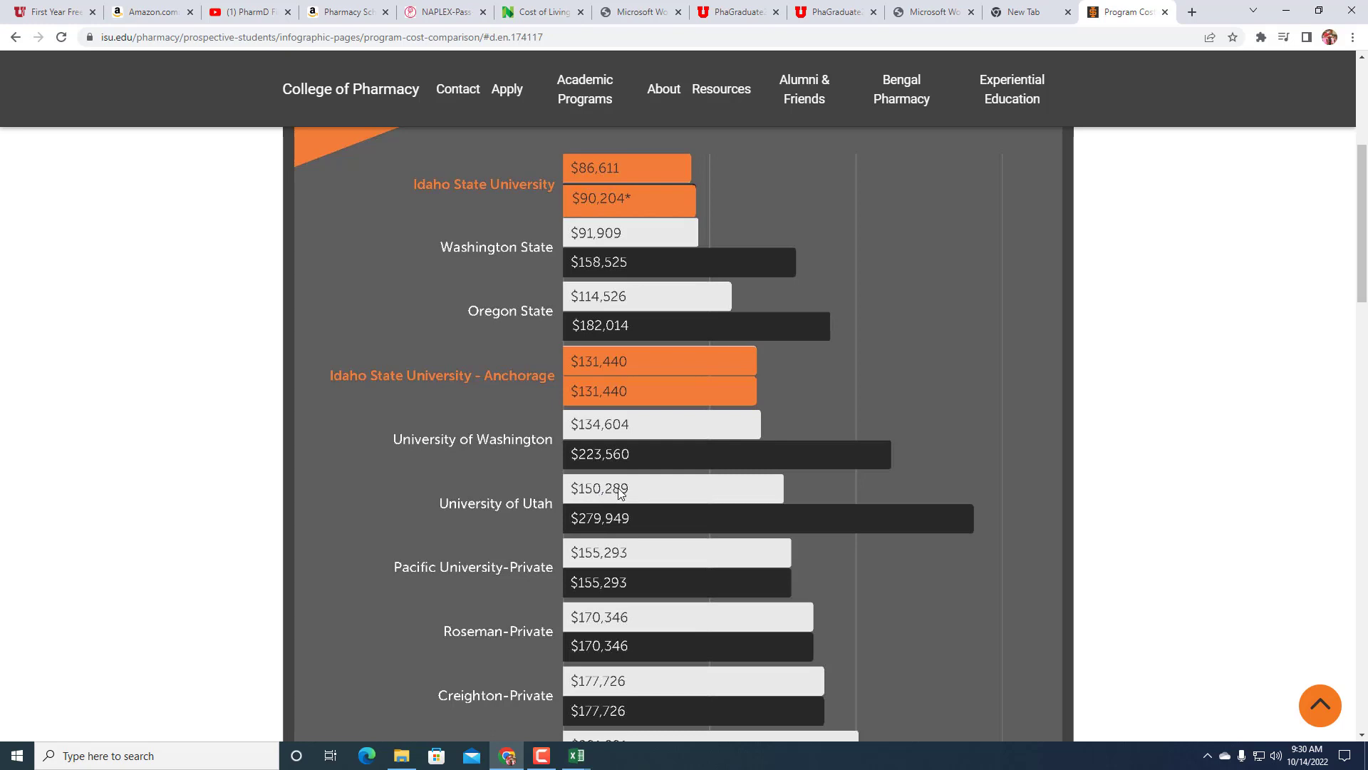
pyautogui.moveTo(615, 532)
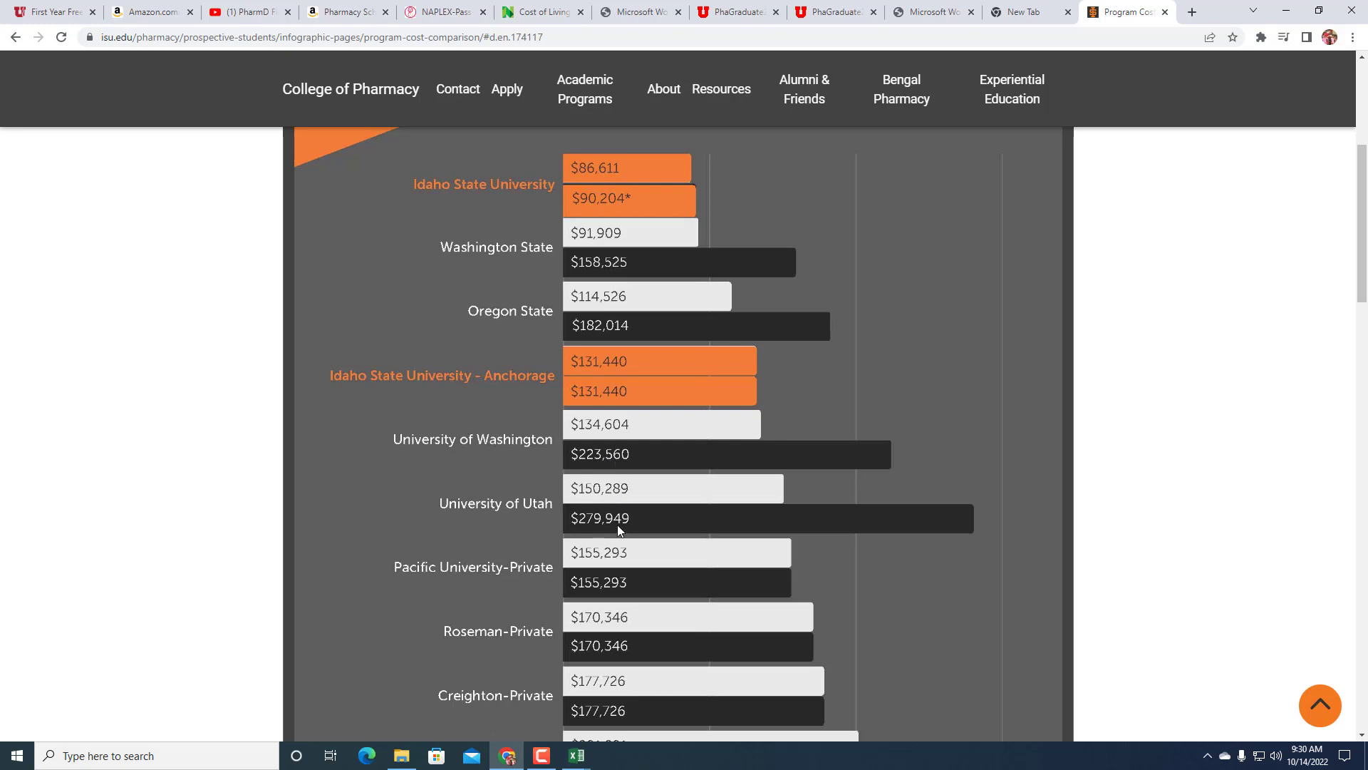
pyautogui.scroll(-3)
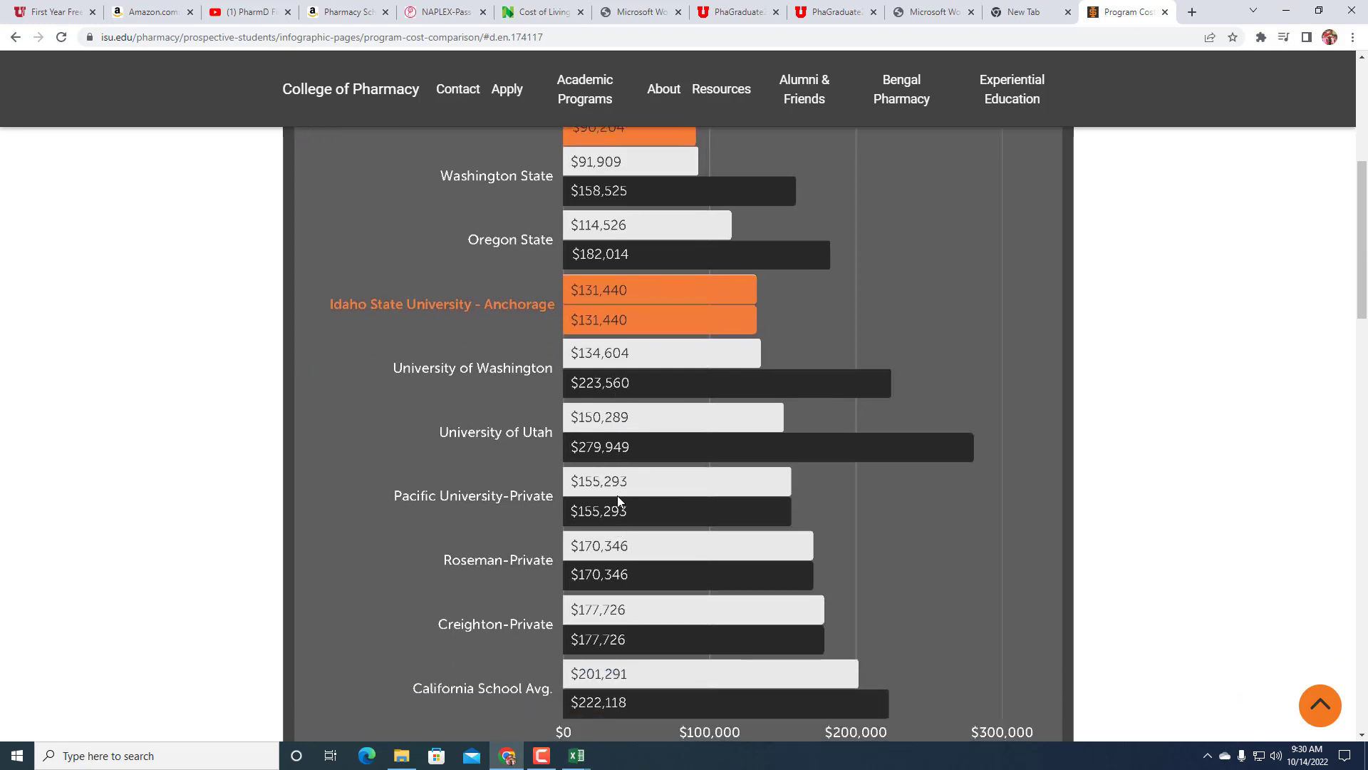
pyautogui.moveTo(611, 551)
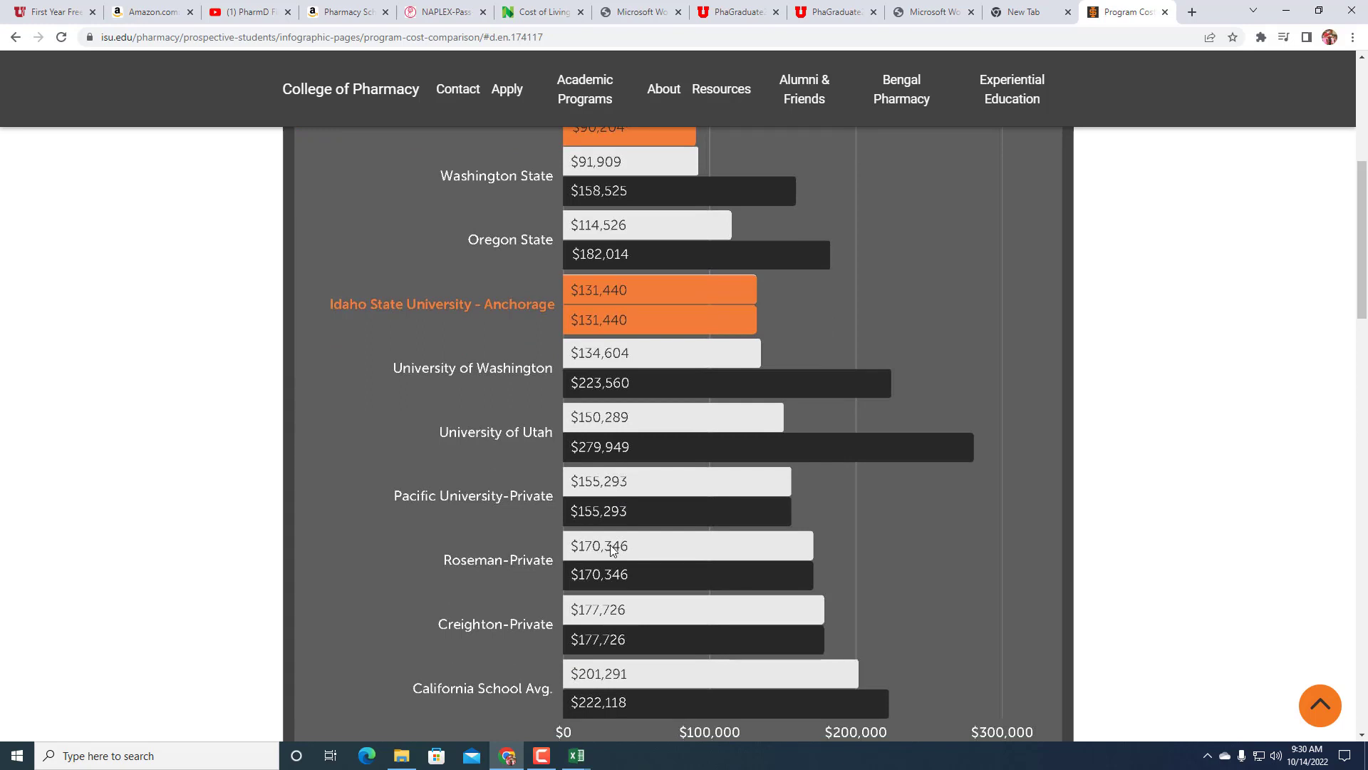
pyautogui.moveTo(608, 611)
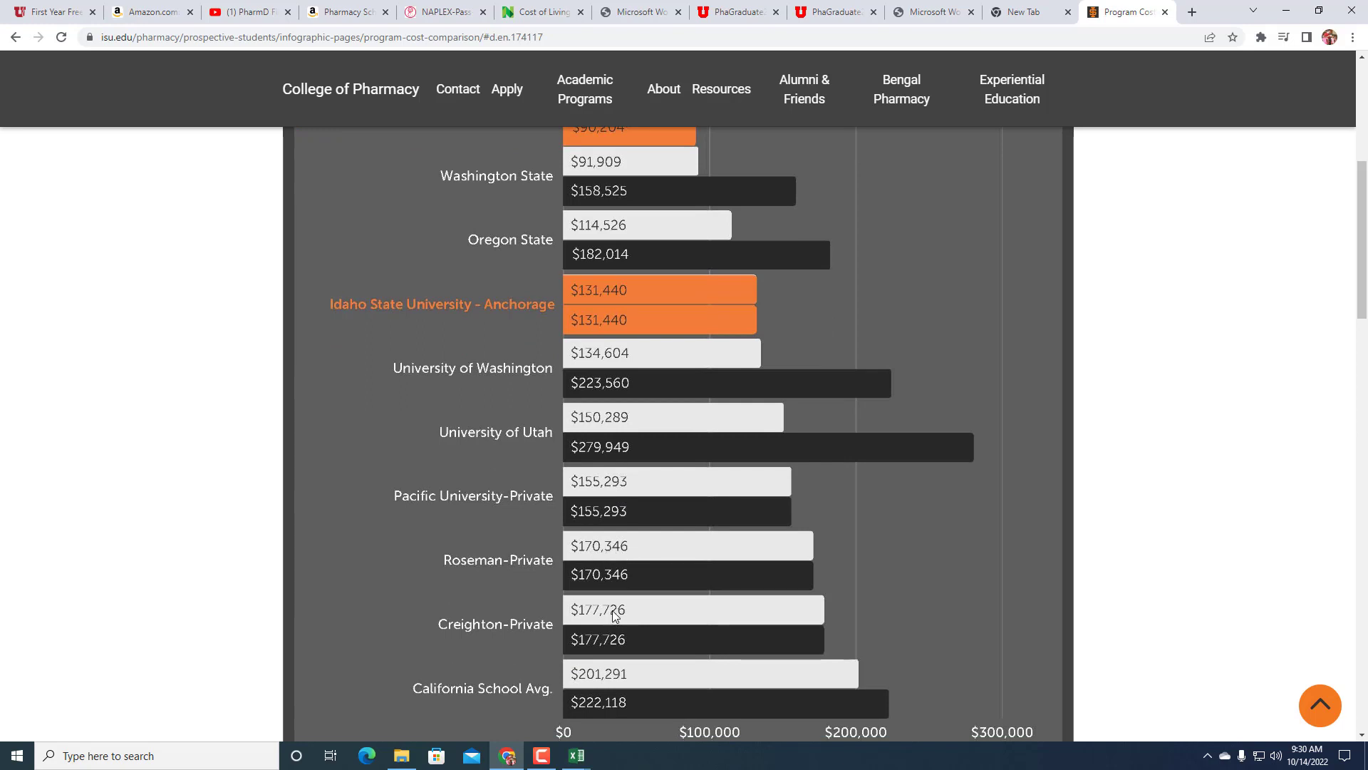
pyautogui.moveTo(609, 679)
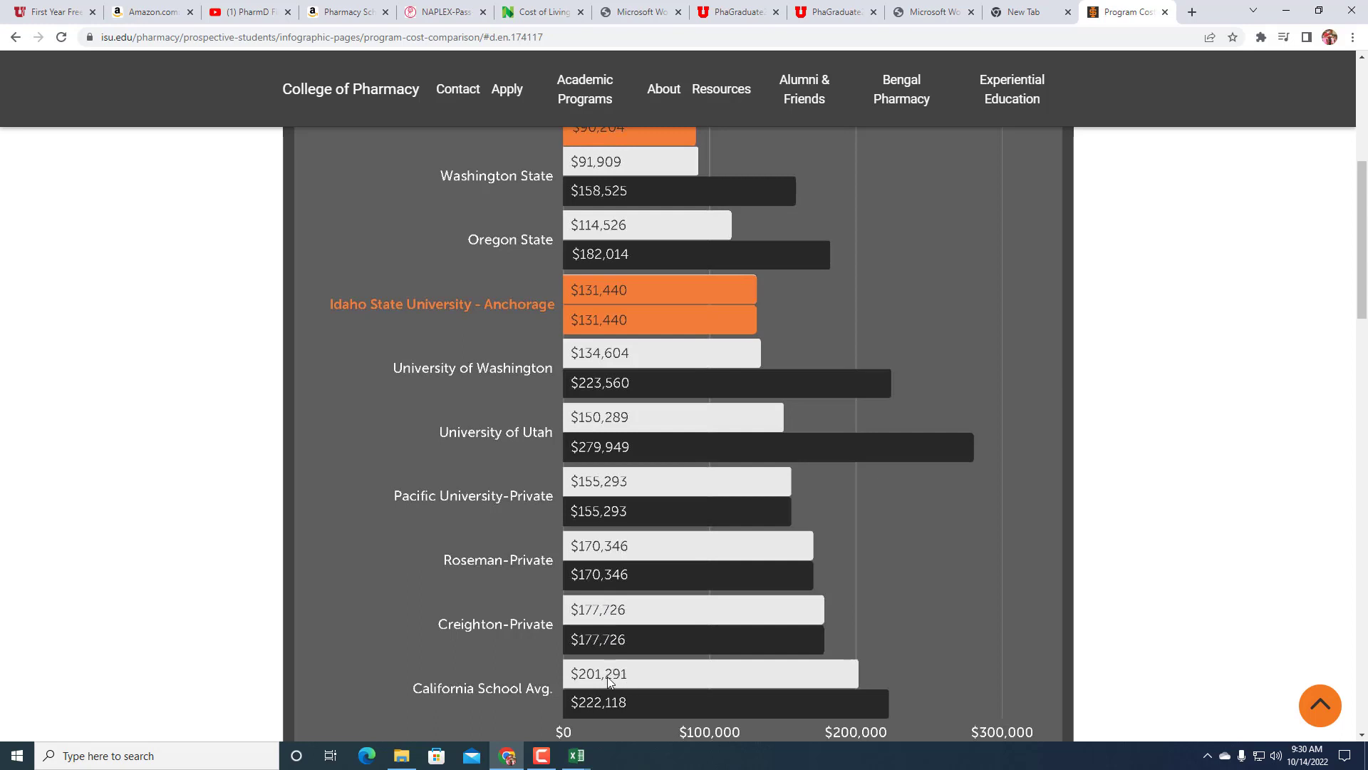
pyautogui.scroll(-3)
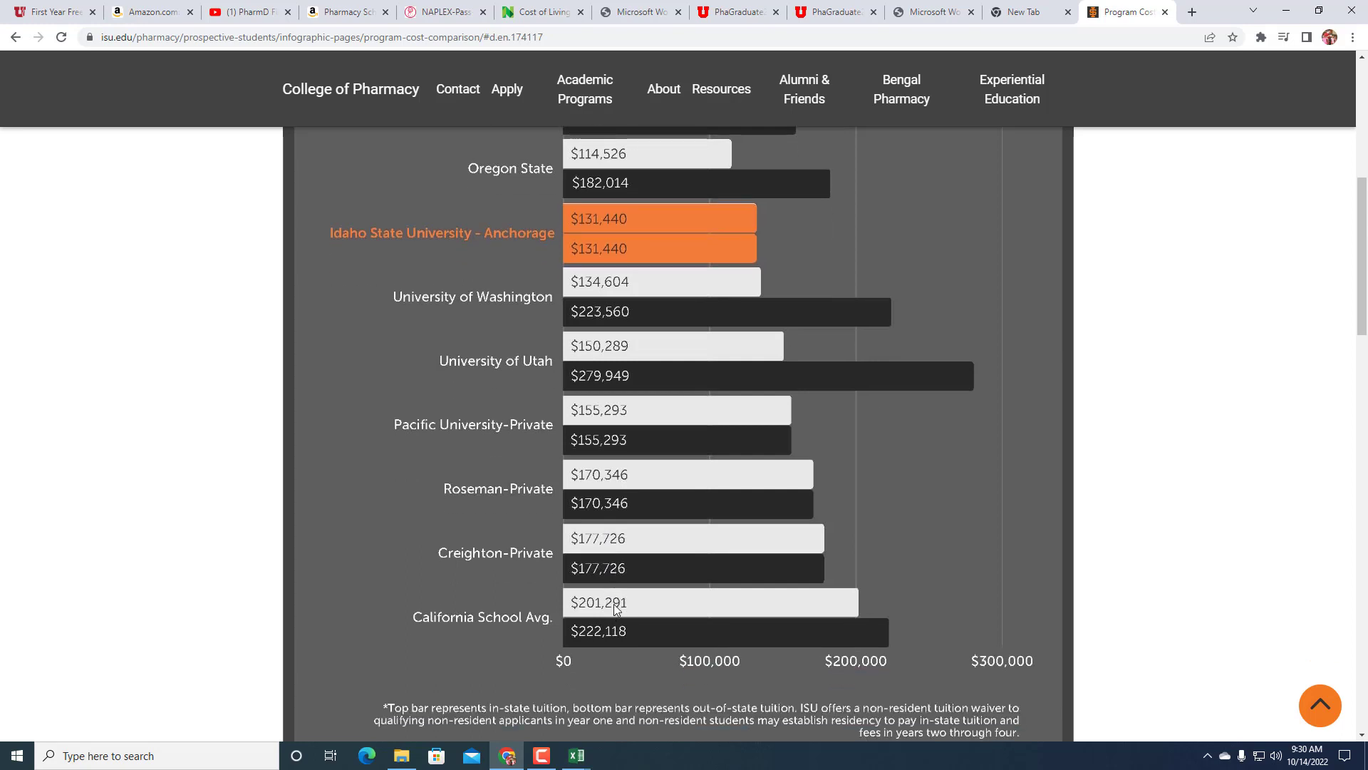
pyautogui.scroll(3)
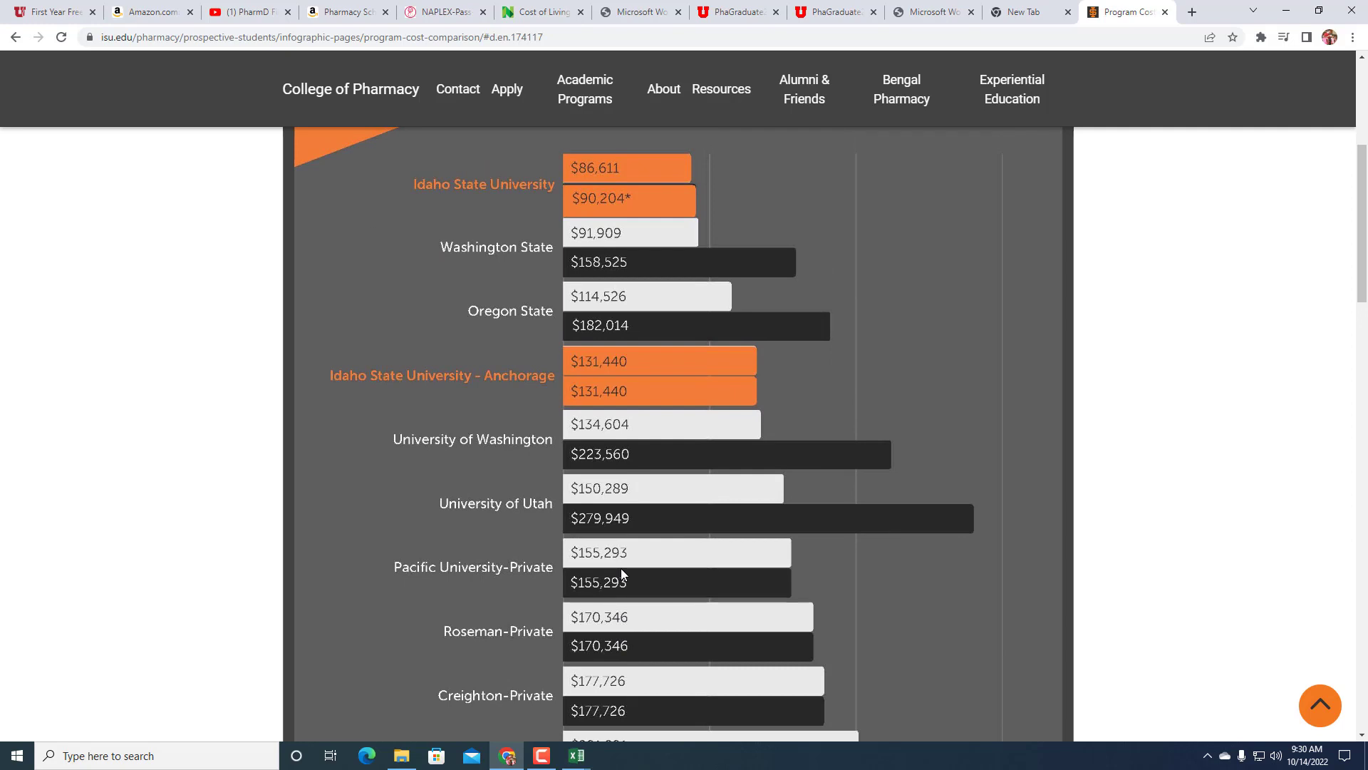
pyautogui.moveTo(675, 484)
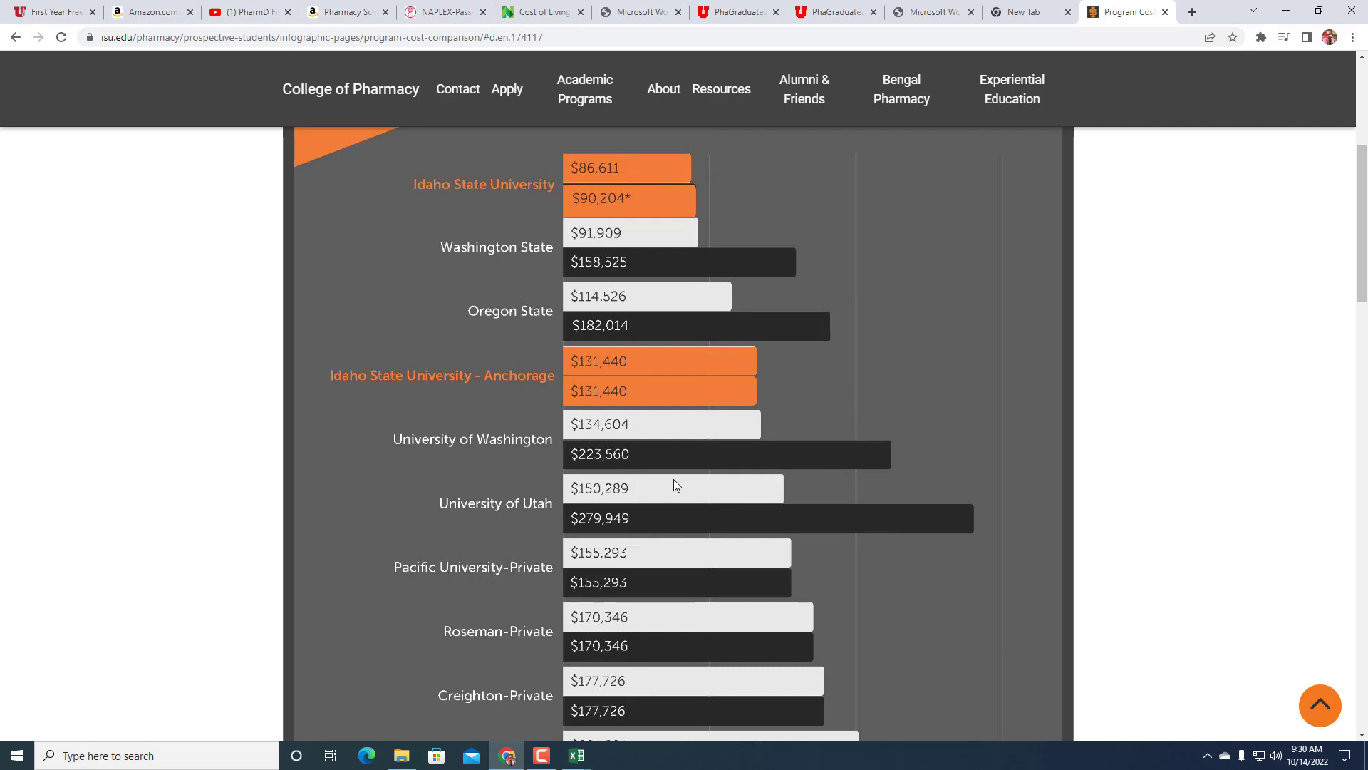
pyautogui.moveTo(712, 469)
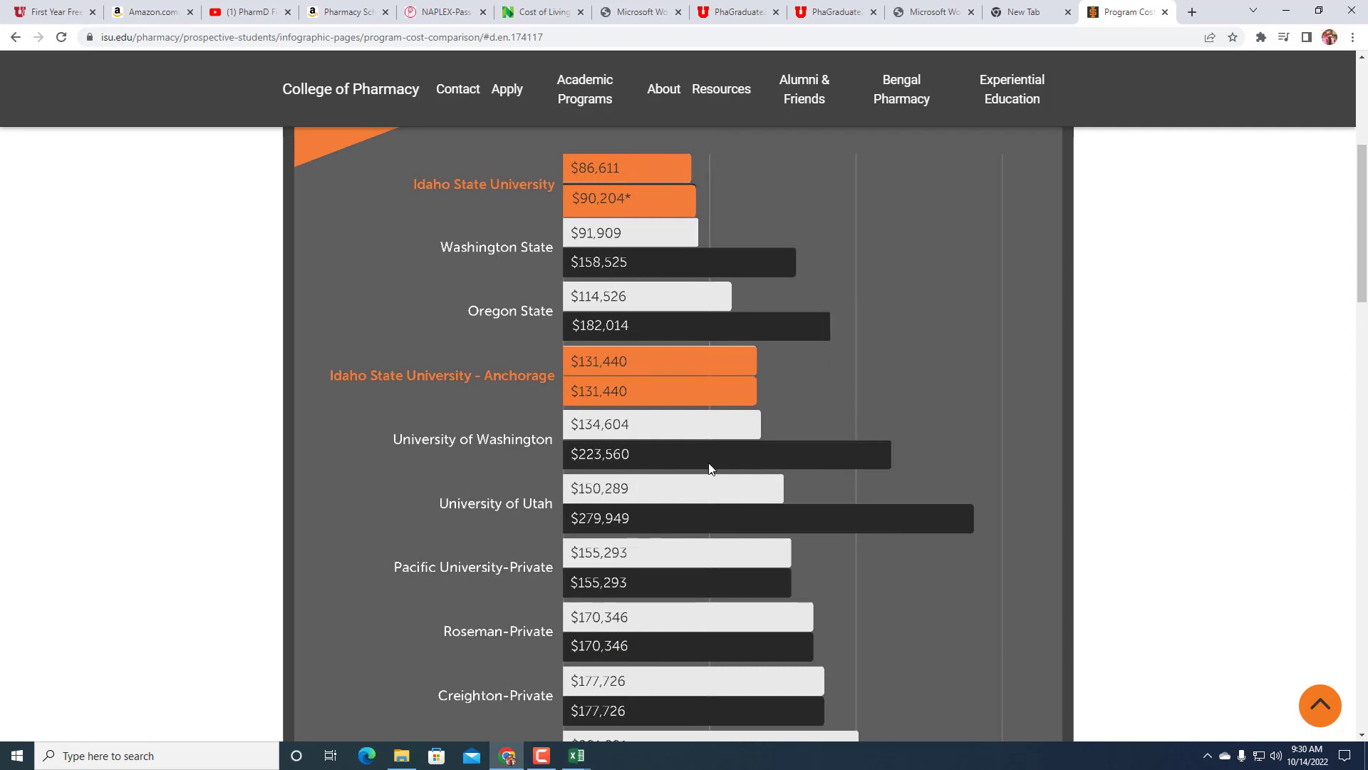
pyautogui.moveTo(702, 454)
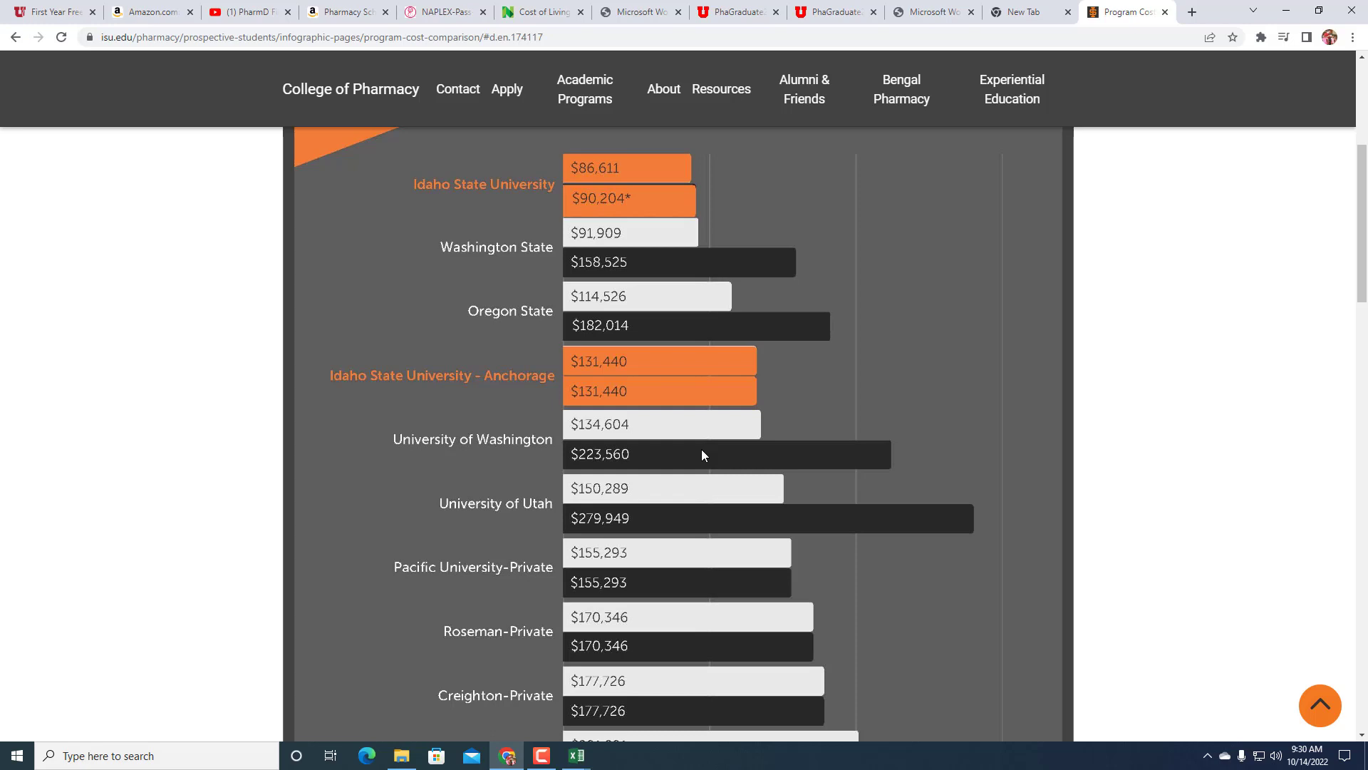
pyautogui.moveTo(814, 131)
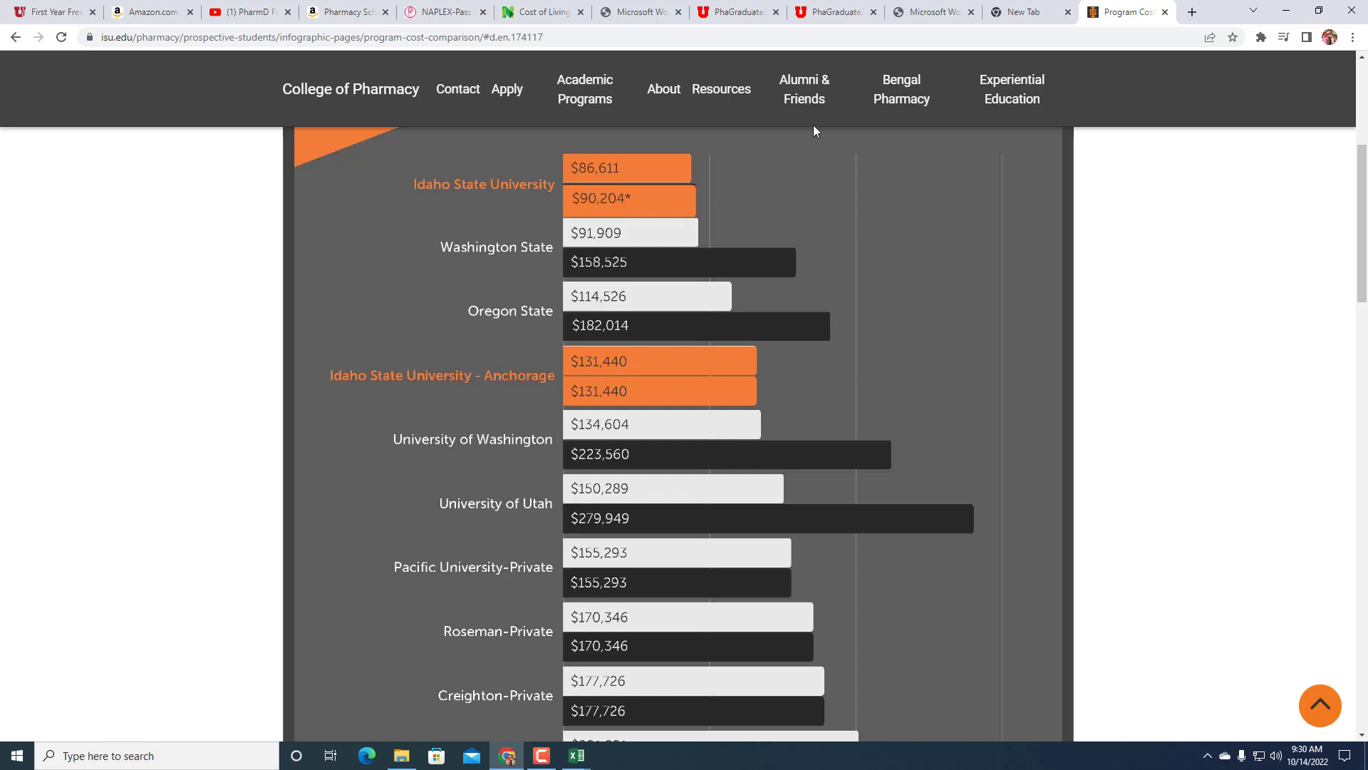
pyautogui.moveTo(248, 85)
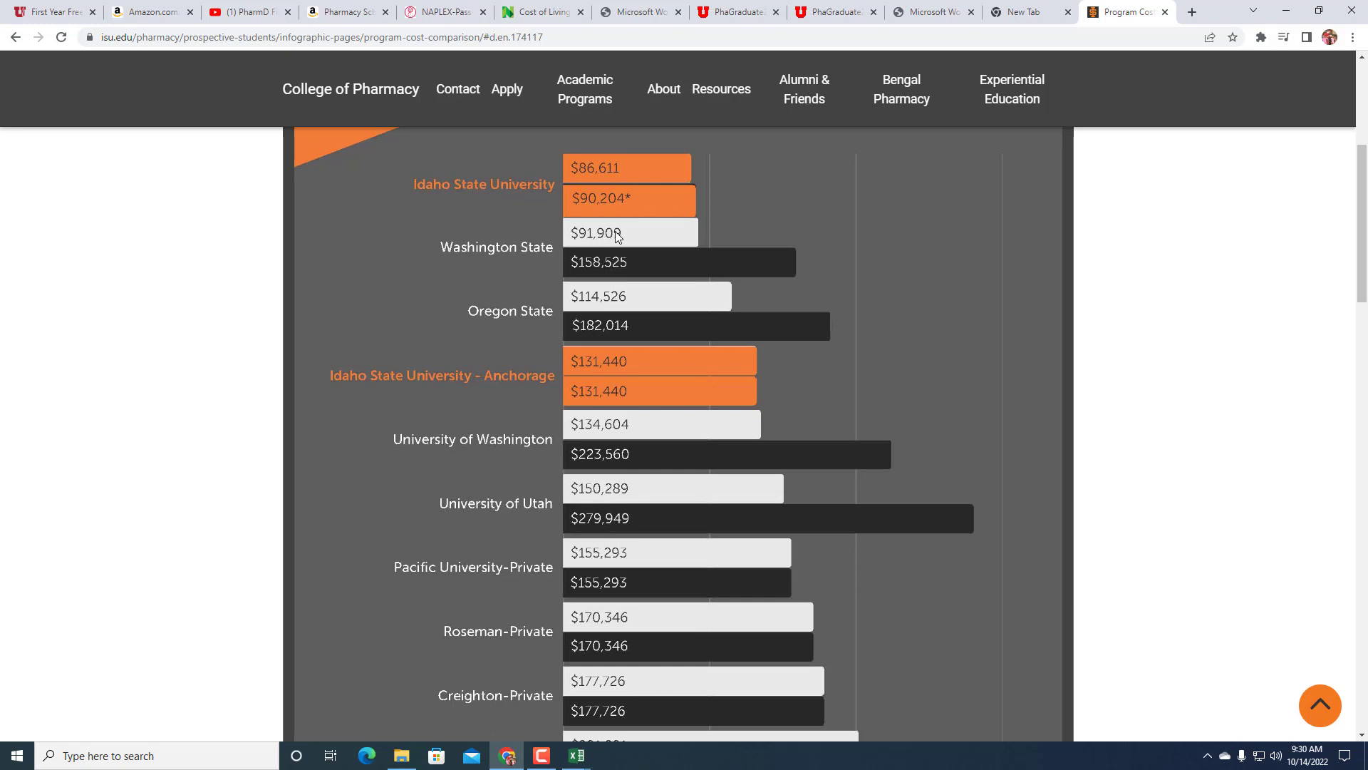
pyautogui.moveTo(1221, 243)
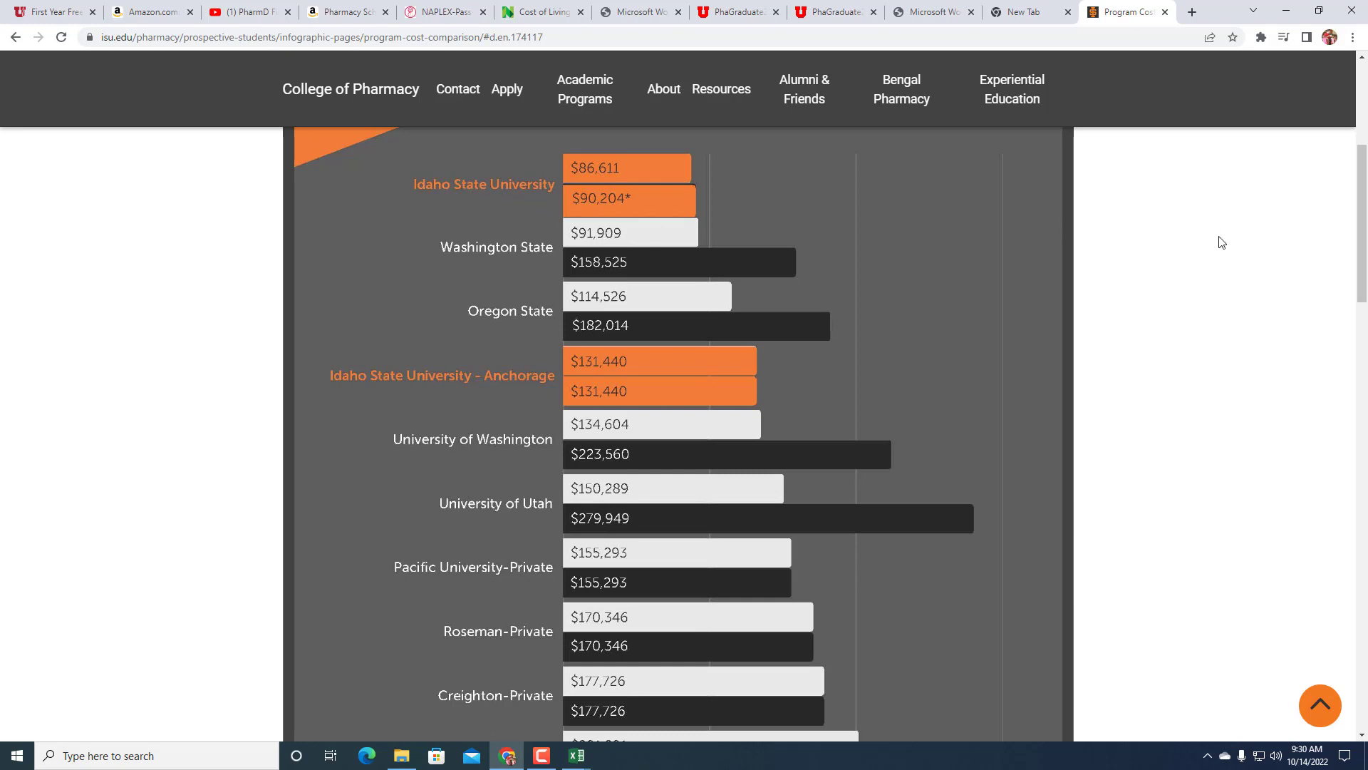
pyautogui.moveTo(661, 213)
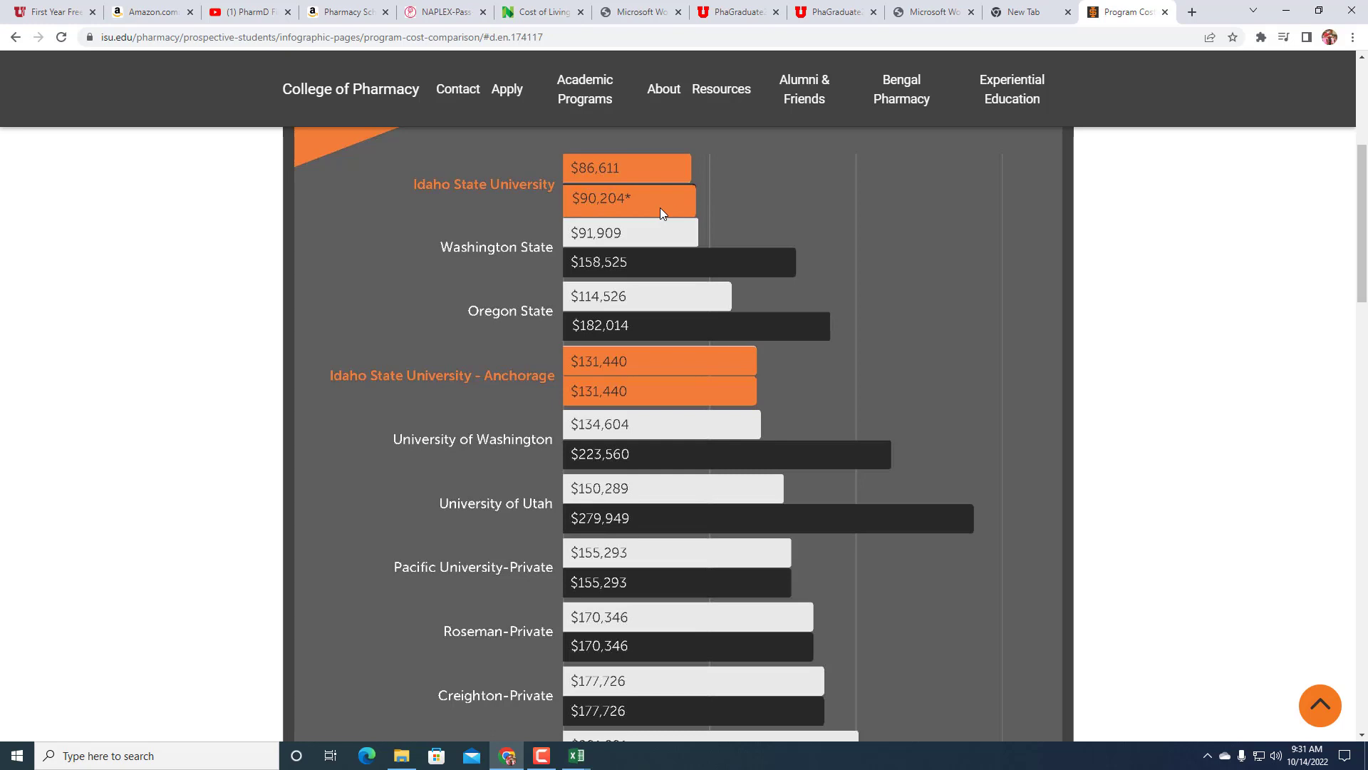
pyautogui.moveTo(681, 212)
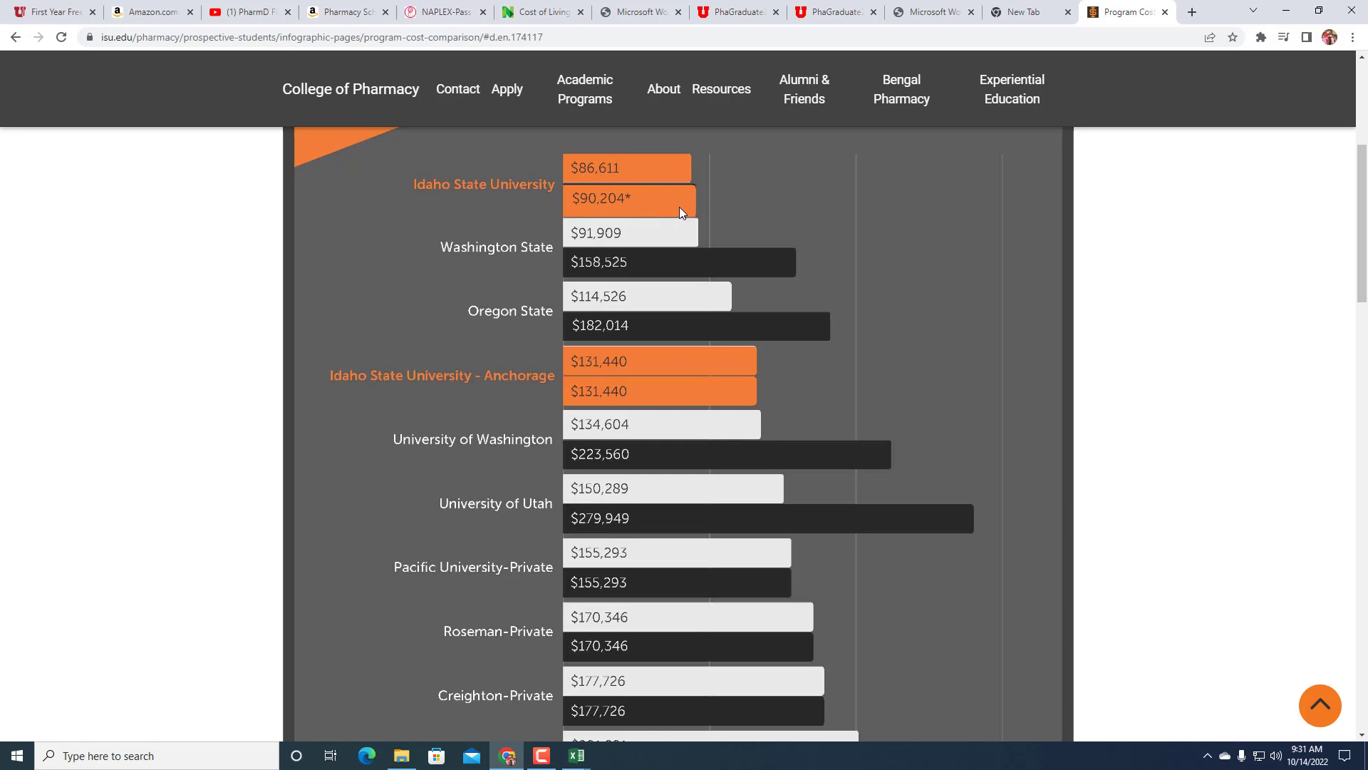
pyautogui.moveTo(714, 242)
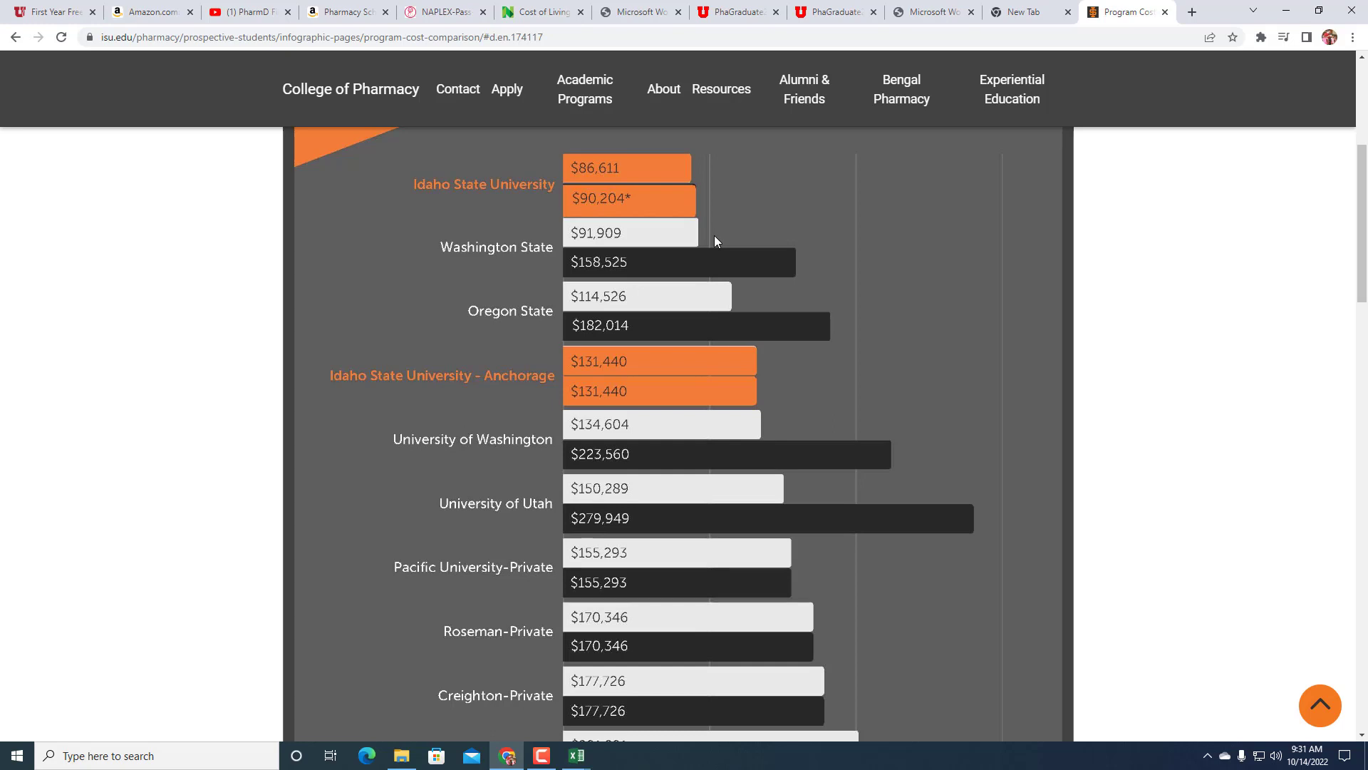
pyautogui.moveTo(860, 347)
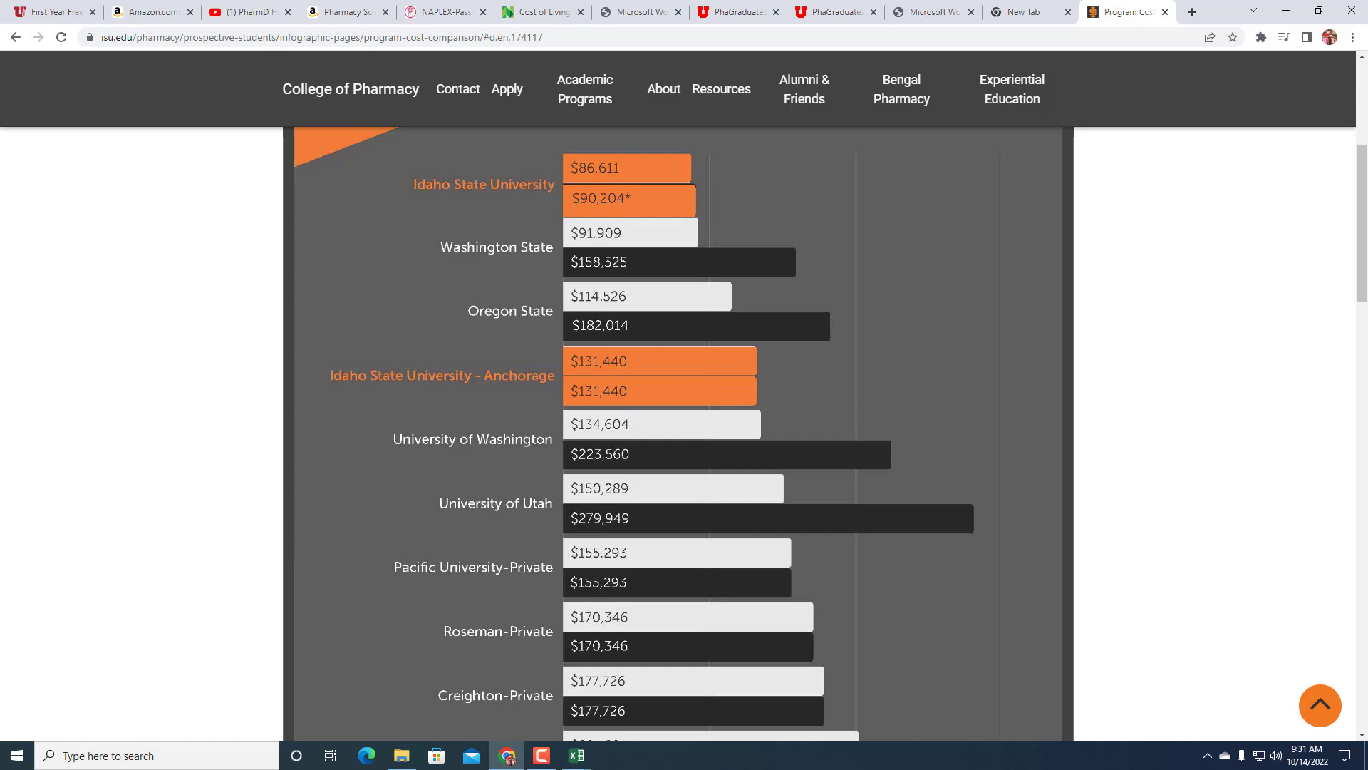
pyautogui.click(815, 12)
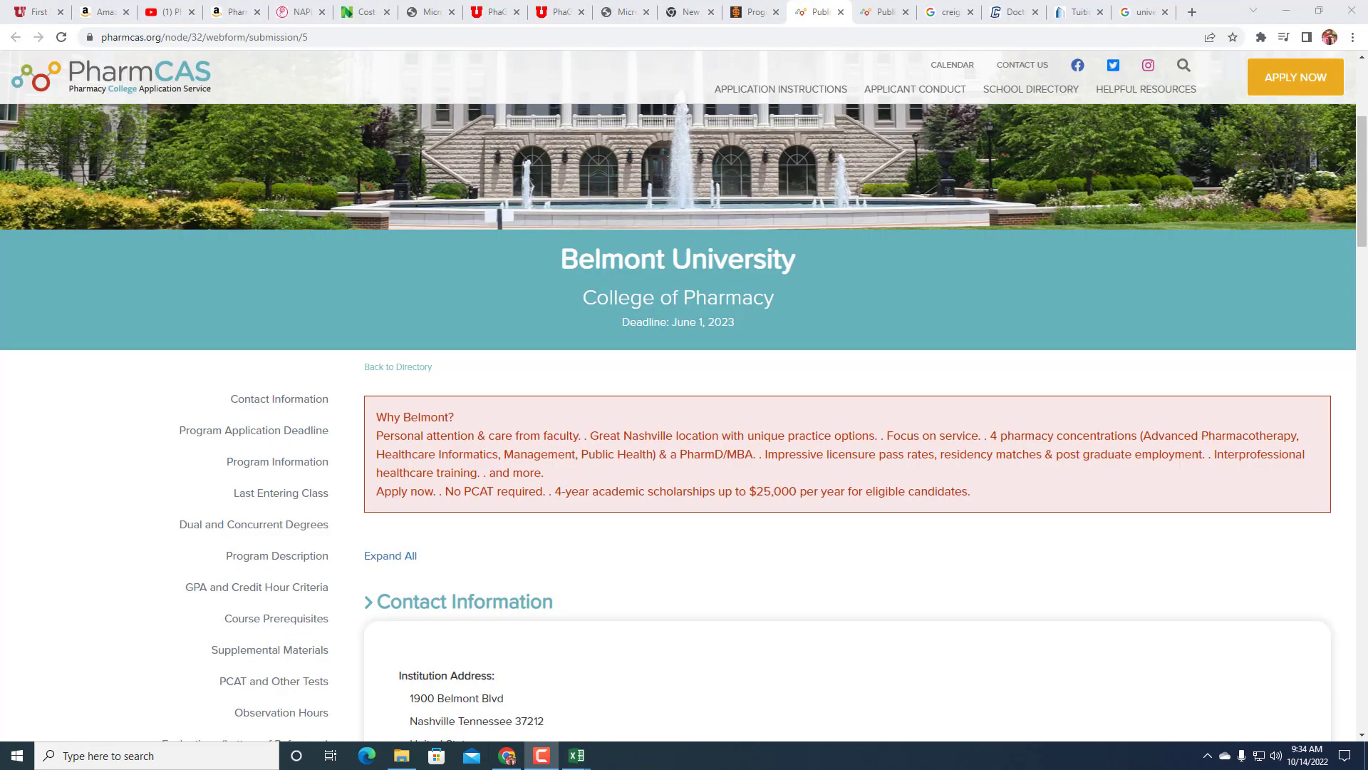
pyautogui.moveTo(857, 416)
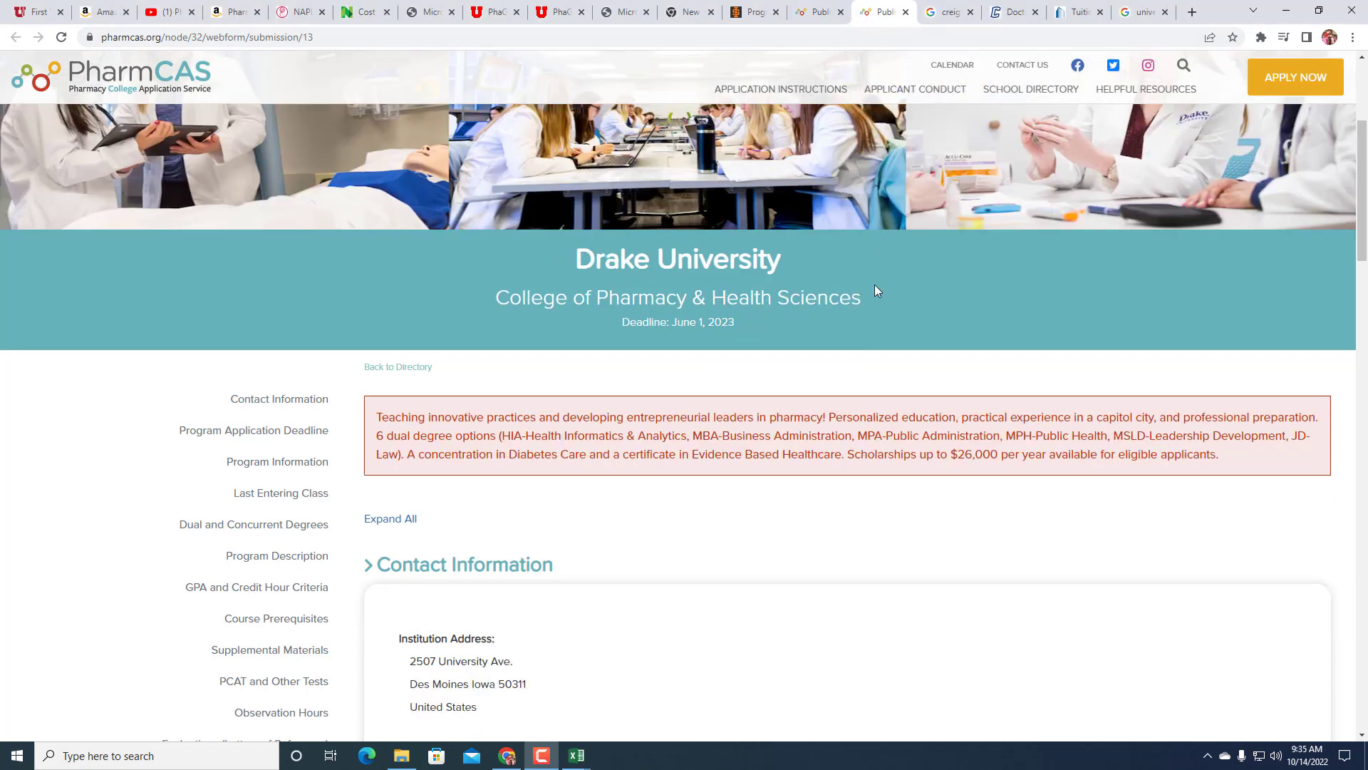
pyautogui.moveTo(965, 447)
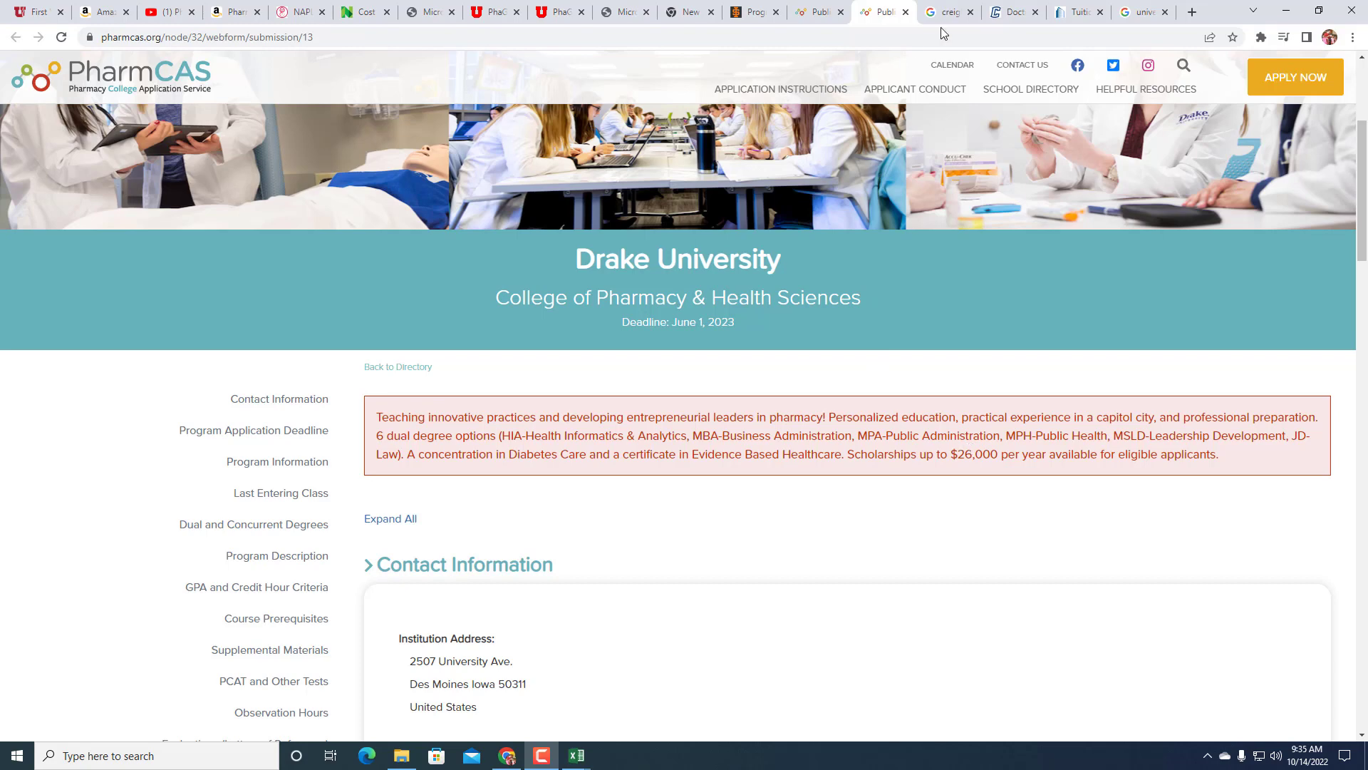
# - Review the Creighton scholarship results, then view MUSC's 2022-2023 tuition of $26,826
pyautogui.click(946, 11)
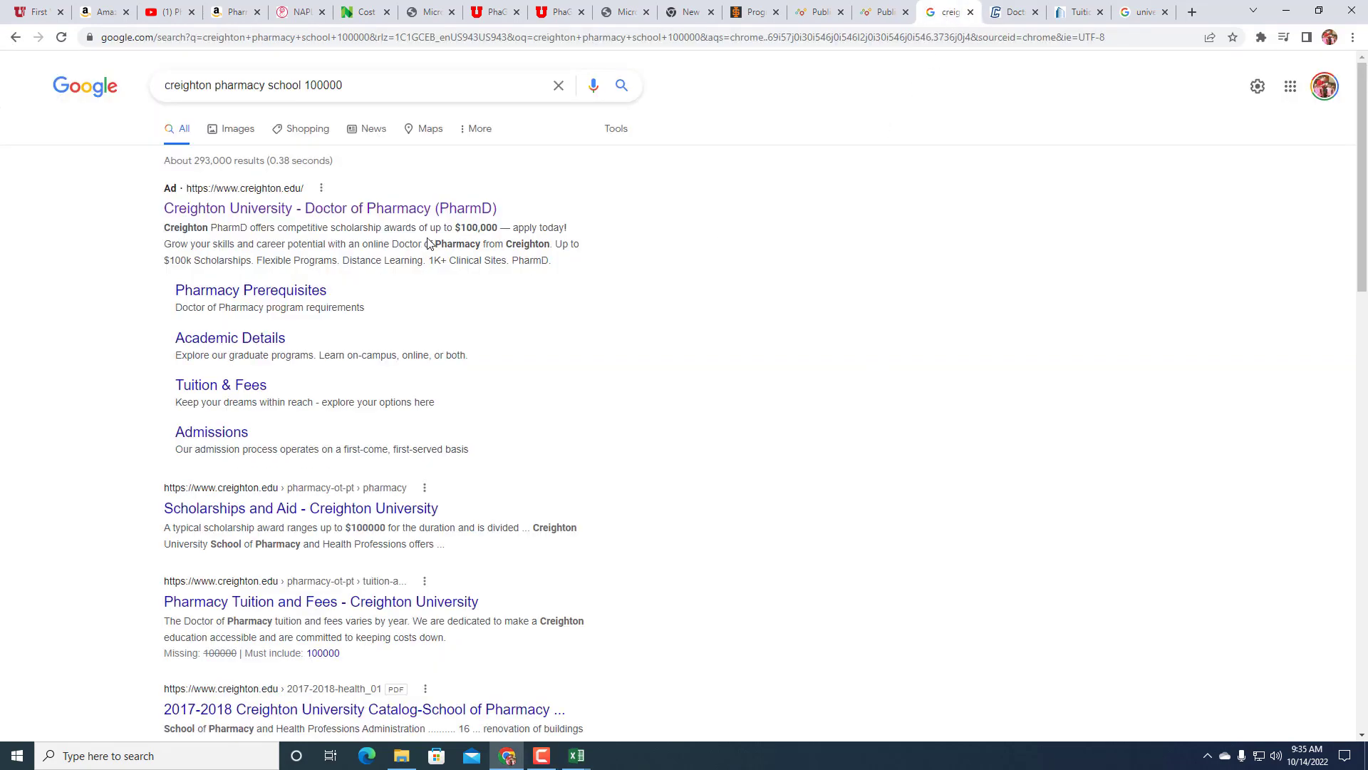
pyautogui.moveTo(906, 85)
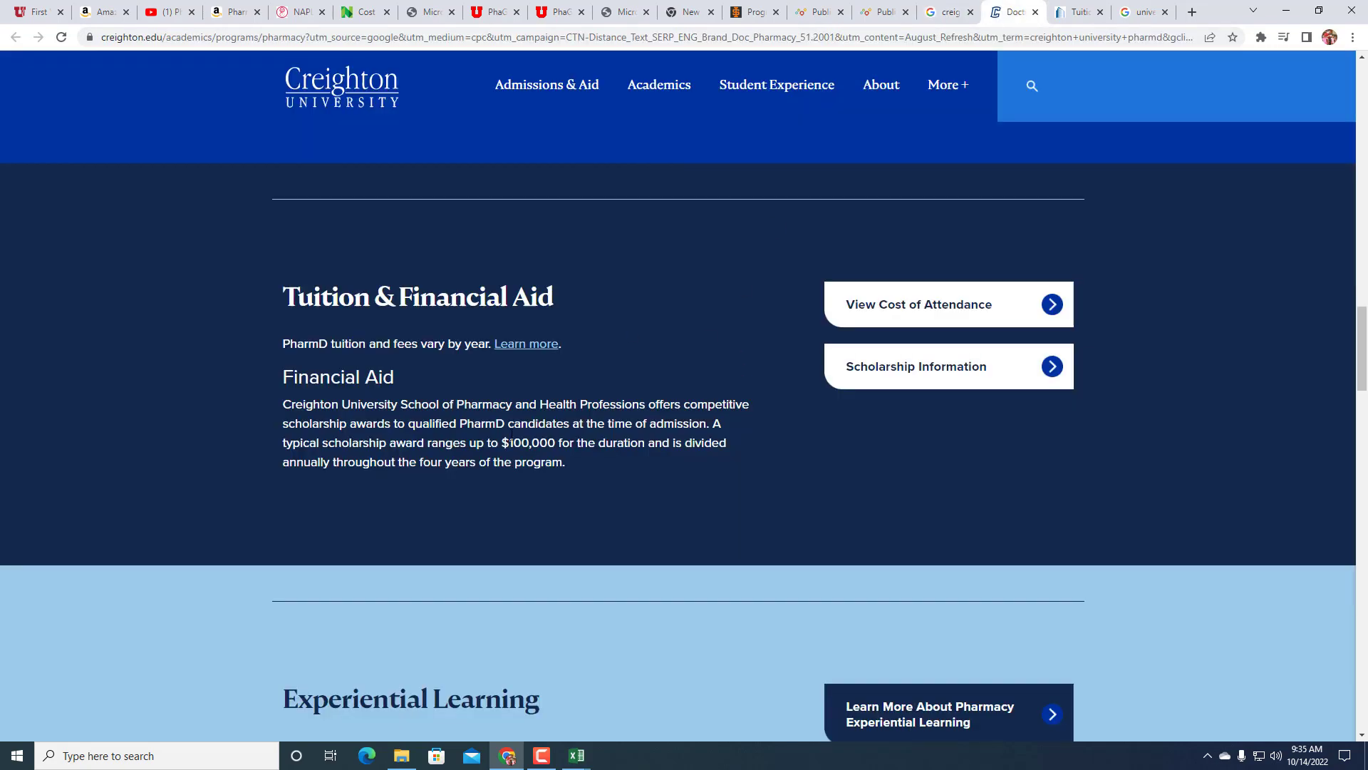
pyautogui.click(1075, 12)
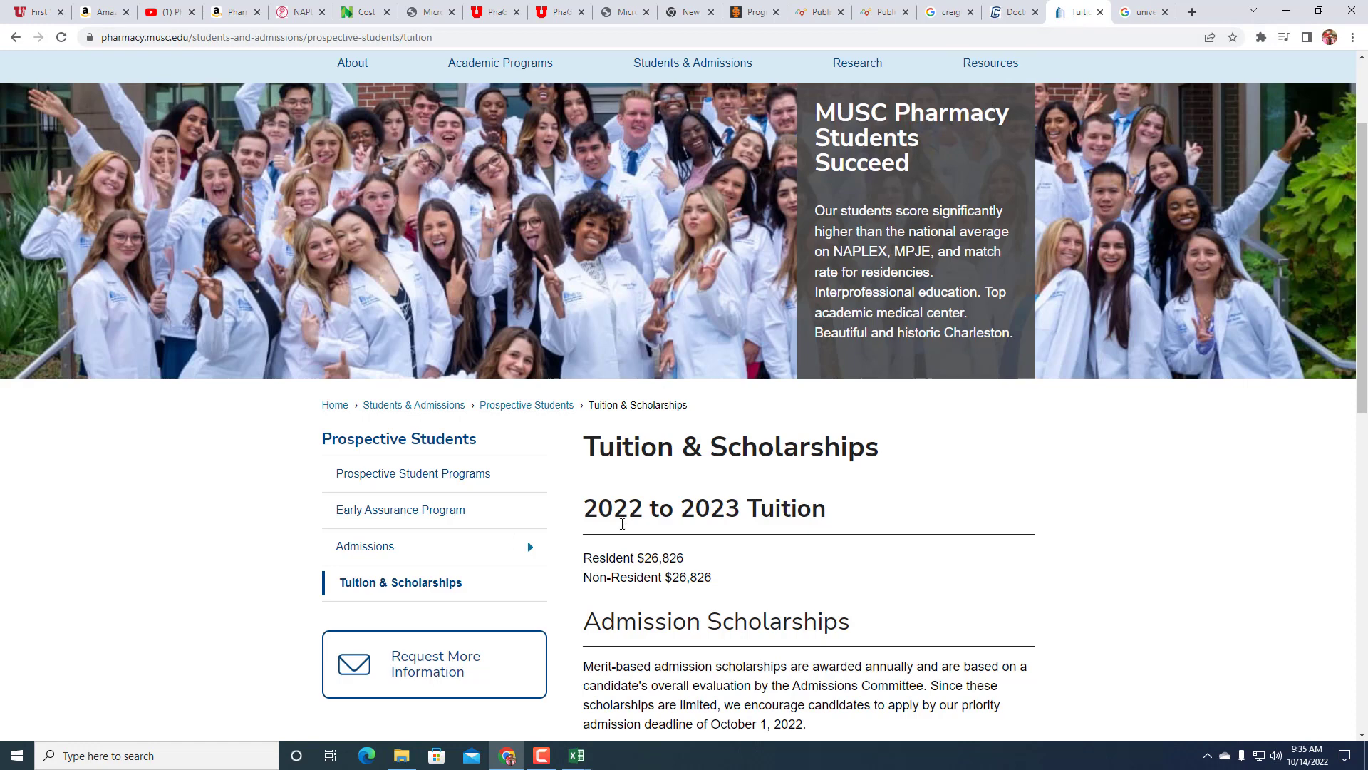
pyautogui.moveTo(697, 523)
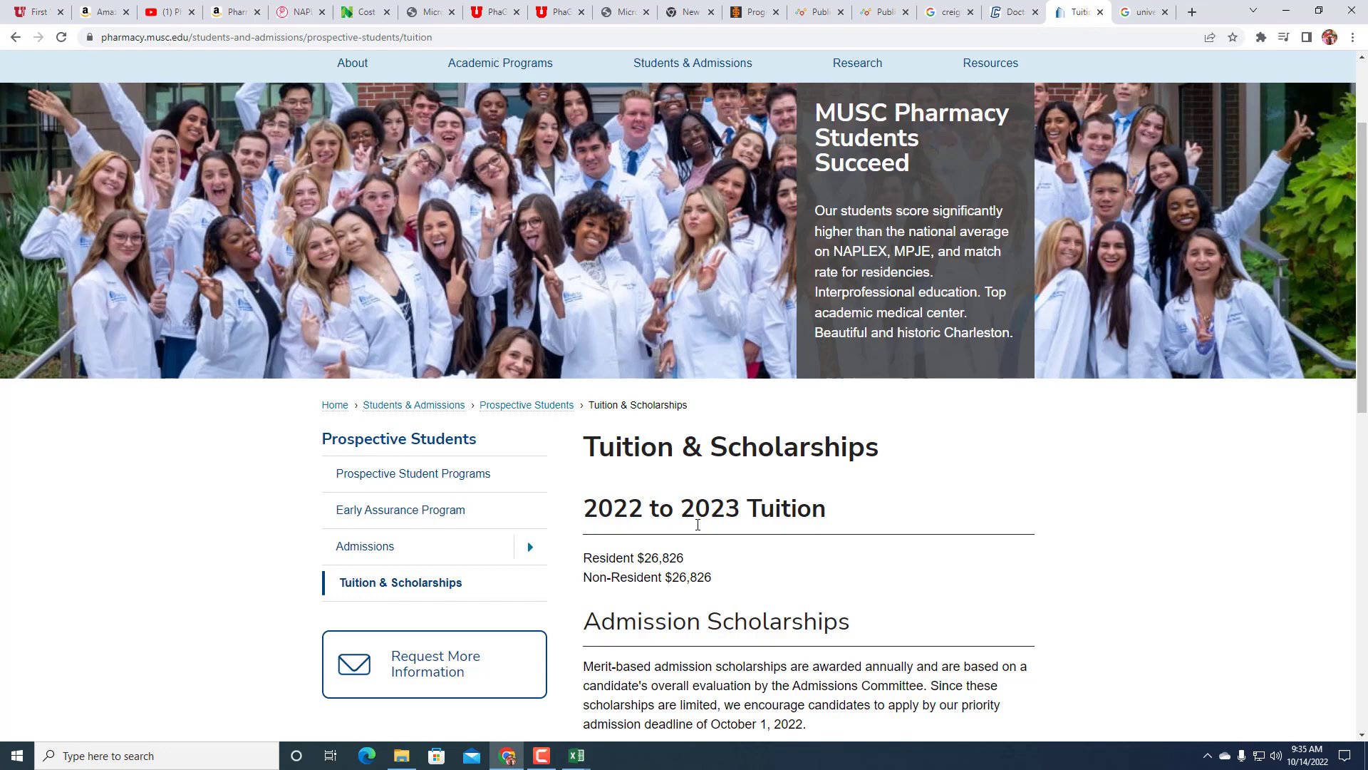
pyautogui.moveTo(947, 358)
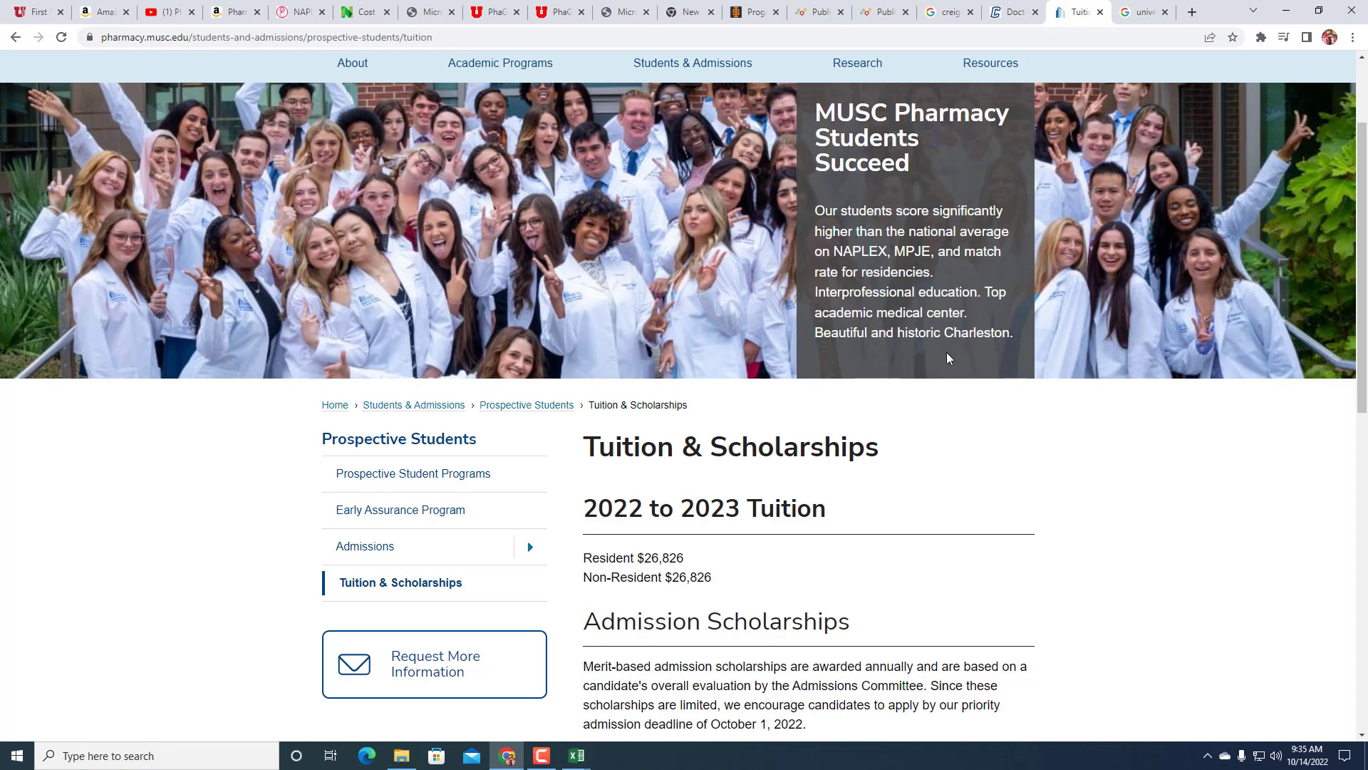
pyautogui.moveTo(749, 597)
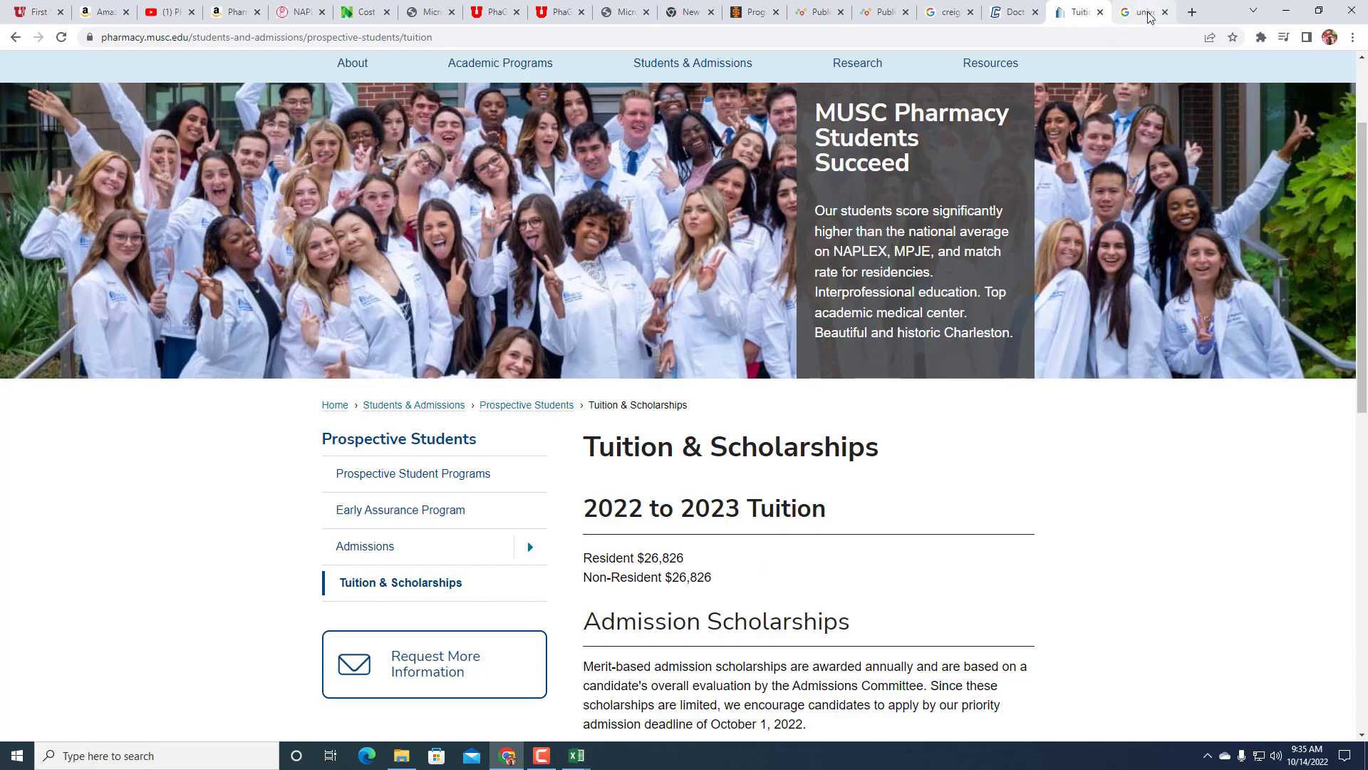
# - Check UIC's PharmD tuition results, then return to The Debt-Free Pharmacy Student audiobook page on Amazon
pyautogui.click(1138, 12)
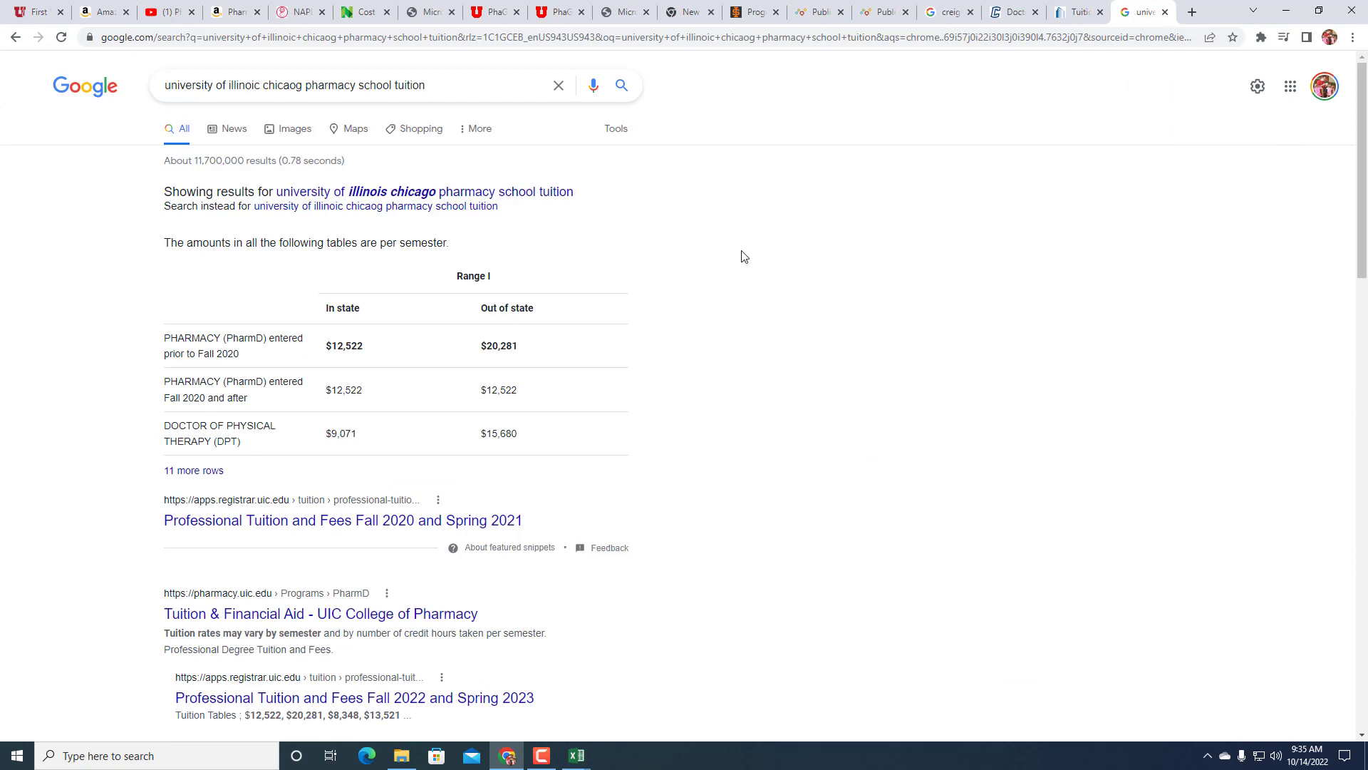
pyautogui.moveTo(351, 389)
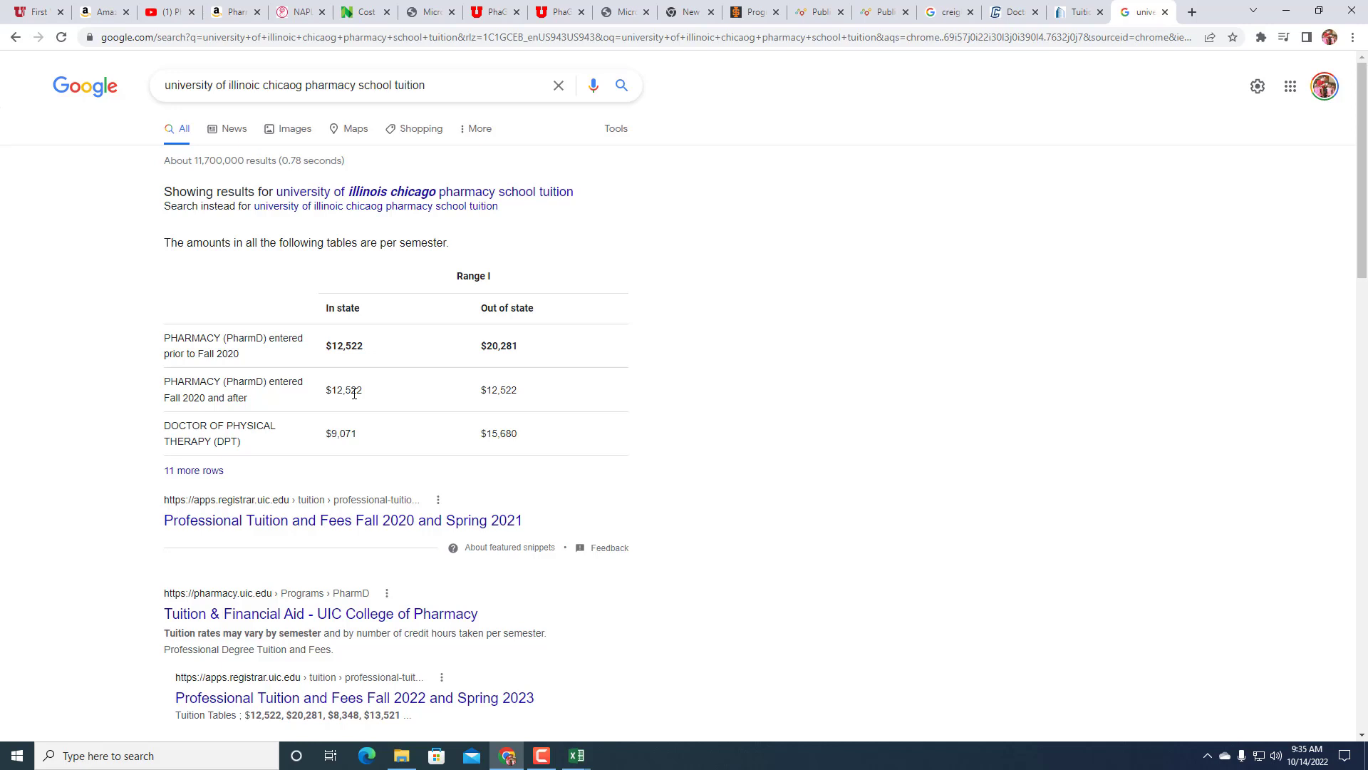
pyautogui.moveTo(702, 130)
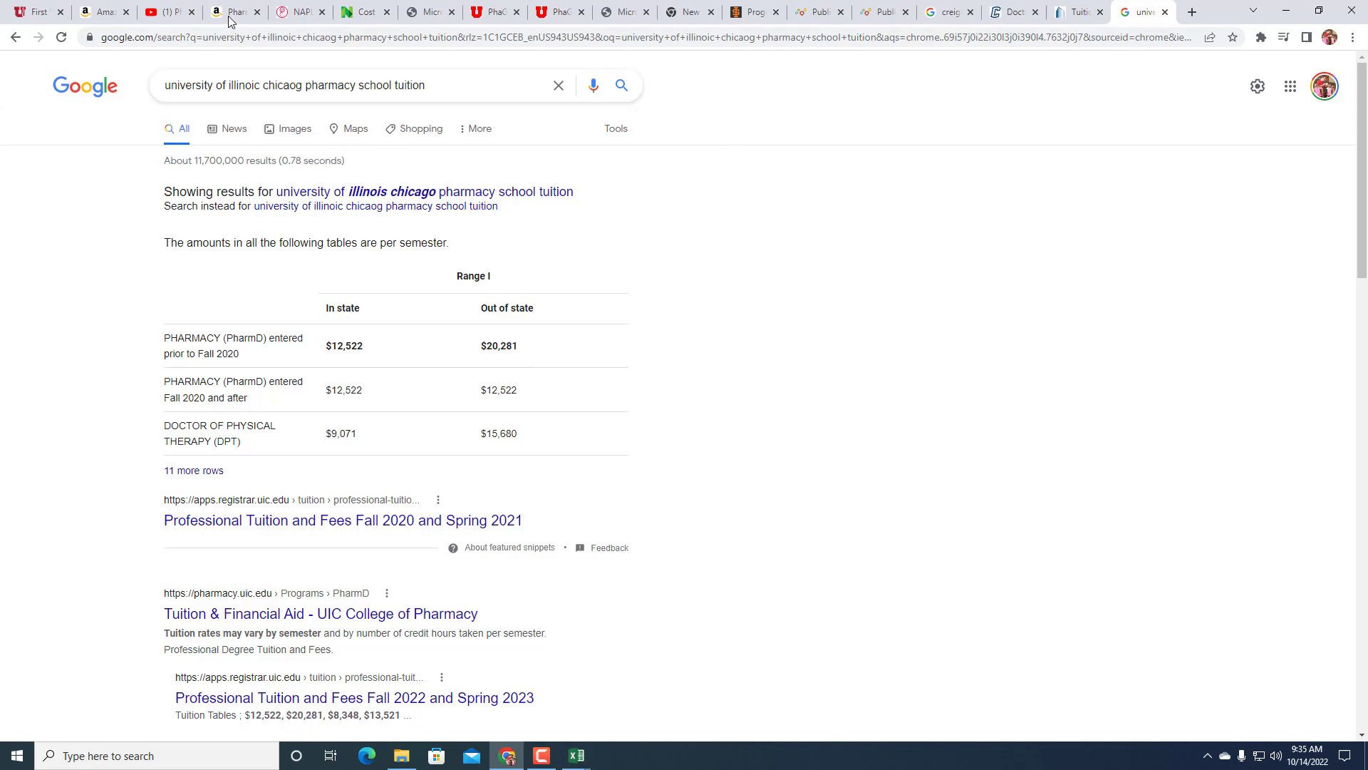
pyautogui.click(103, 11)
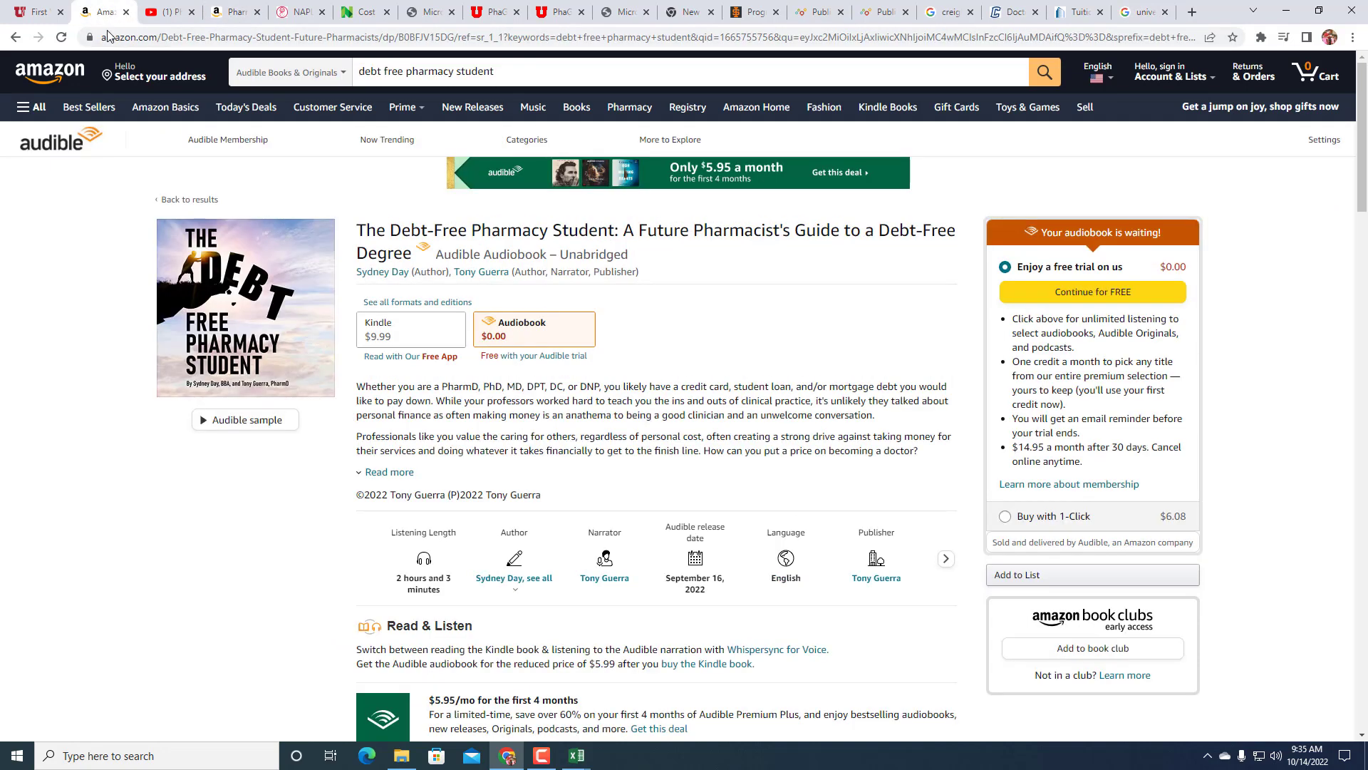
pyautogui.moveTo(759, 338)
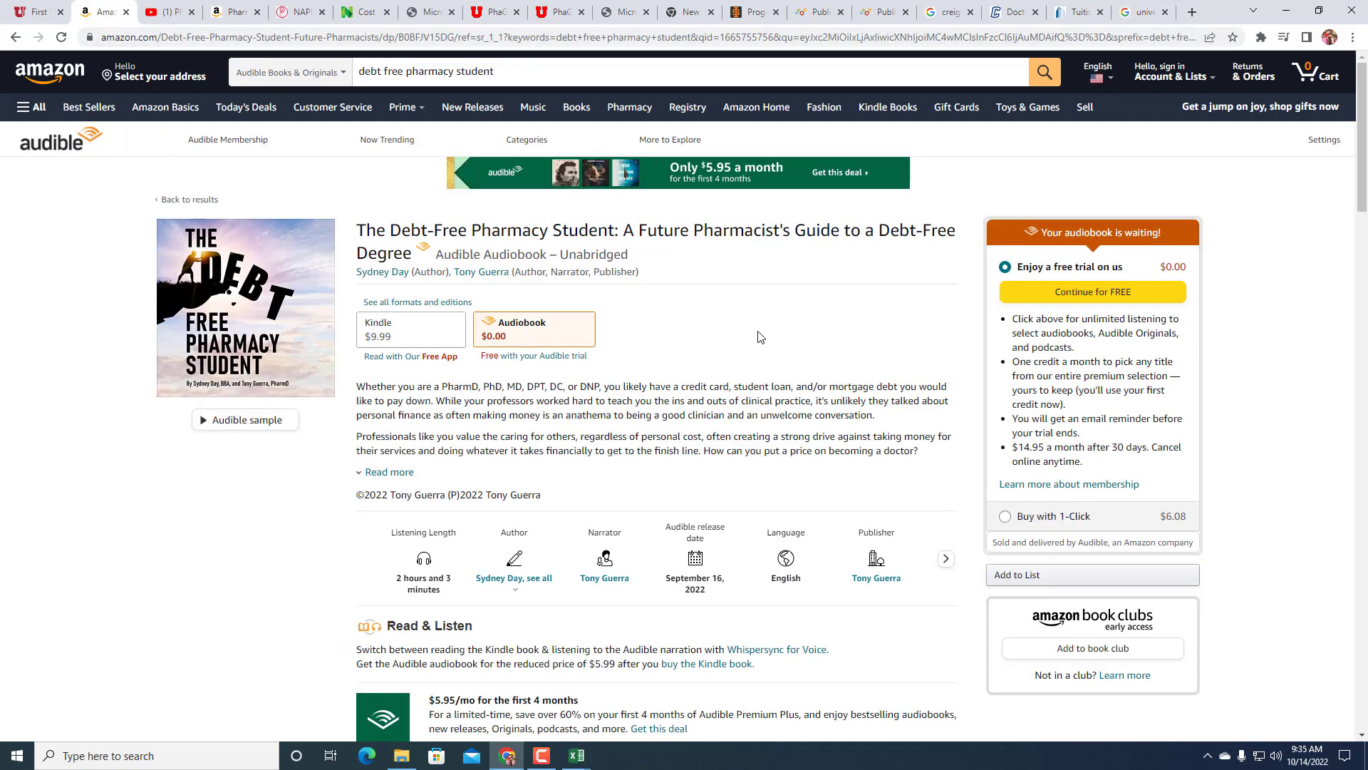